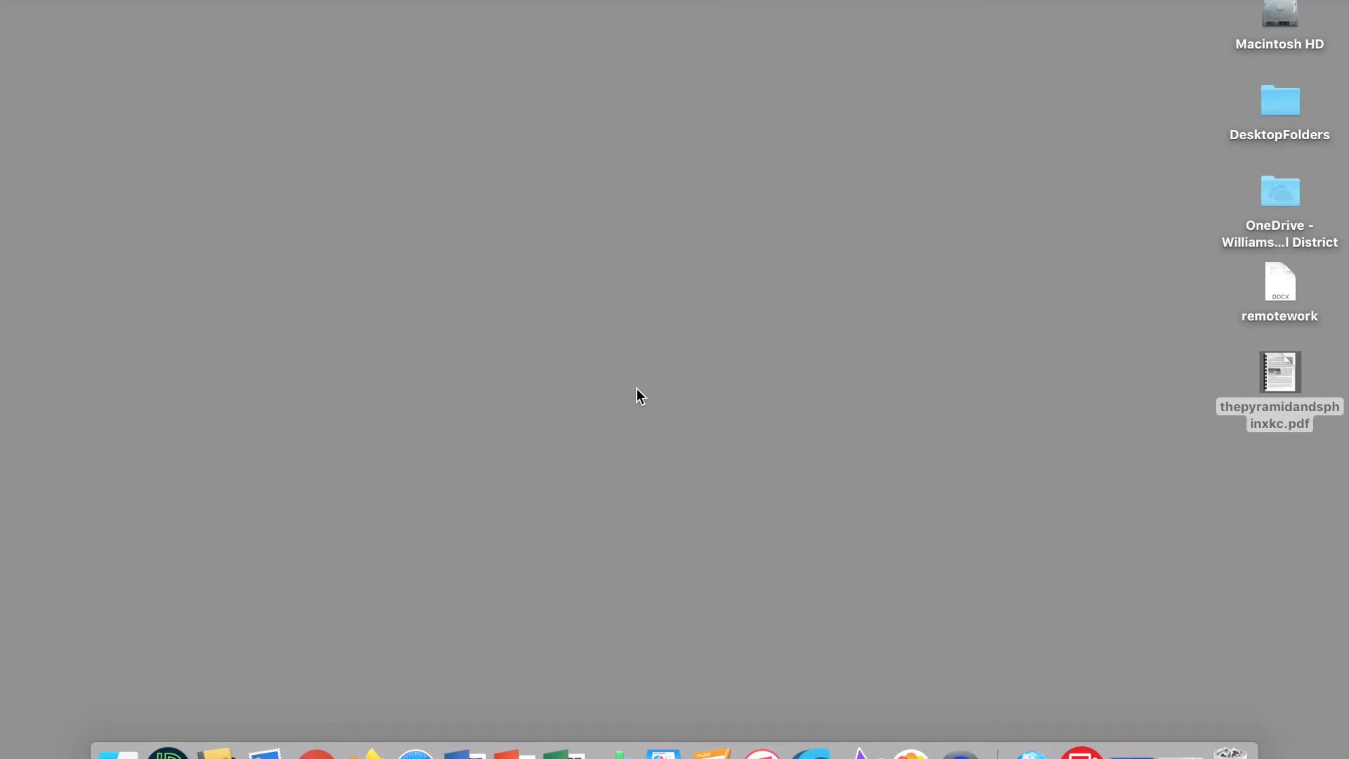
pyautogui.moveTo(1177, 348)
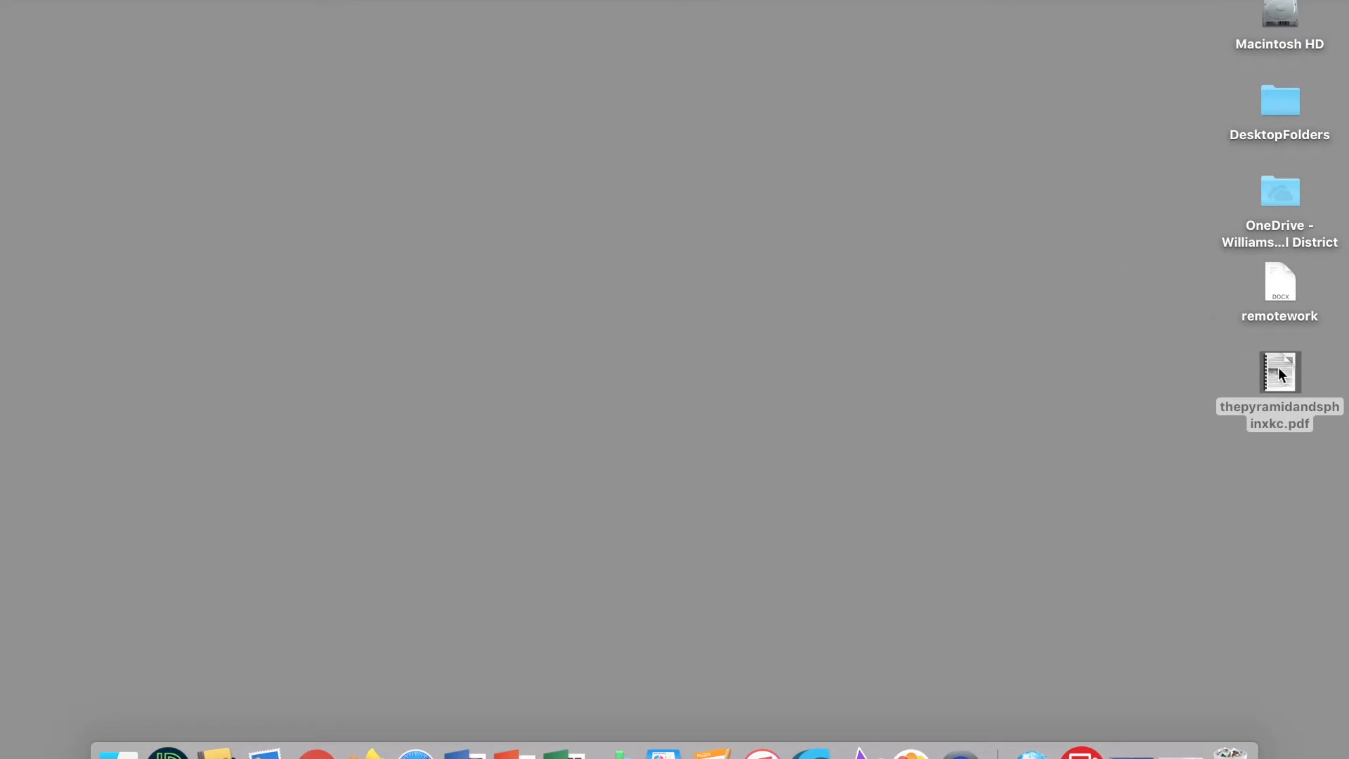
# Step: Open thepyramidandsphinxkc.pdf from the desktop in Preview
pyautogui.click(1278, 371)
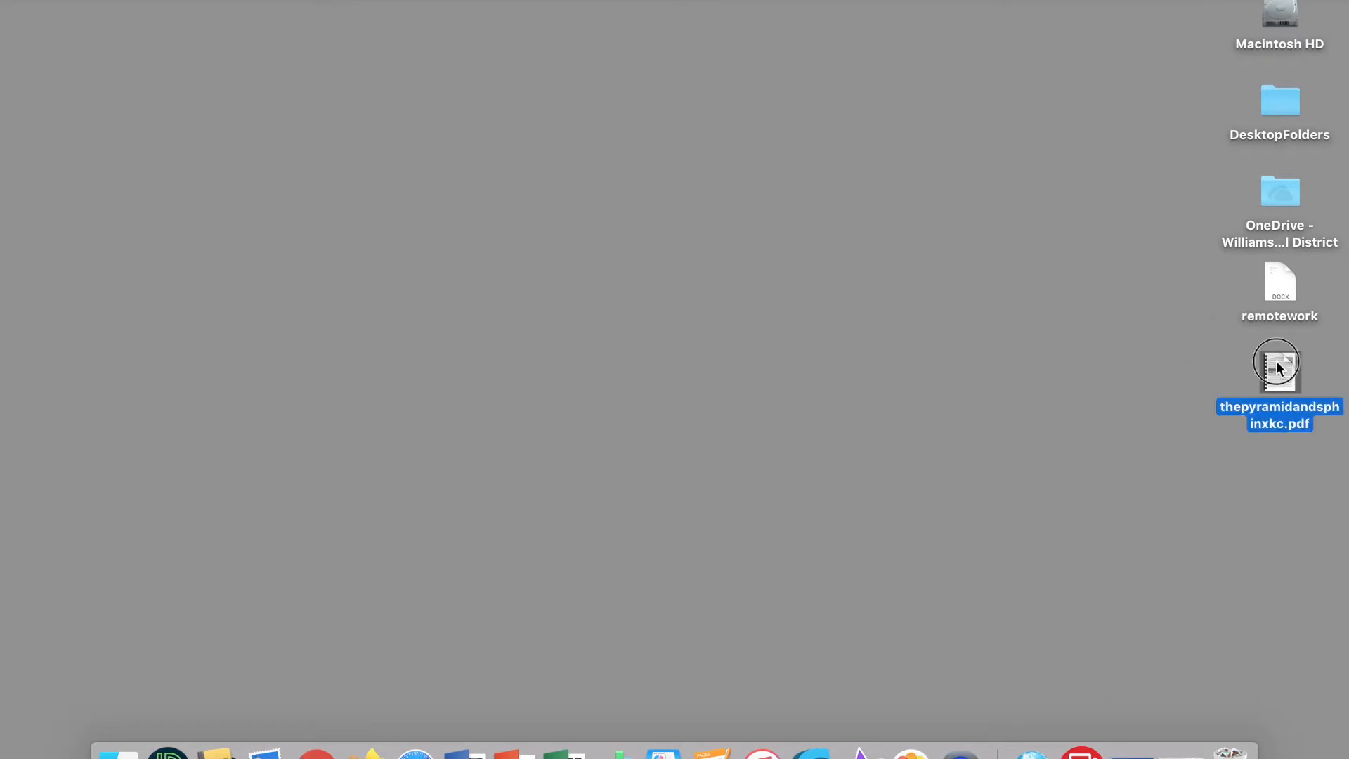
pyautogui.doubleClick(1277, 365)
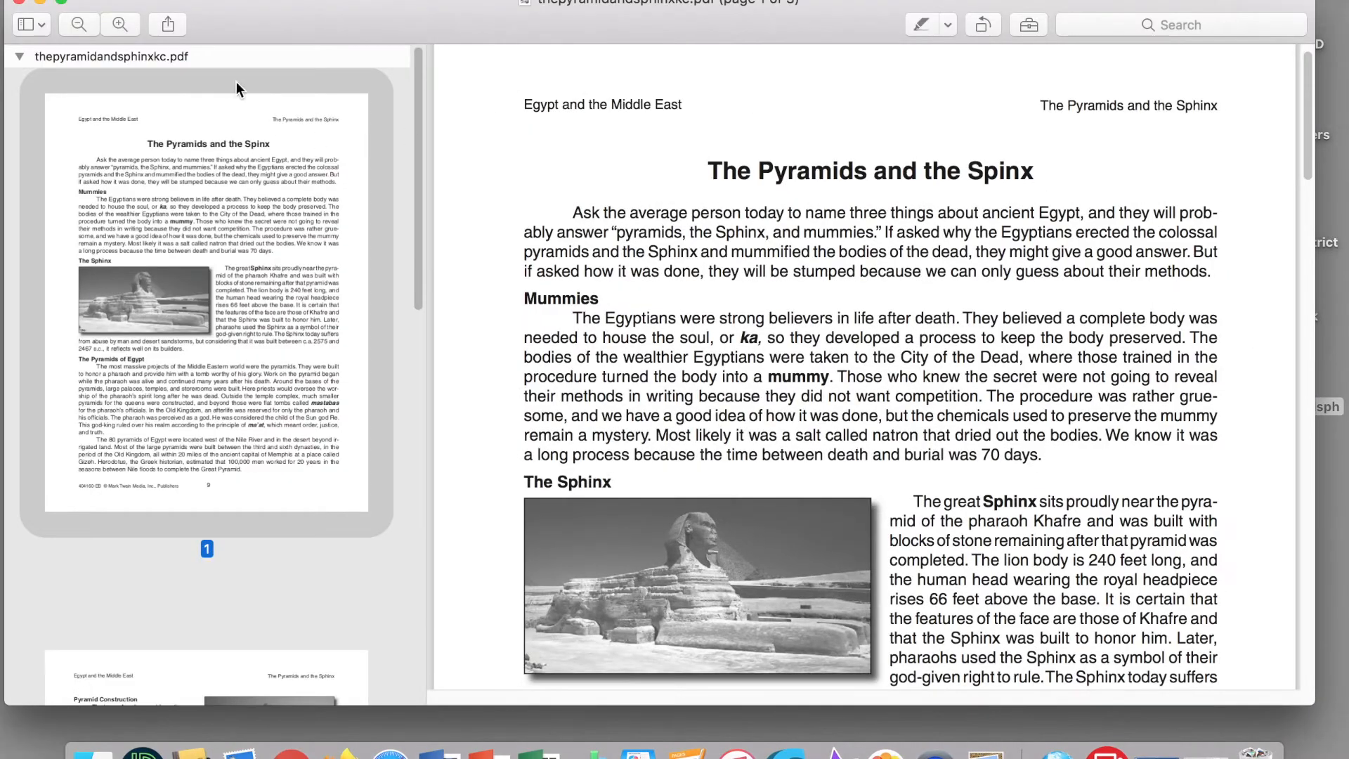
pyautogui.moveTo(582, 167)
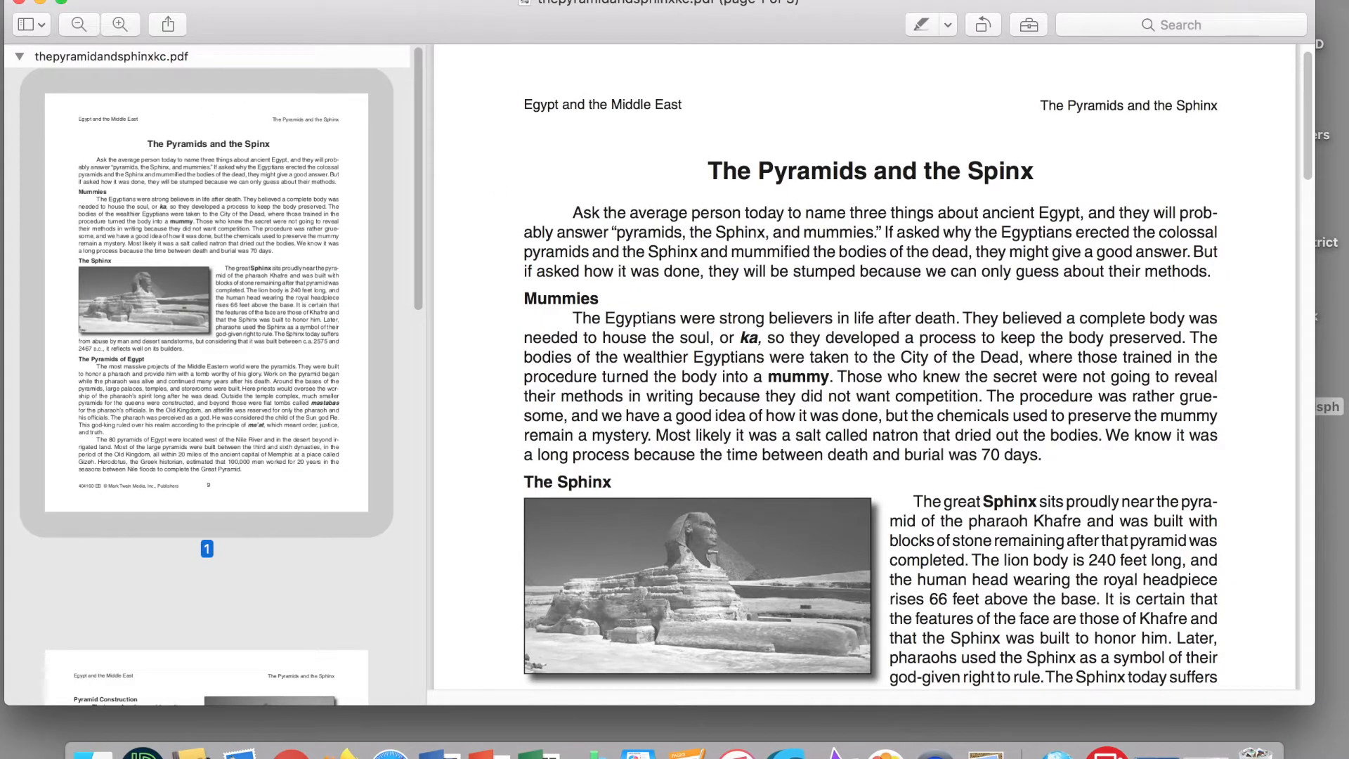
# Step: Export page 1 as a JPEG named thepyramidandsphinxkc1 to the desktop
pyautogui.click(52, 6)
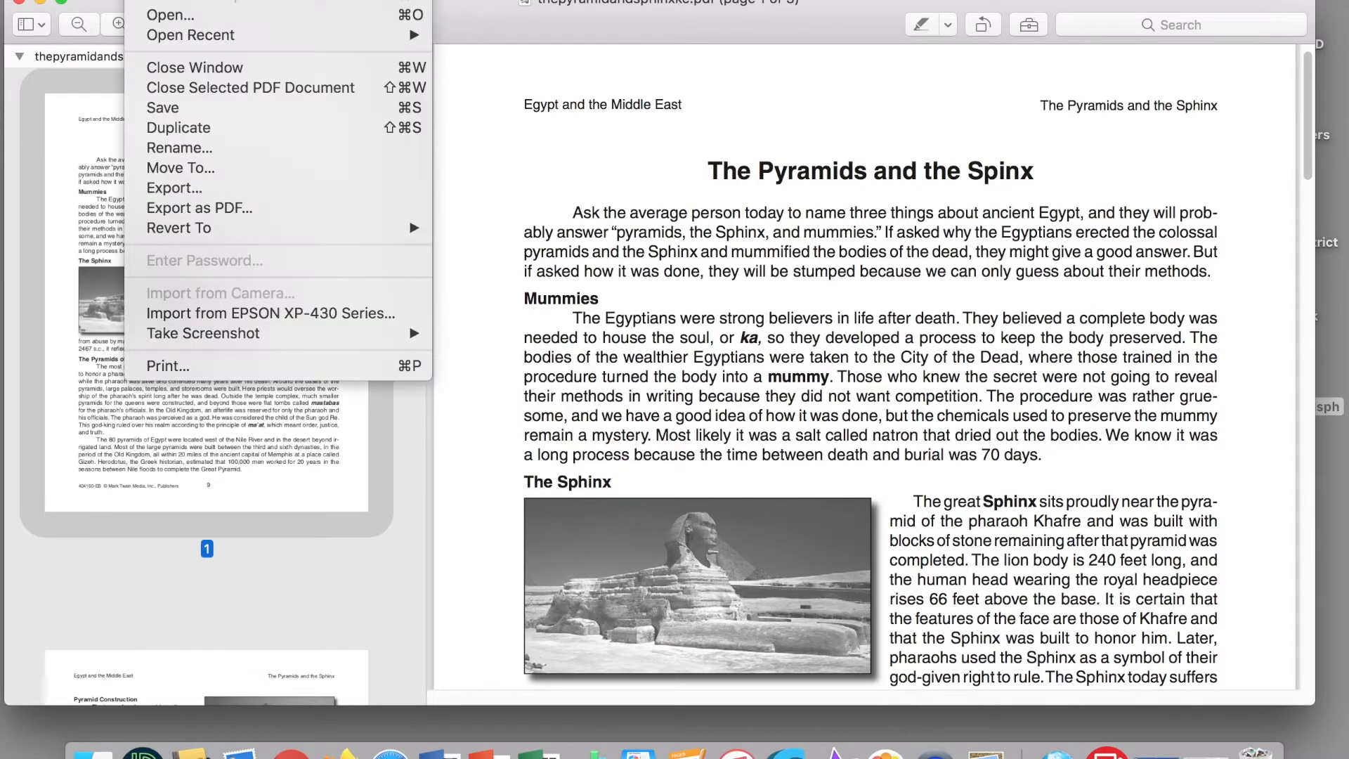
pyautogui.moveTo(175, 186)
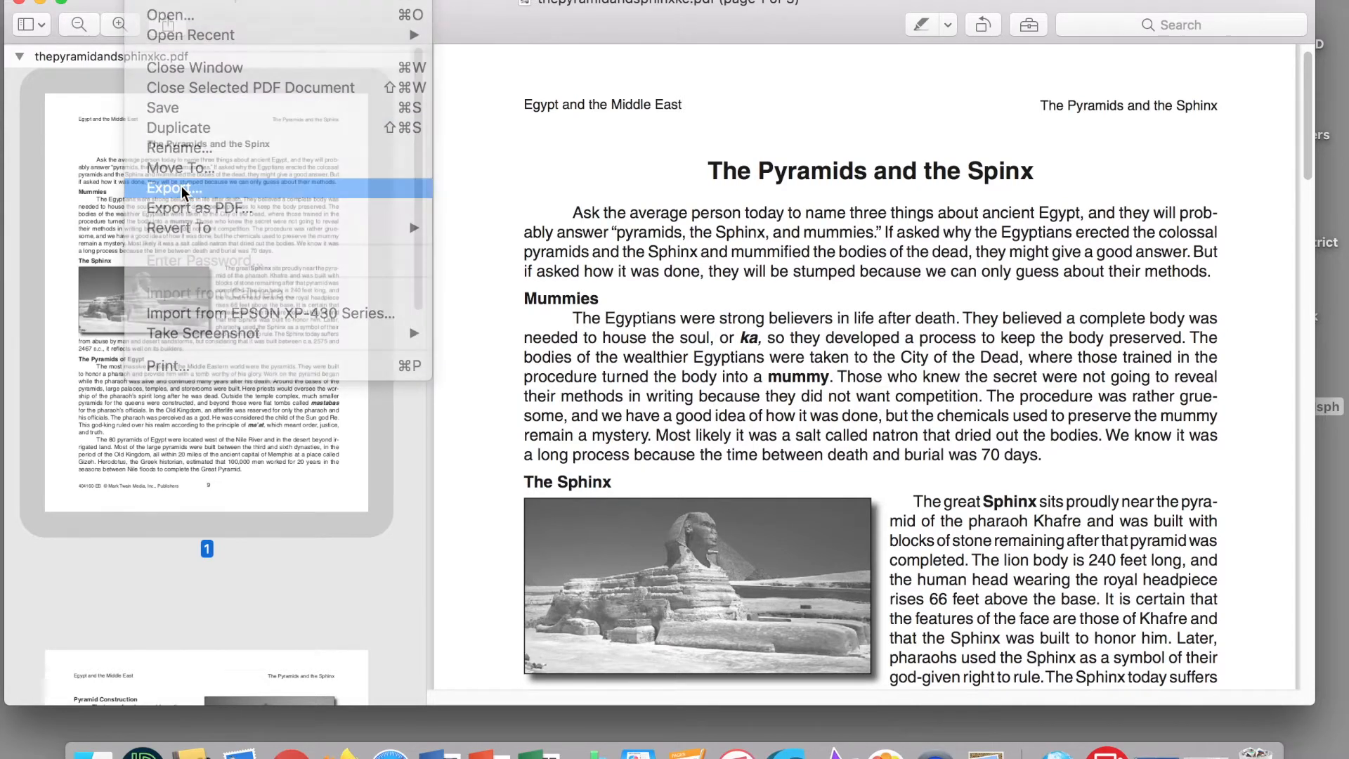
pyautogui.click(173, 188)
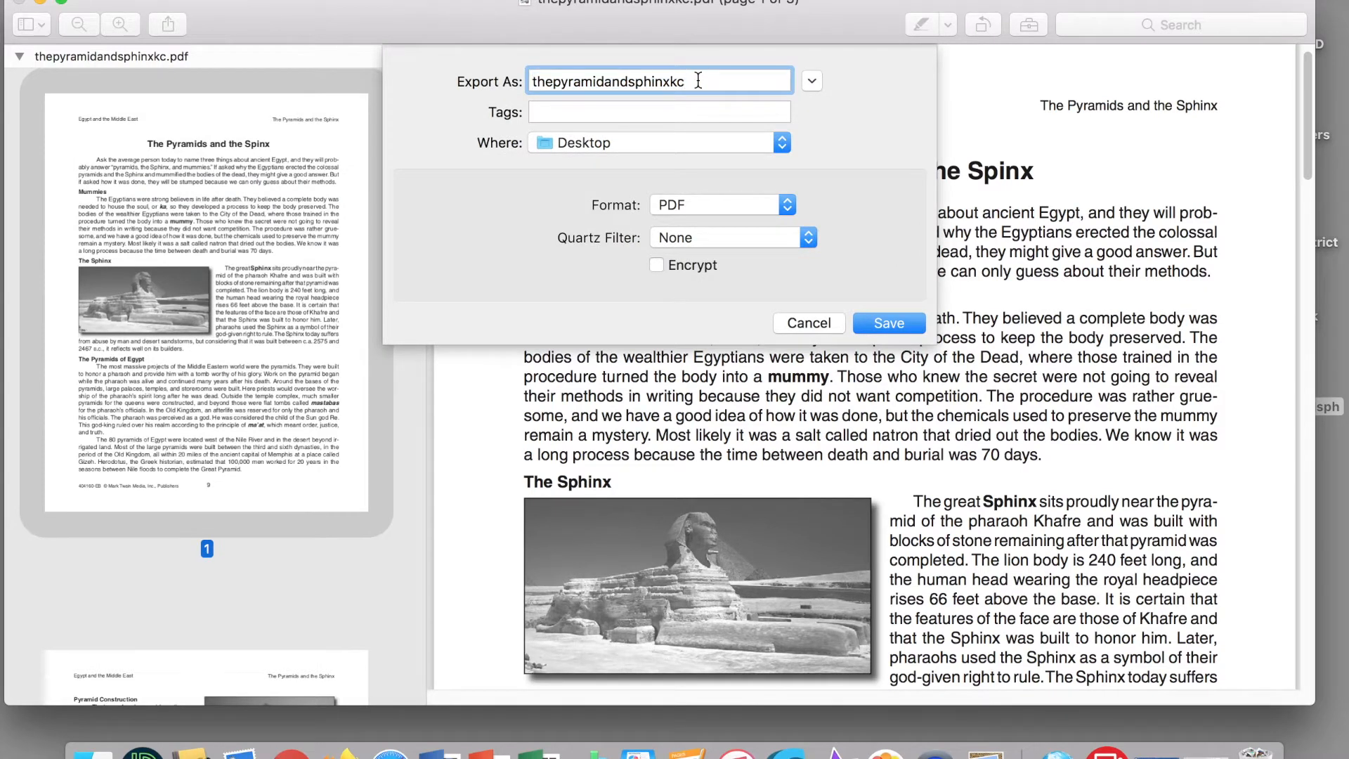
pyautogui.write('1')
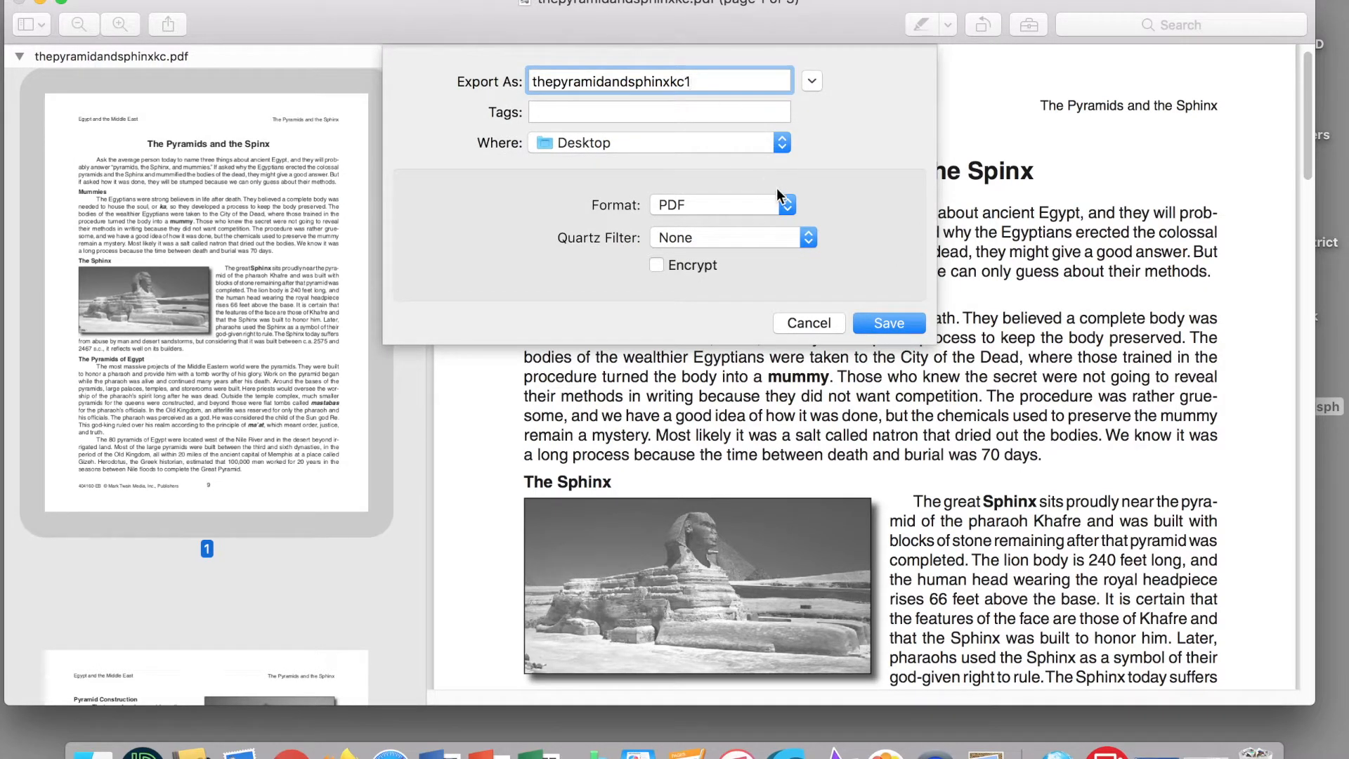
pyautogui.click(721, 205)
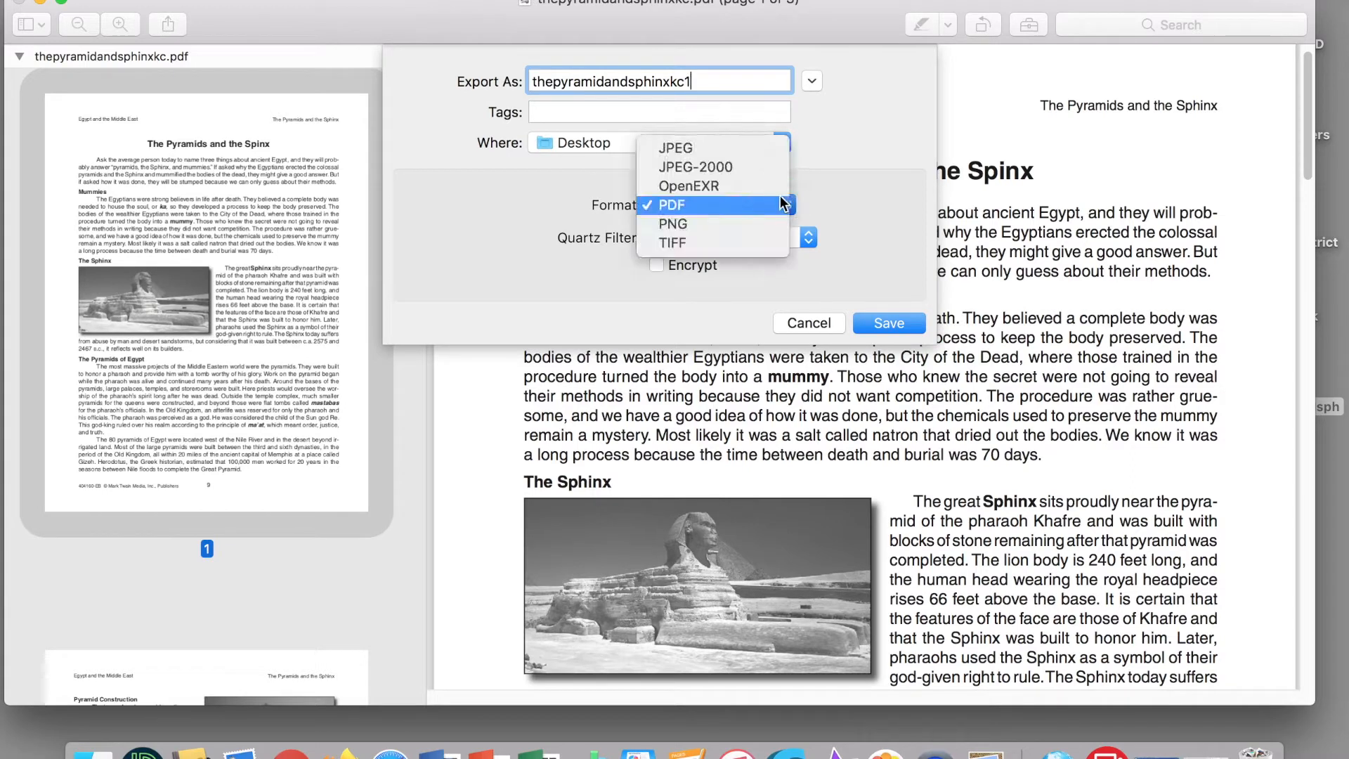
pyautogui.click(675, 203)
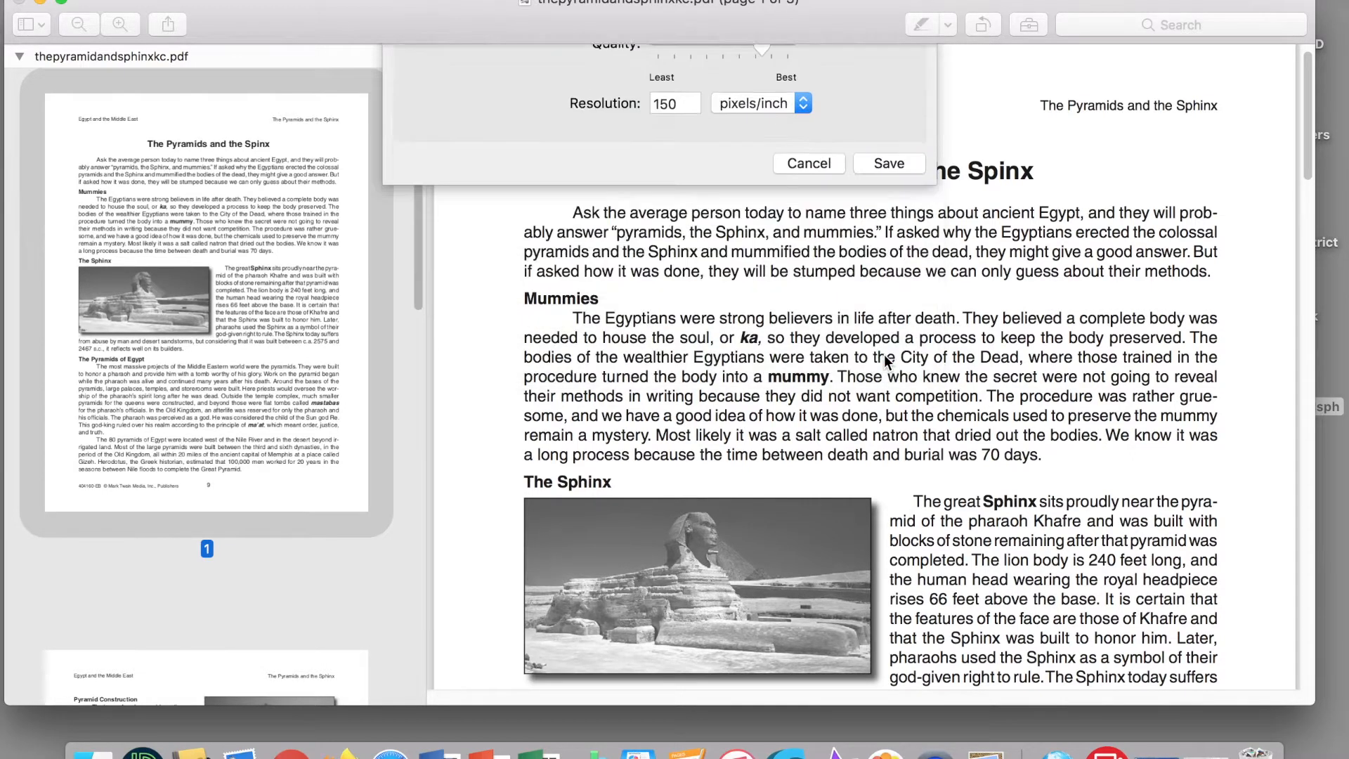
pyautogui.click(807, 163)
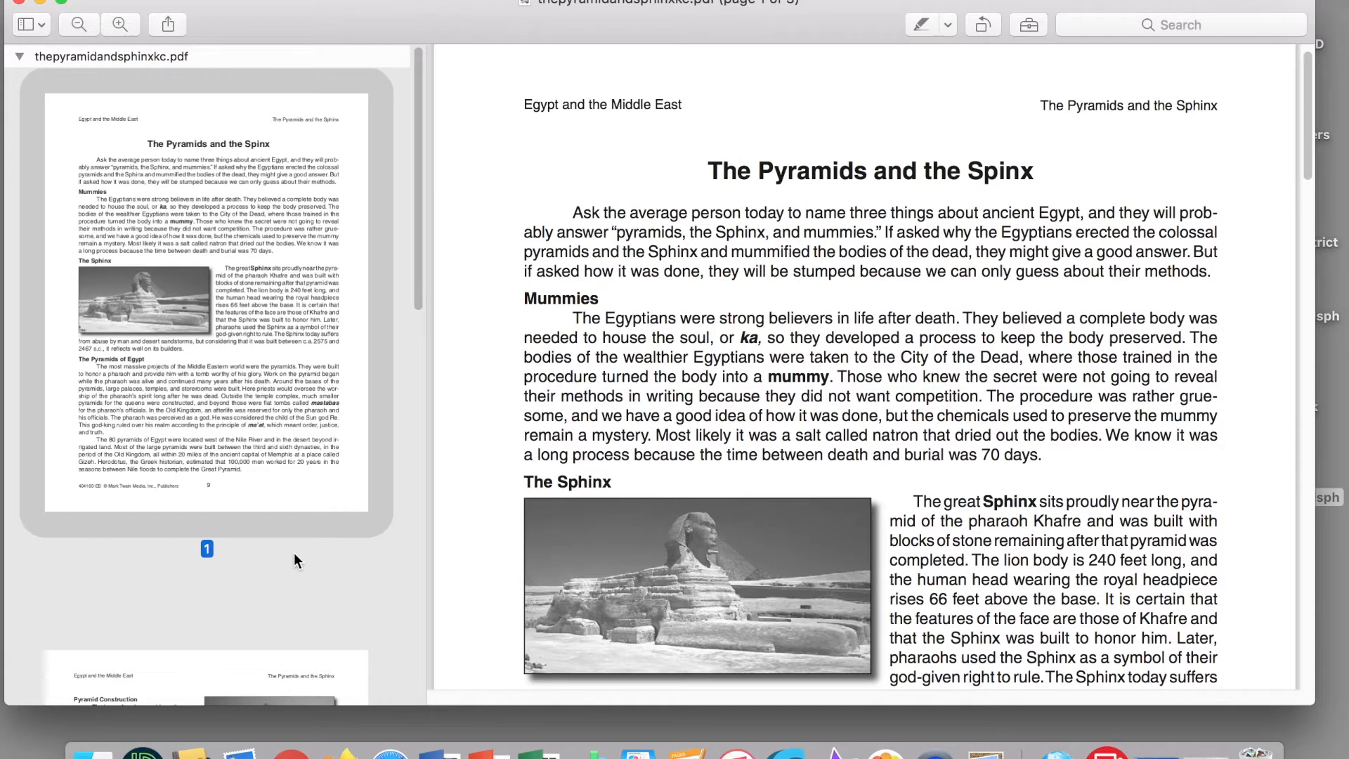
# Step: Export the Pyramid Construction page as thepyramidandsphinxkc2 to the desktop
pyautogui.scroll(-3)
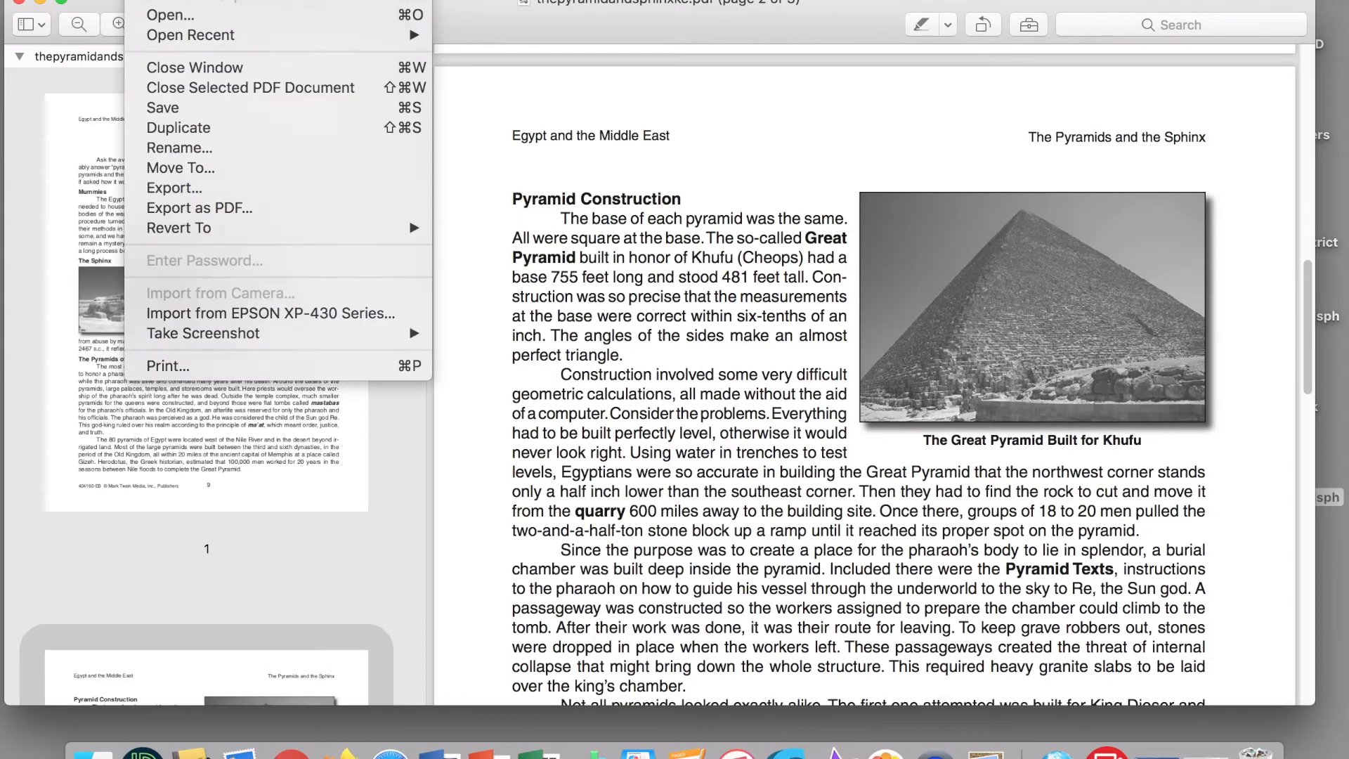
pyautogui.moveTo(174, 187)
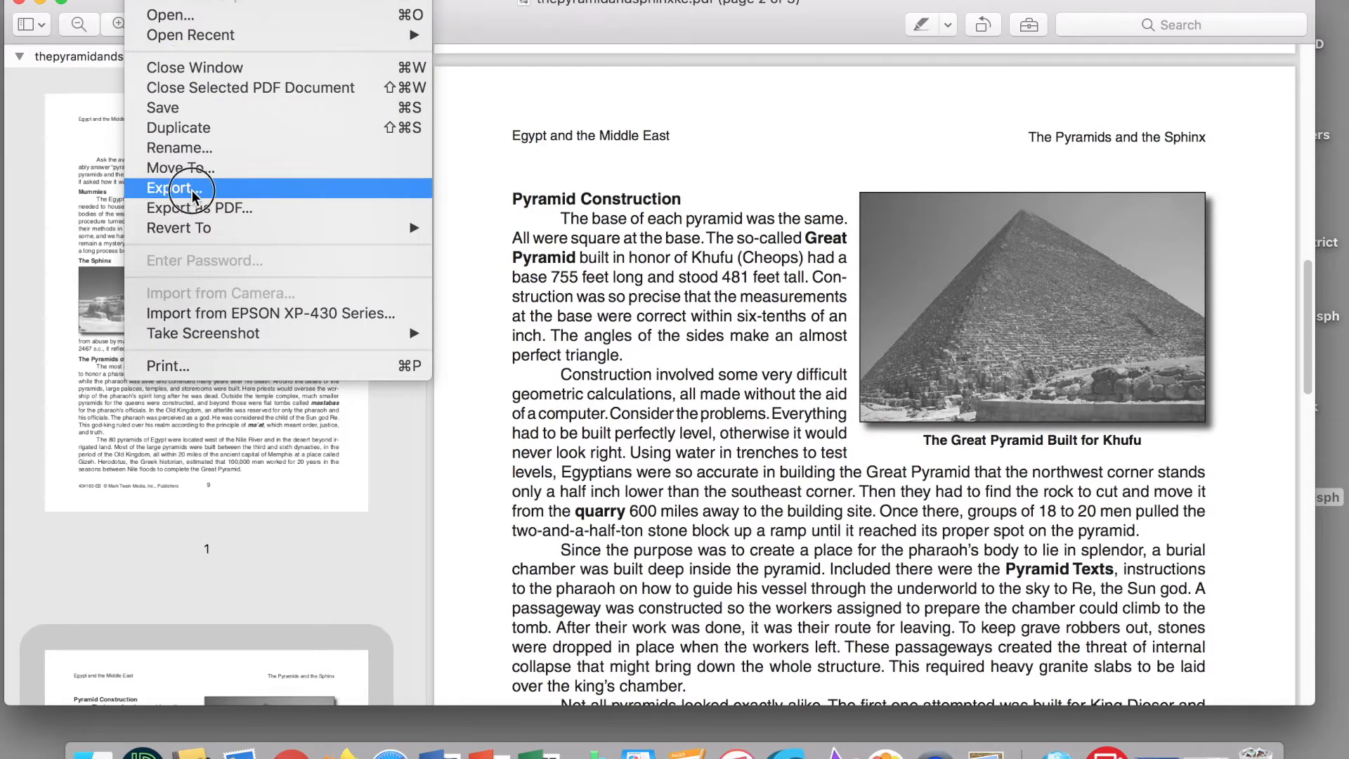
pyautogui.click(175, 186)
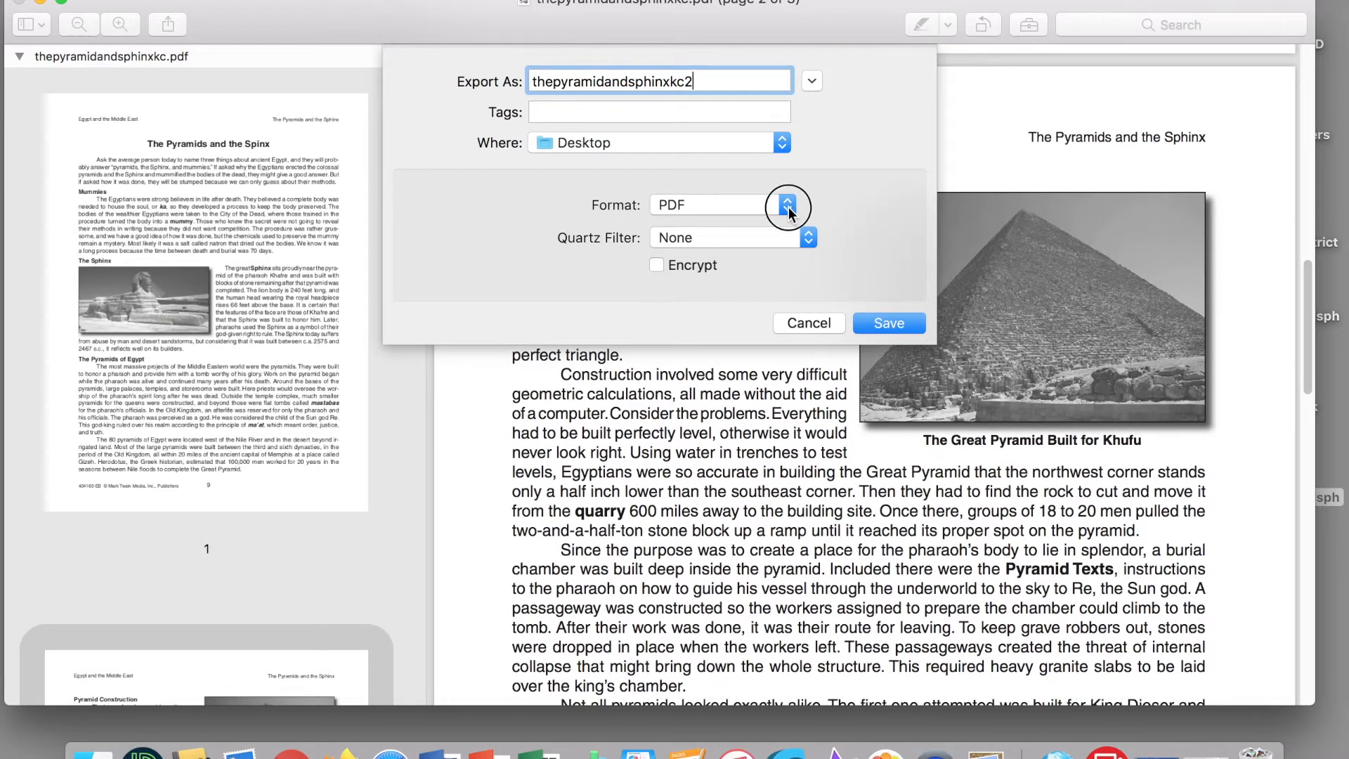
pyautogui.click(784, 206)
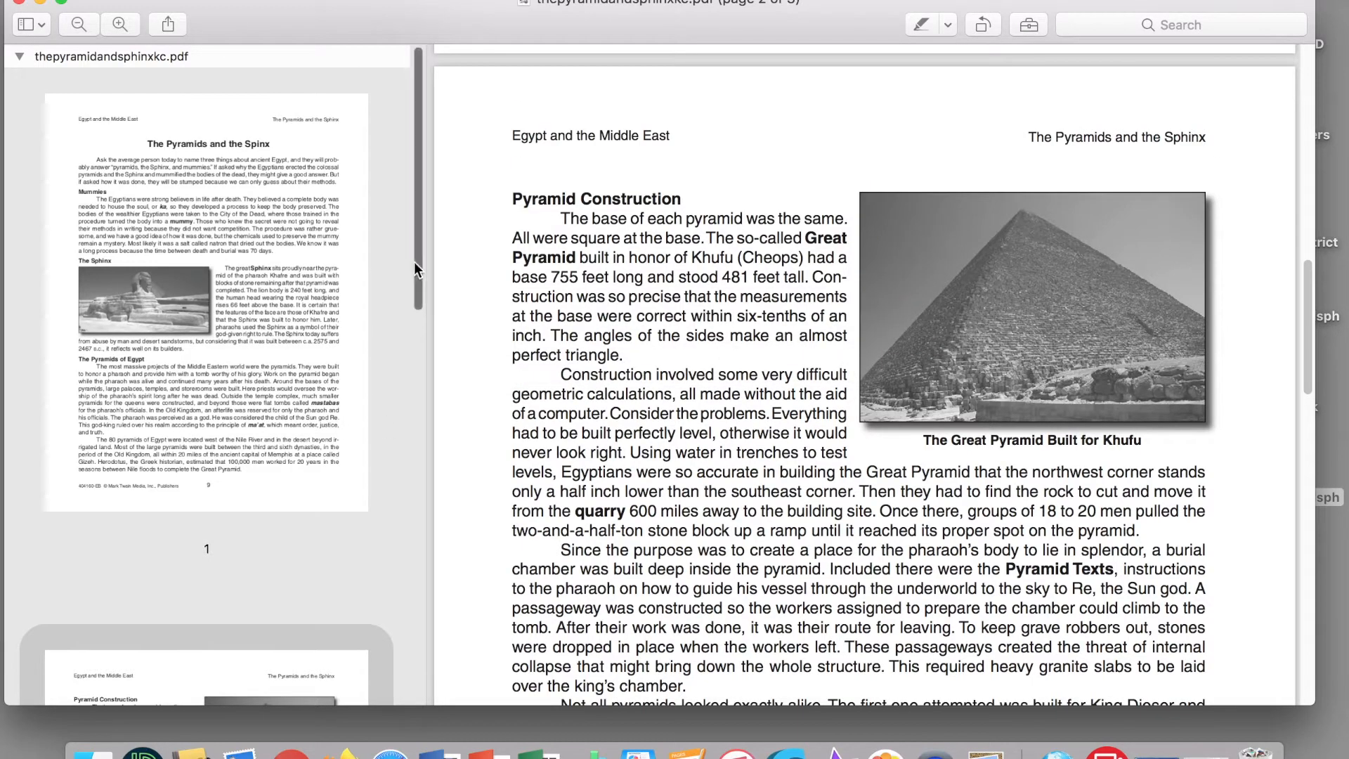
# Step: Export the Knowledge Check page as JPEG thepyramidandsphinxkc3 to the desktop
pyautogui.scroll(-3)
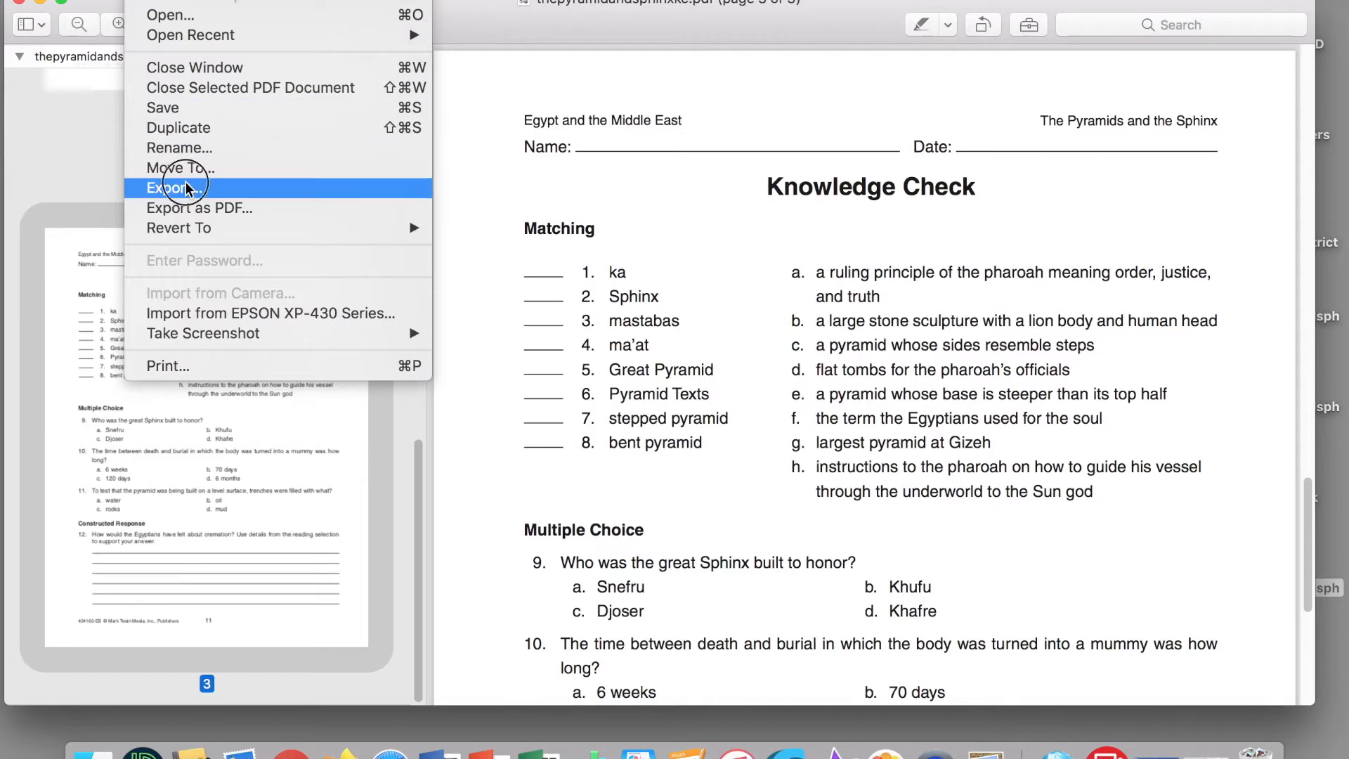
pyautogui.click(177, 187)
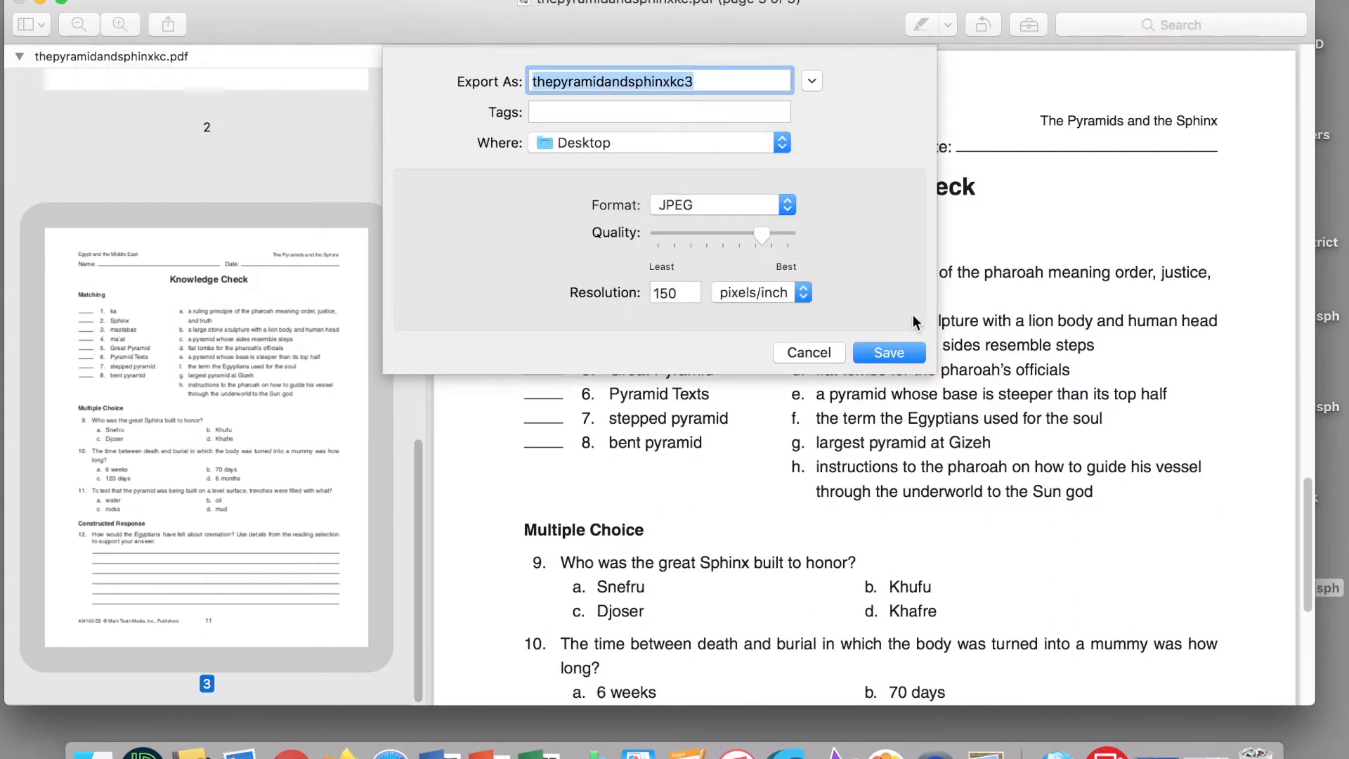
pyautogui.click(806, 353)
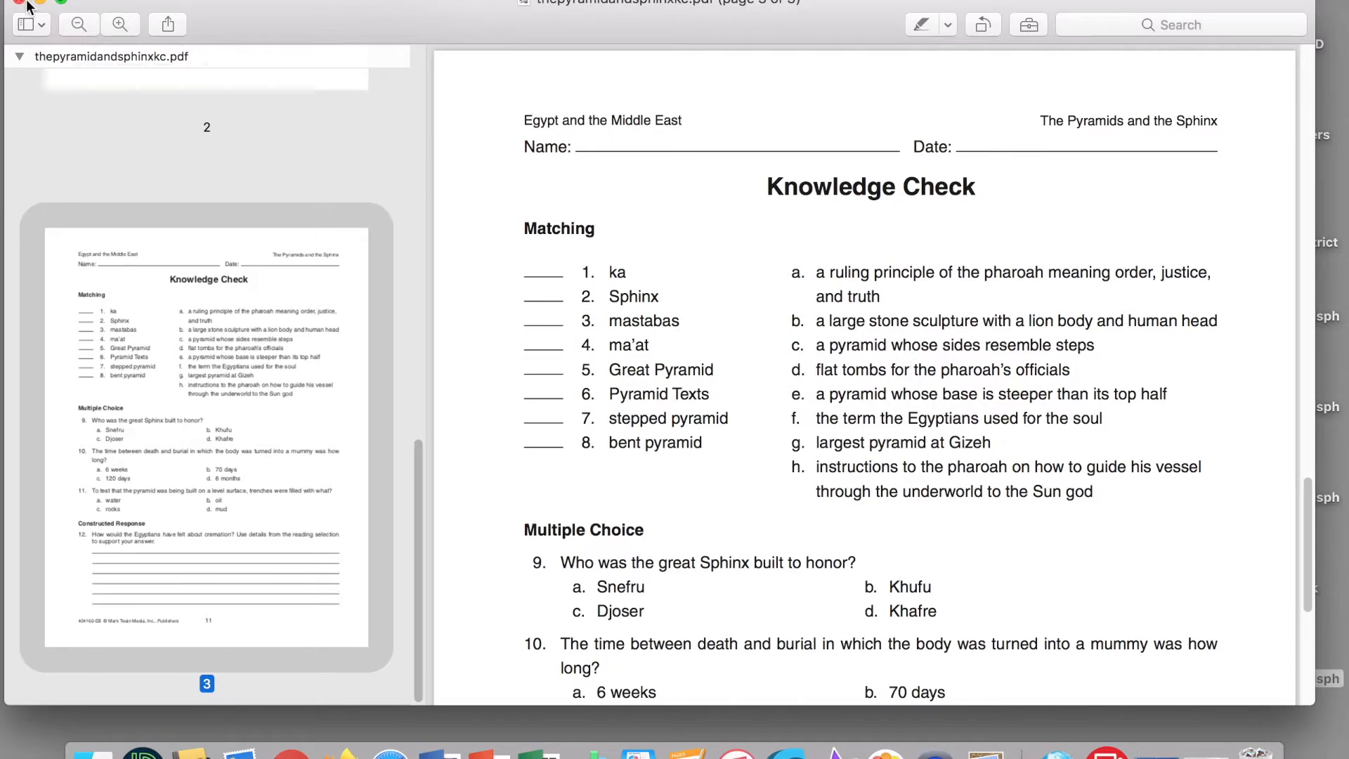
pyautogui.moveTo(34, 7)
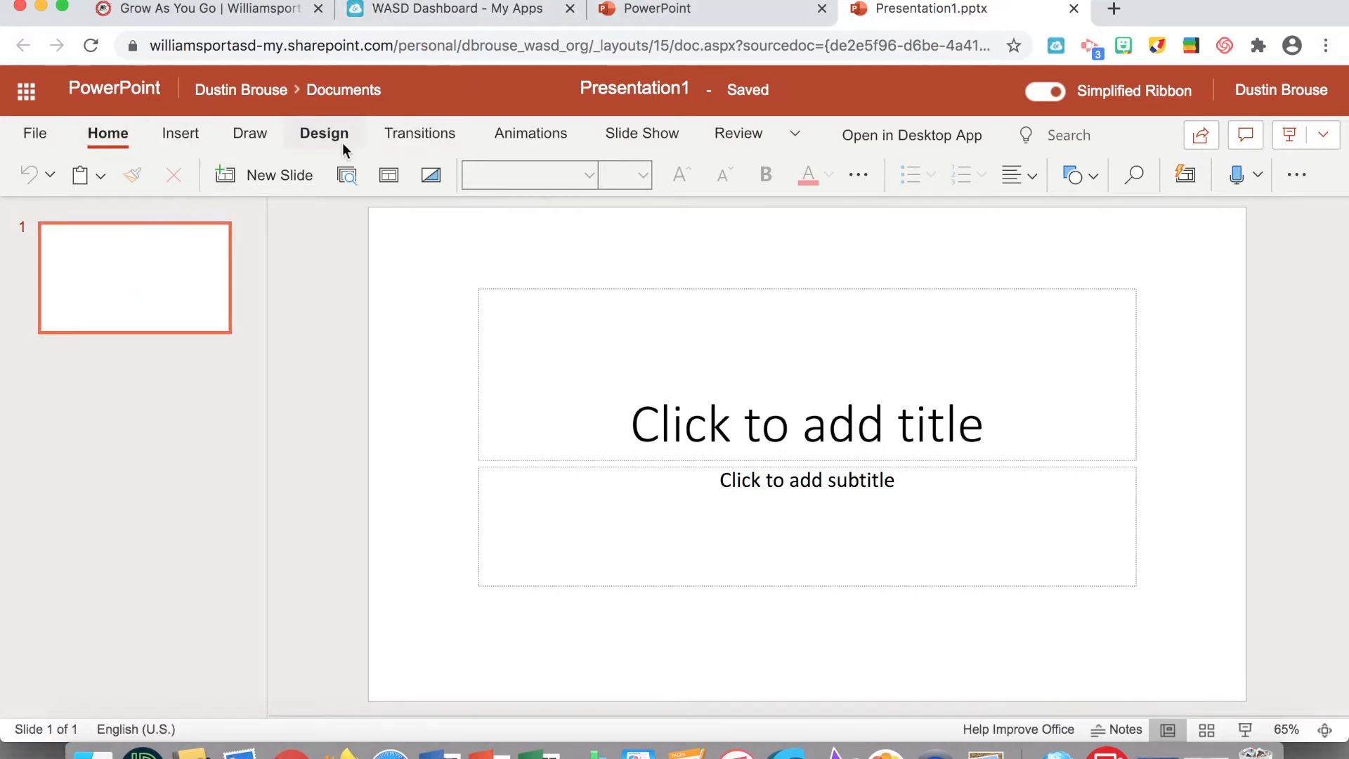
# Step: Change the first slide of Presentation1 to the Blank layout
pyautogui.click(388, 174)
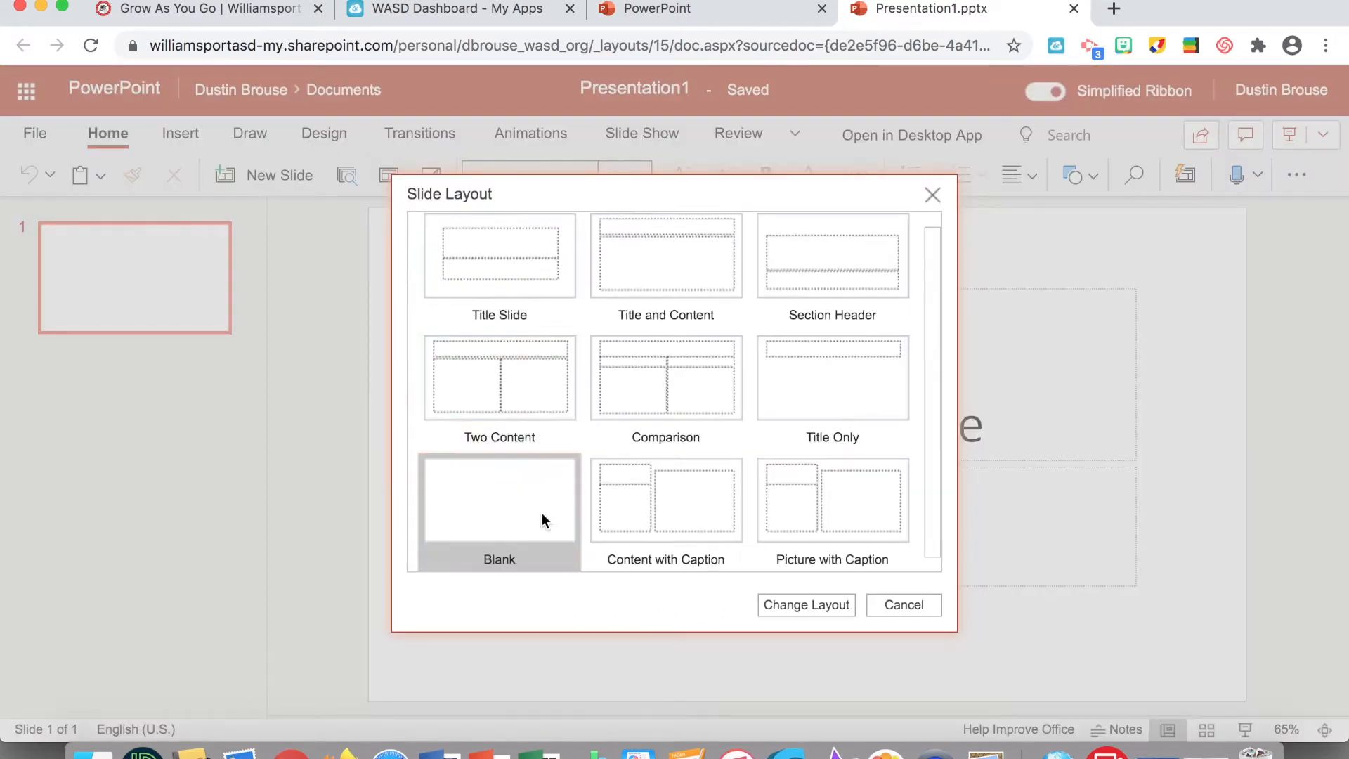
pyautogui.click(805, 604)
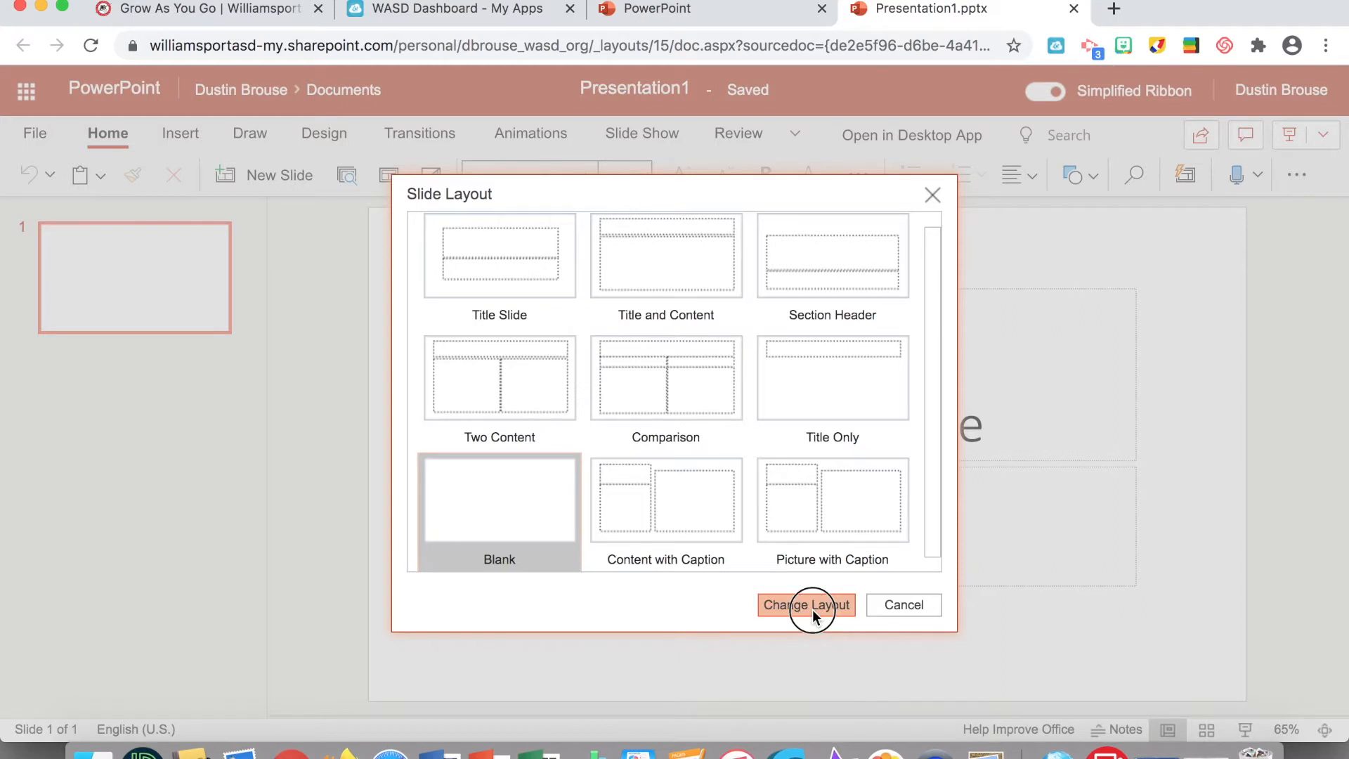
pyautogui.click(805, 604)
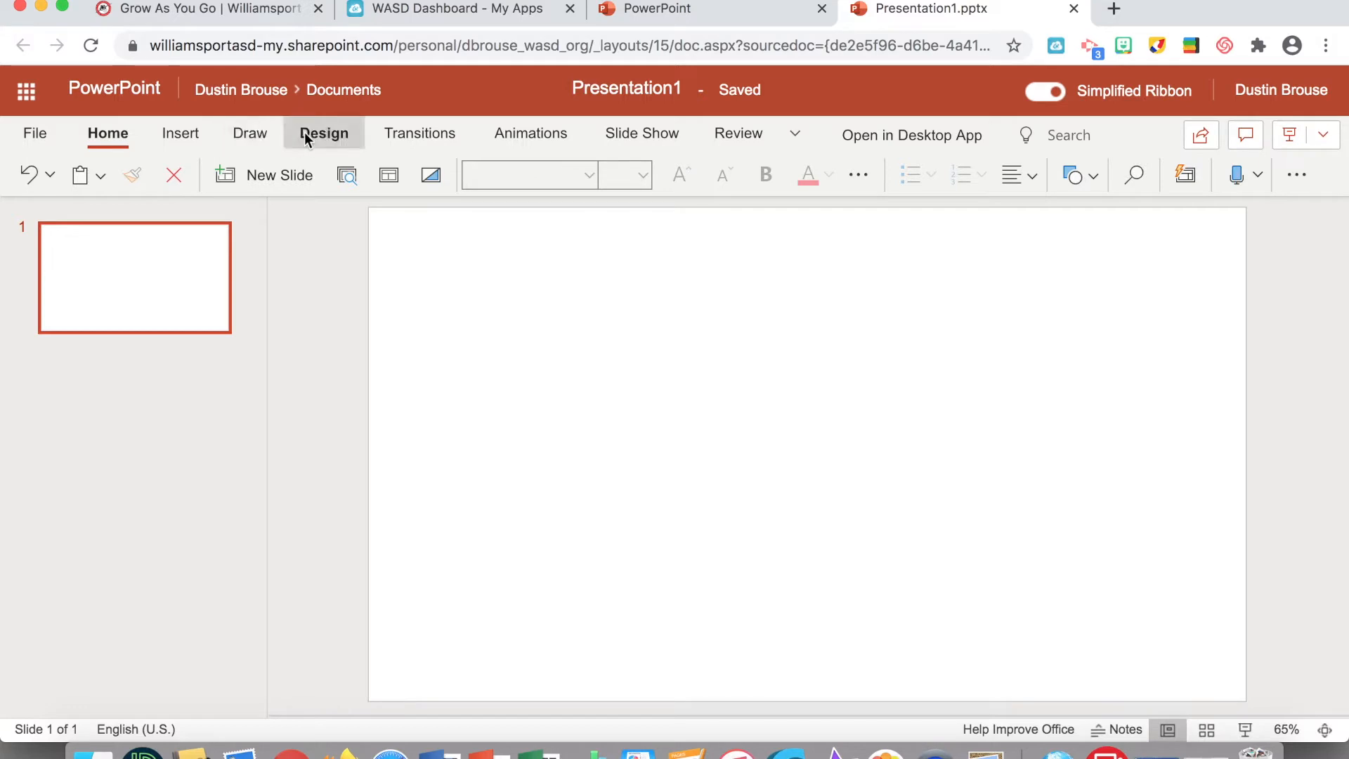
# Step: Set a custom portrait slide size of 8.5 by 11 inches, scaling content to ensure fit
pyautogui.click(324, 134)
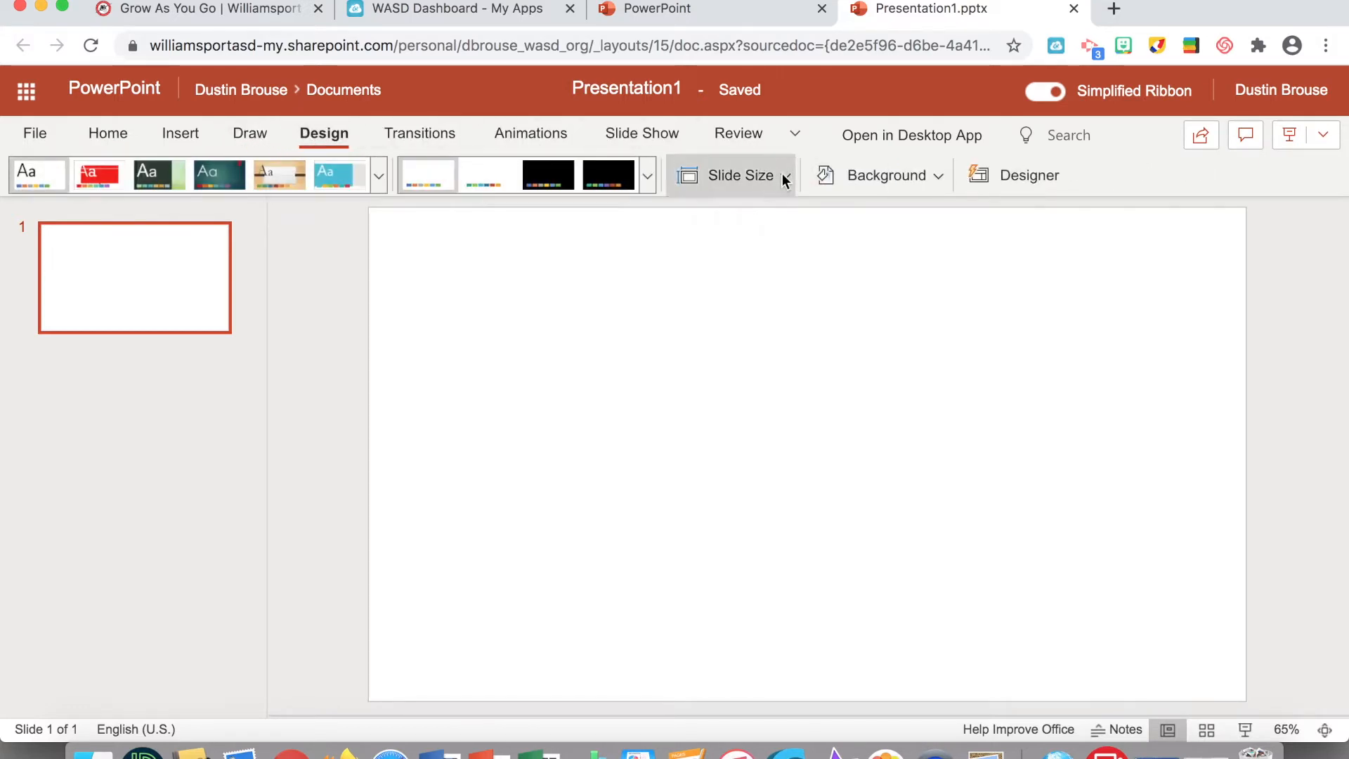
pyautogui.click(736, 176)
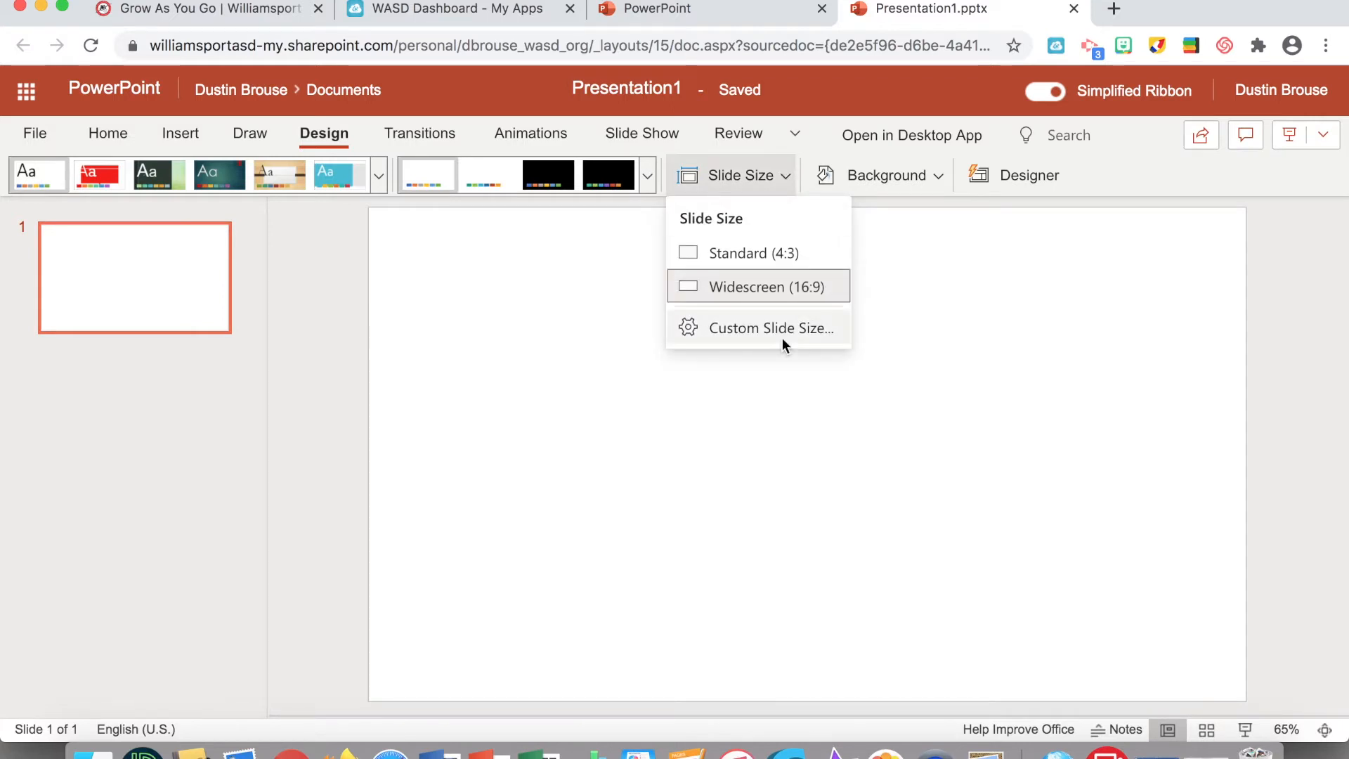
pyautogui.click(769, 327)
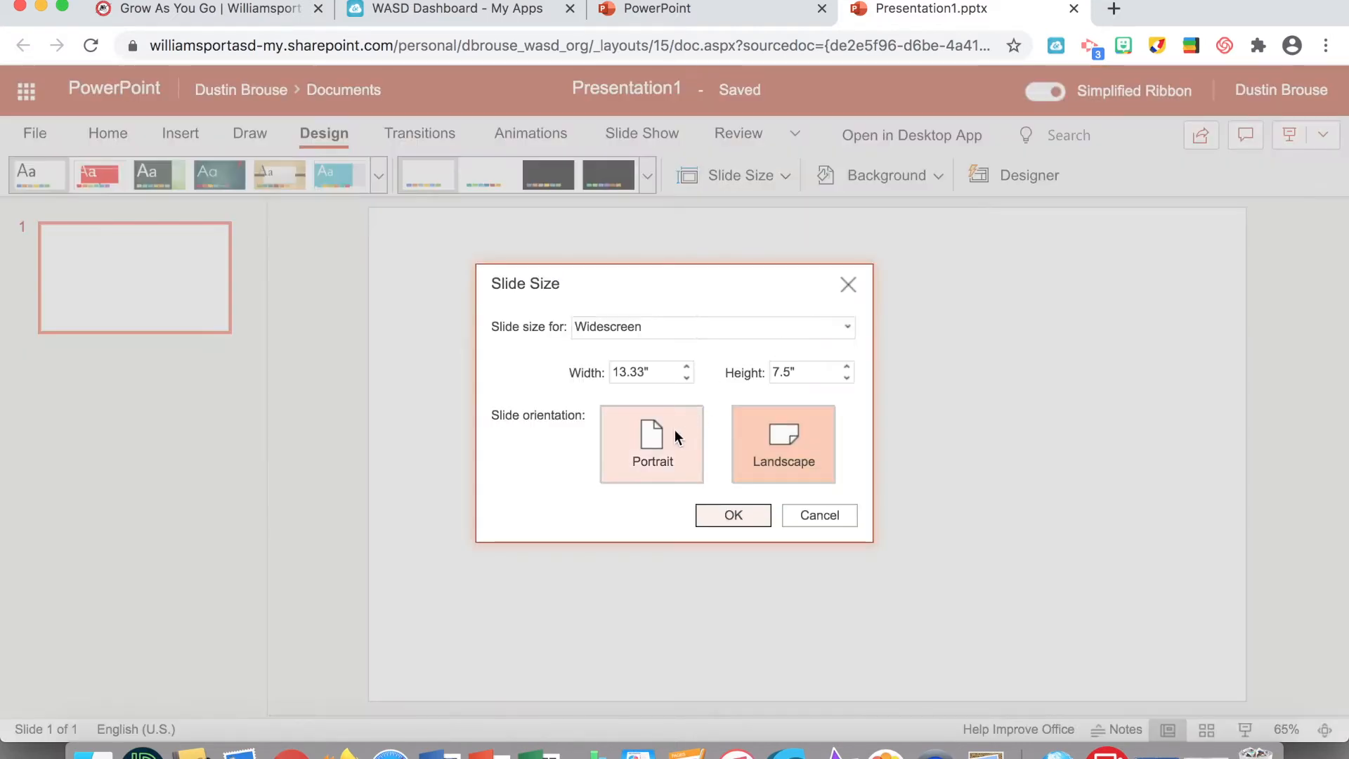
pyautogui.click(650, 443)
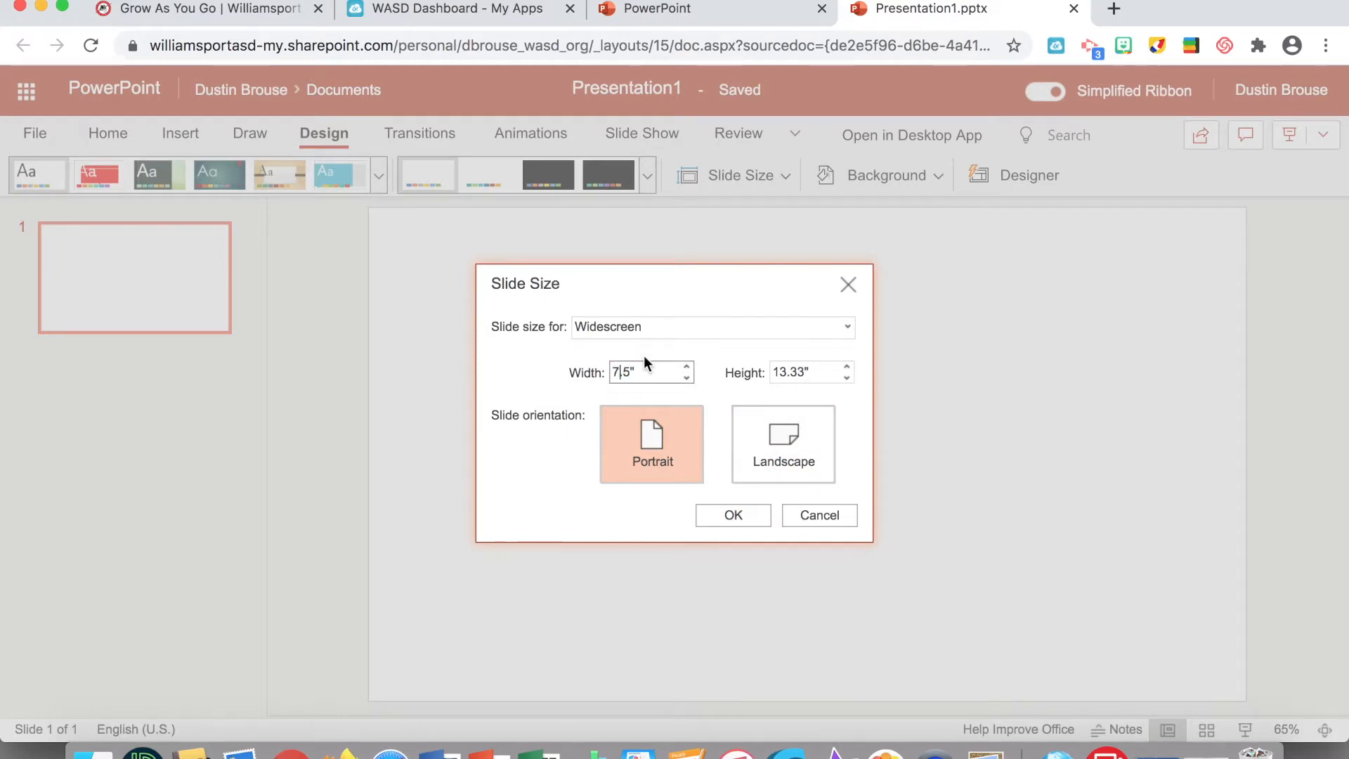
pyautogui.press('Backspace')
pyautogui.write('8')
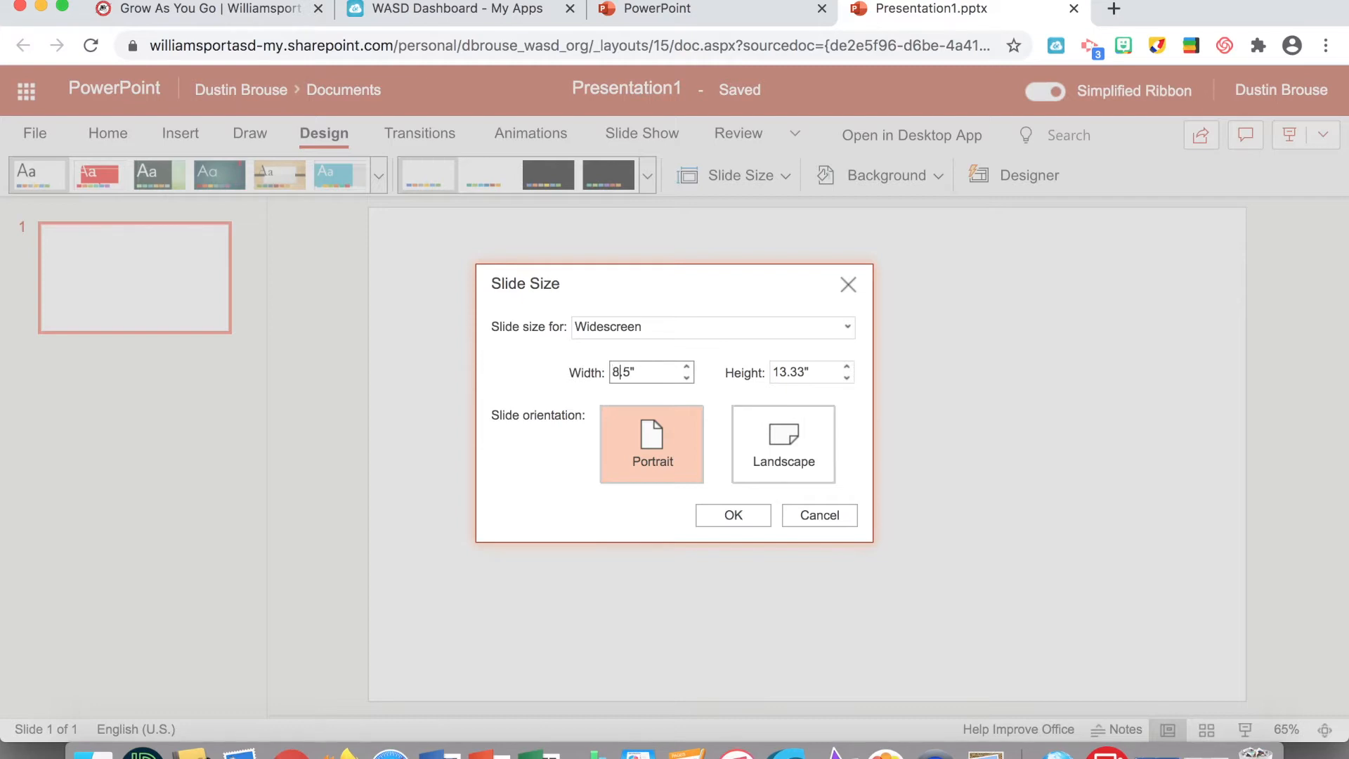
pyautogui.click(799, 372)
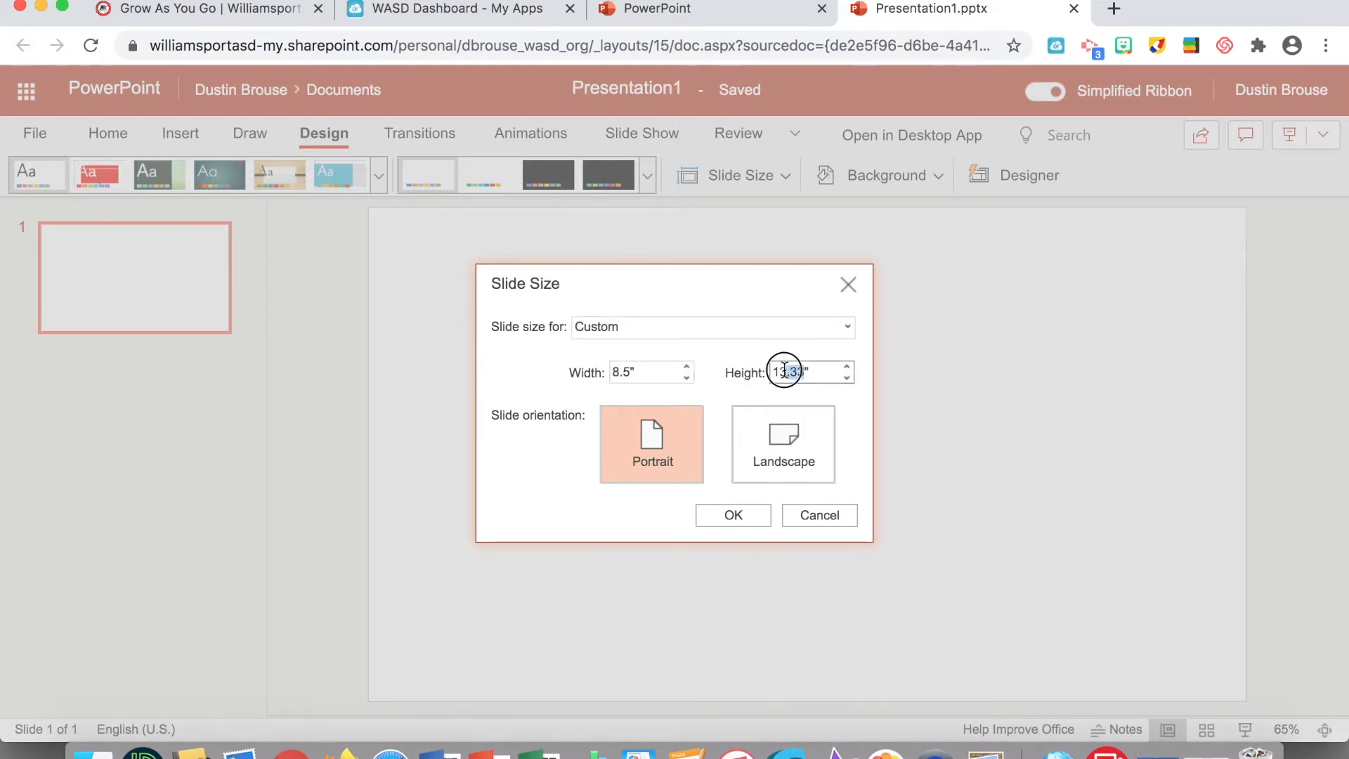
pyautogui.write('11"')
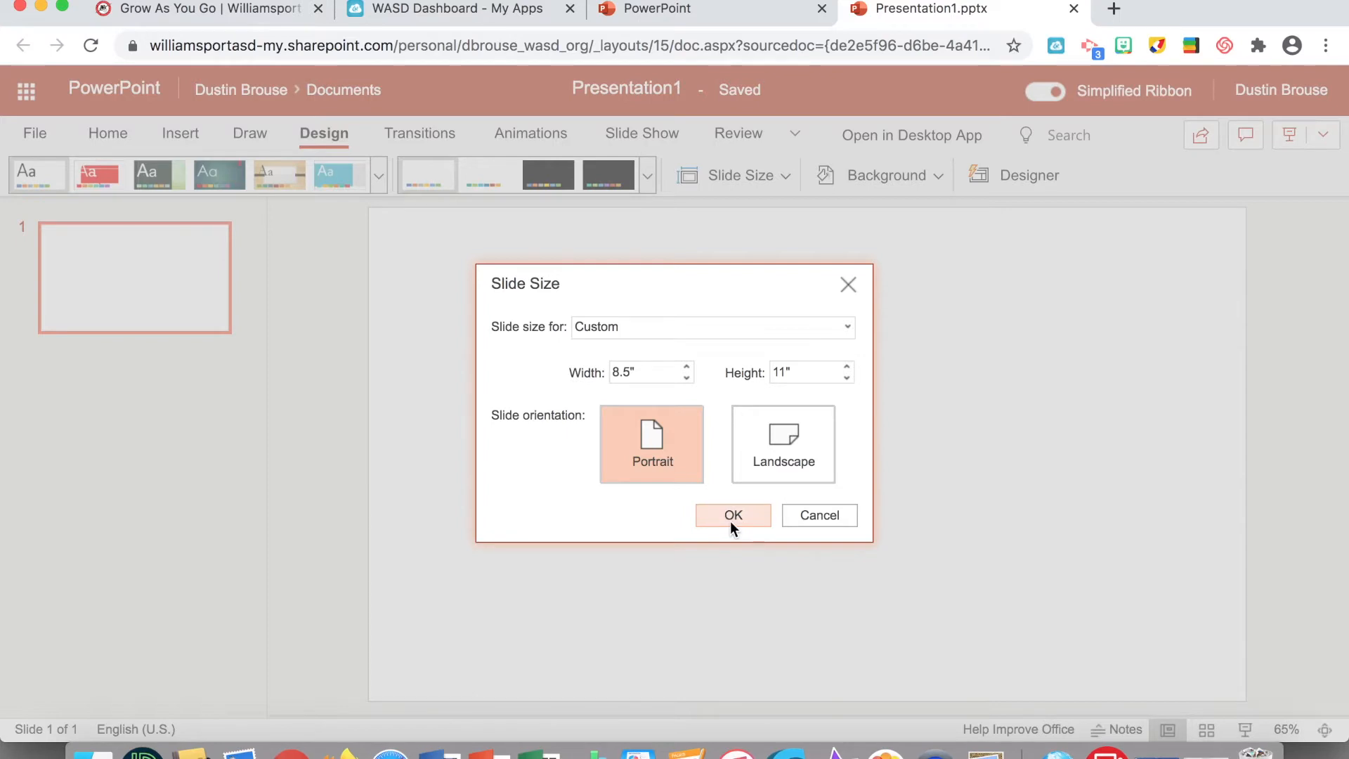
pyautogui.click(732, 516)
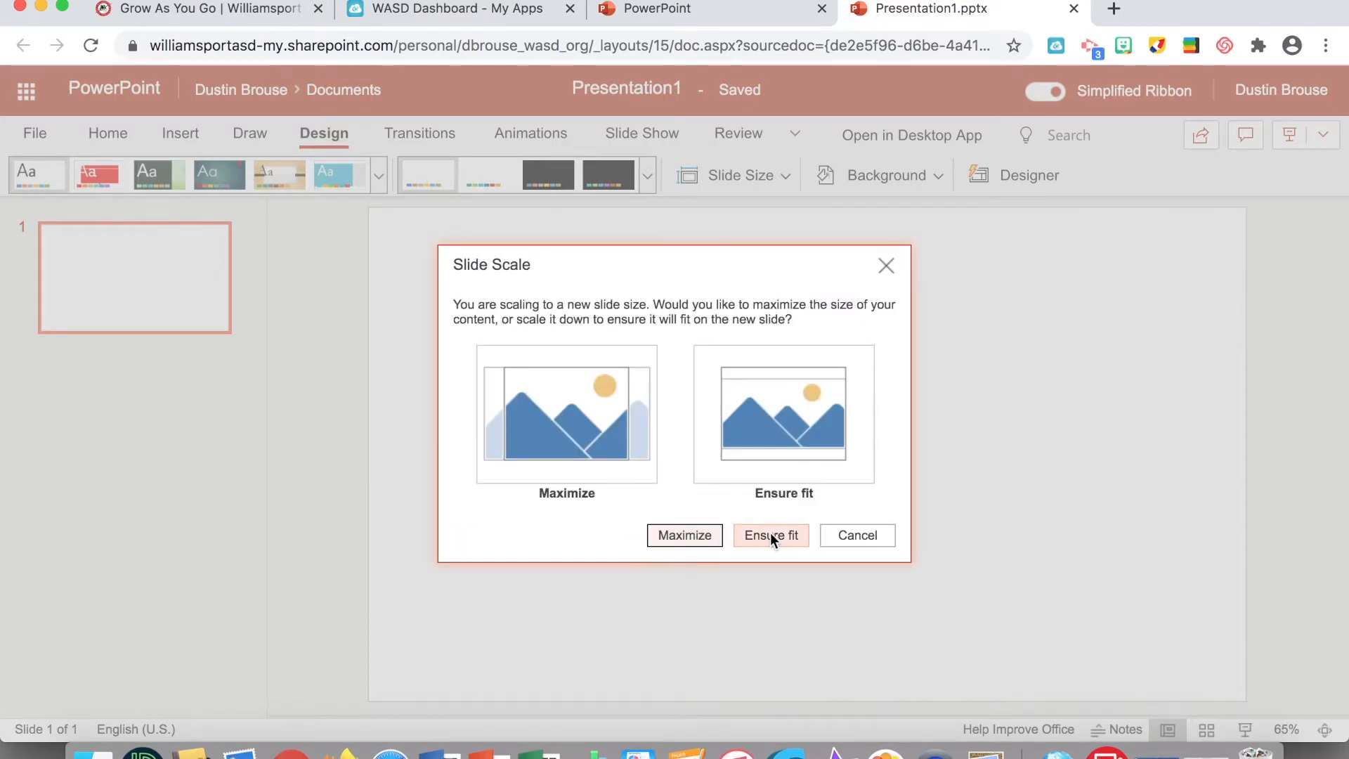
pyautogui.click(770, 534)
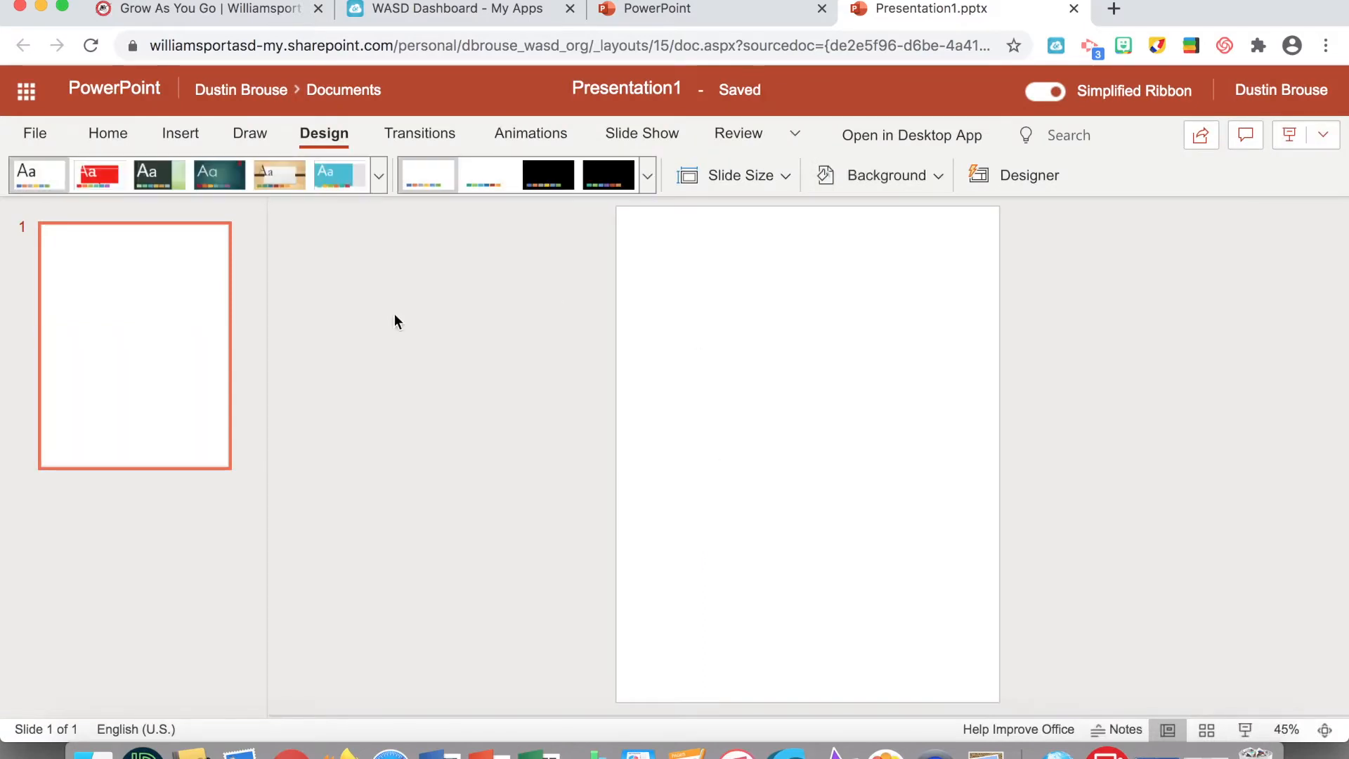
pyautogui.moveTo(112, 324)
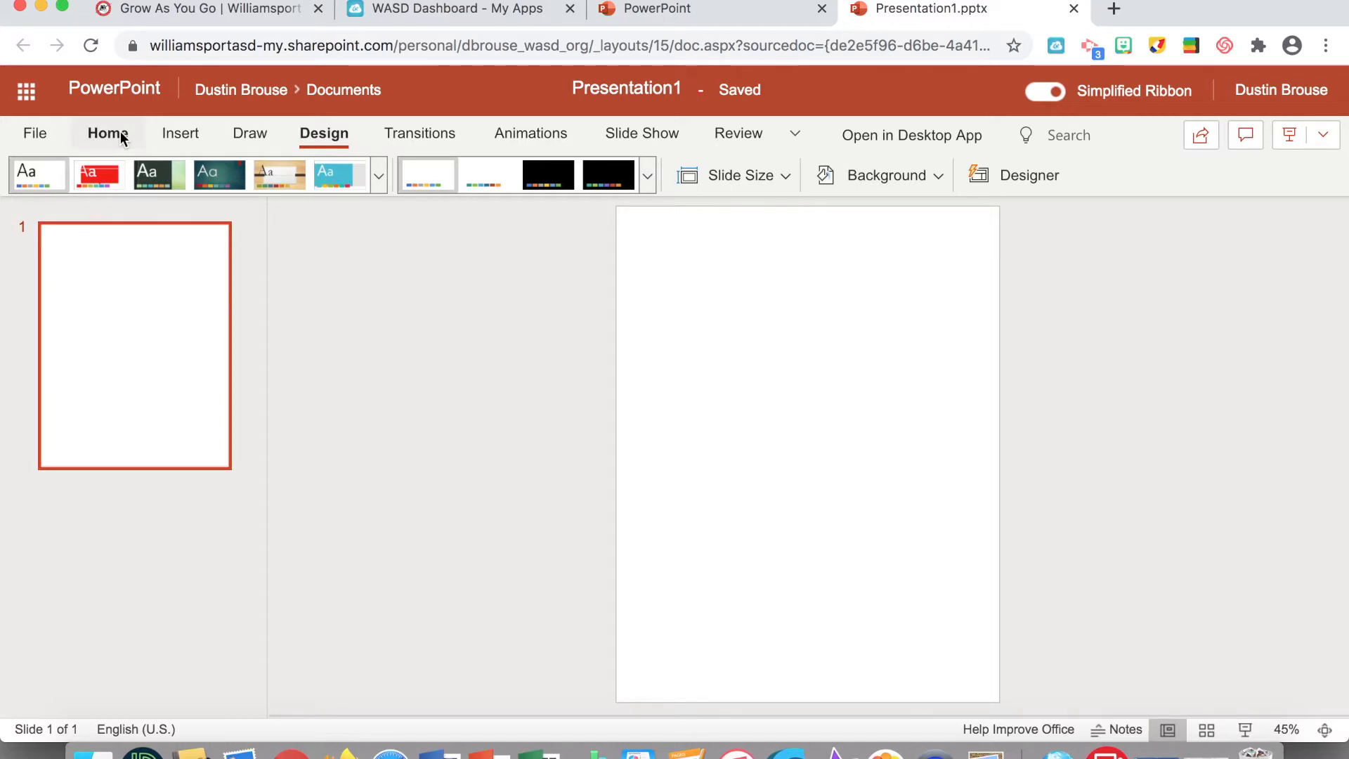
# Step: Add two new blank slides so the presentation has three slides
pyautogui.click(109, 133)
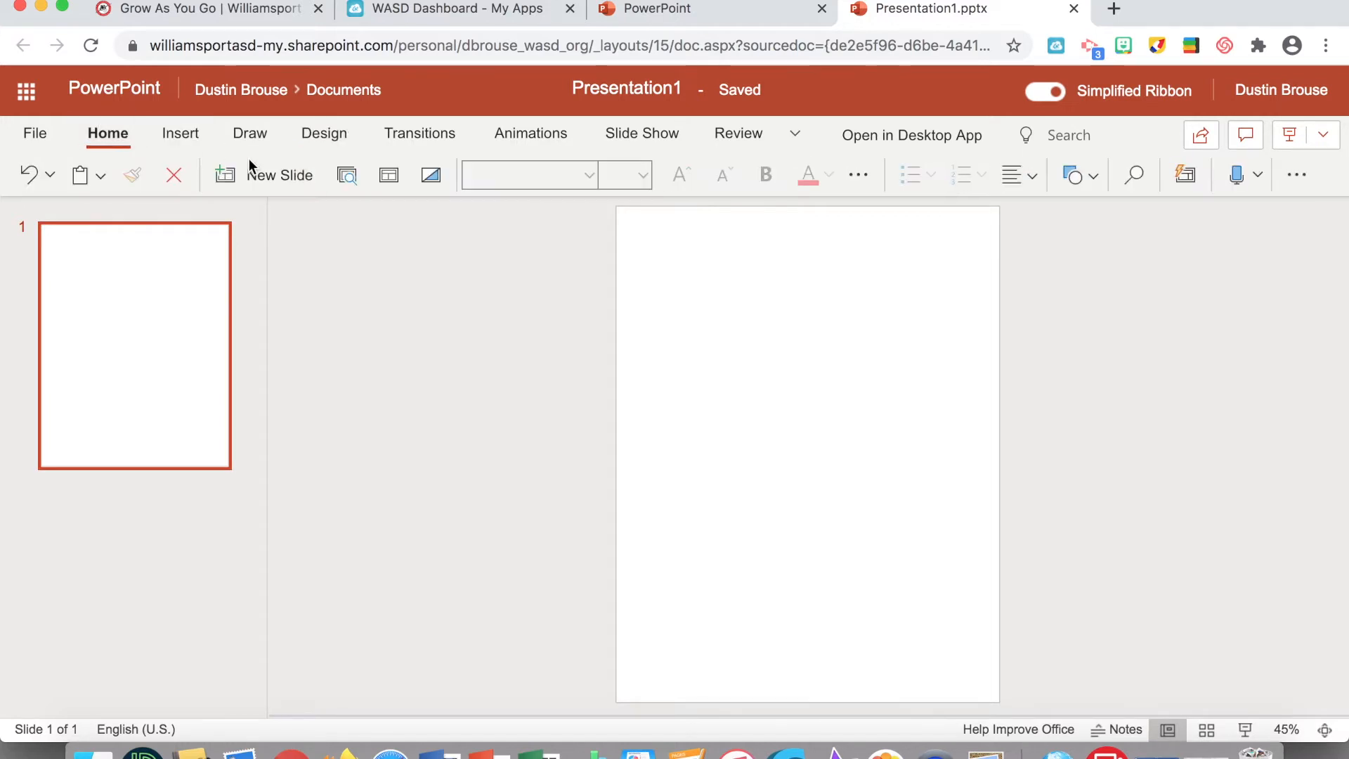
pyautogui.click(278, 174)
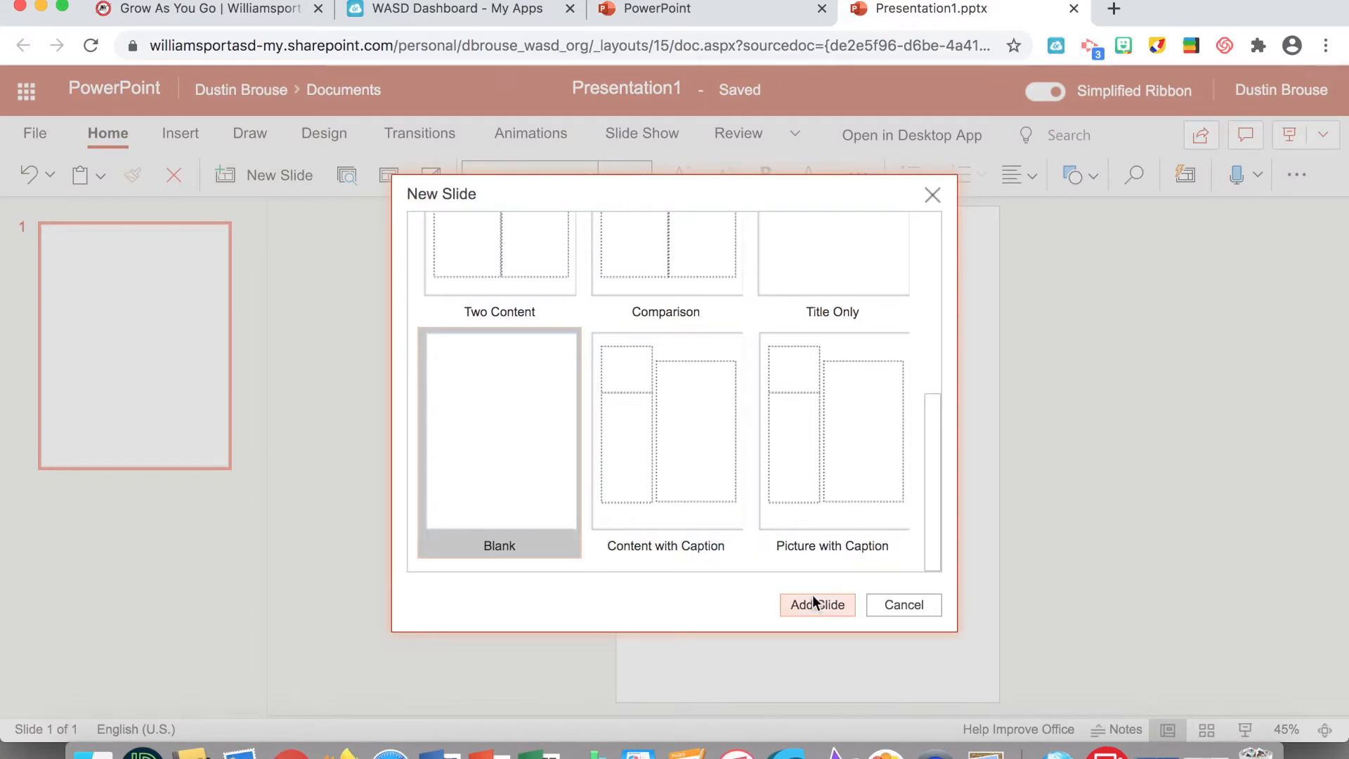
pyautogui.click(815, 604)
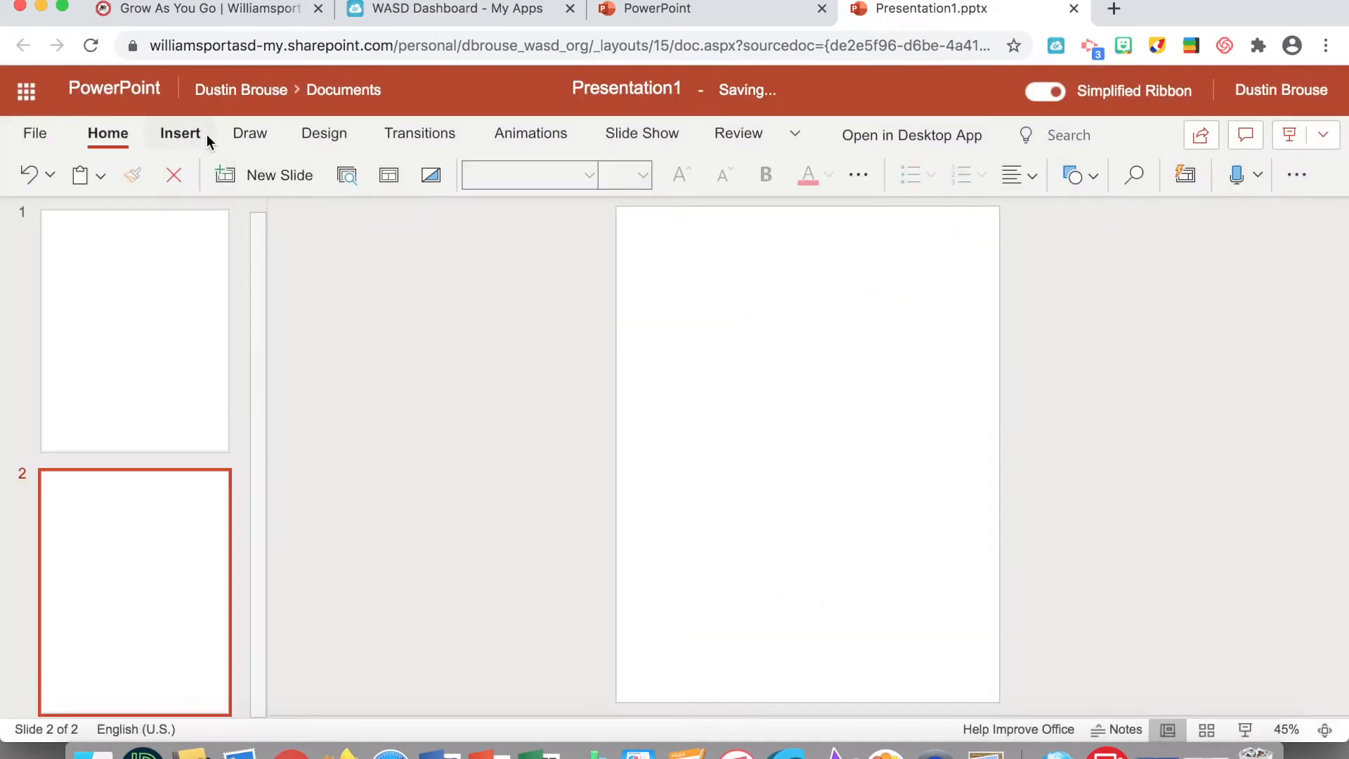
pyautogui.click(278, 175)
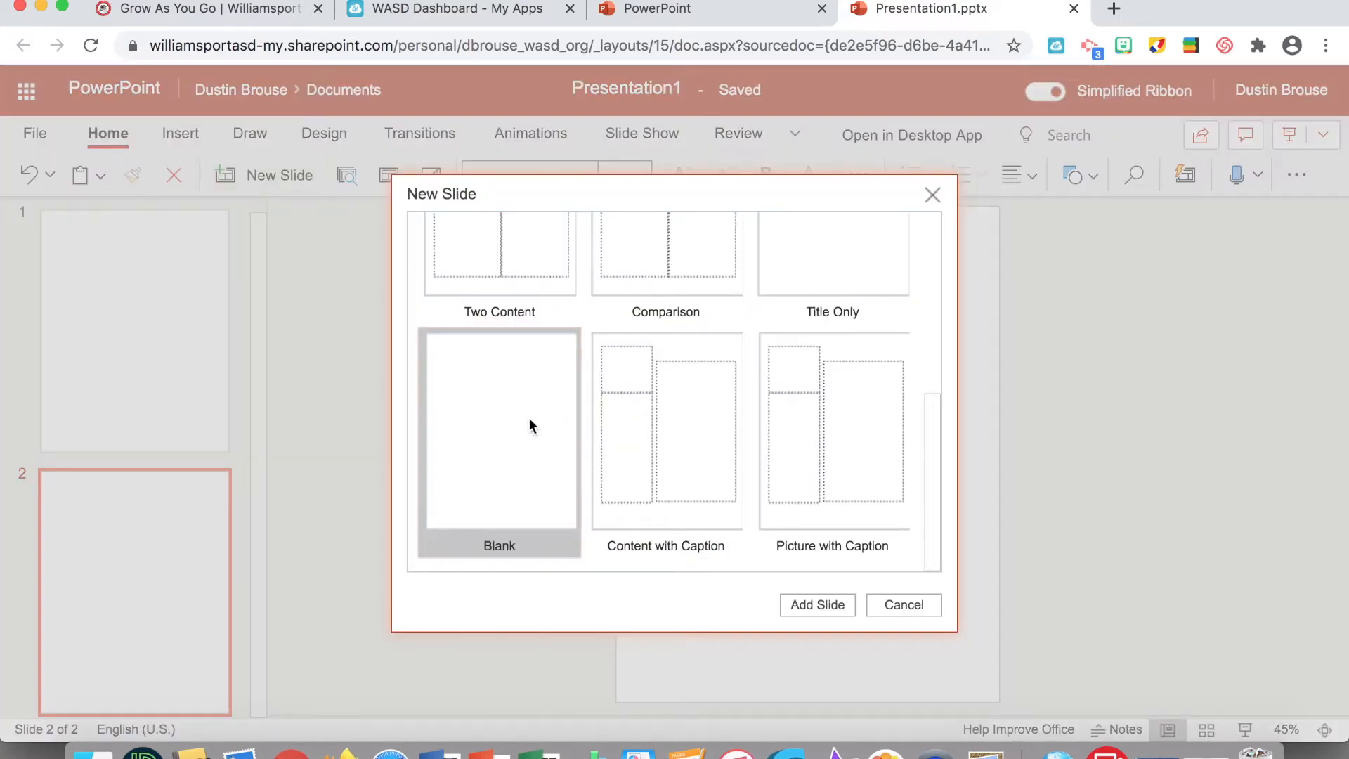
pyautogui.click(815, 605)
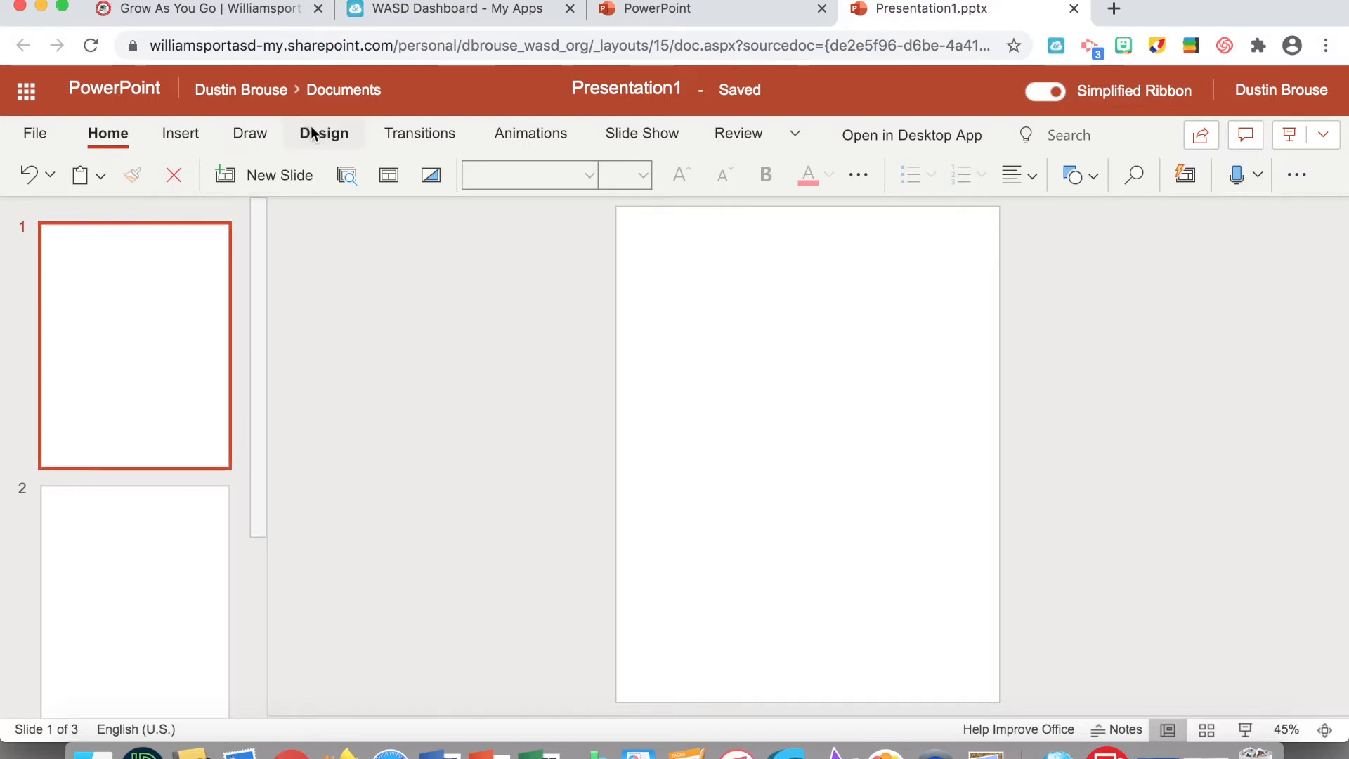
# Step: Set slide 1's background to the thepyramidandsphinxkc1 image from the desktop
pyautogui.click(323, 133)
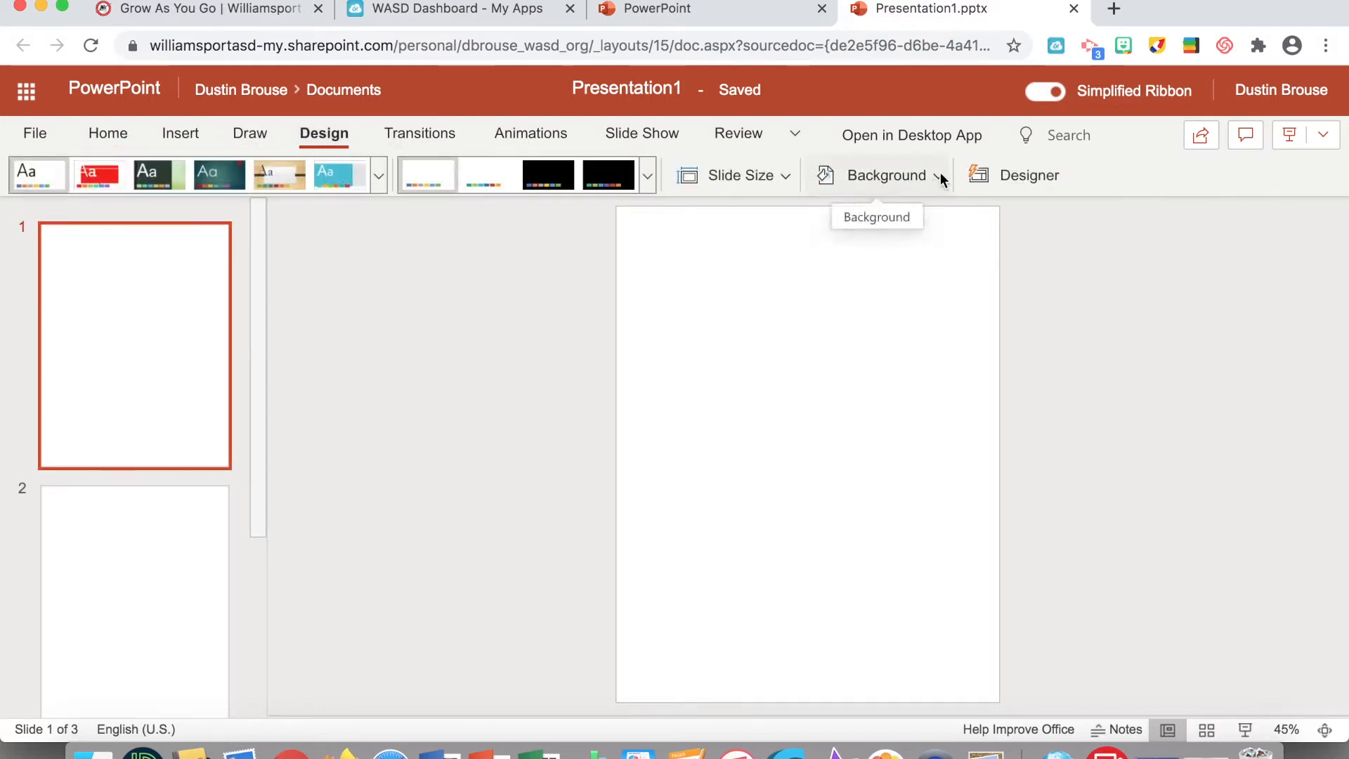
pyautogui.click(886, 175)
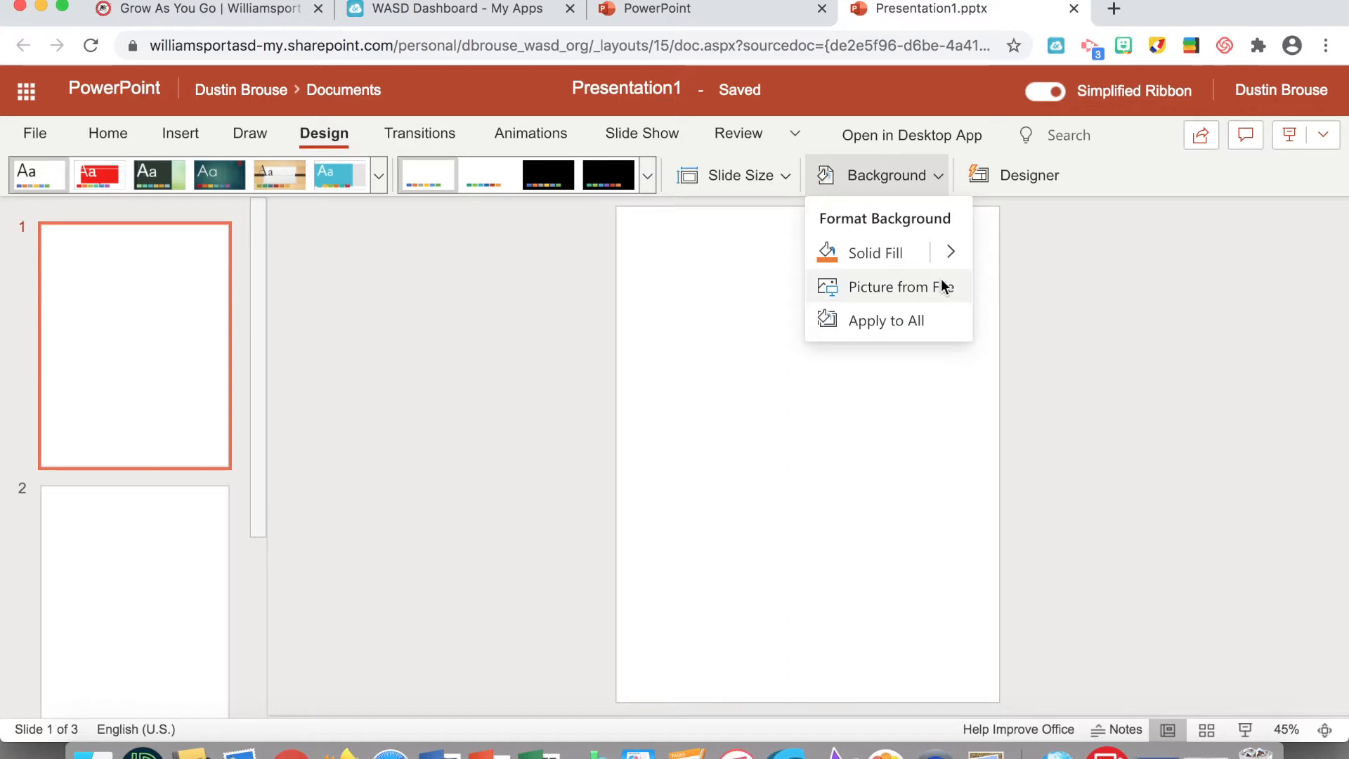
pyautogui.click(883, 287)
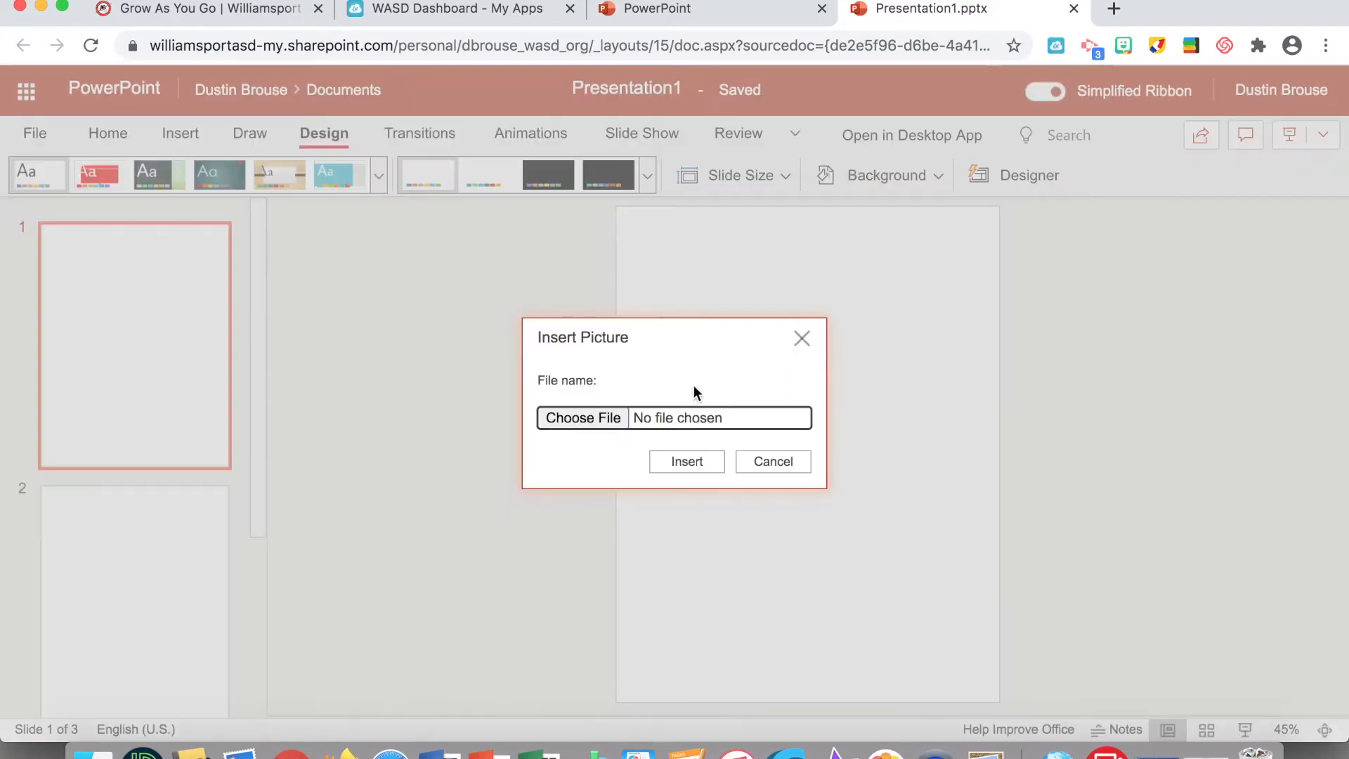
pyautogui.click(581, 417)
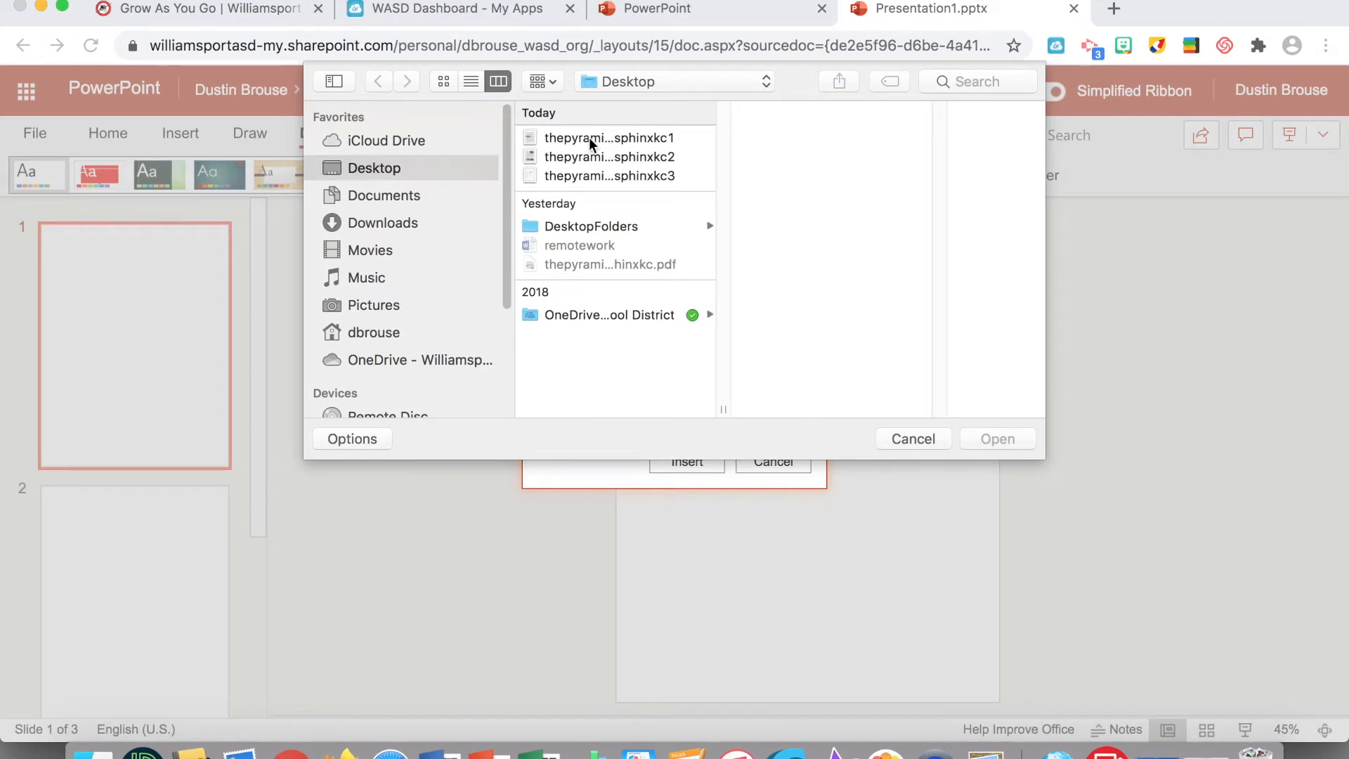
pyautogui.click(609, 137)
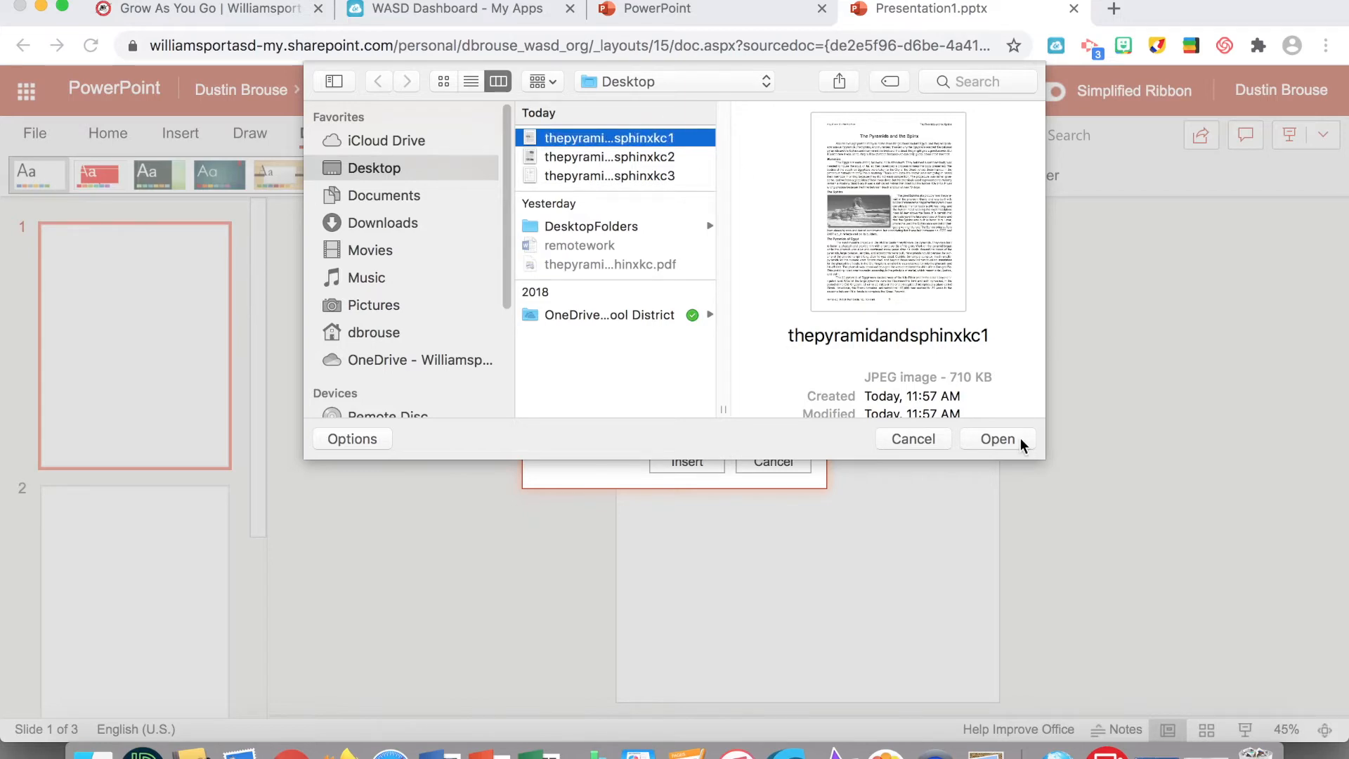
pyautogui.click(998, 439)
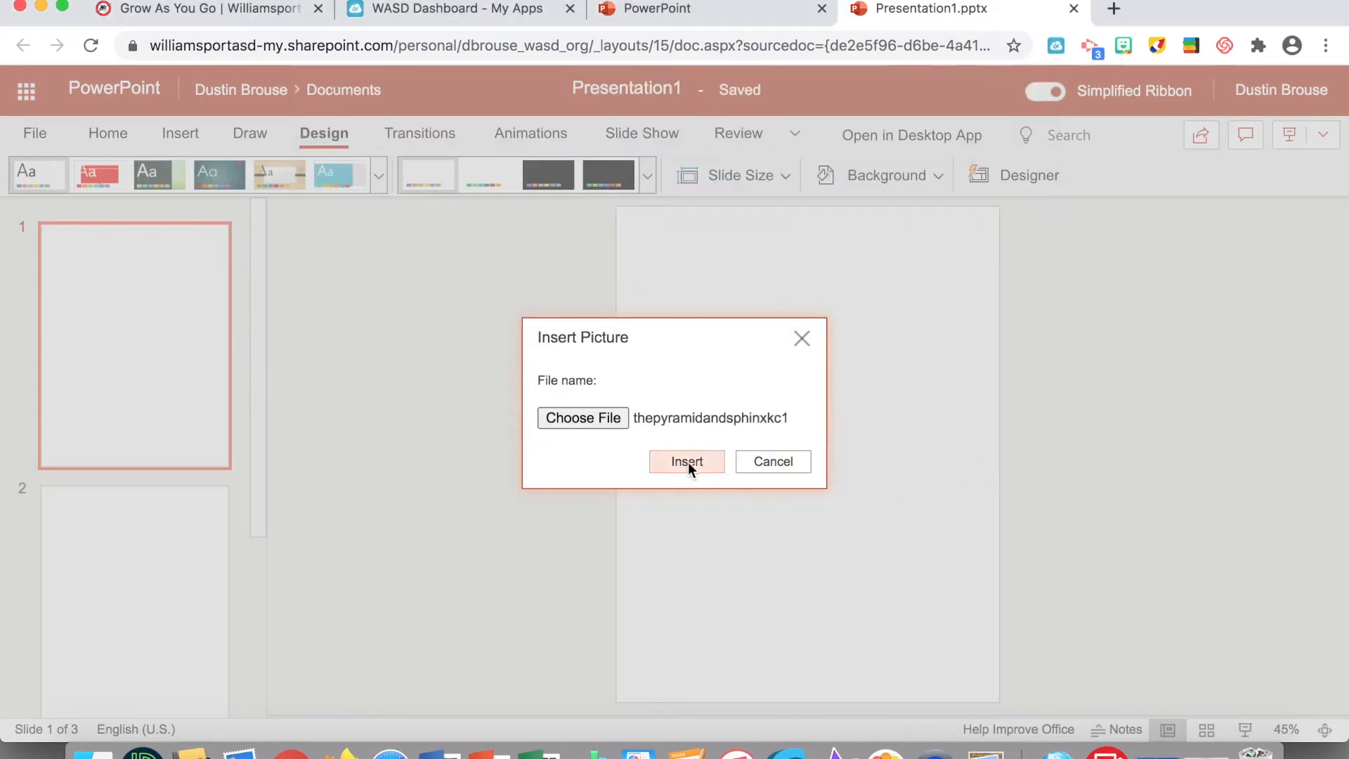
pyautogui.click(685, 460)
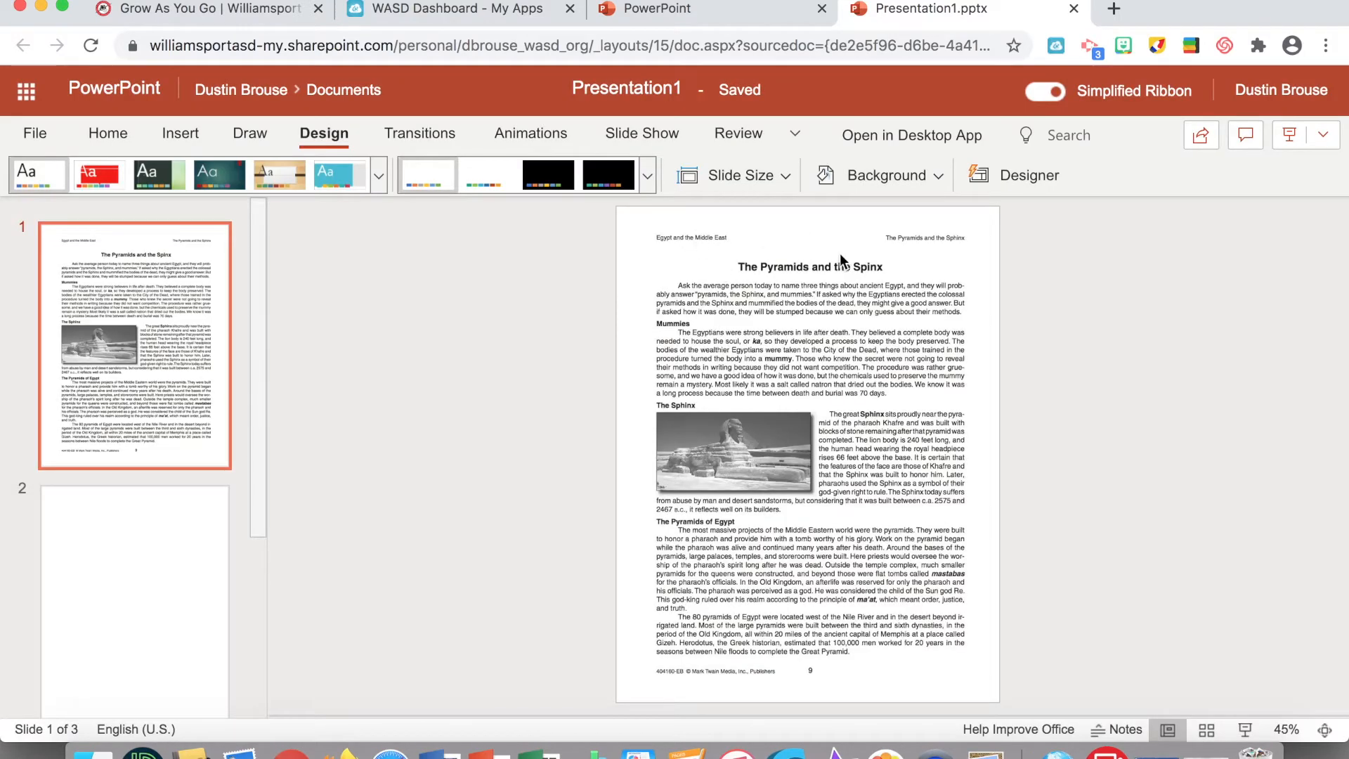
pyautogui.moveTo(721, 635)
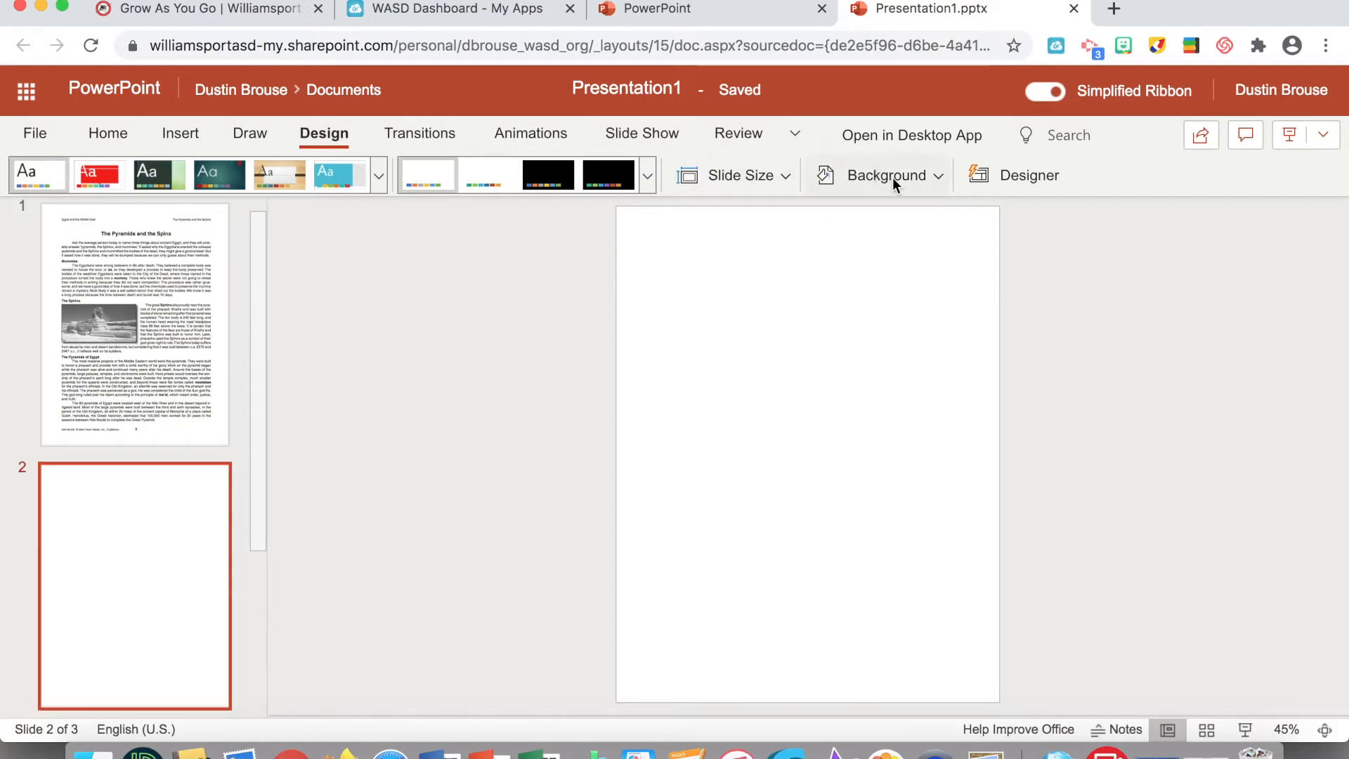
# Step: Set slide 2's background to the second Pyramid Construction page image
pyautogui.click(885, 176)
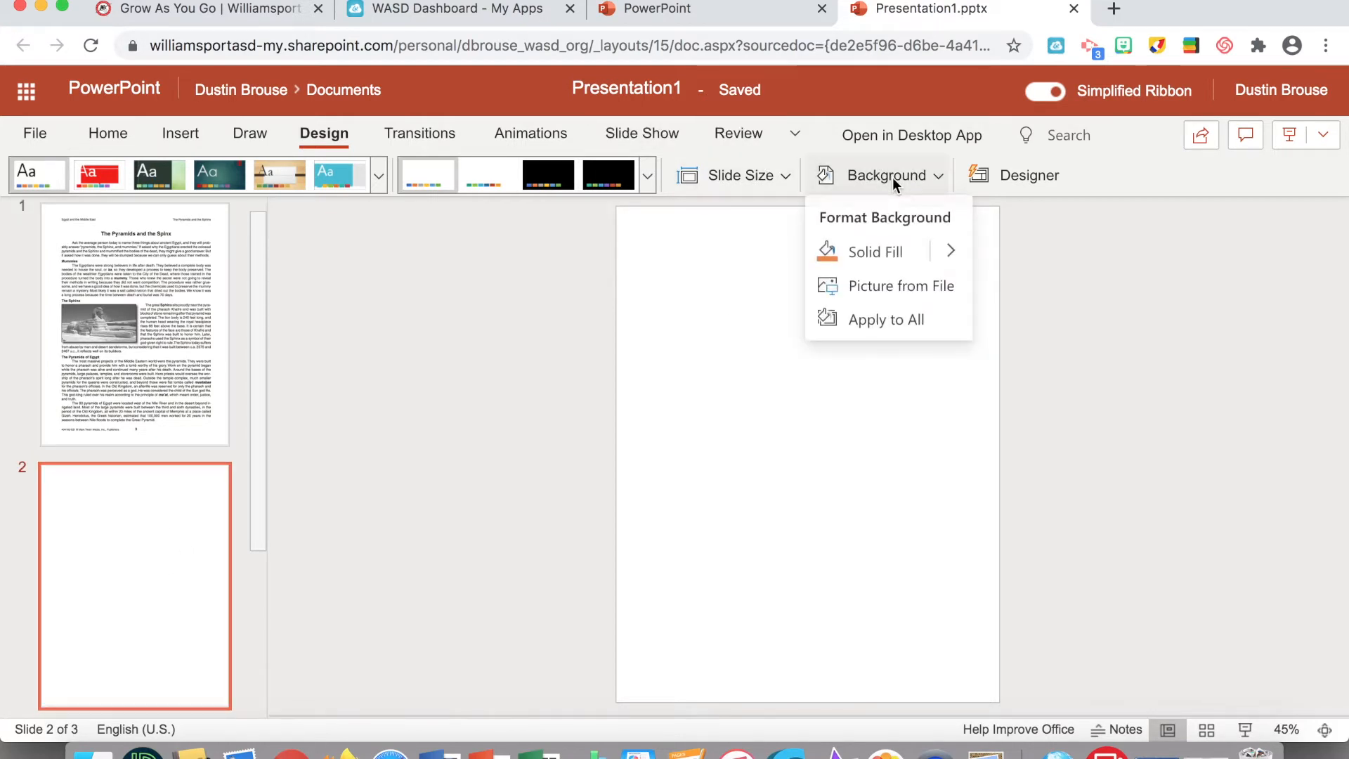
pyautogui.click(902, 285)
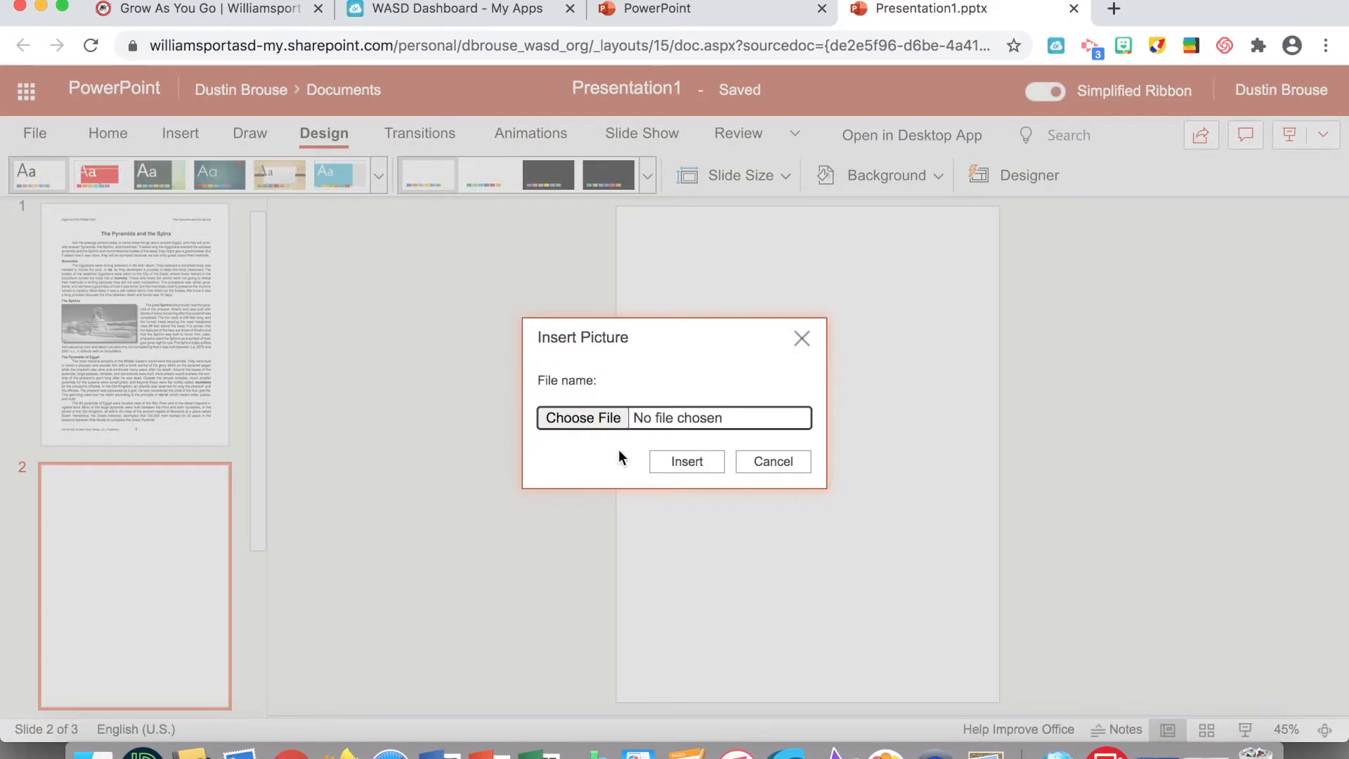
pyautogui.click(582, 417)
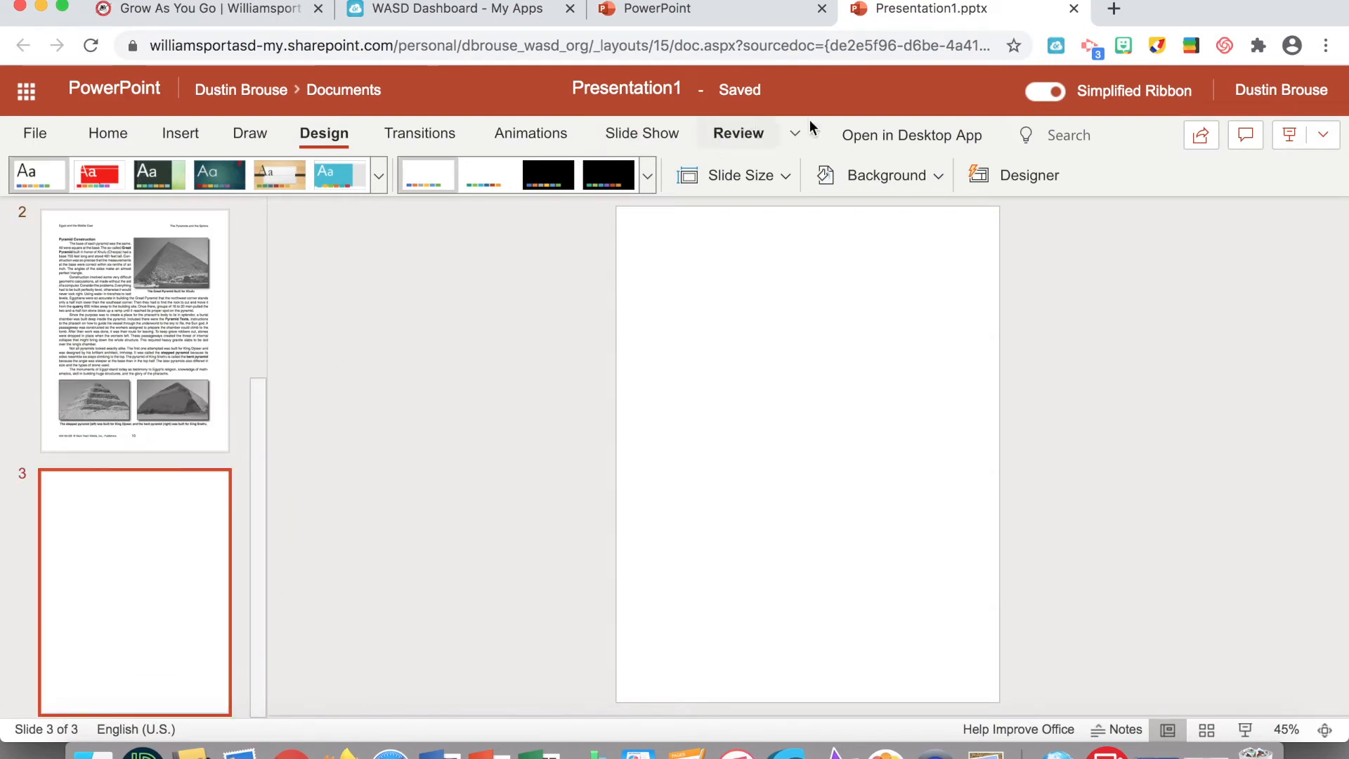
# Step: Set slide 3's background to the third Knowledge Check page image
pyautogui.click(882, 176)
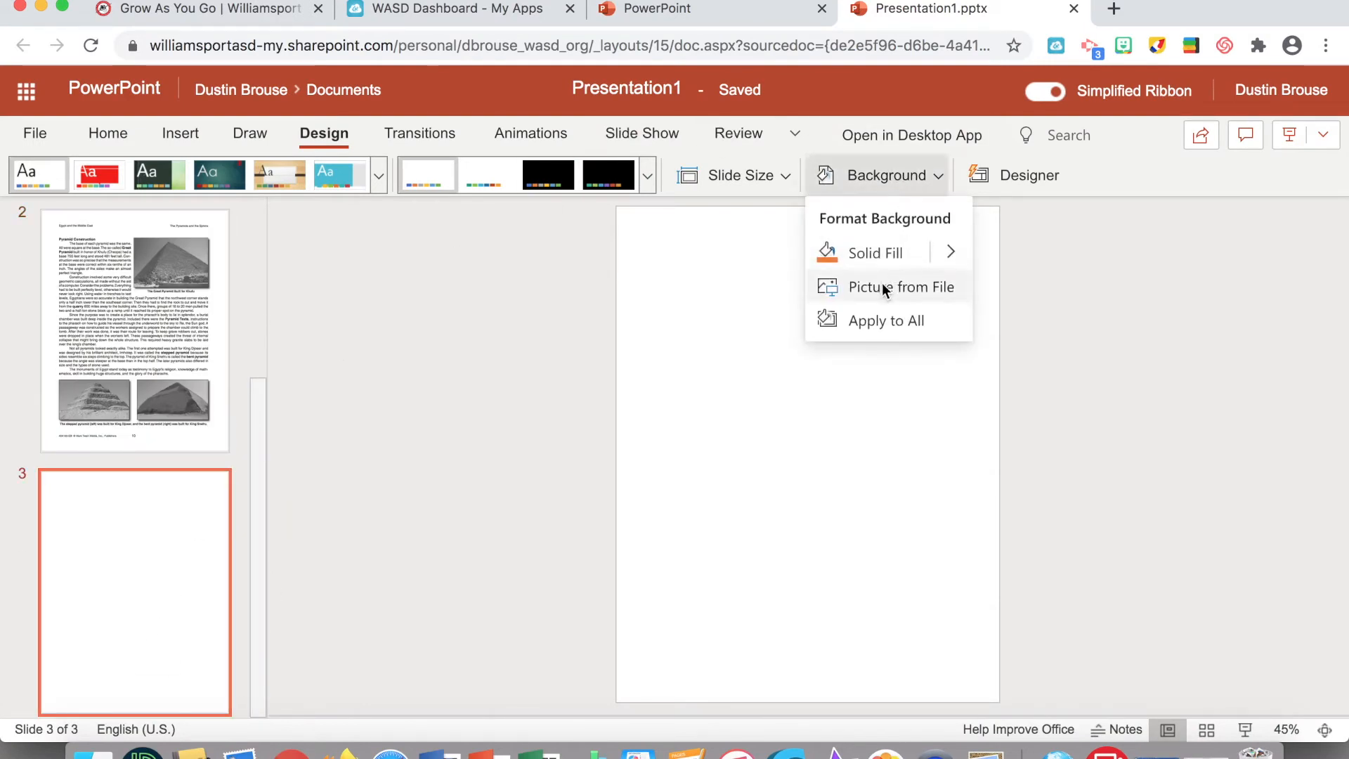
pyautogui.click(901, 287)
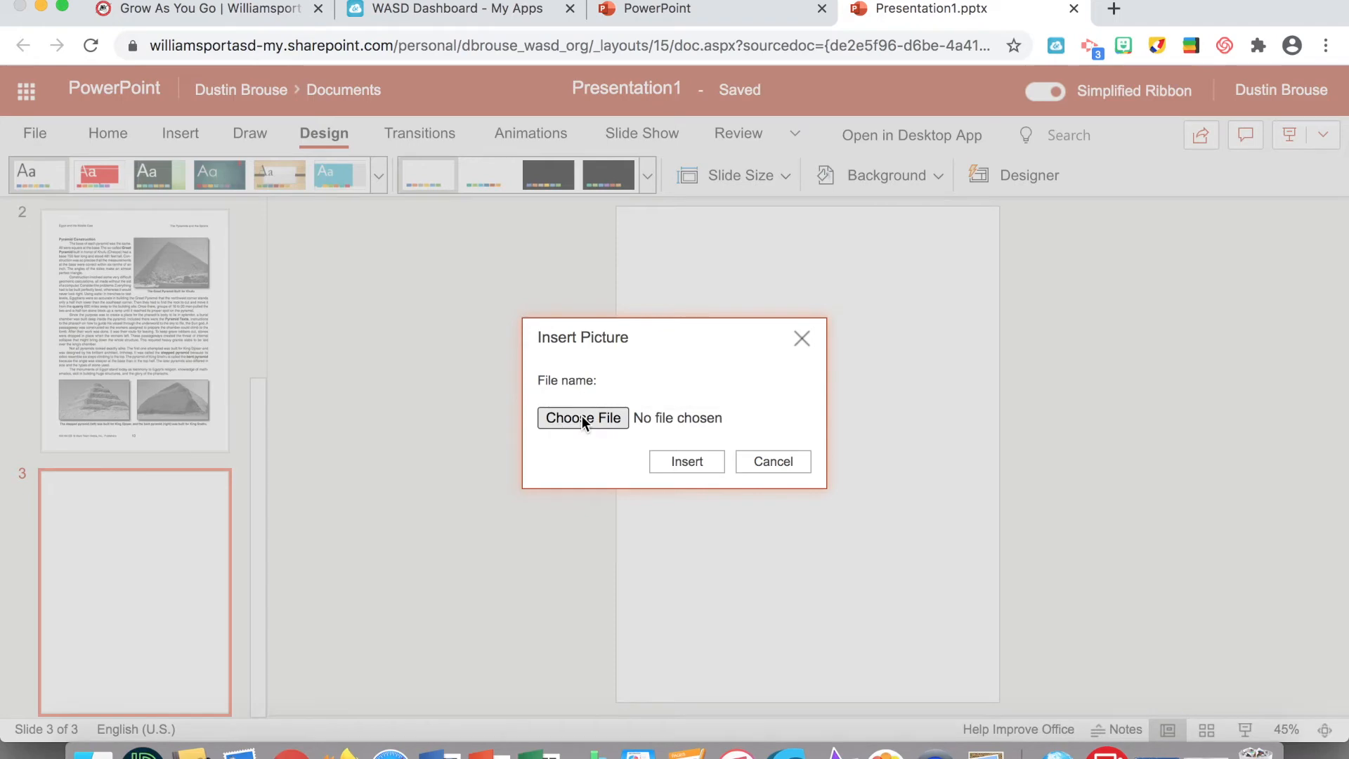
pyautogui.click(582, 417)
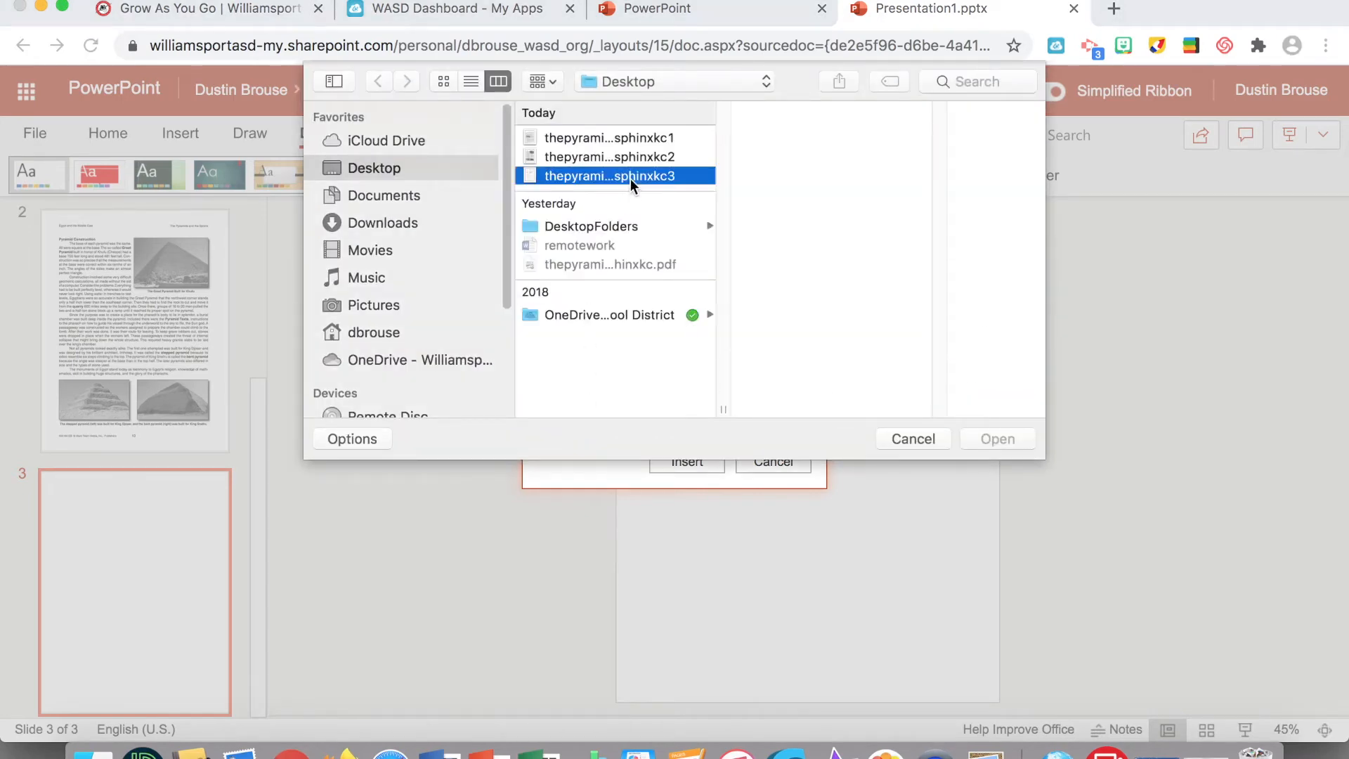
pyautogui.click(614, 176)
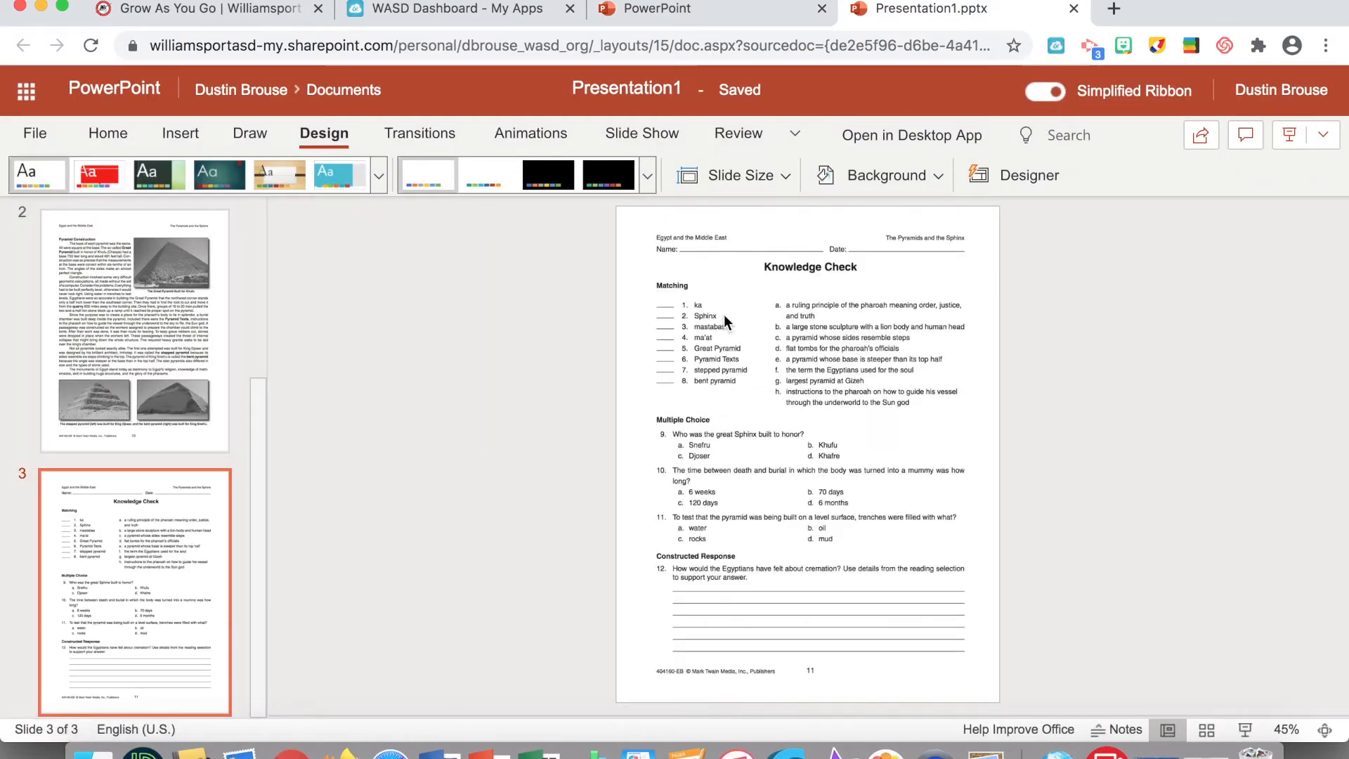
pyautogui.click(627, 88)
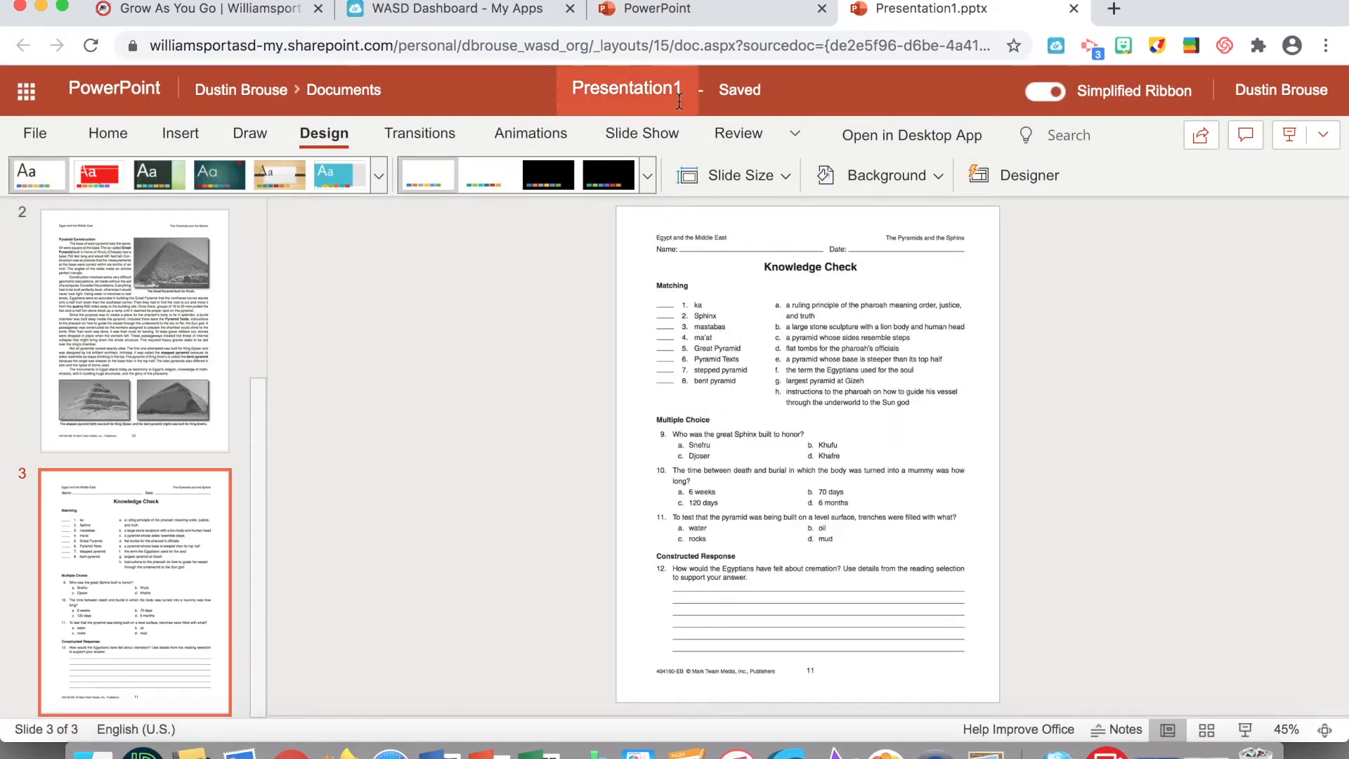
# Step: Rename the presentation from Presentation1 to PyramidKC via the title bar
pyautogui.click(627, 90)
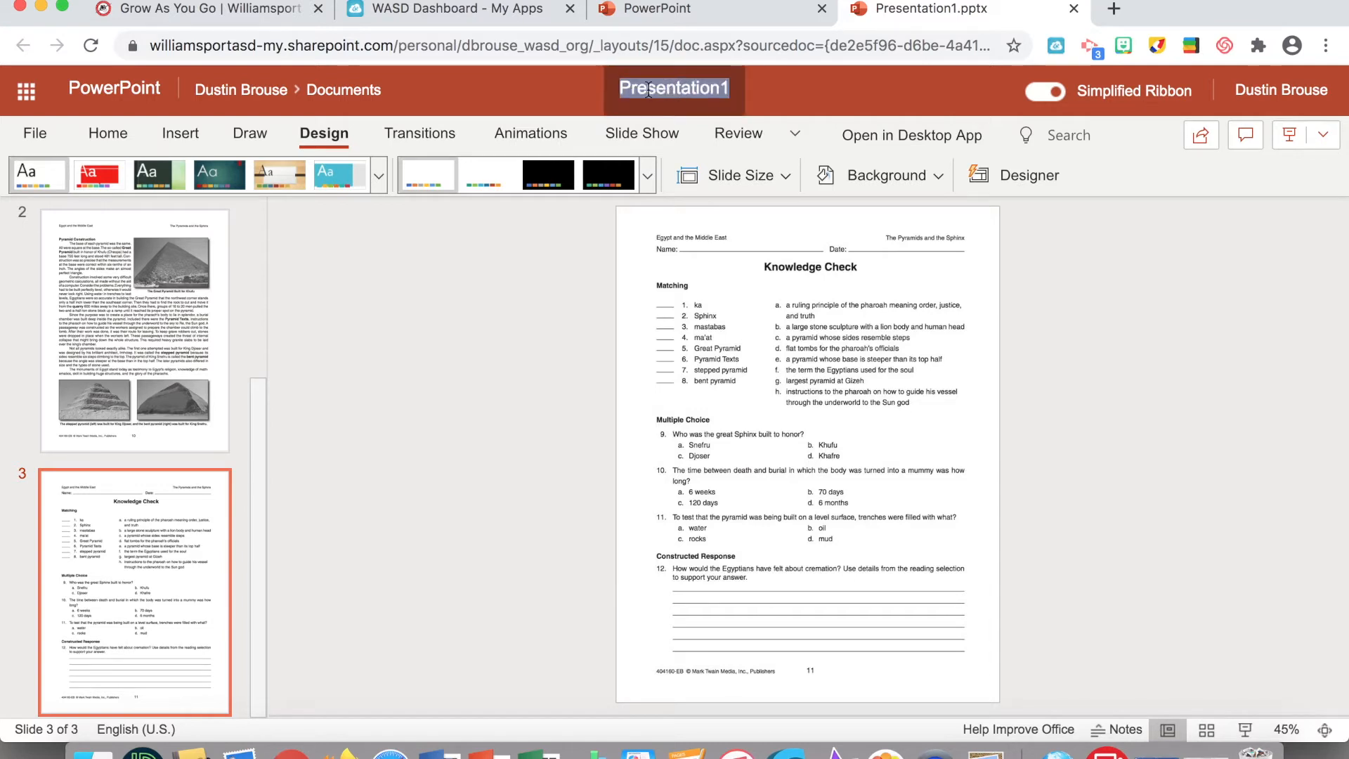
pyautogui.write('Pyramidk')
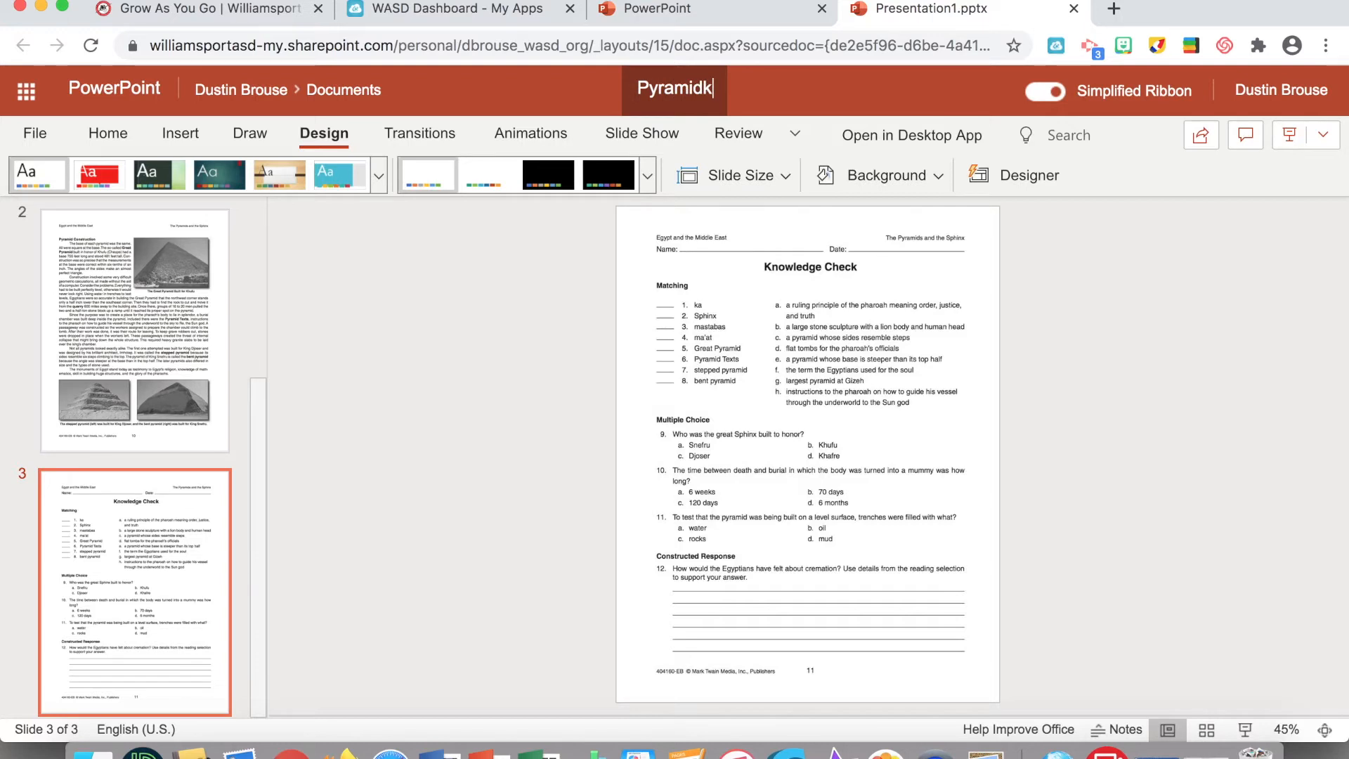
pyautogui.write('KC')
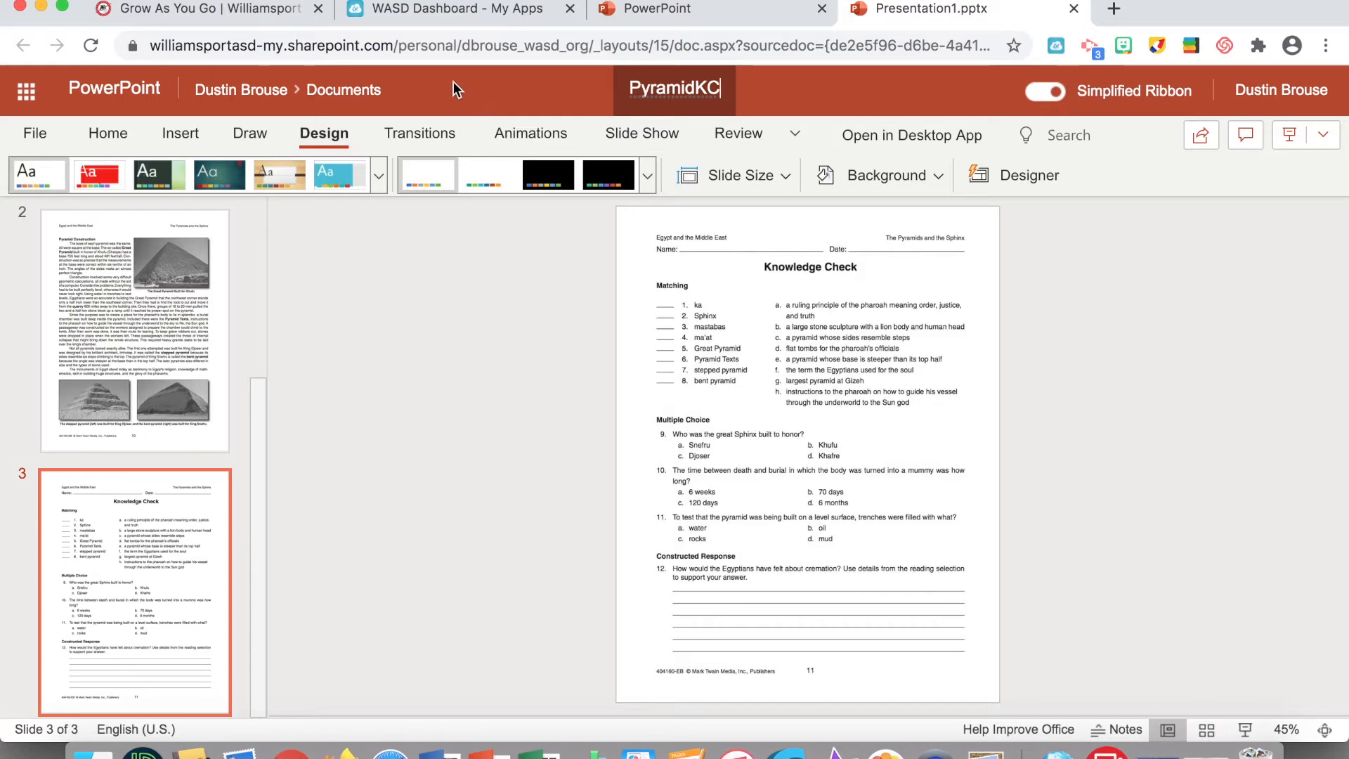
pyautogui.moveTo(511, 98)
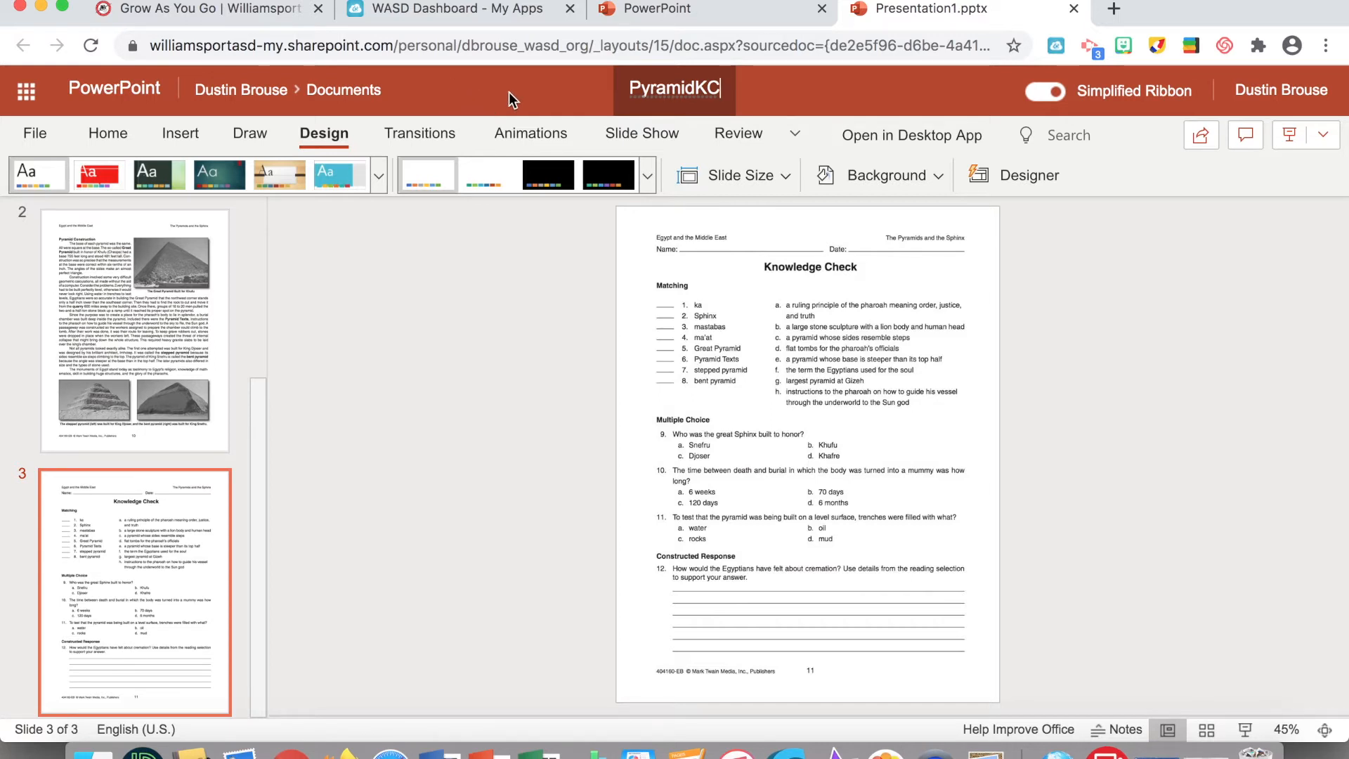
pyautogui.click(465, 9)
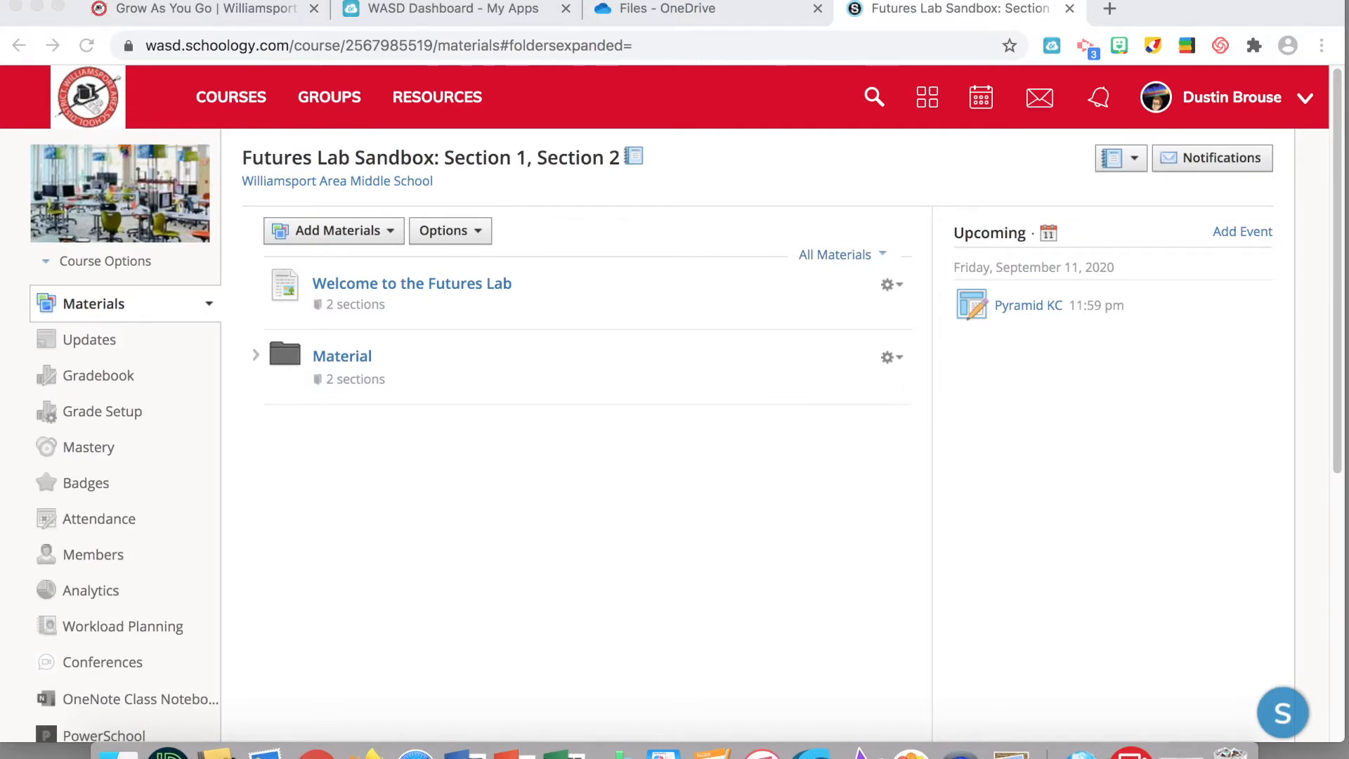
pyautogui.moveTo(321, 254)
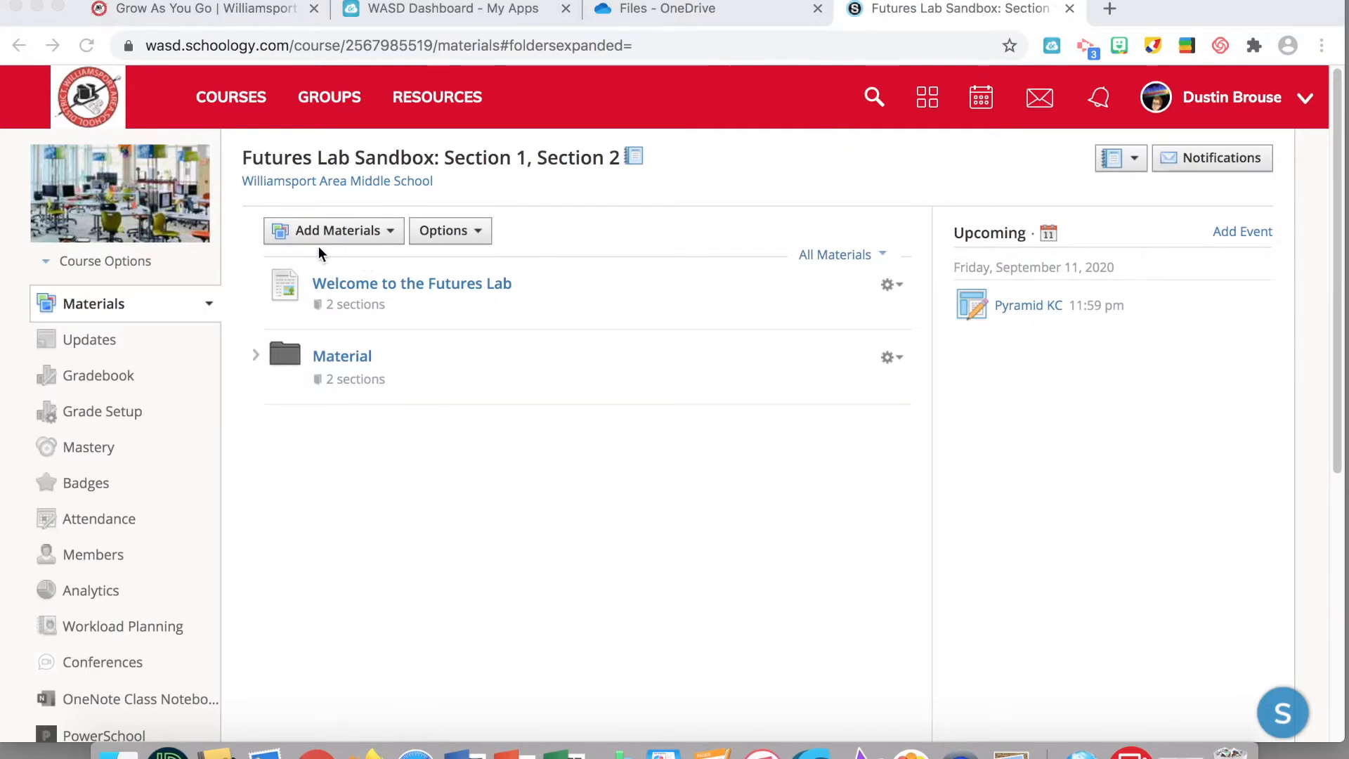
pyautogui.moveTo(334, 236)
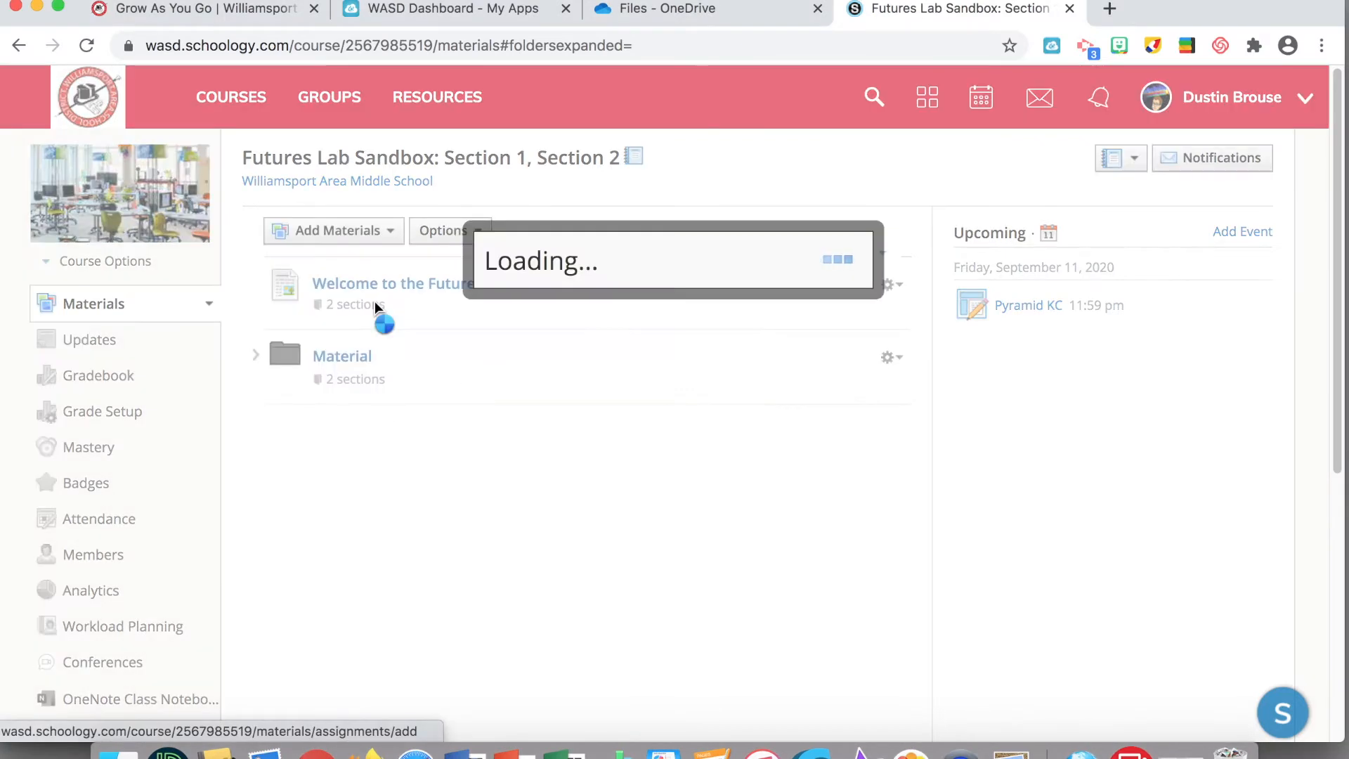
pyautogui.moveTo(766, 94)
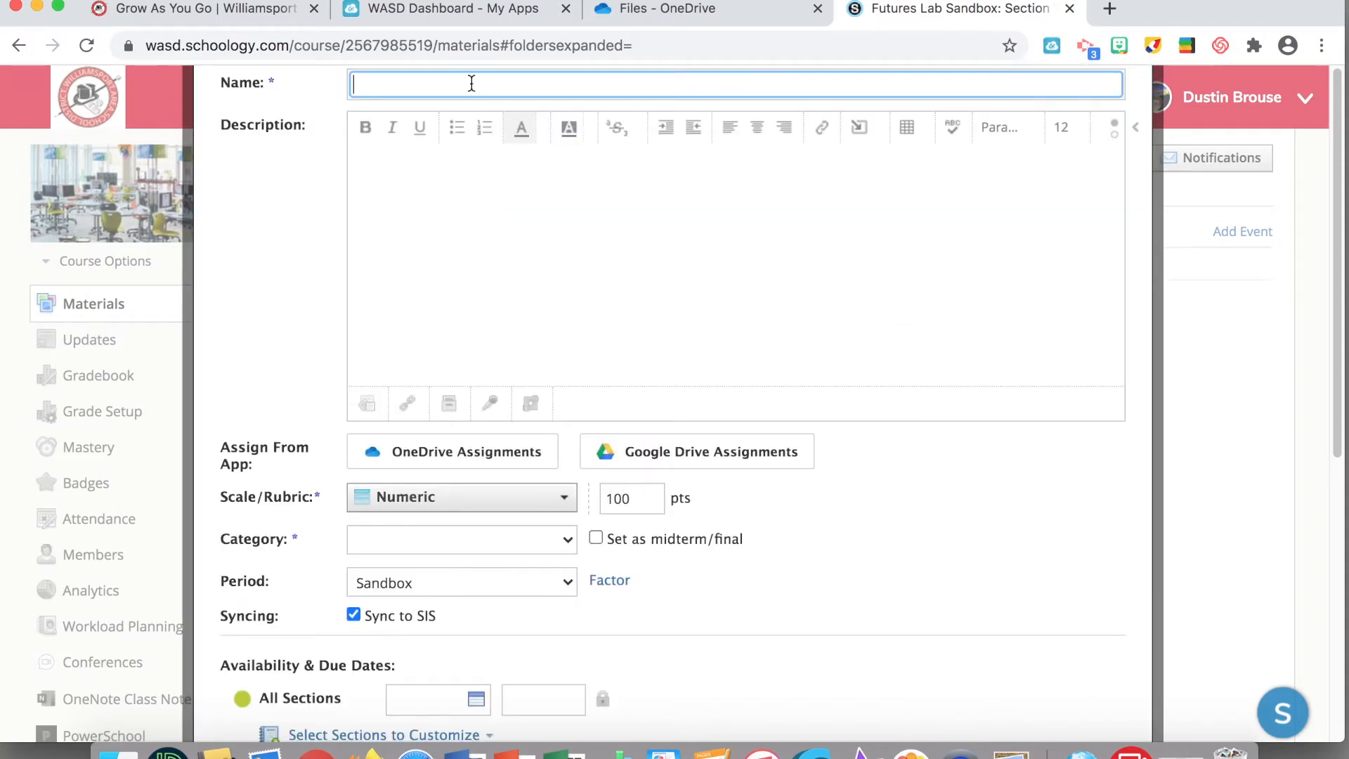
# Step: Name the new assignment Pyramid KC
pyautogui.write('P')
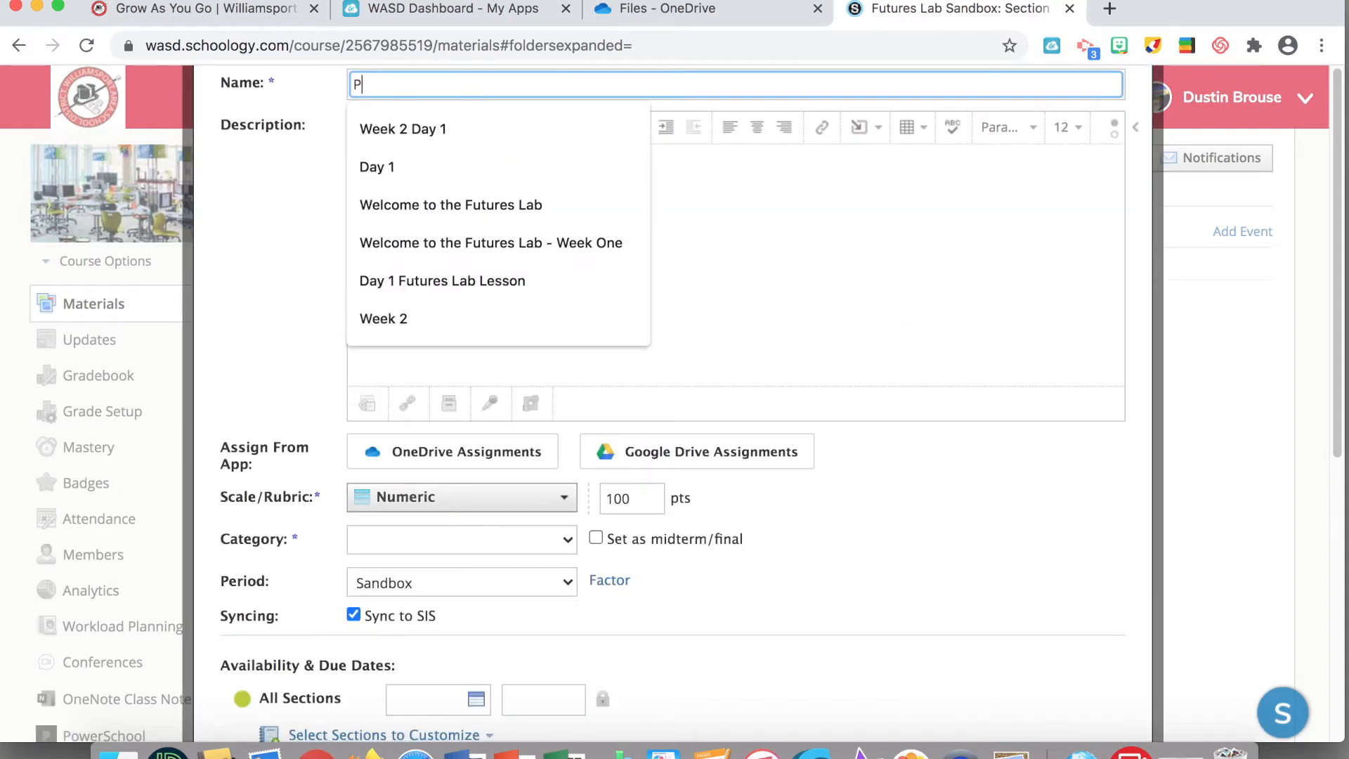
pyautogui.write('yramid KC')
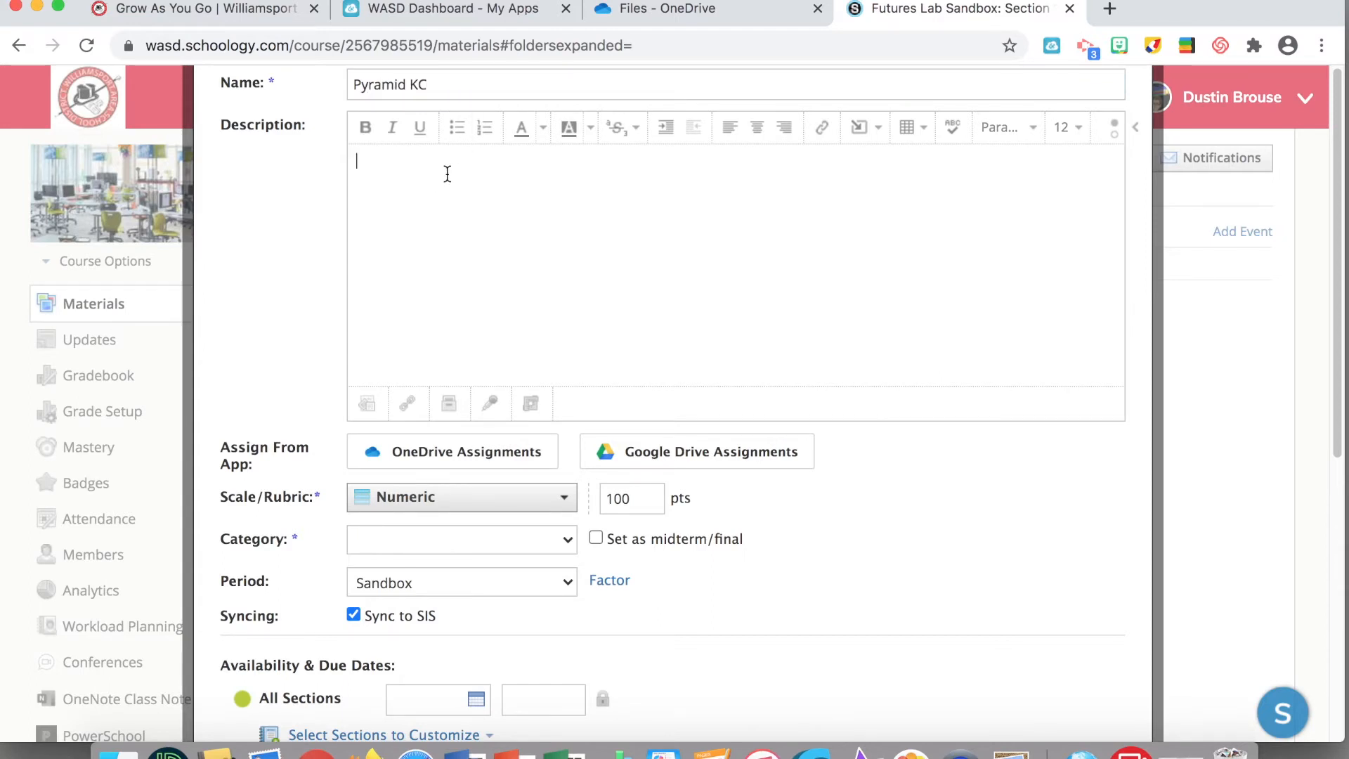
# Step: Describe it as 'Please annotate for central idea and support details'
pyautogui.write('Please')
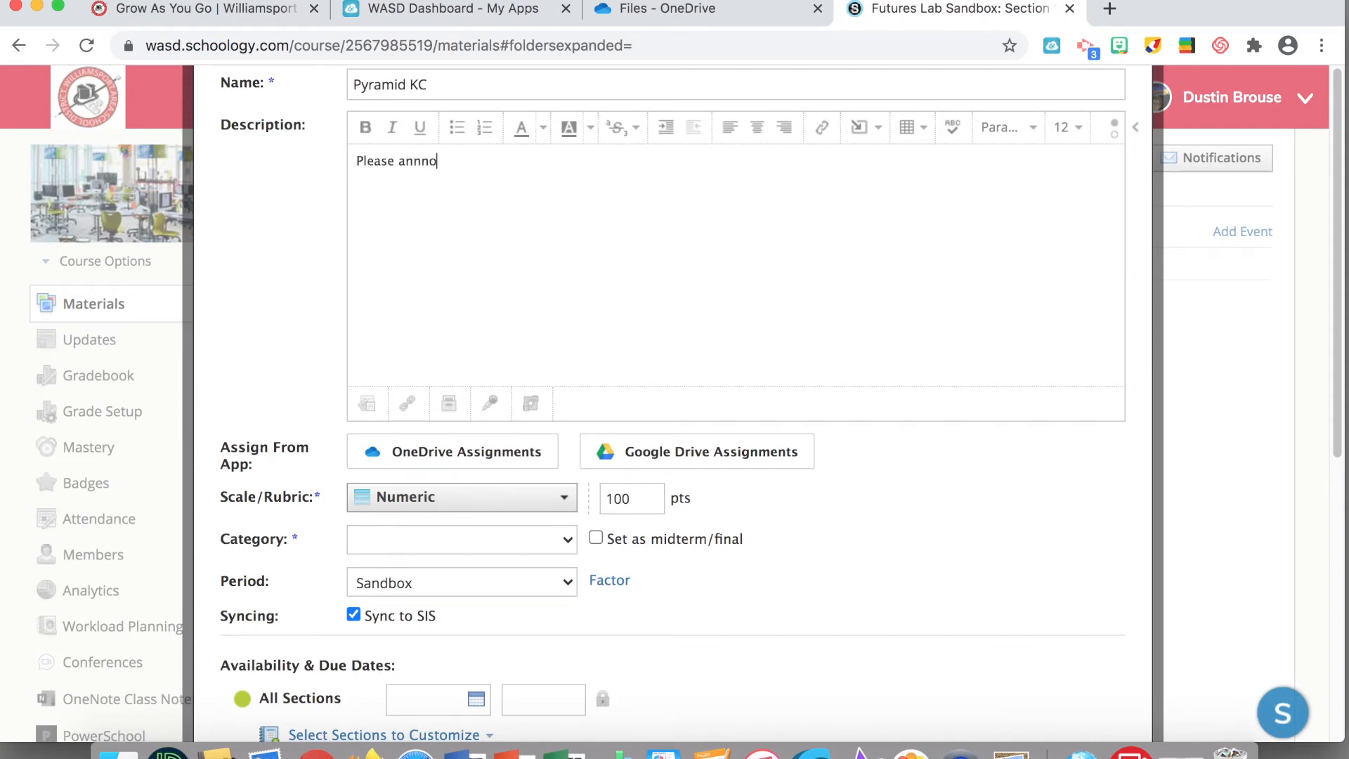
pyautogui.write('annot')
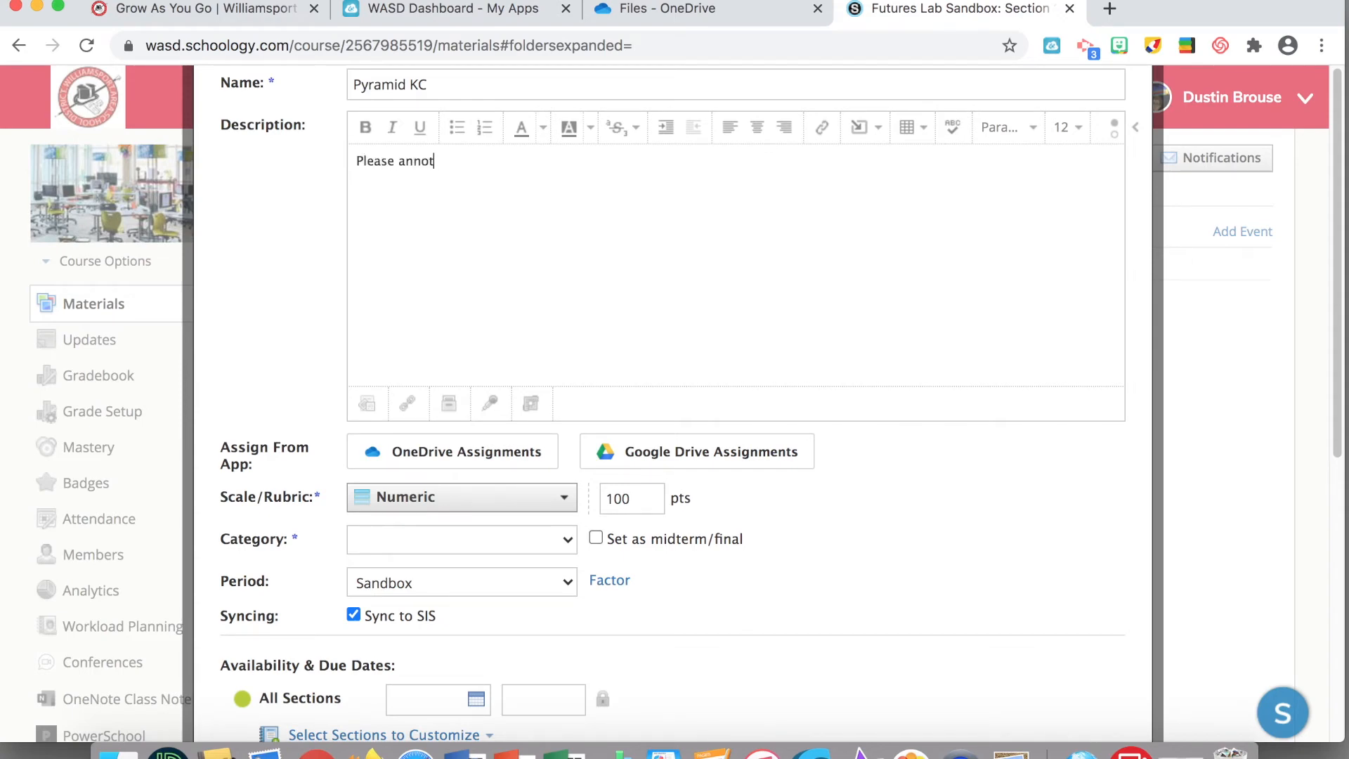
pyautogui.write('ate')
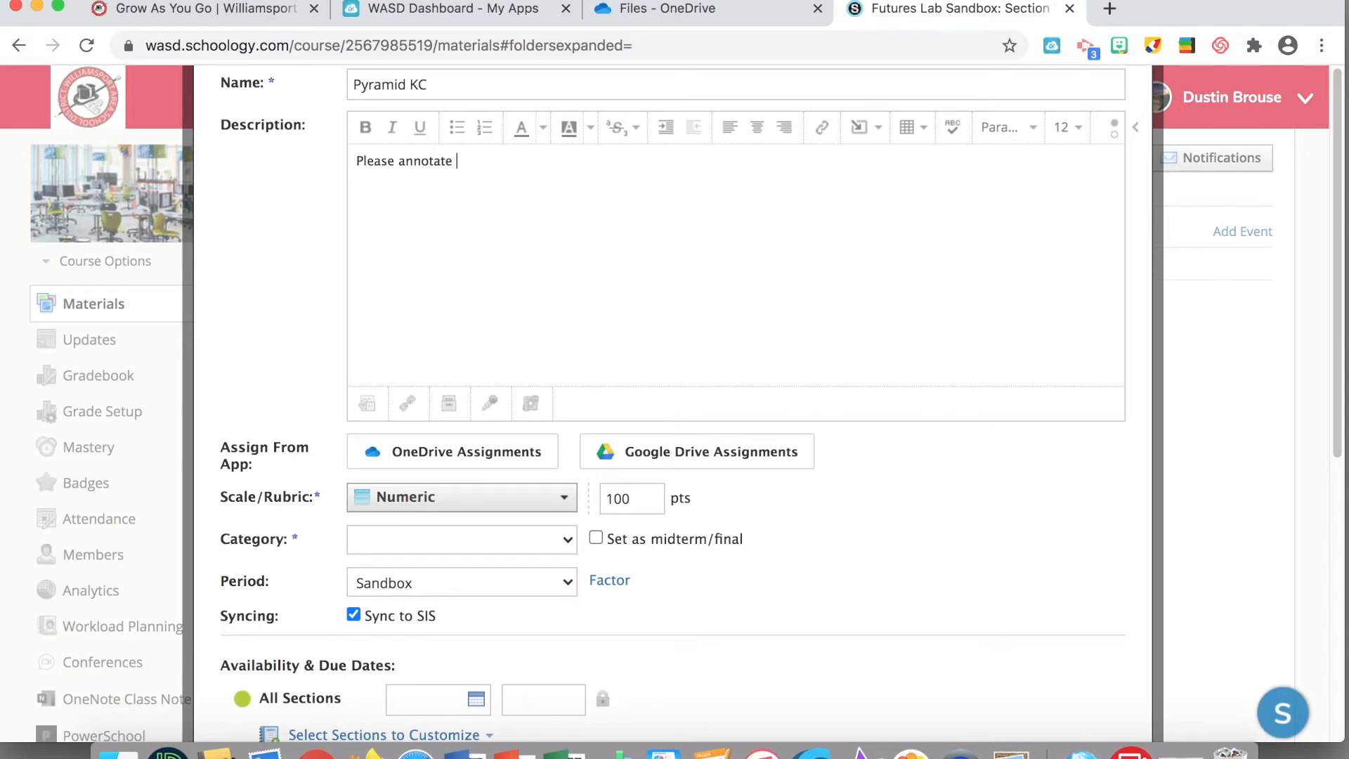
pyautogui.write('for central')
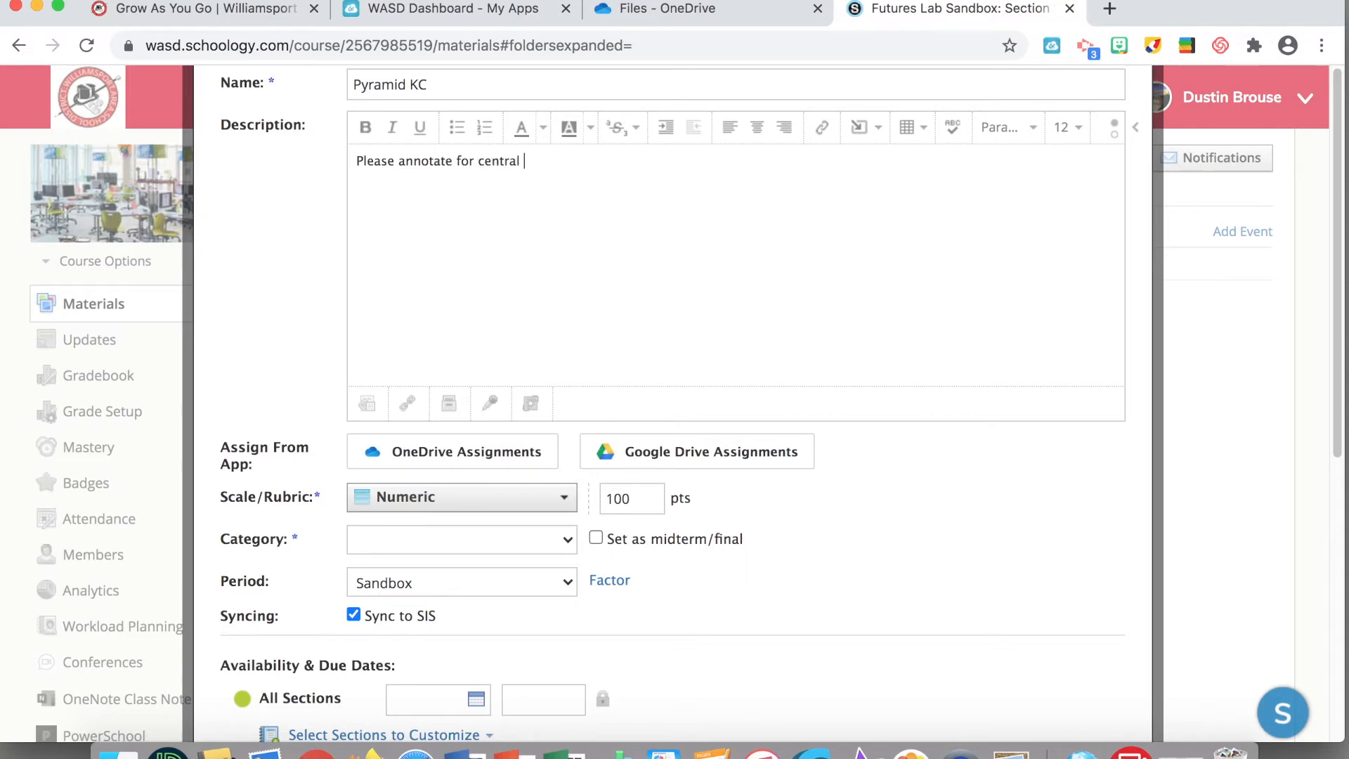
pyautogui.write('idea and')
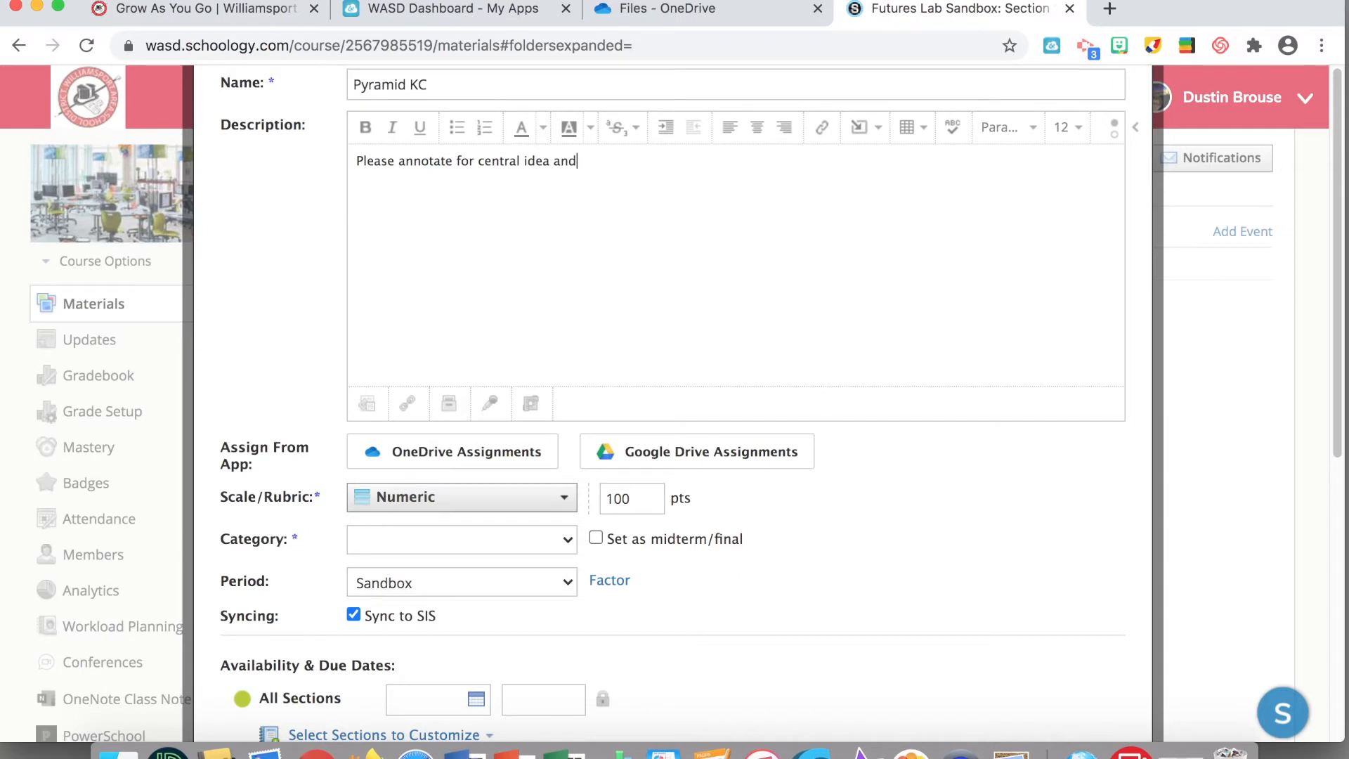
pyautogui.write('support det')
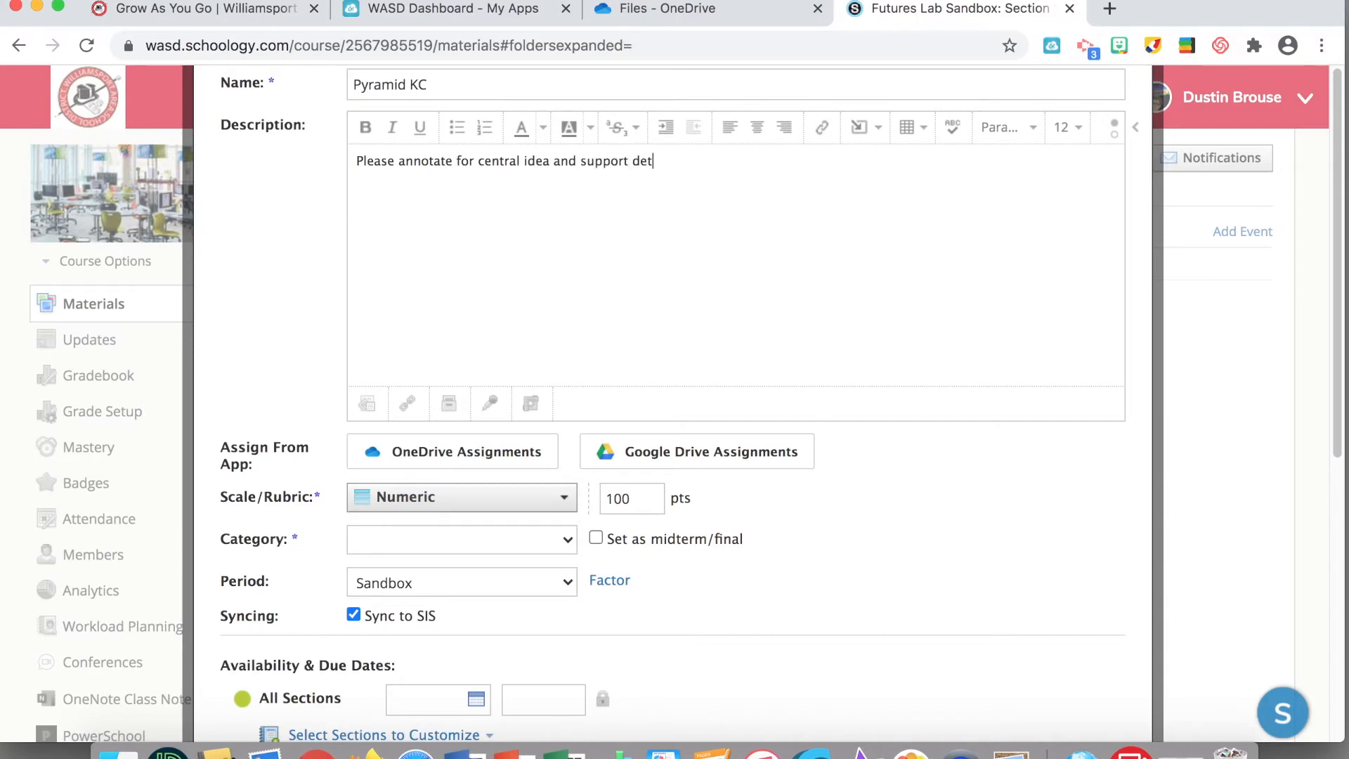
pyautogui.write('ails')
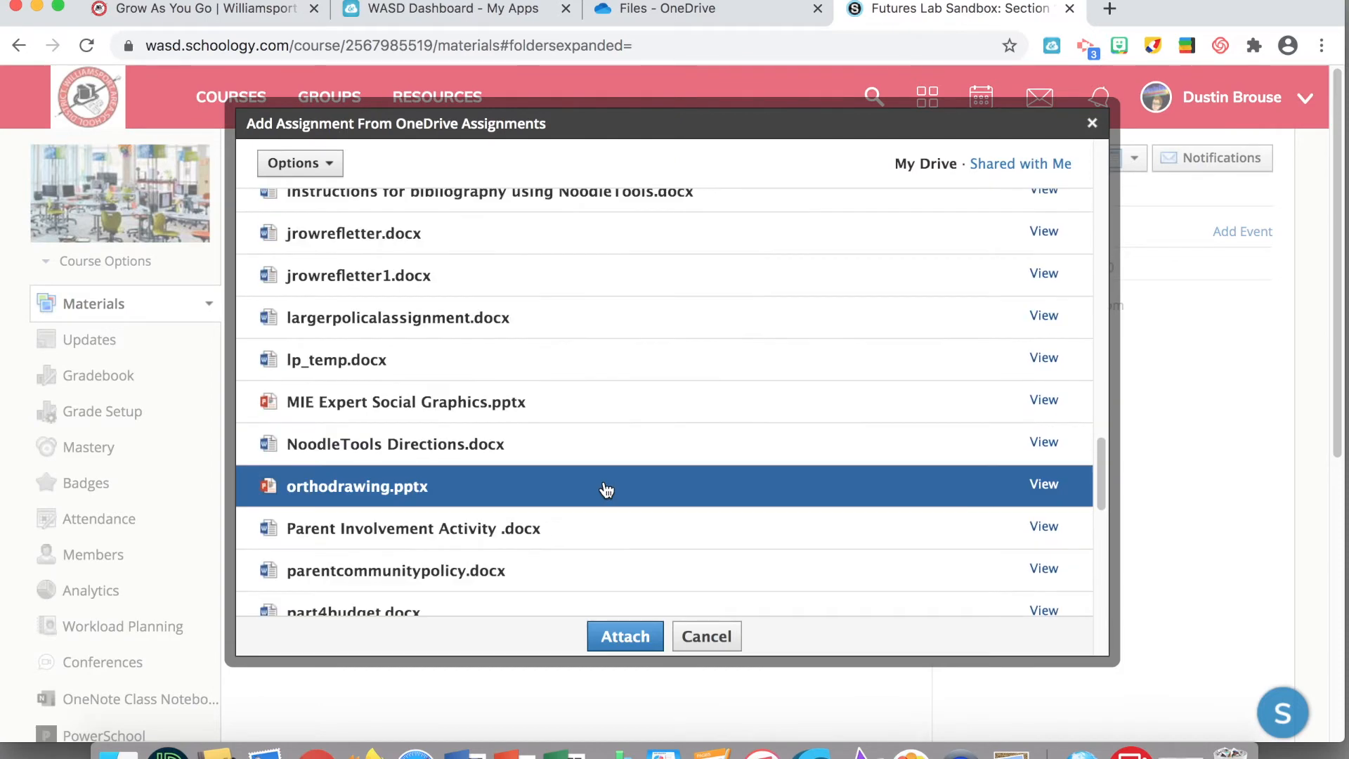
# Step: Attach PyramidKC.pptx from the OneDrive Assignments folder
pyautogui.scroll(-3)
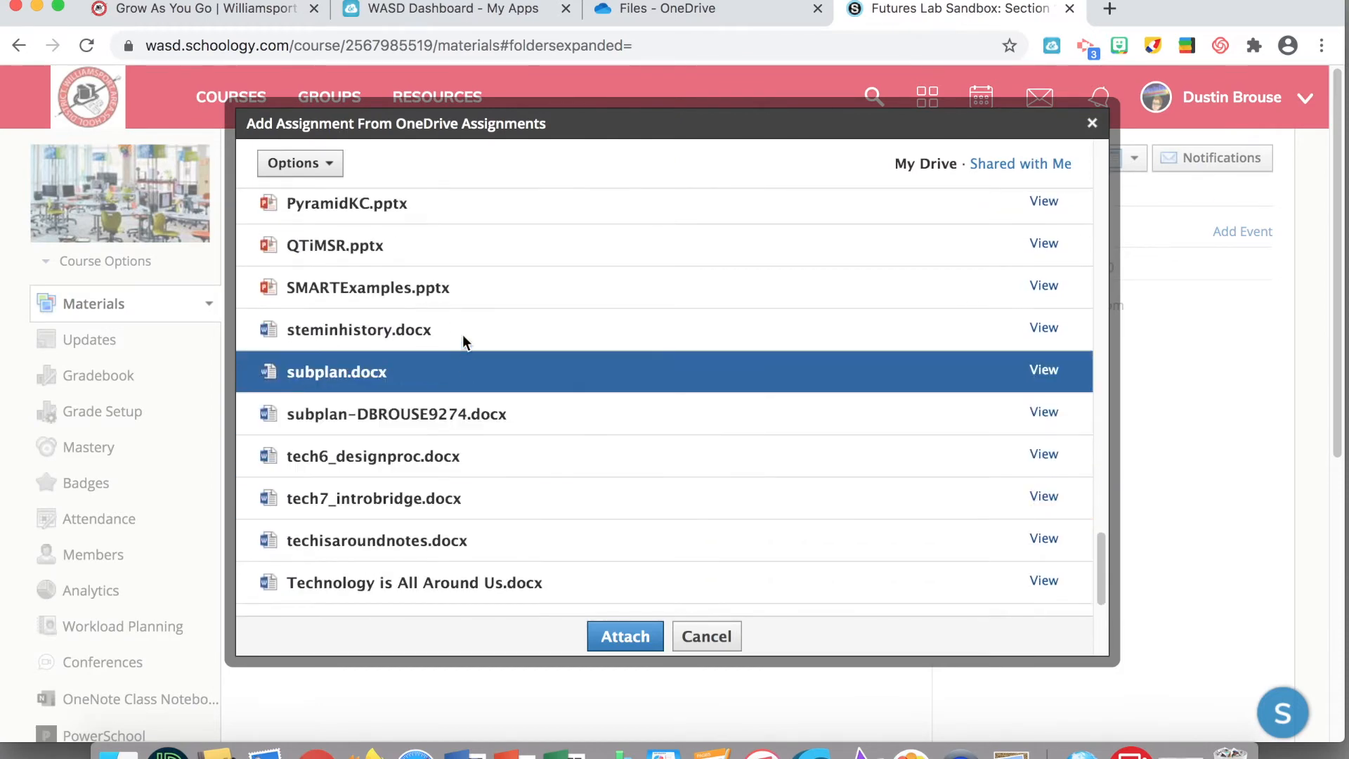
pyautogui.click(347, 202)
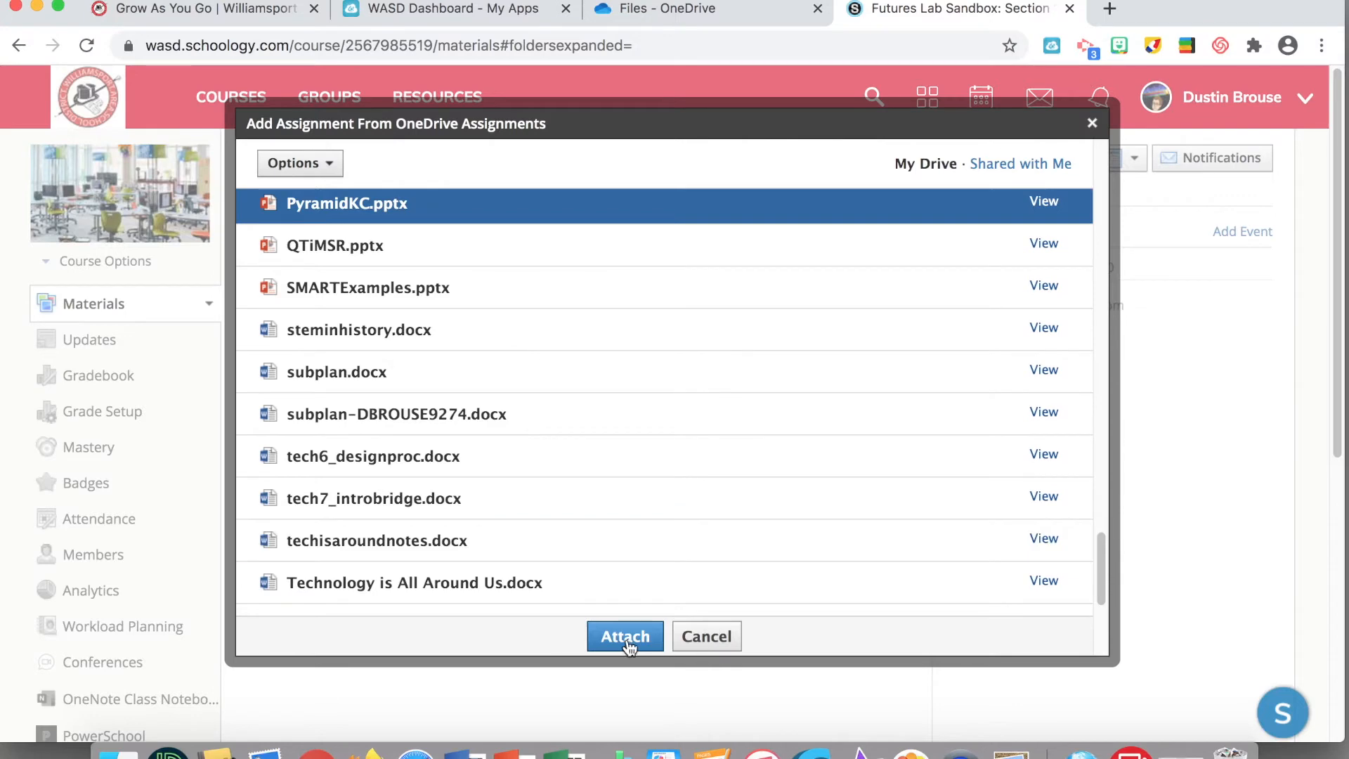
pyautogui.click(624, 635)
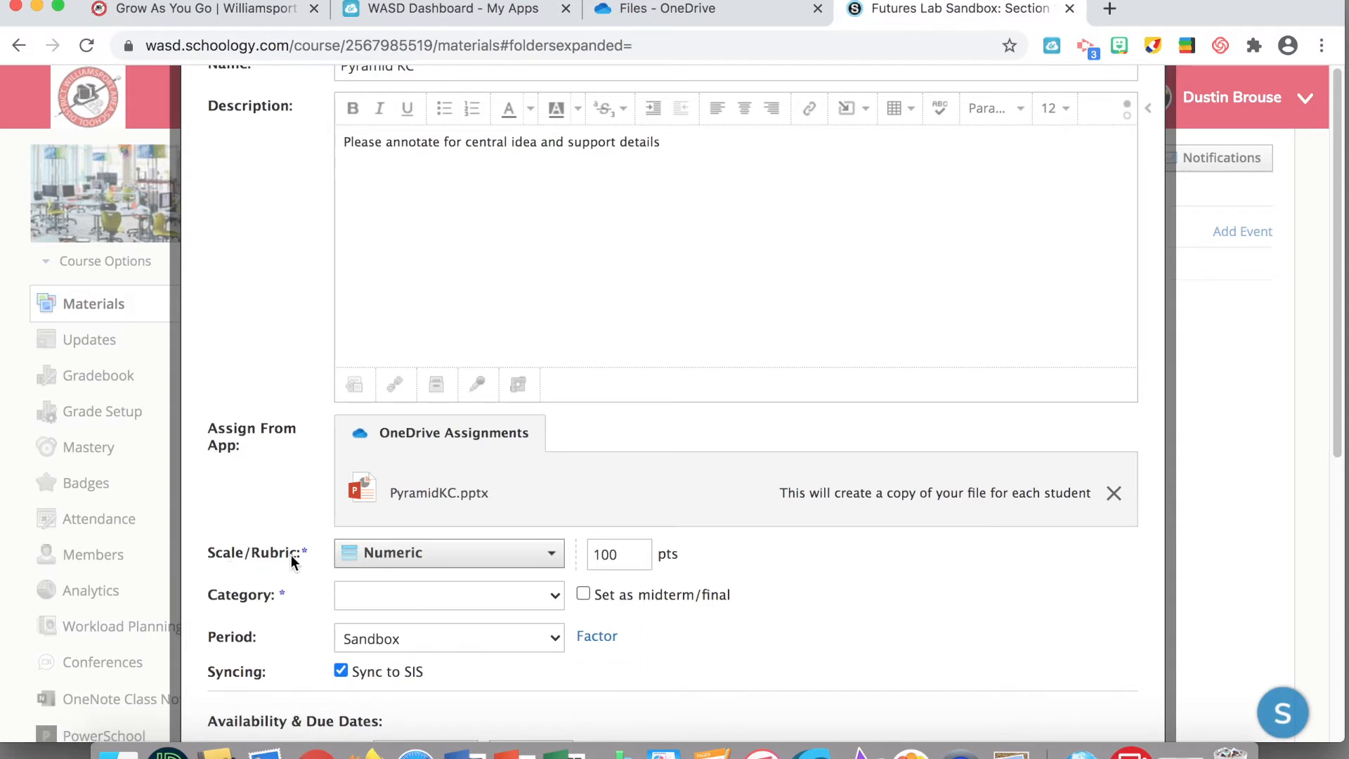
pyautogui.moveTo(374, 602)
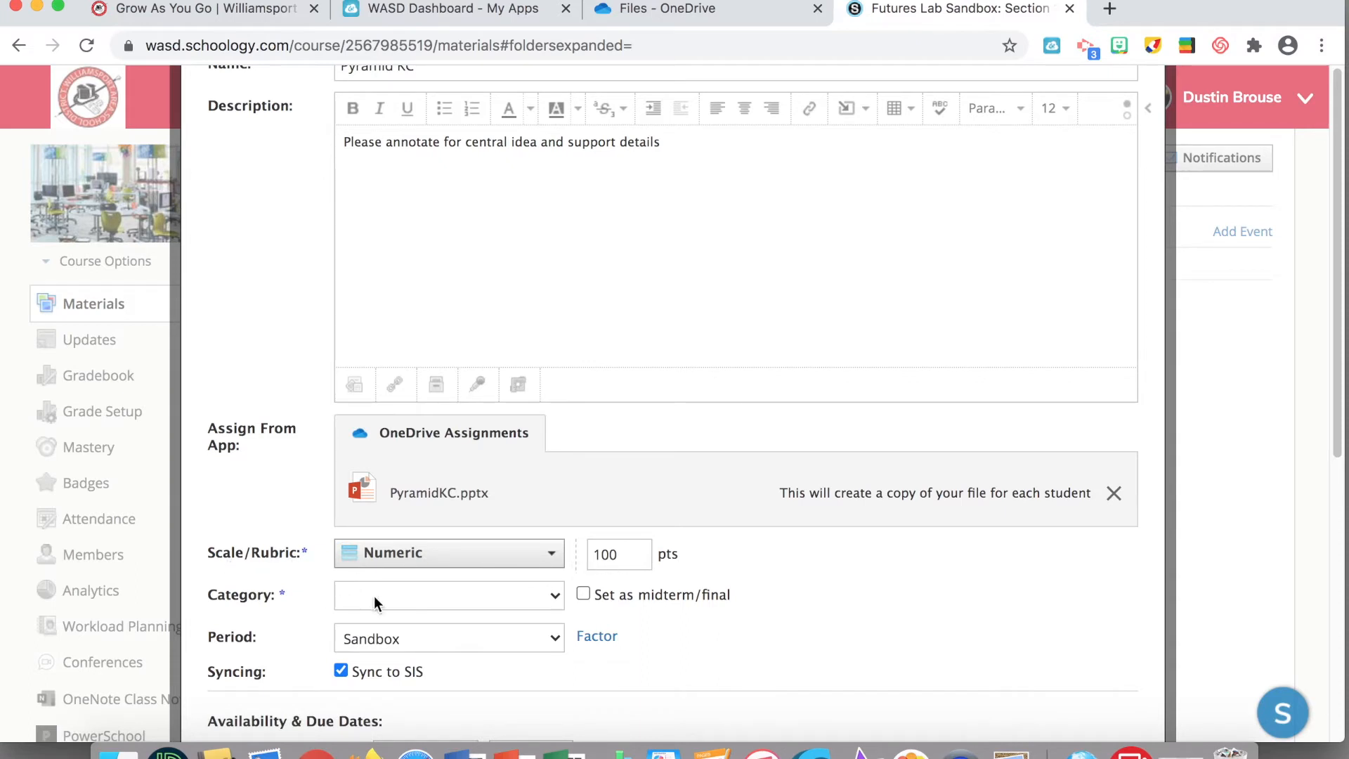
# Step: File the assignment under Class Work and set it due September 11, 2020
pyautogui.click(446, 594)
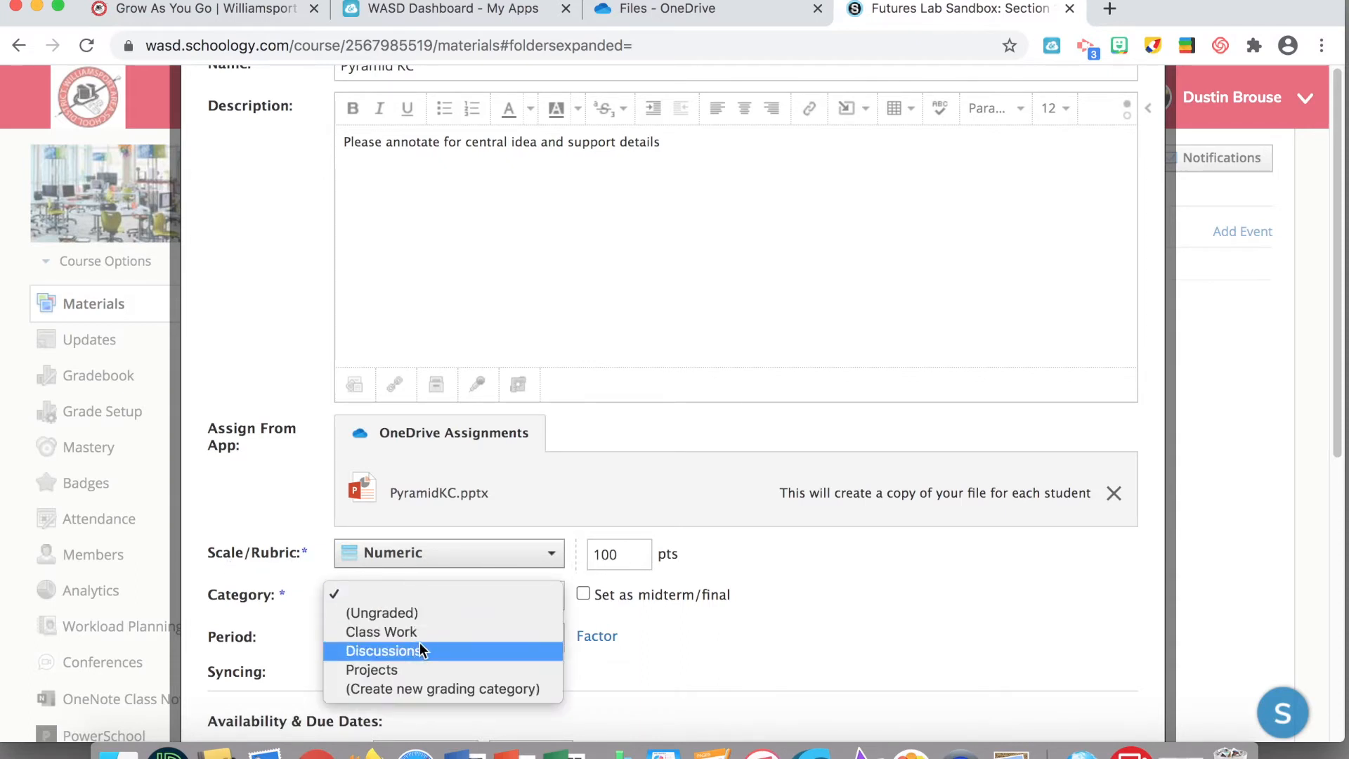
pyautogui.click(380, 631)
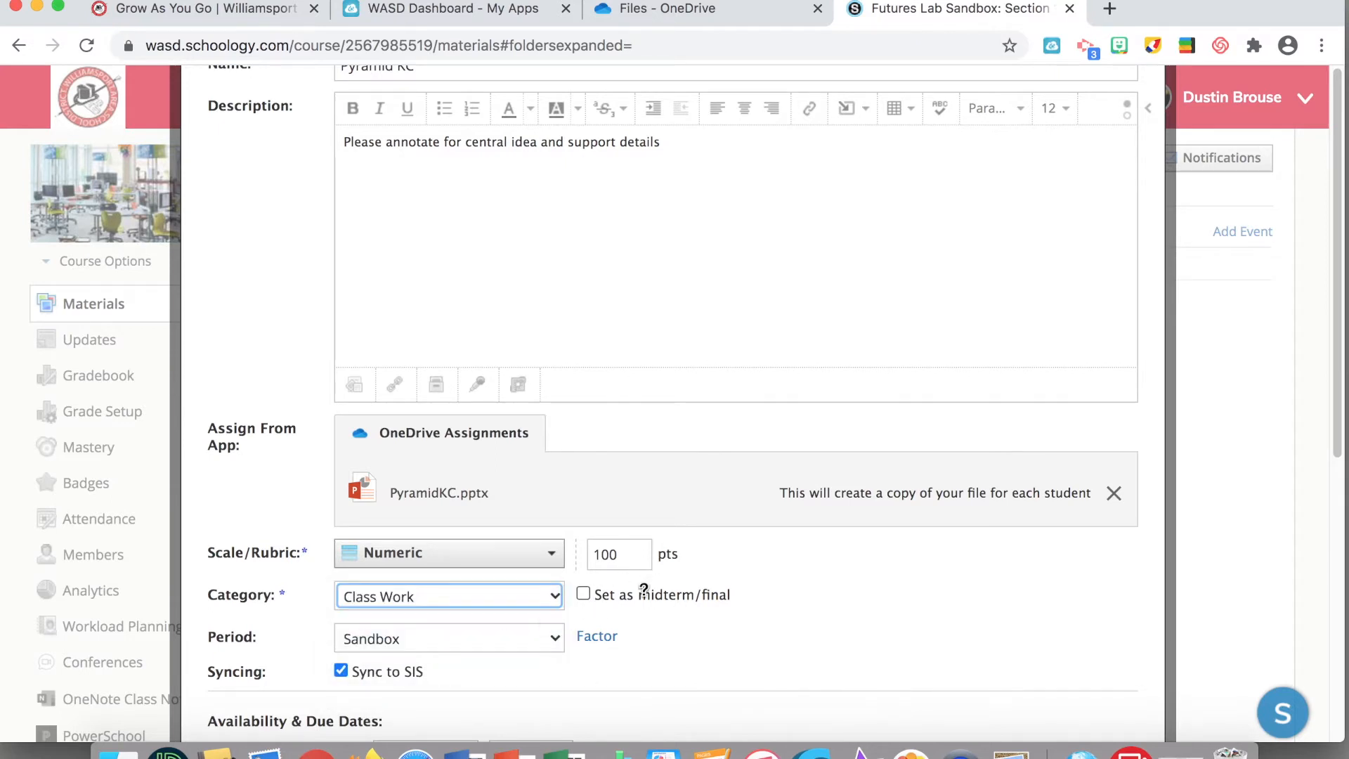
pyautogui.scroll(-3)
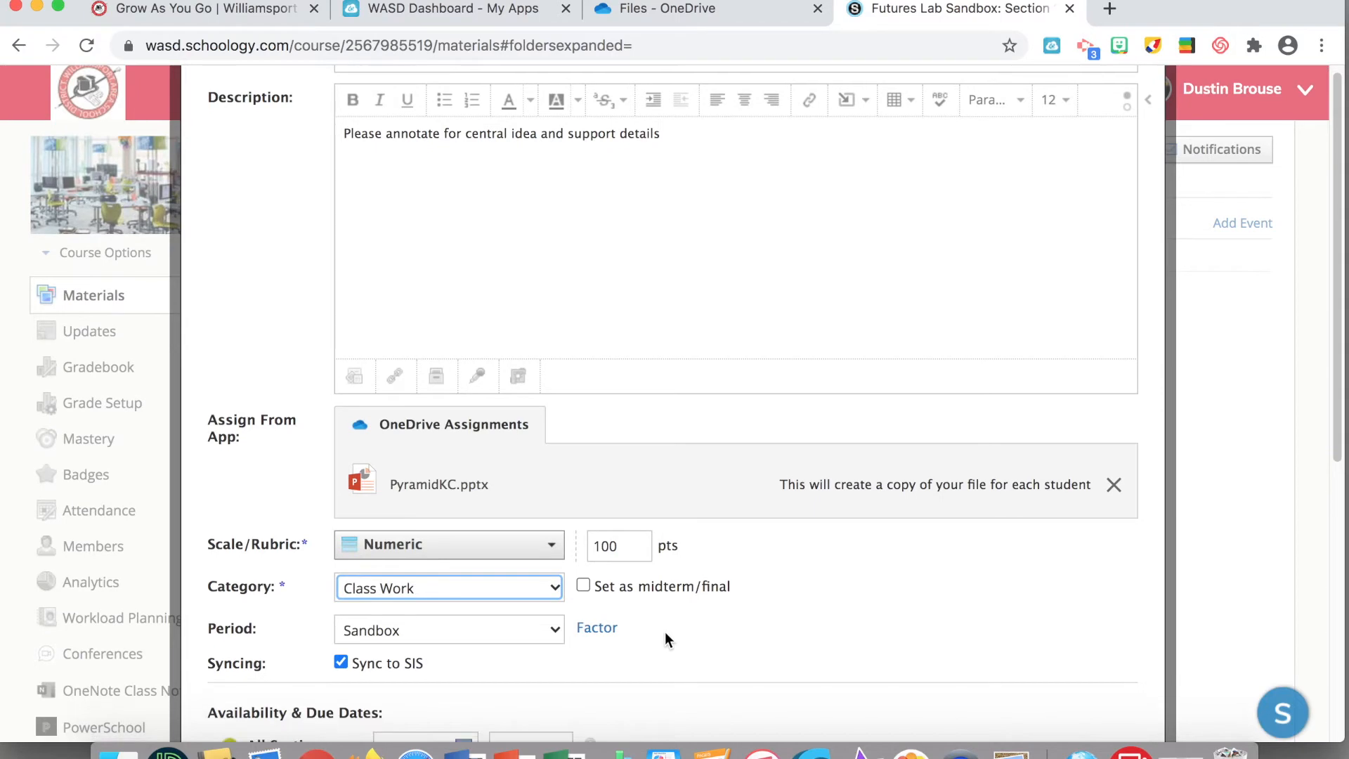
pyautogui.scroll(-3)
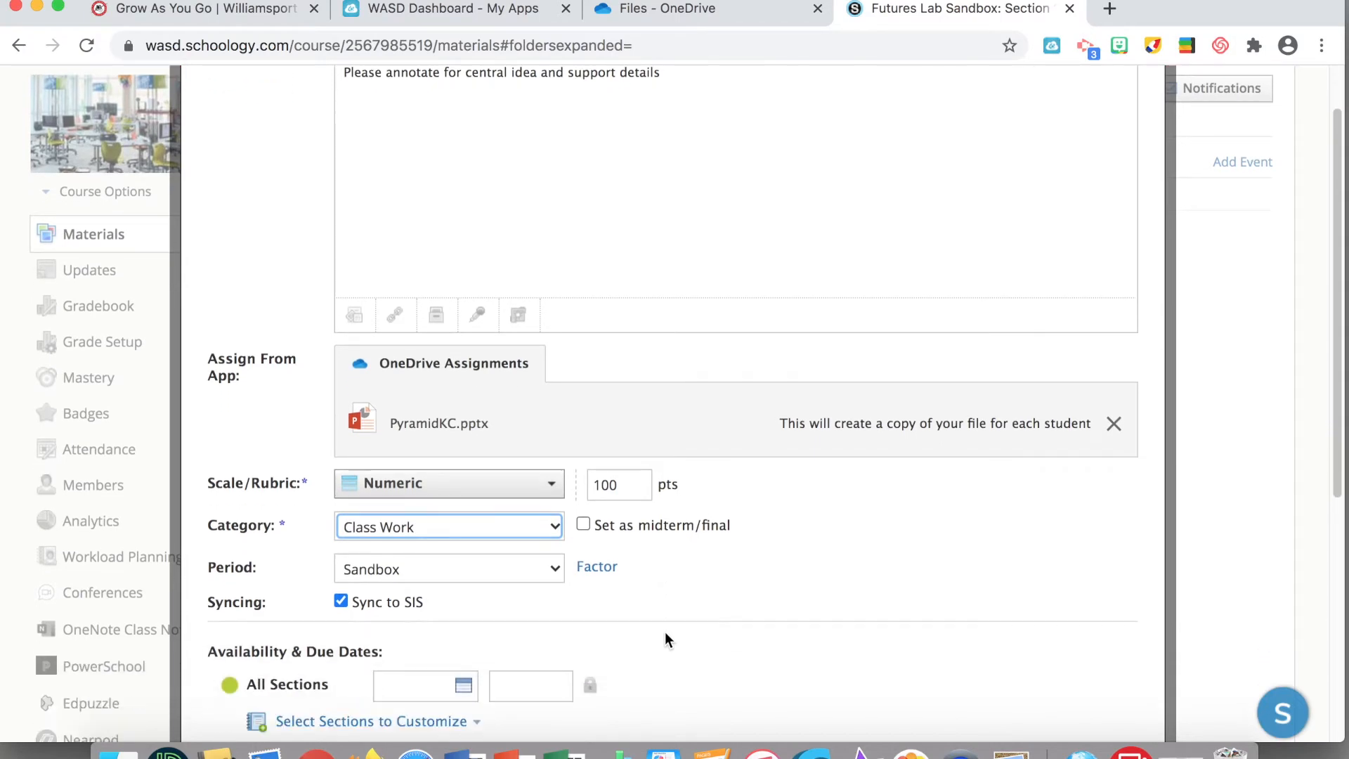
pyautogui.scroll(-3)
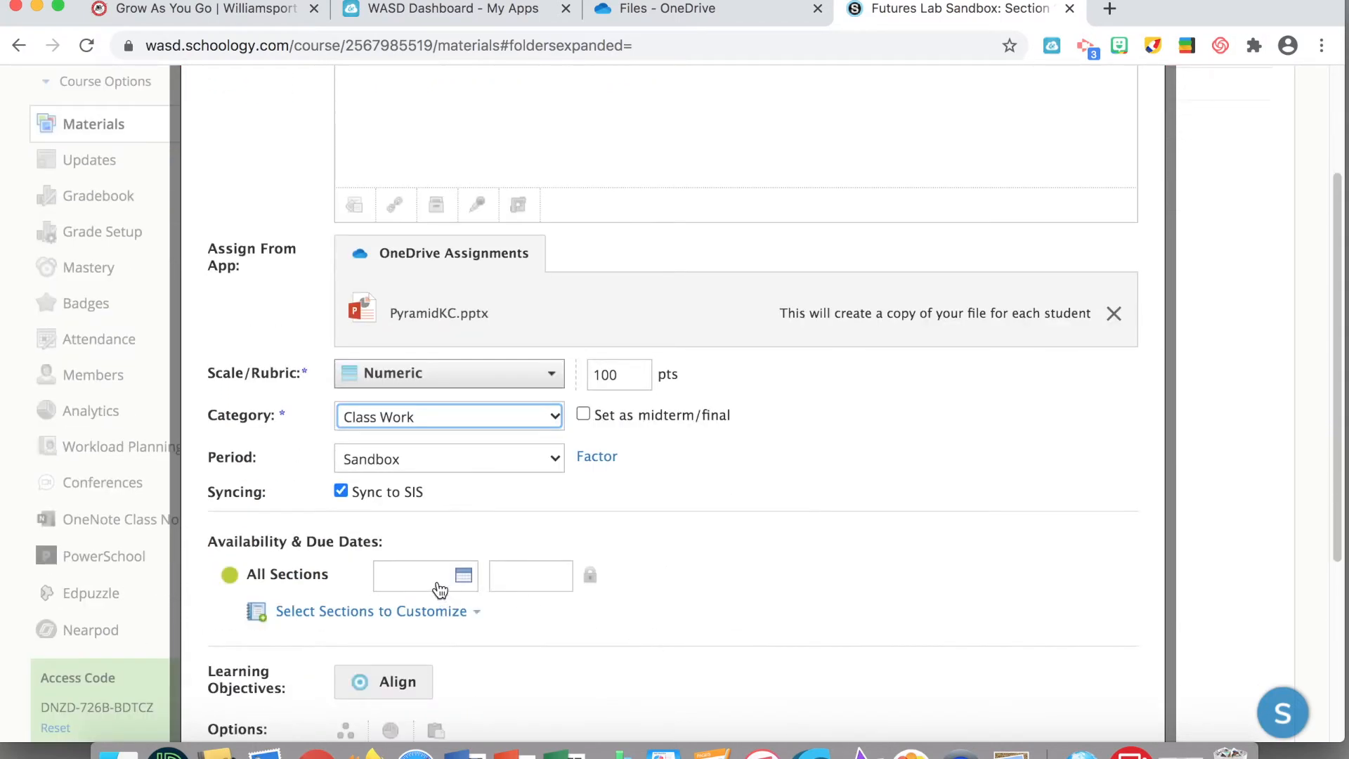
pyautogui.click(421, 574)
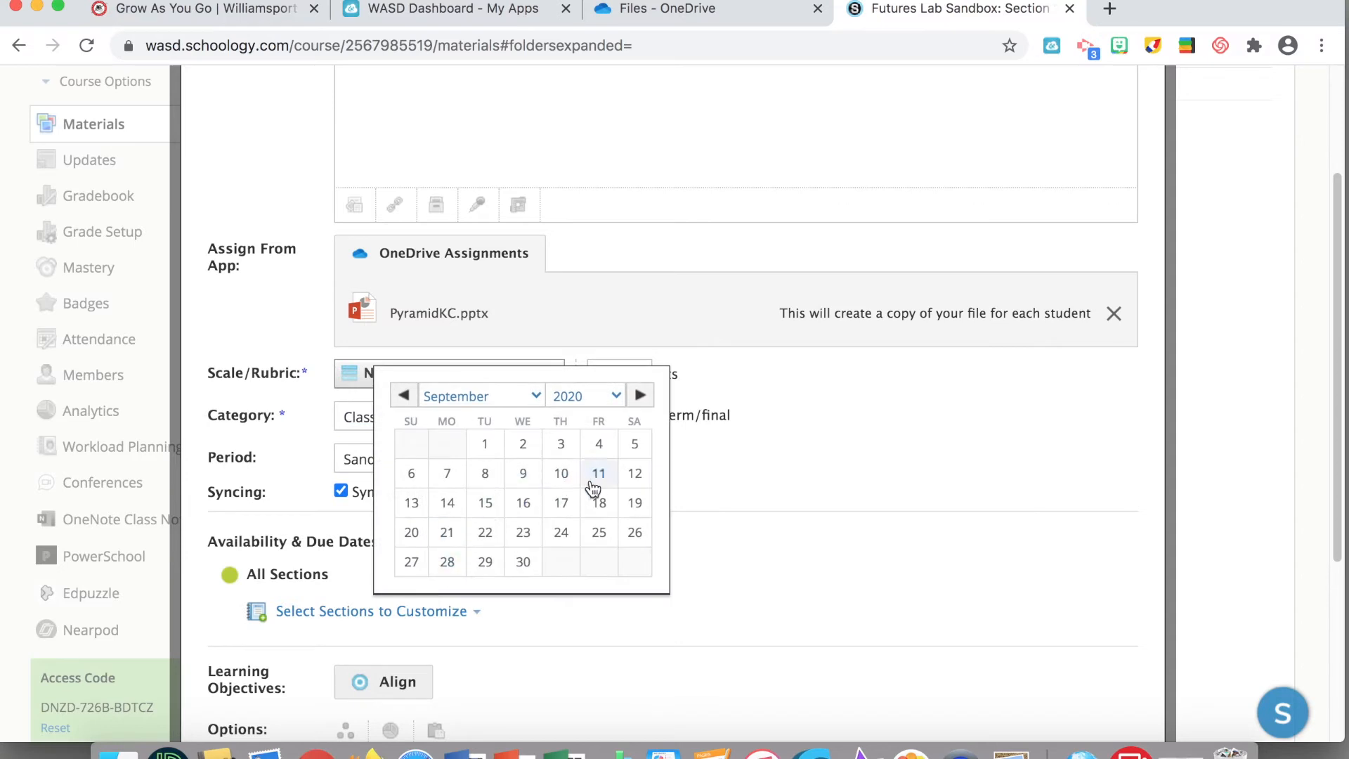
pyautogui.moveTo(634, 472)
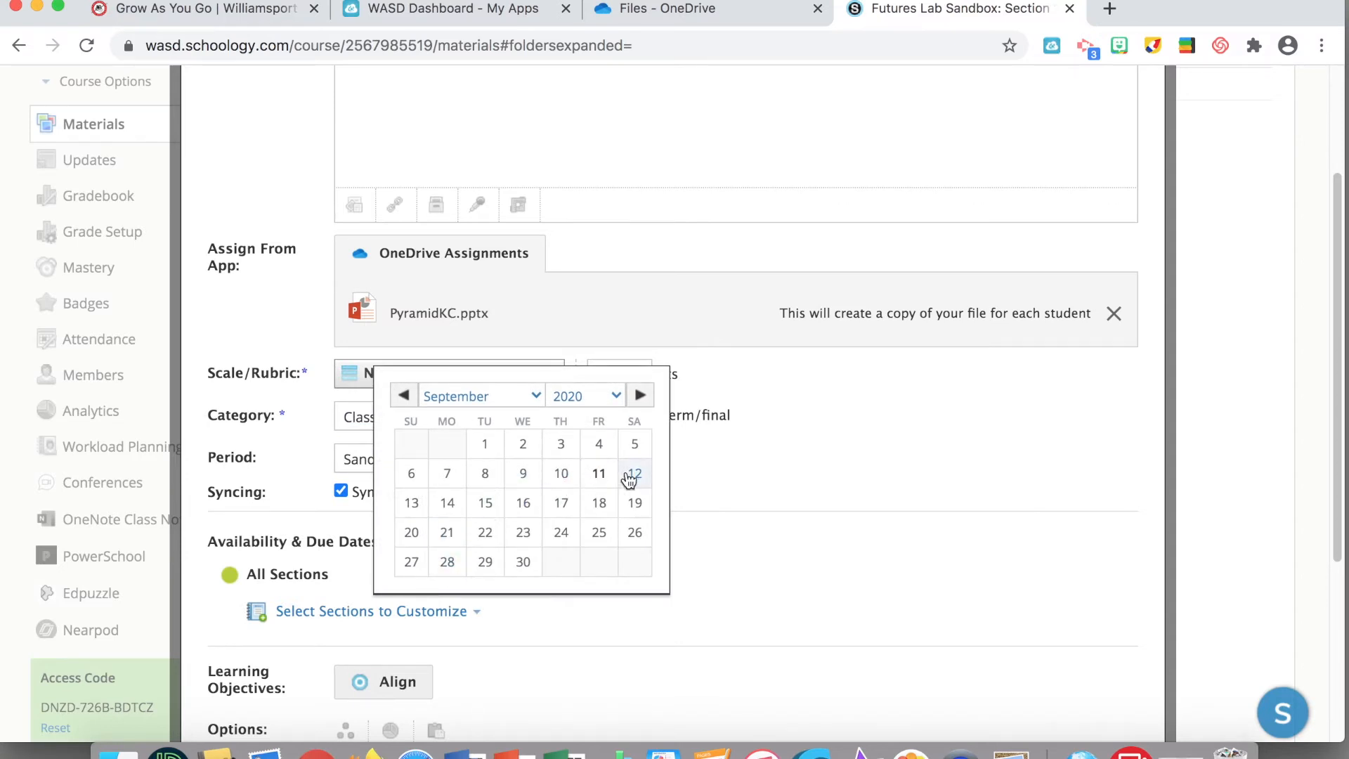
pyautogui.moveTo(630, 478)
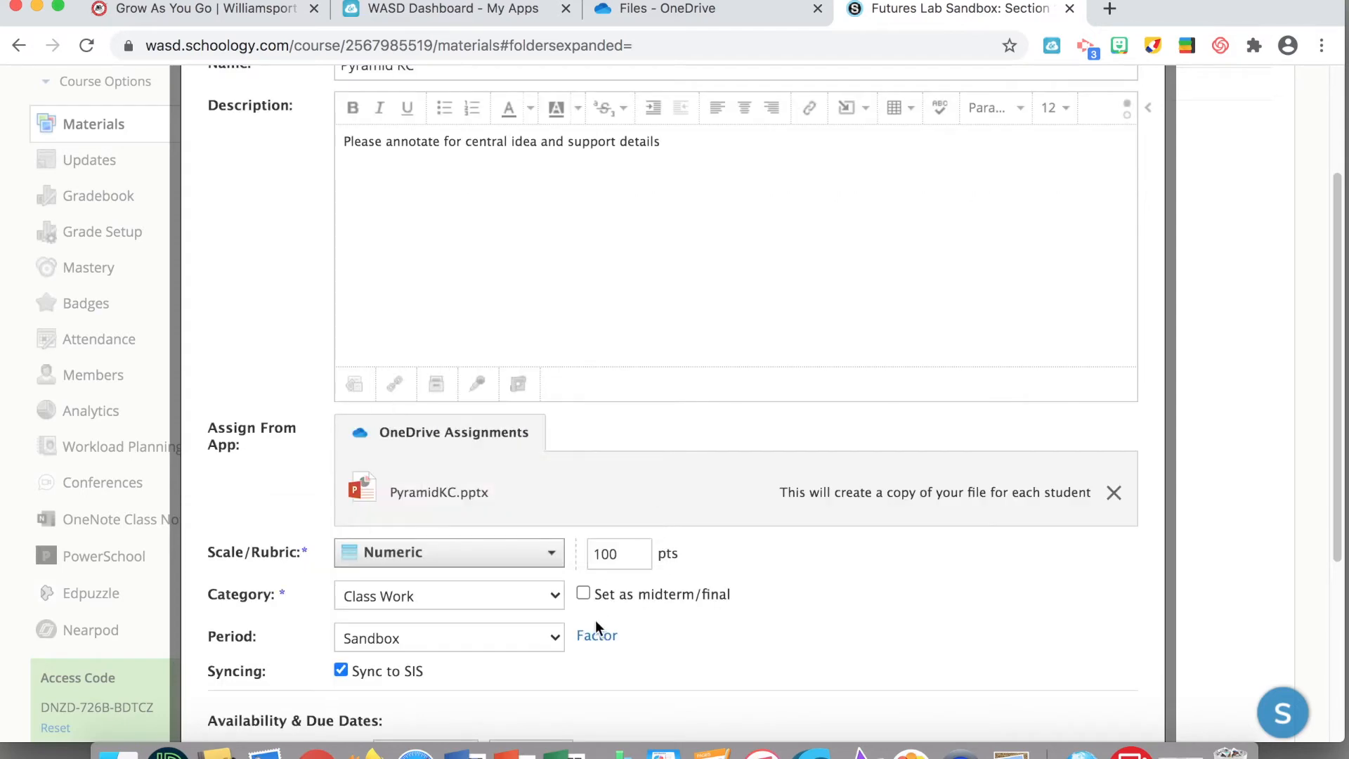
pyautogui.scroll(-3)
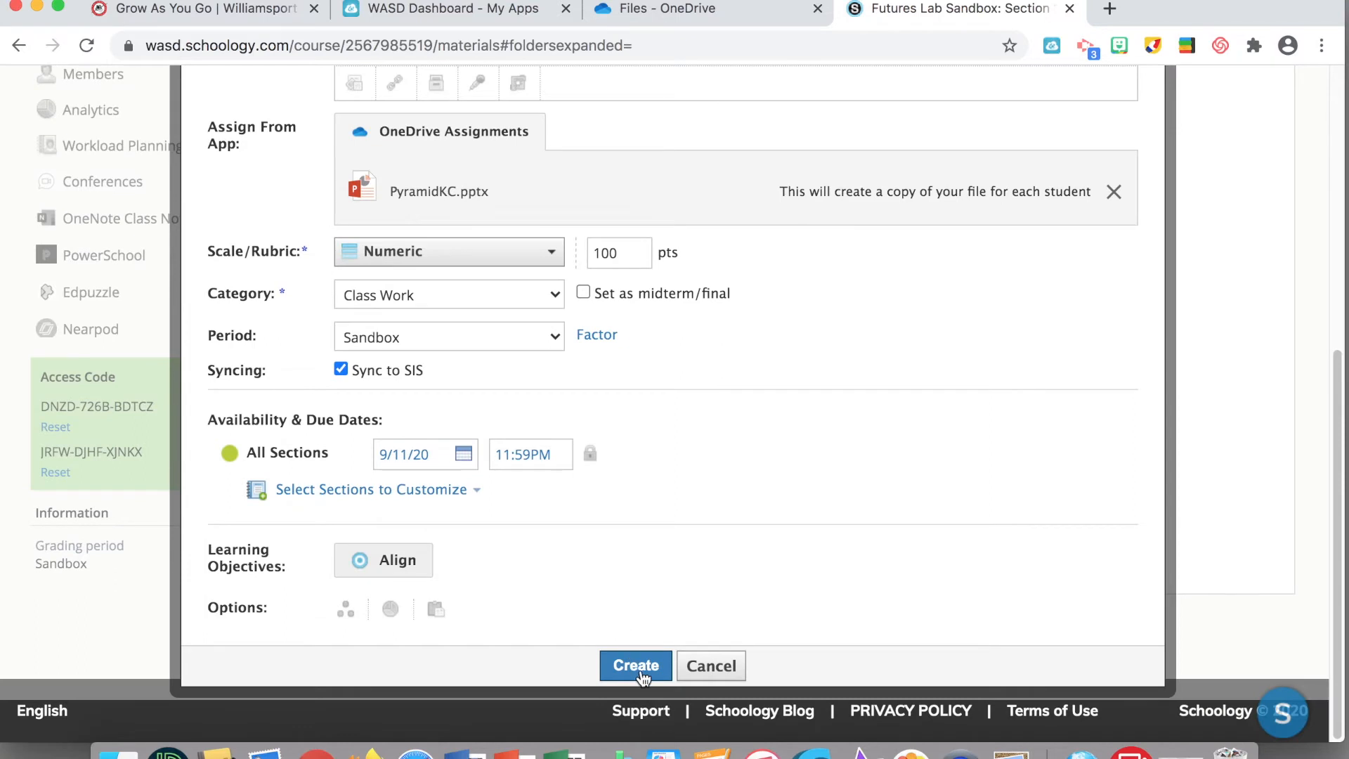
# Step: Create the Pyramid KC assignment with these settings
pyautogui.click(635, 665)
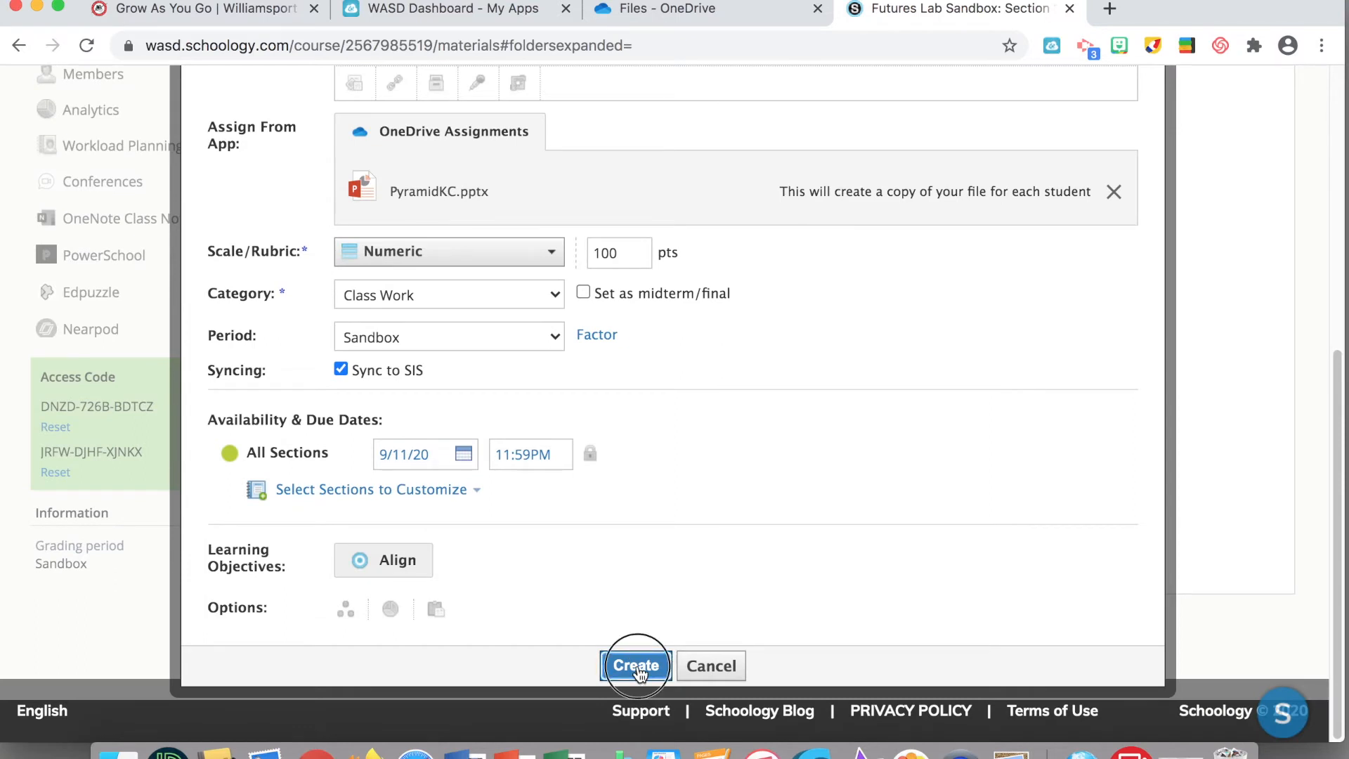
pyautogui.click(635, 665)
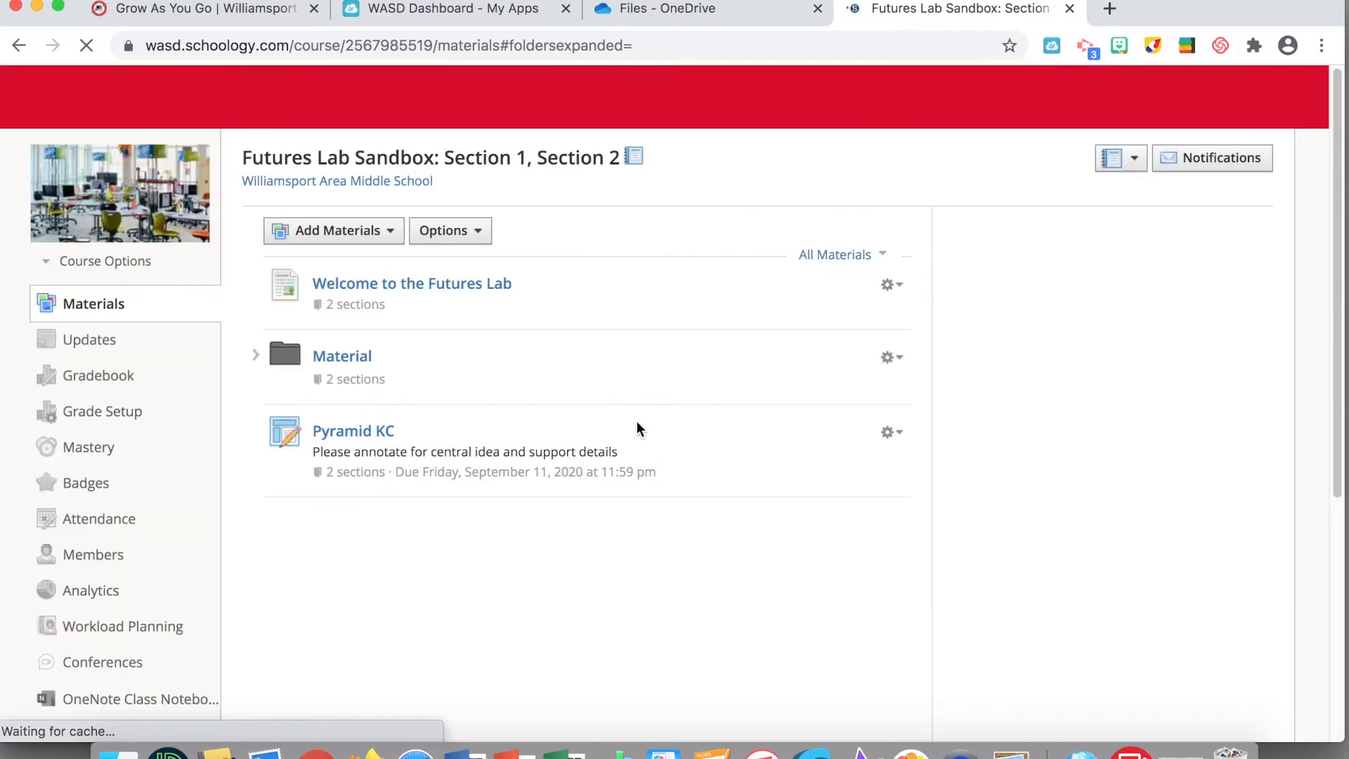
pyautogui.scroll(-3)
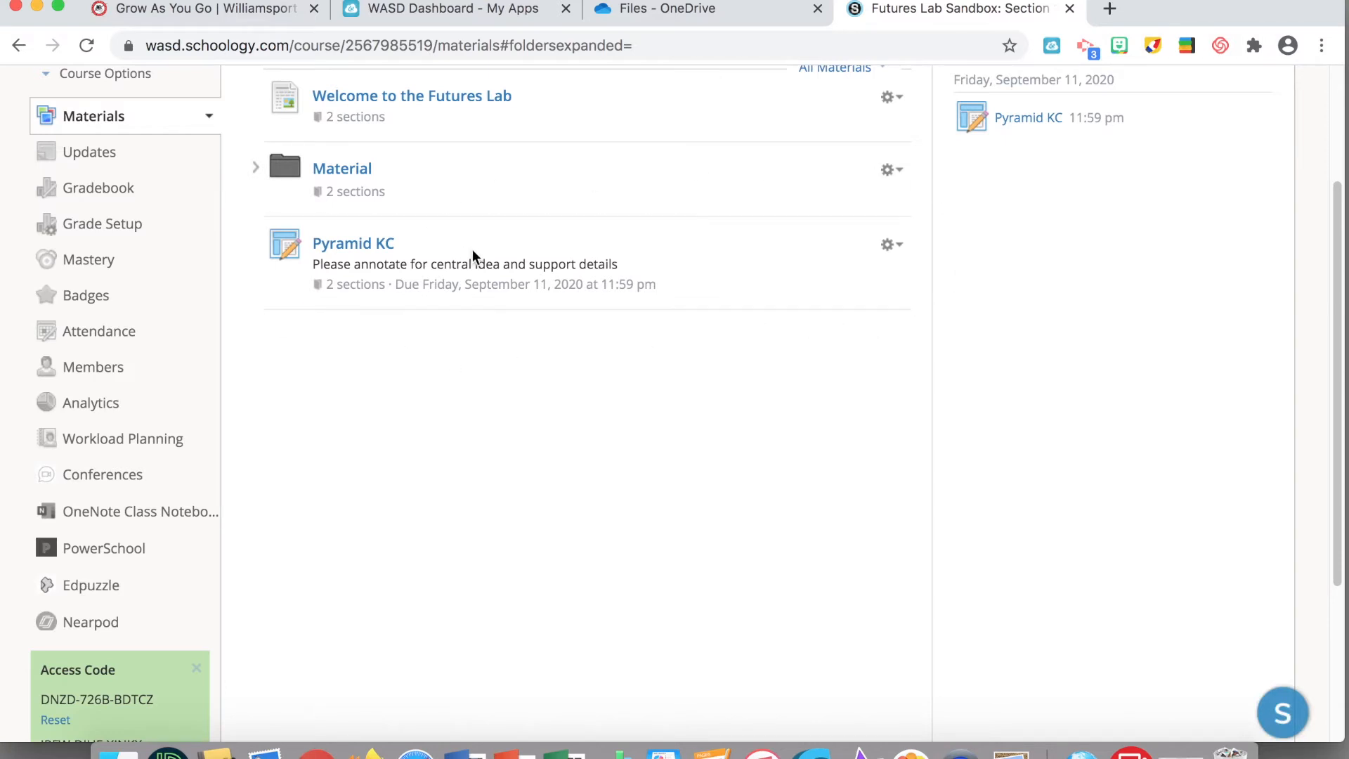
pyautogui.scroll(3)
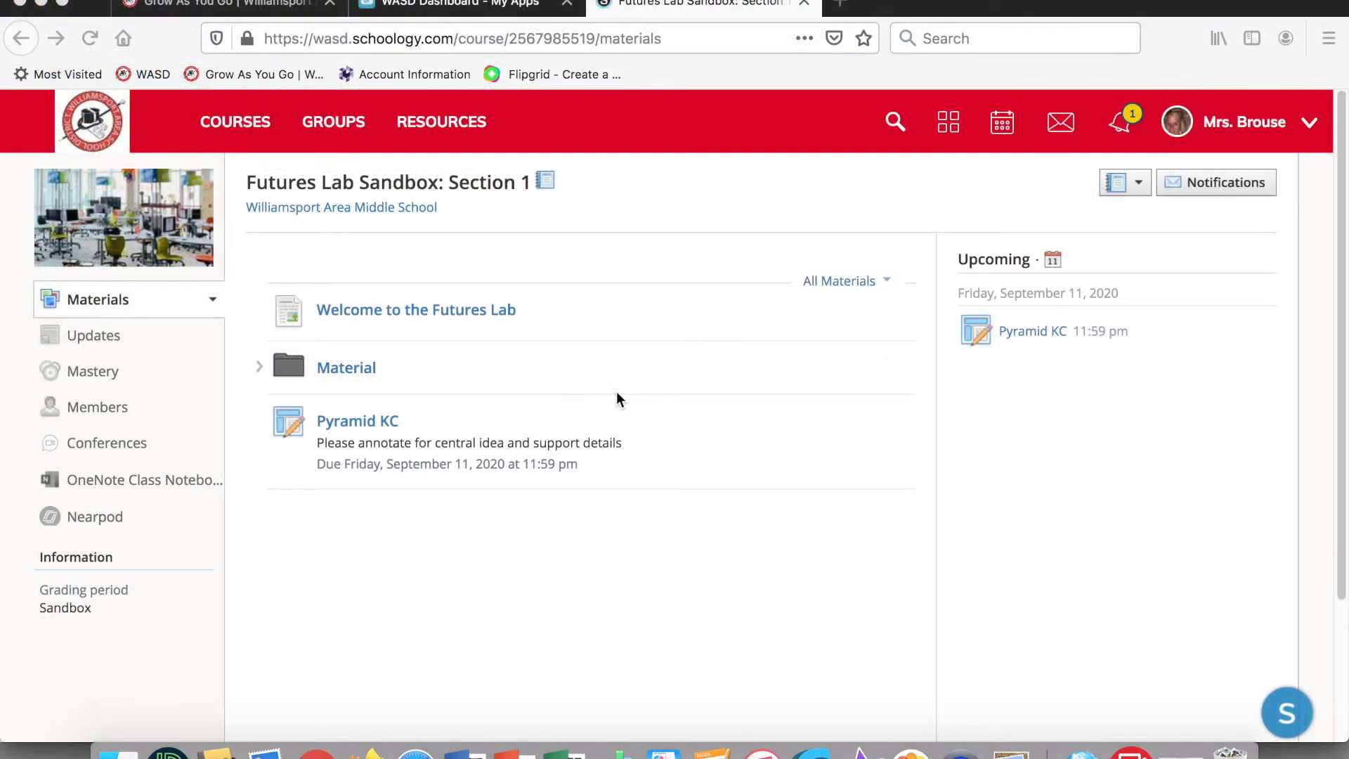
pyautogui.moveTo(592, 417)
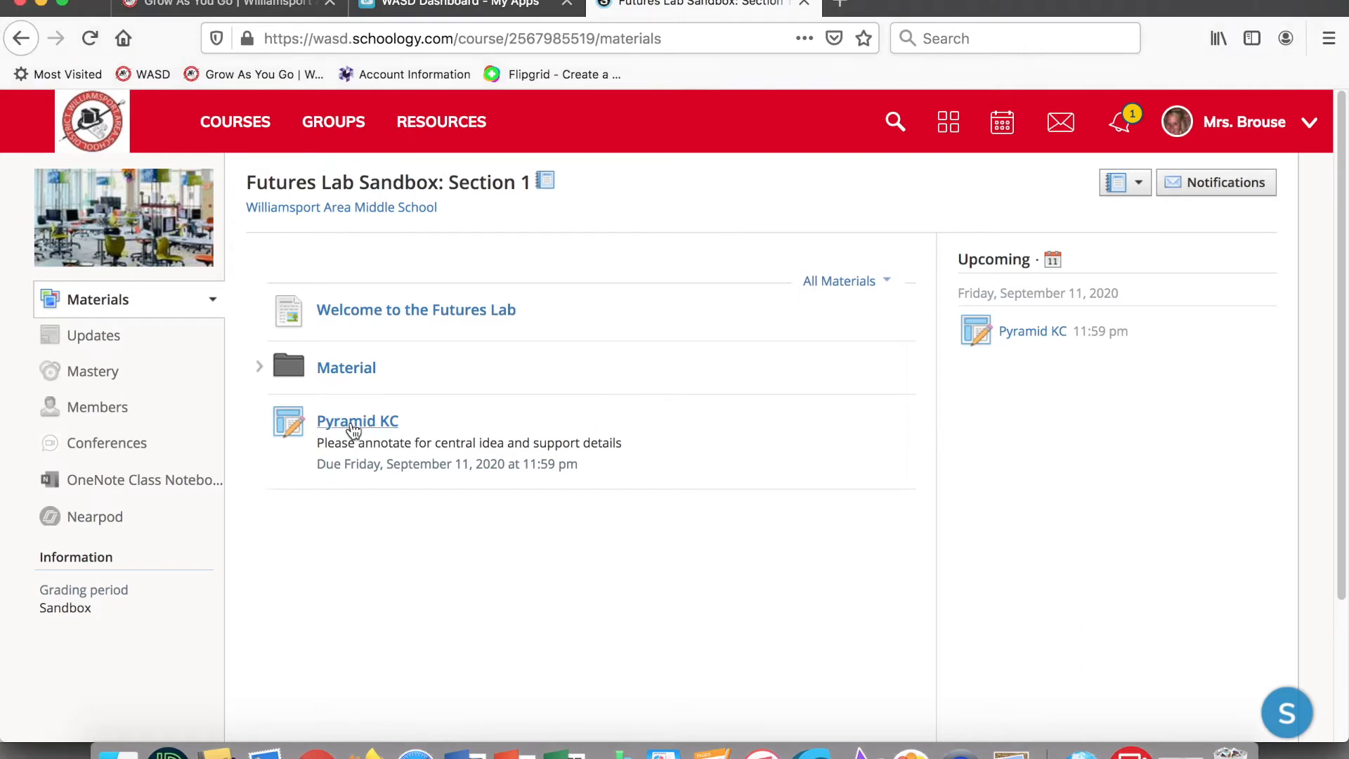
# Step: Open Pyramid KC's My Document copy and launch it with Edit
pyautogui.click(356, 420)
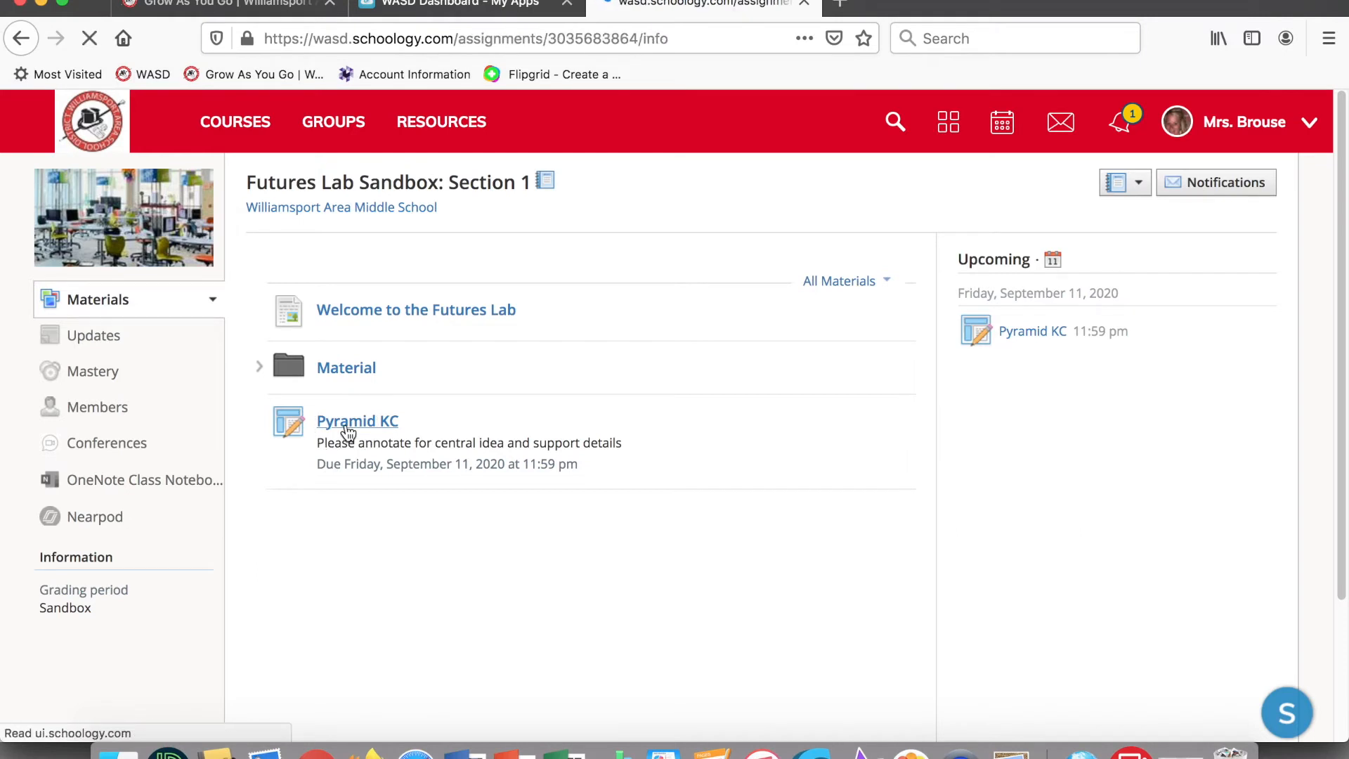
pyautogui.click(357, 420)
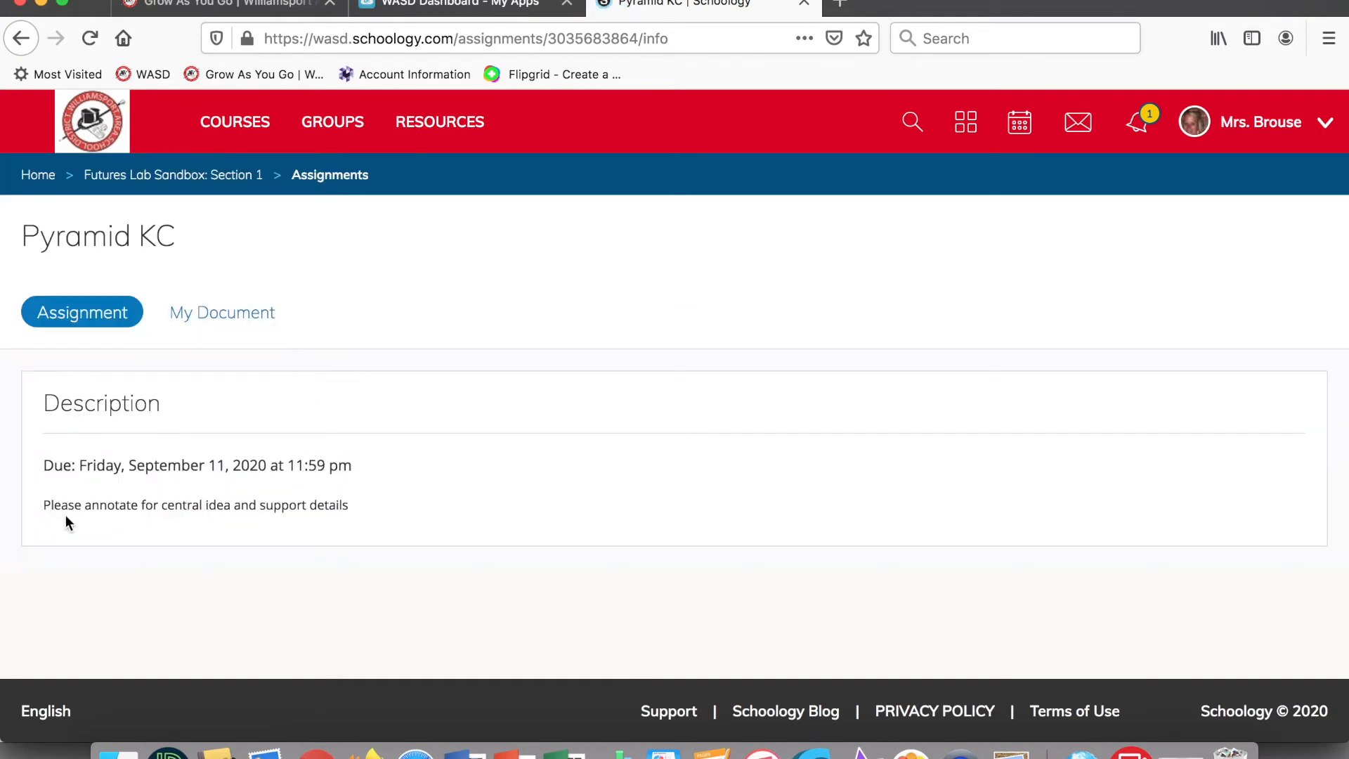
pyautogui.moveTo(302, 433)
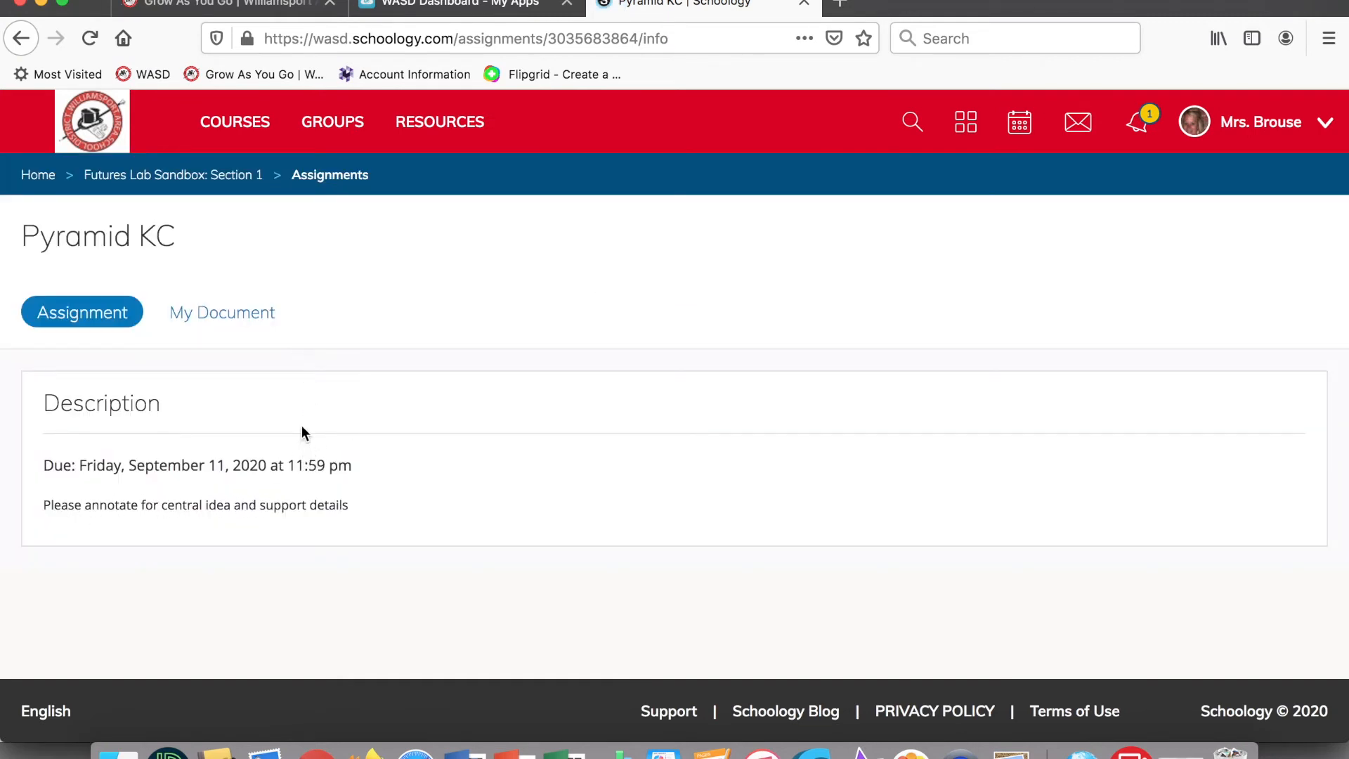
pyautogui.moveTo(147, 322)
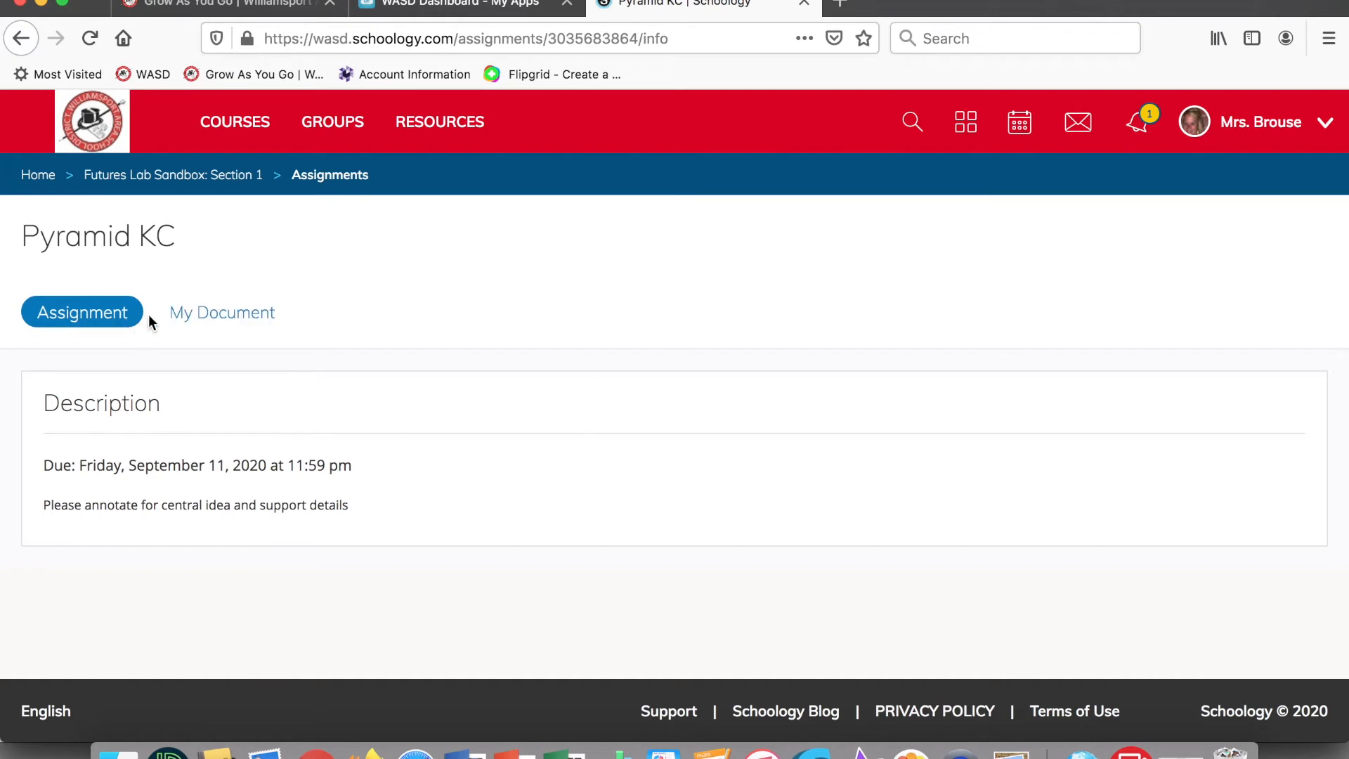
pyautogui.click(220, 312)
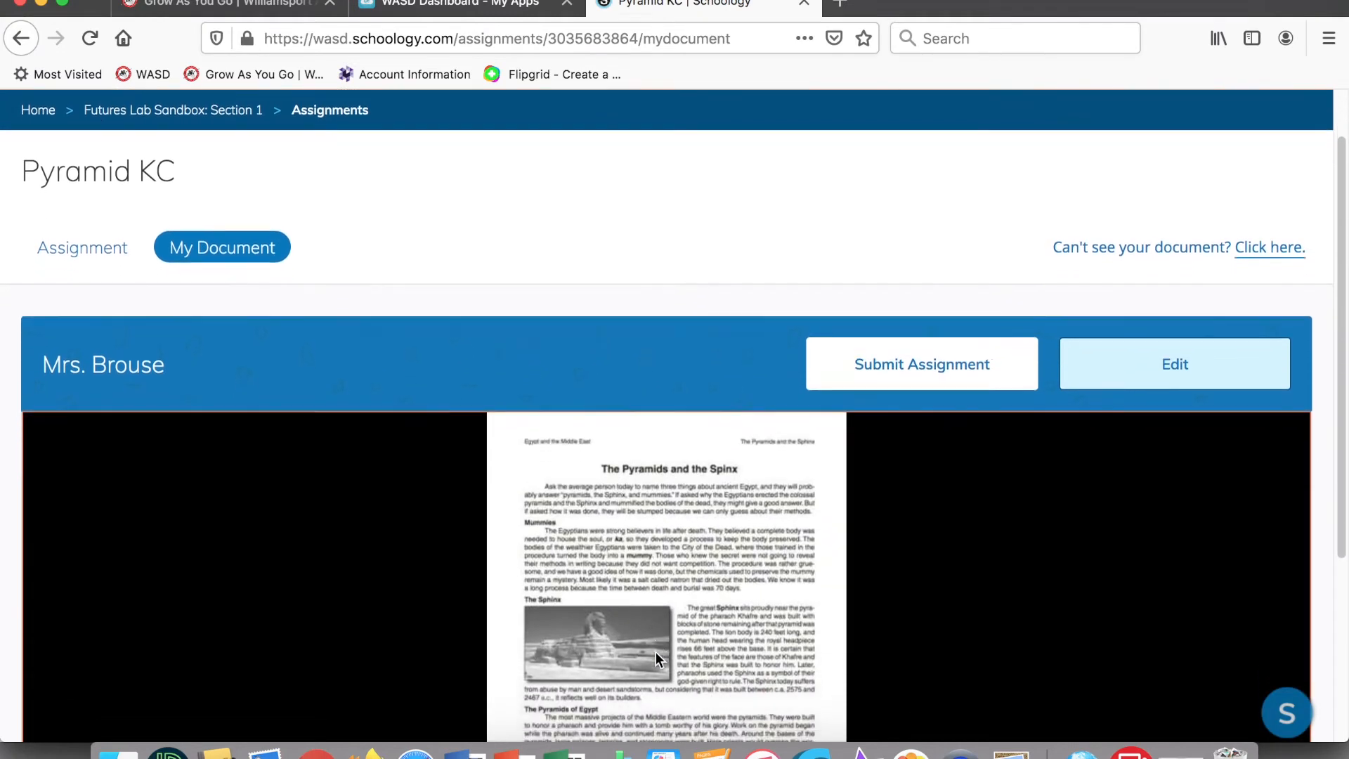
pyautogui.scroll(-3)
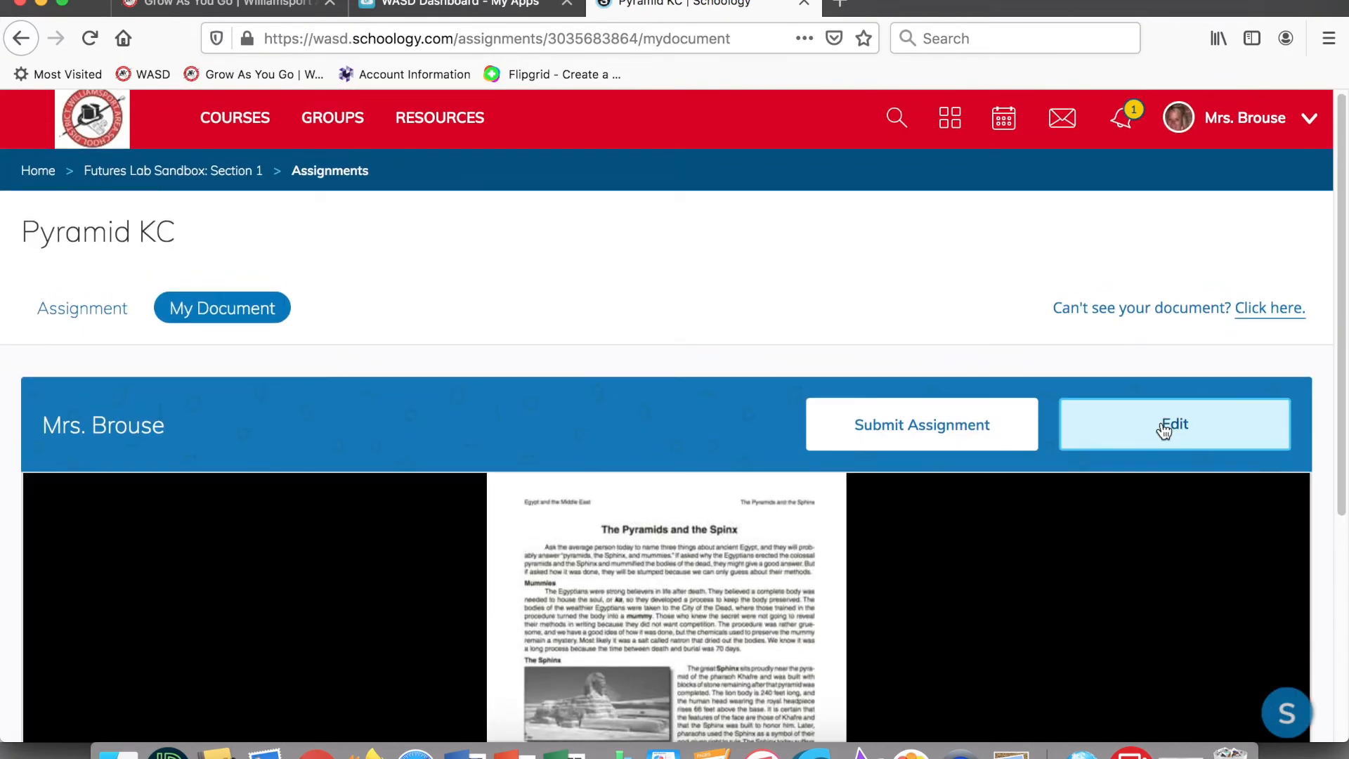
pyautogui.click(1173, 424)
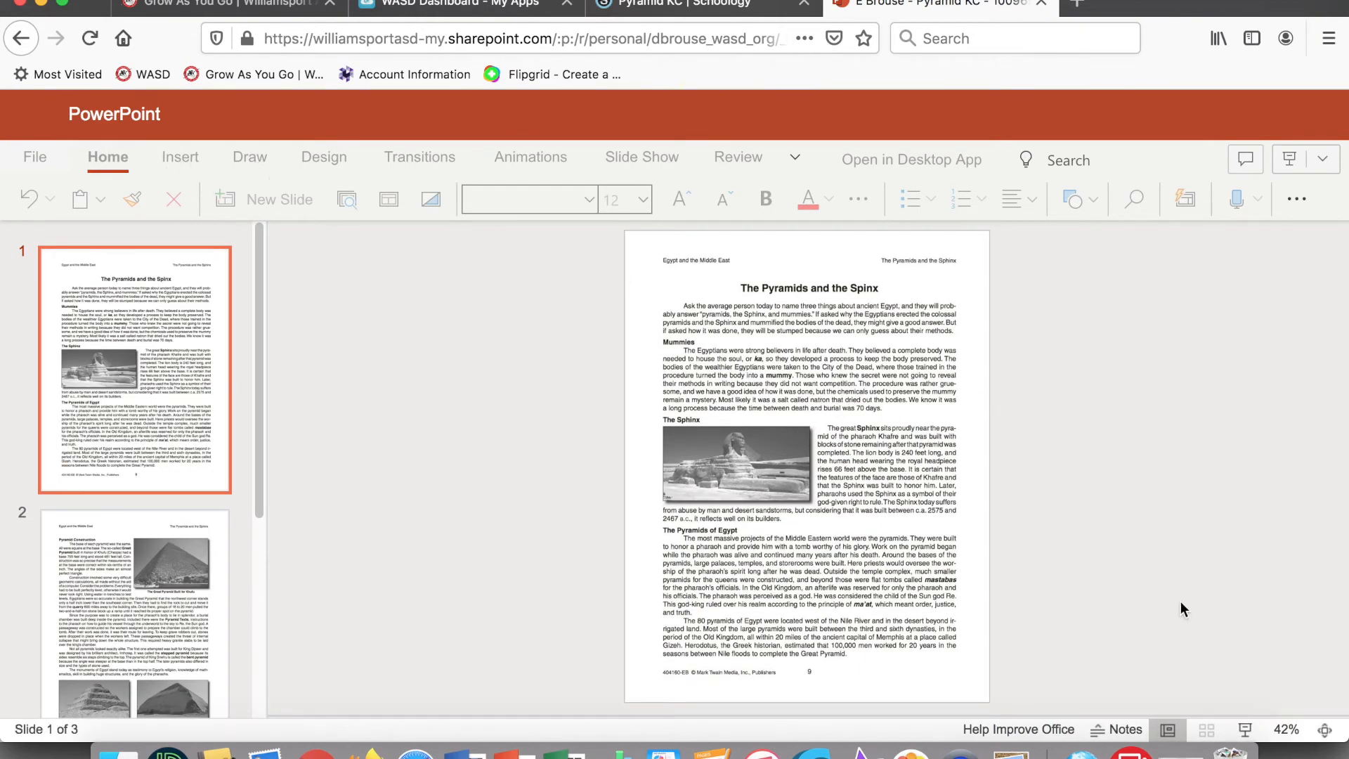
# Step: Let the E Brouse - Pyramid KC student copy finish loading in PowerPoint Online
pyautogui.click(1286, 729)
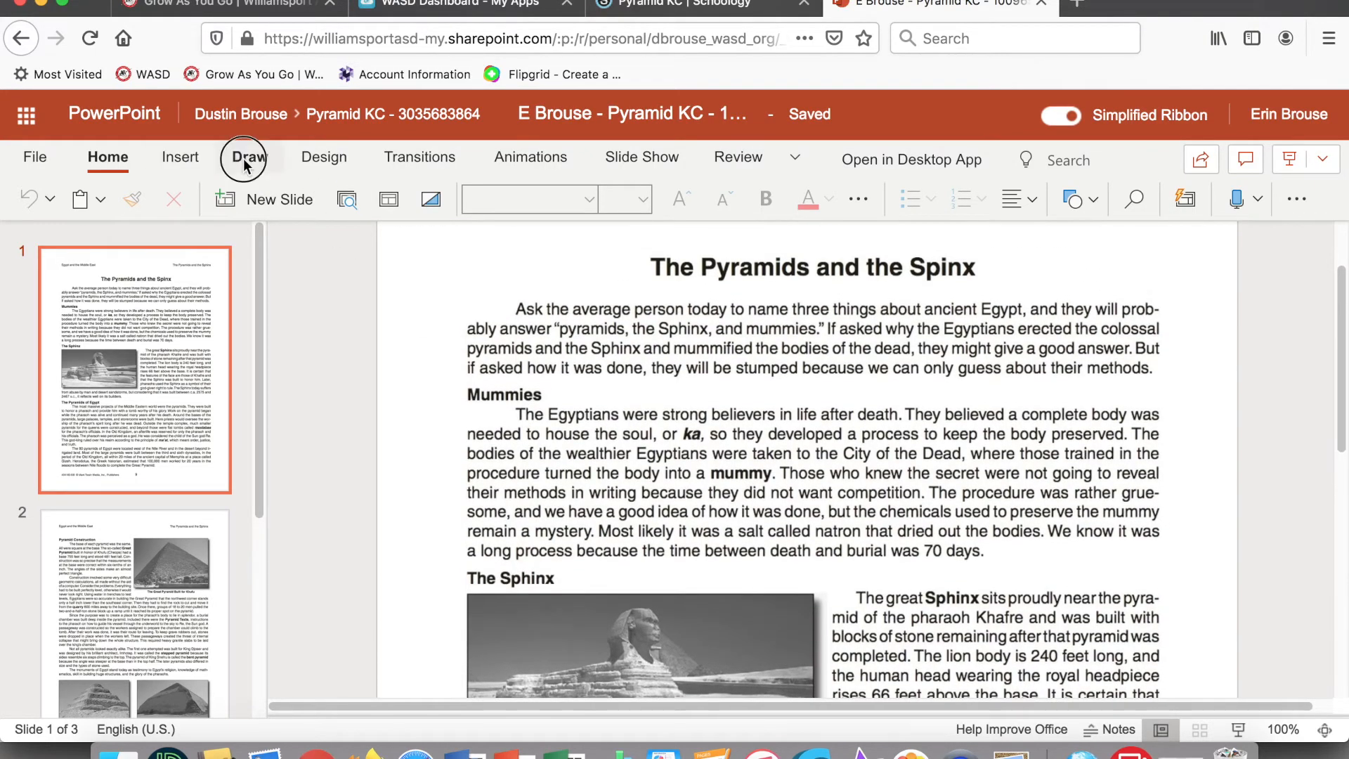
# Step: With the Draw highlighter set to green, highlight the reading's opening phrase
pyautogui.click(249, 157)
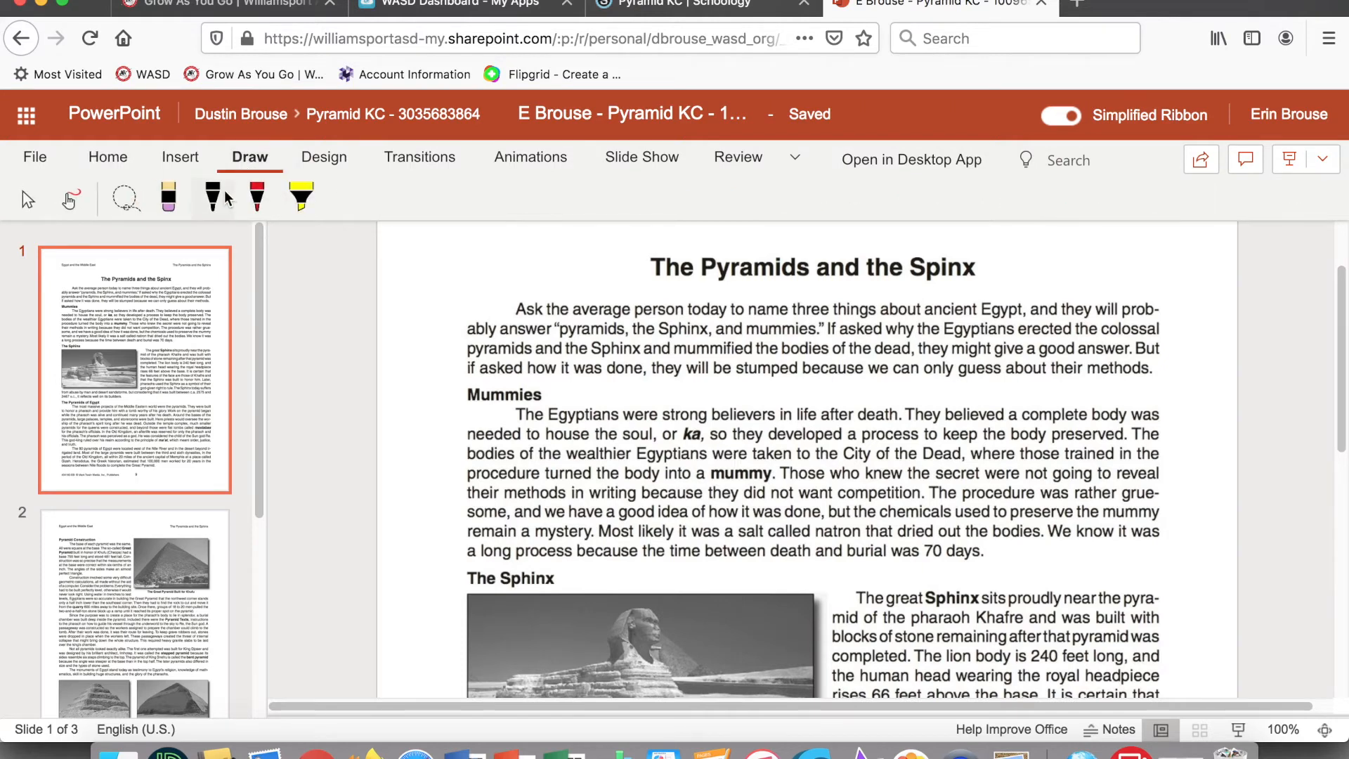
pyautogui.moveTo(169, 196)
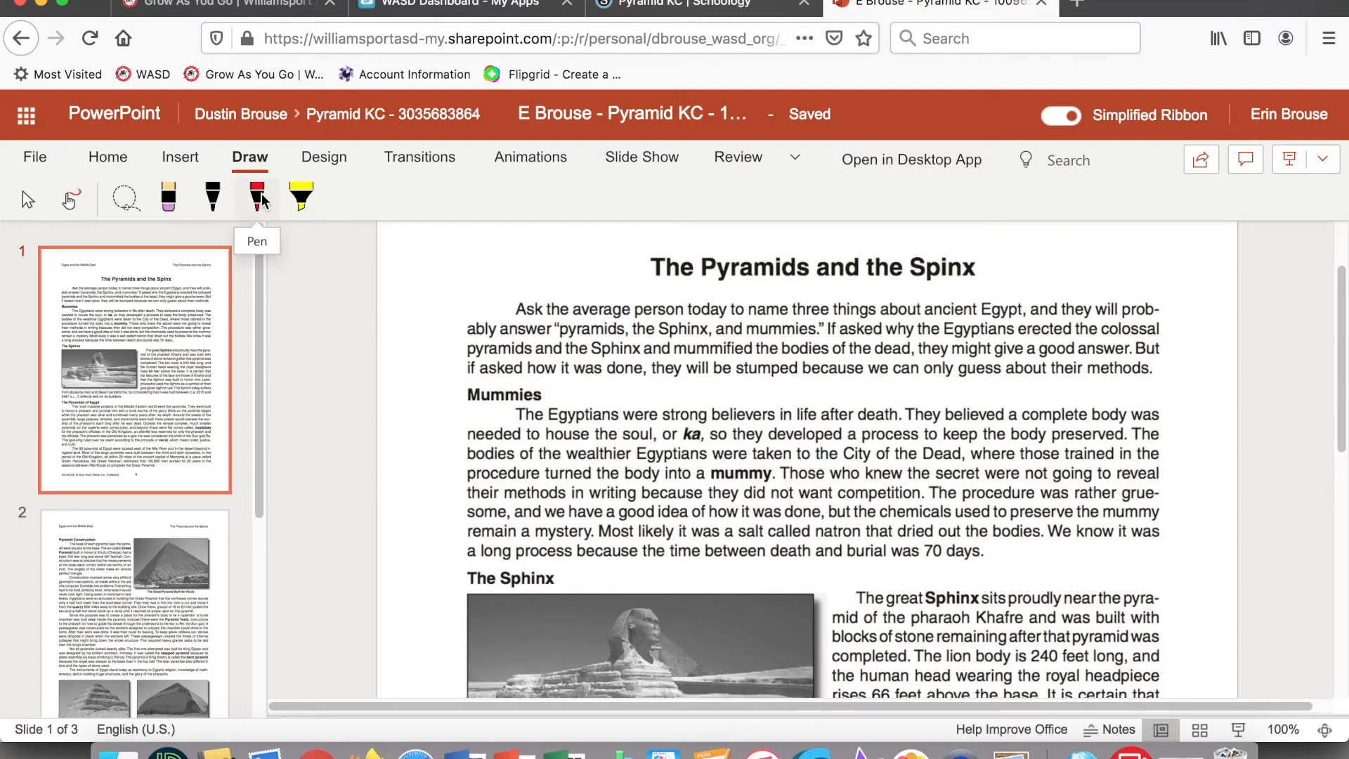
pyautogui.moveTo(302, 198)
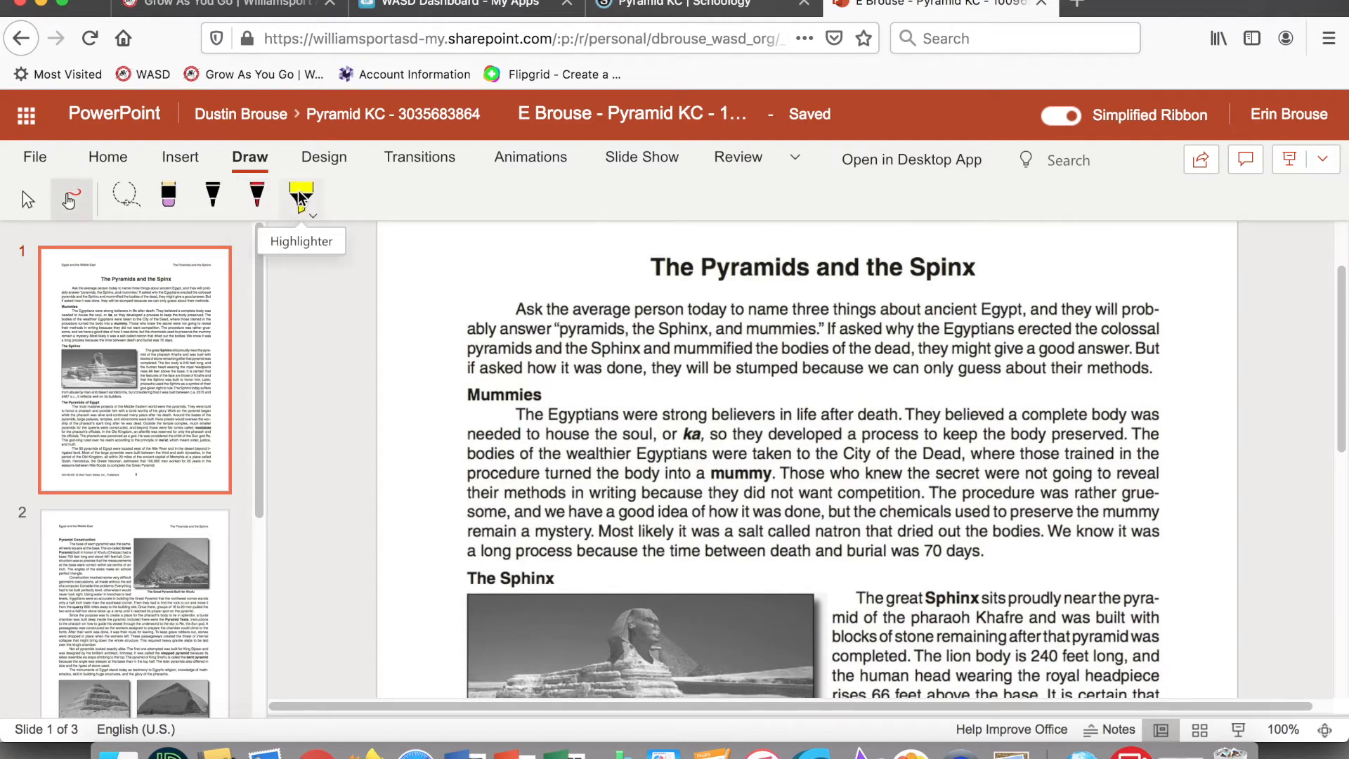
pyautogui.click(312, 216)
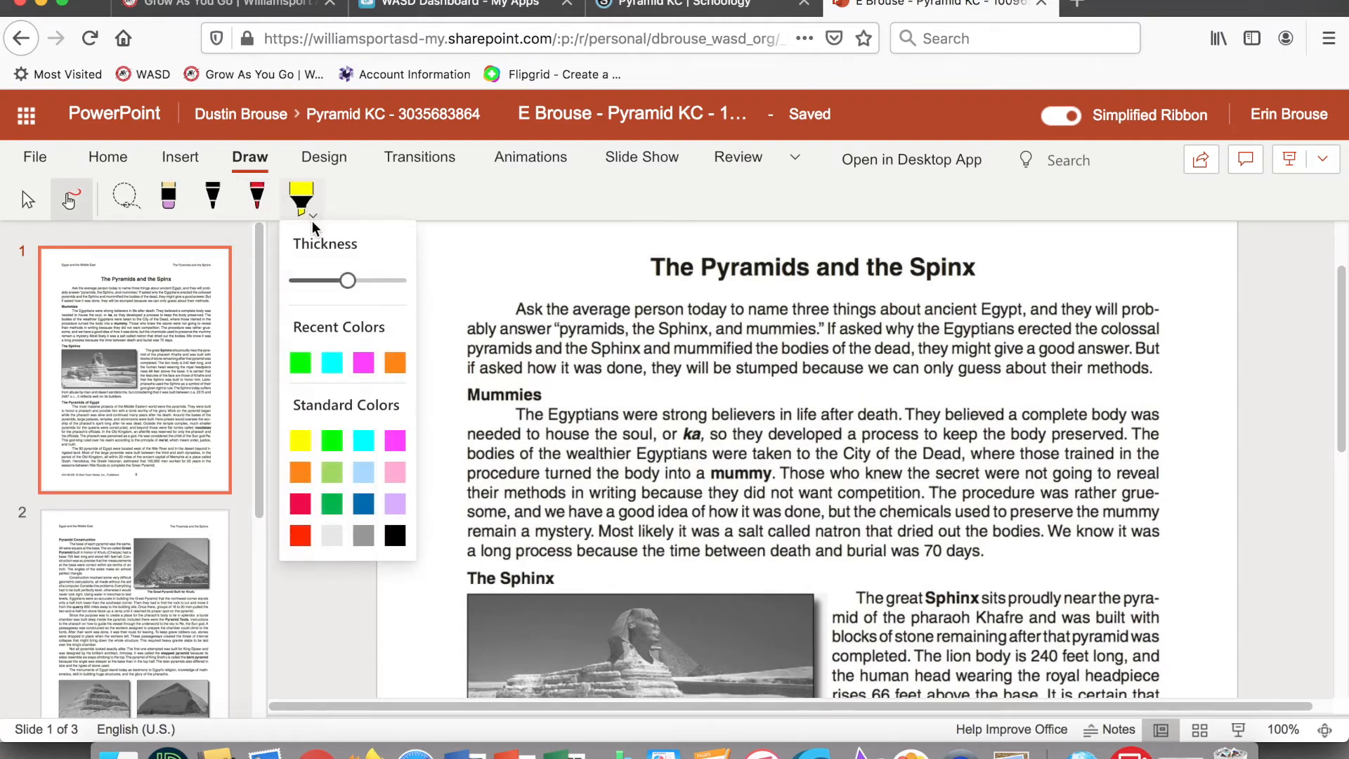
pyautogui.click(330, 440)
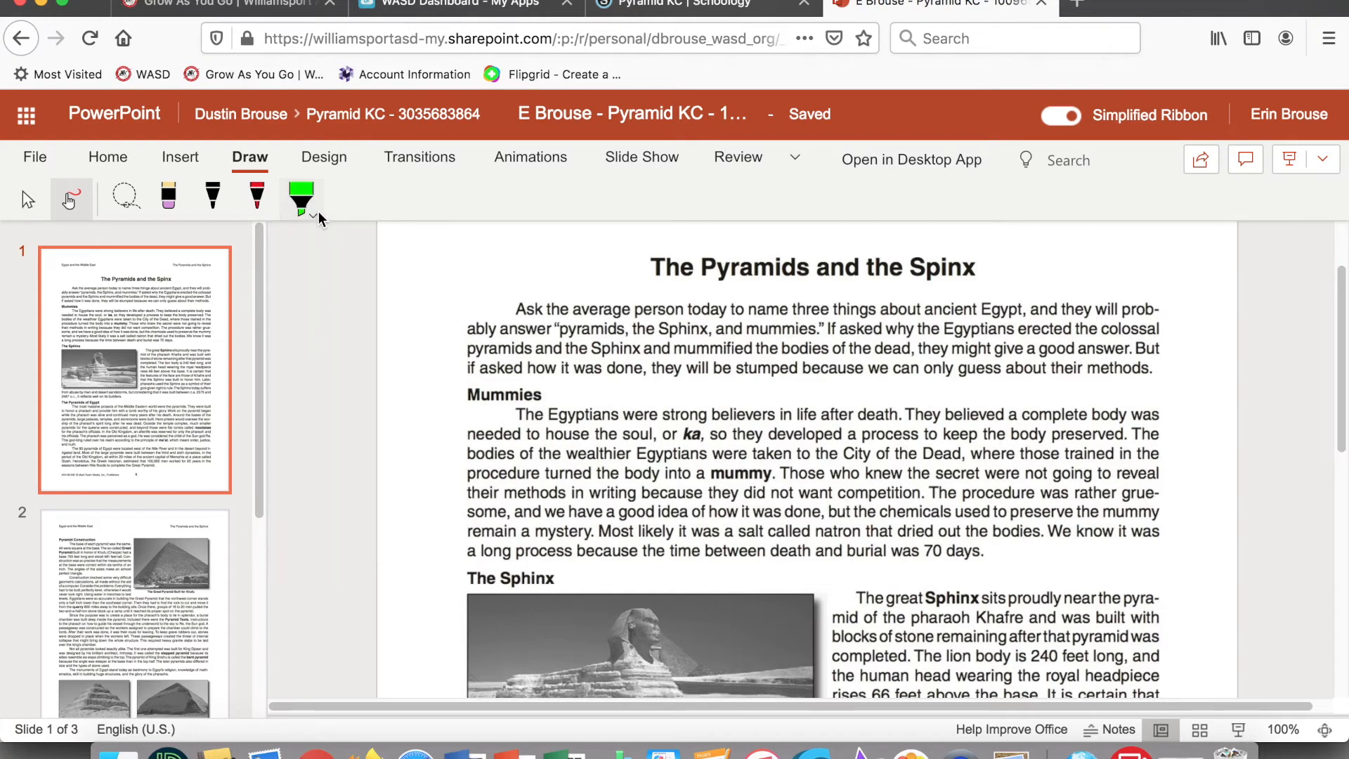
pyautogui.click(322, 219)
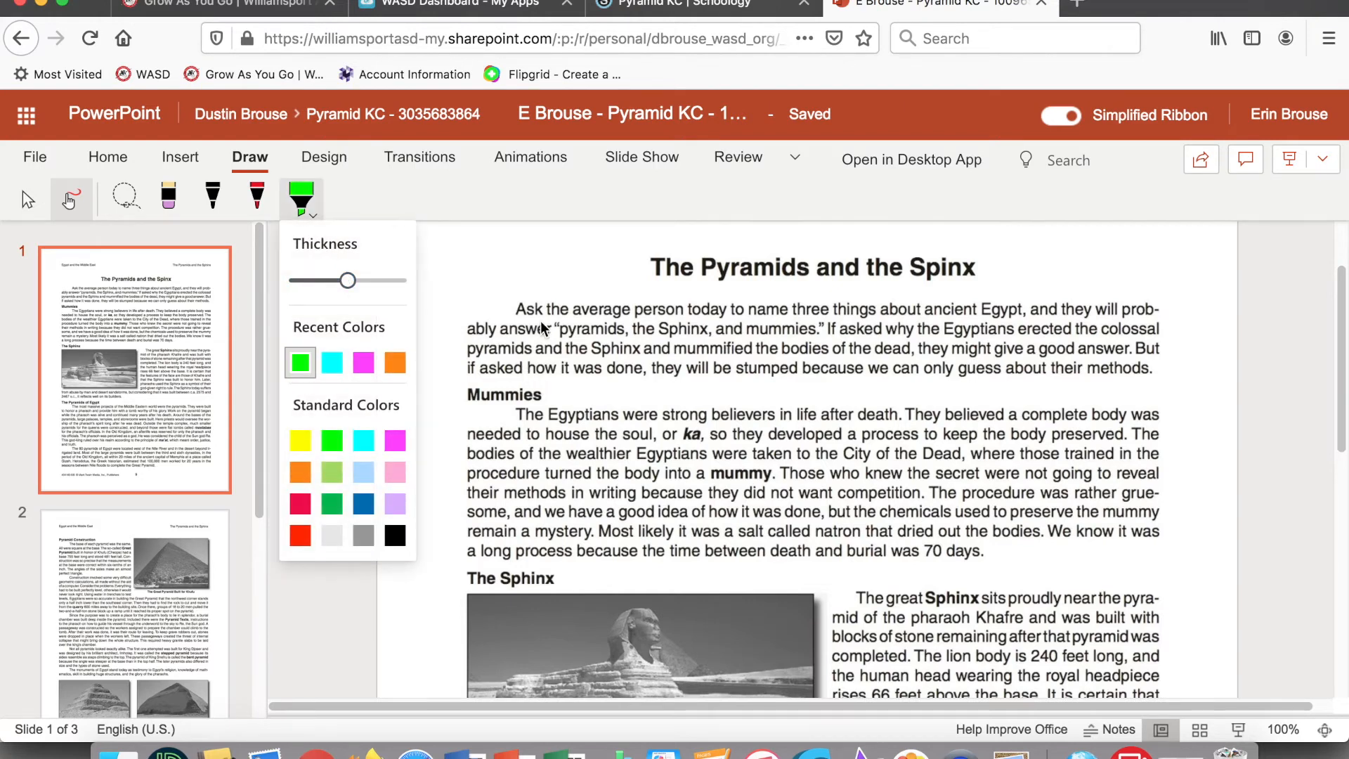
pyautogui.moveTo(516, 309); pyautogui.dragTo(662, 310)
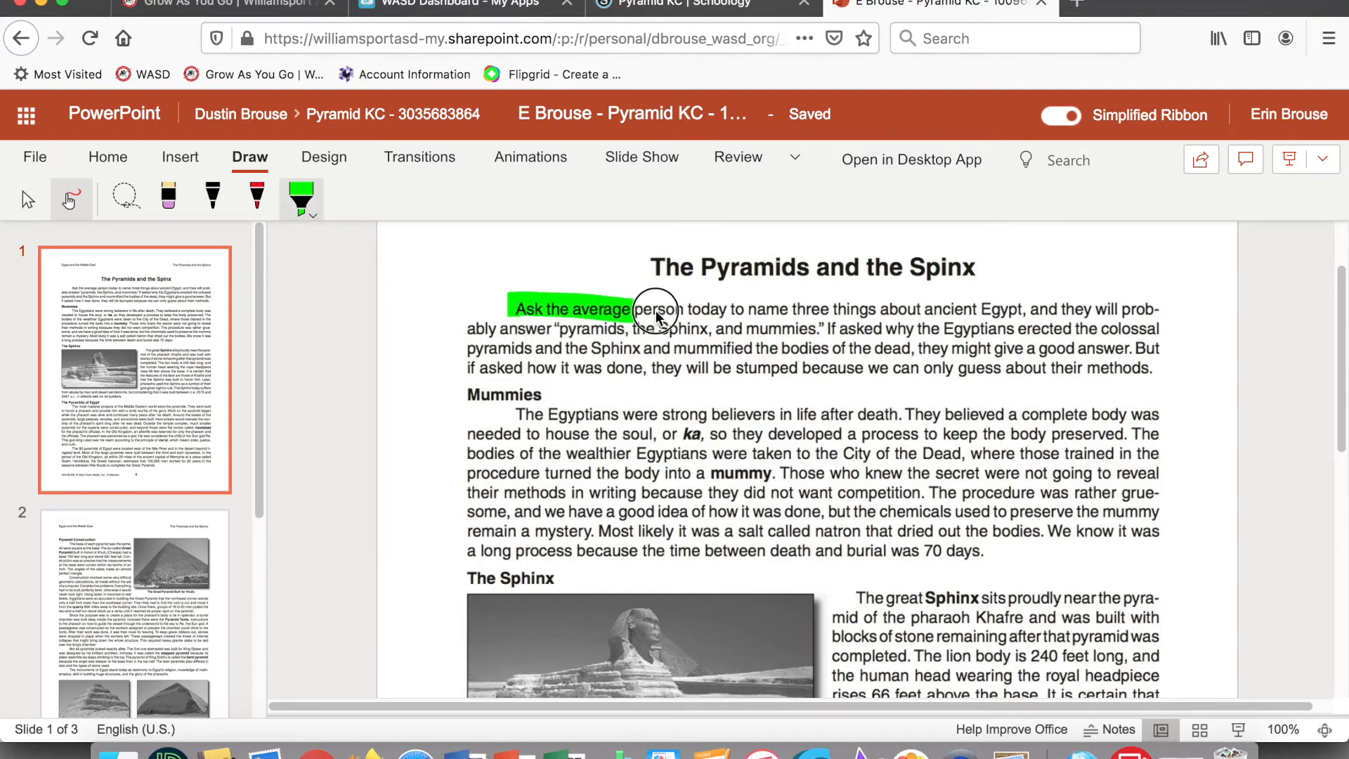
pyautogui.moveTo(632, 309); pyautogui.dragTo(737, 310)
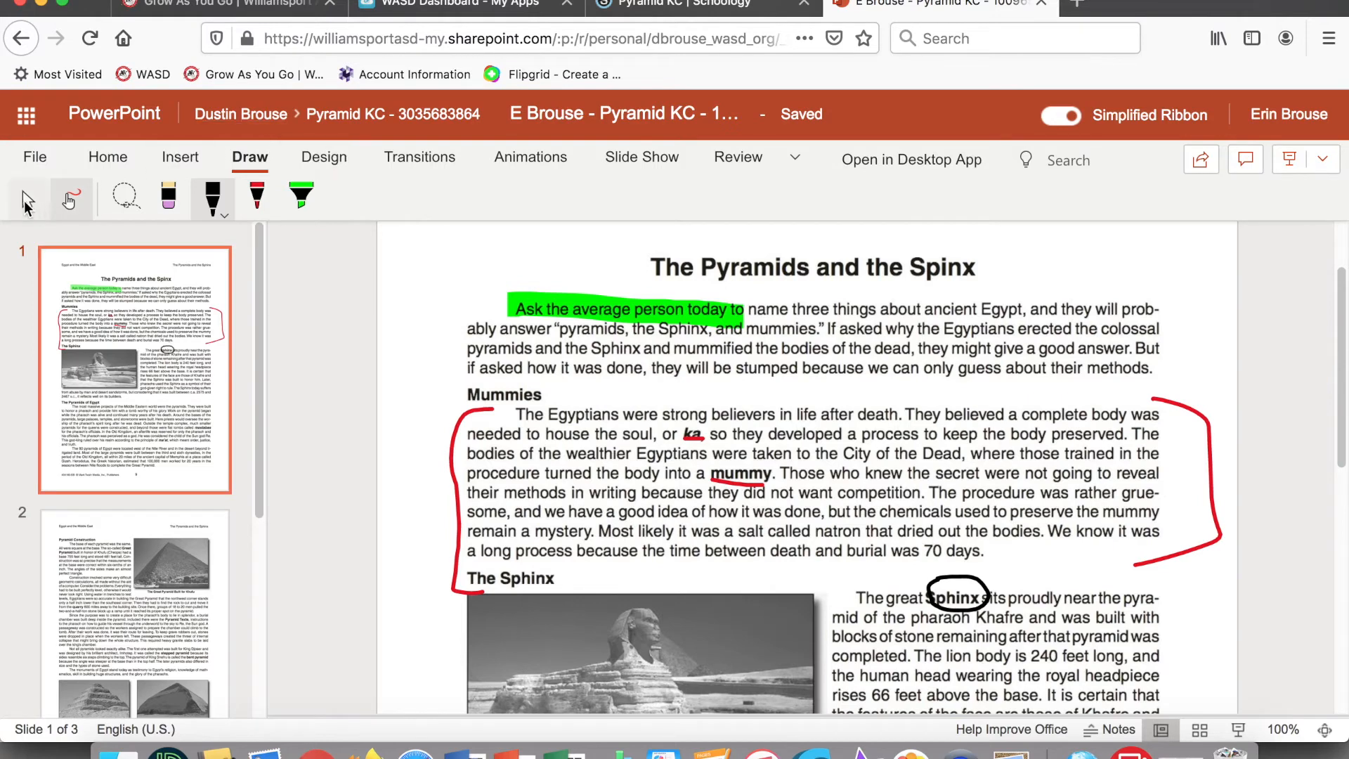
pyautogui.moveTo(72, 198)
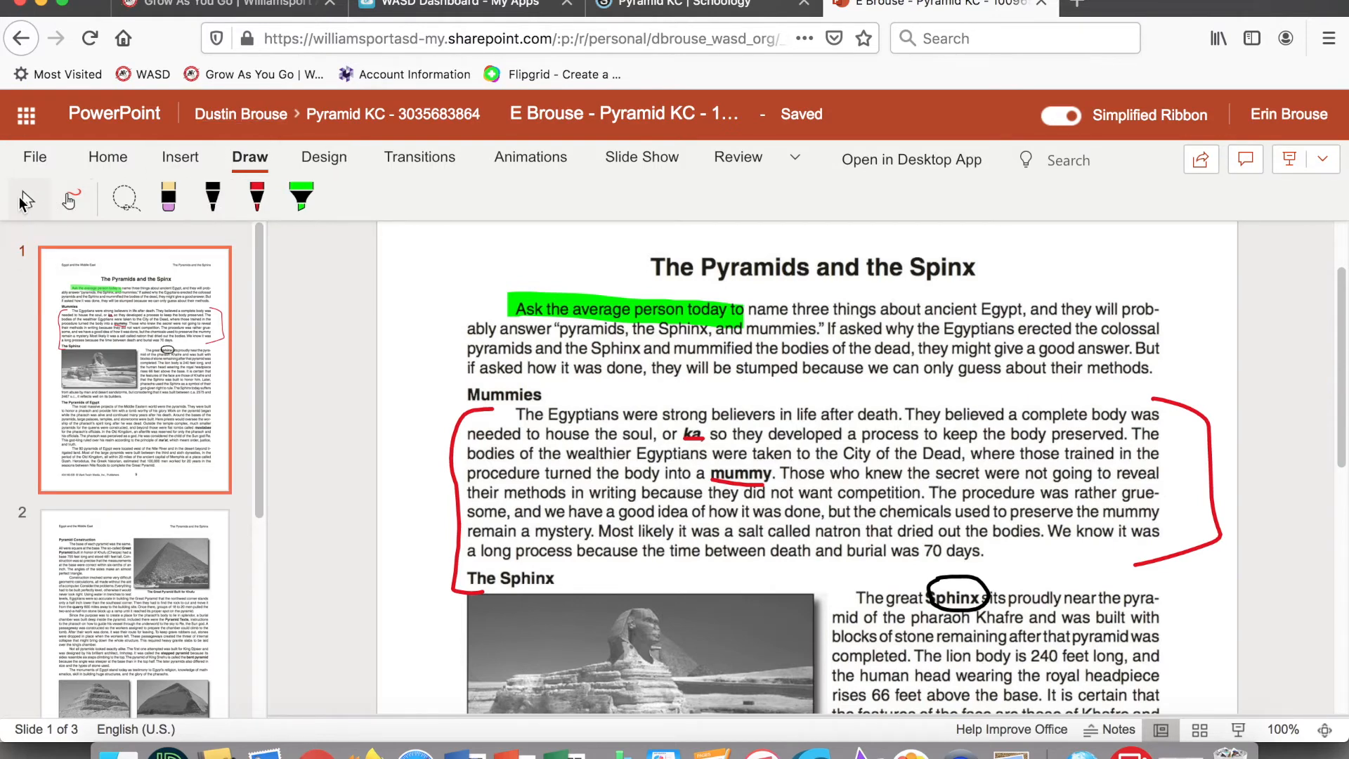
# Step: Insert a text box beside the Sphinx photo with placeholder text, then move to slide 2
pyautogui.click(180, 156)
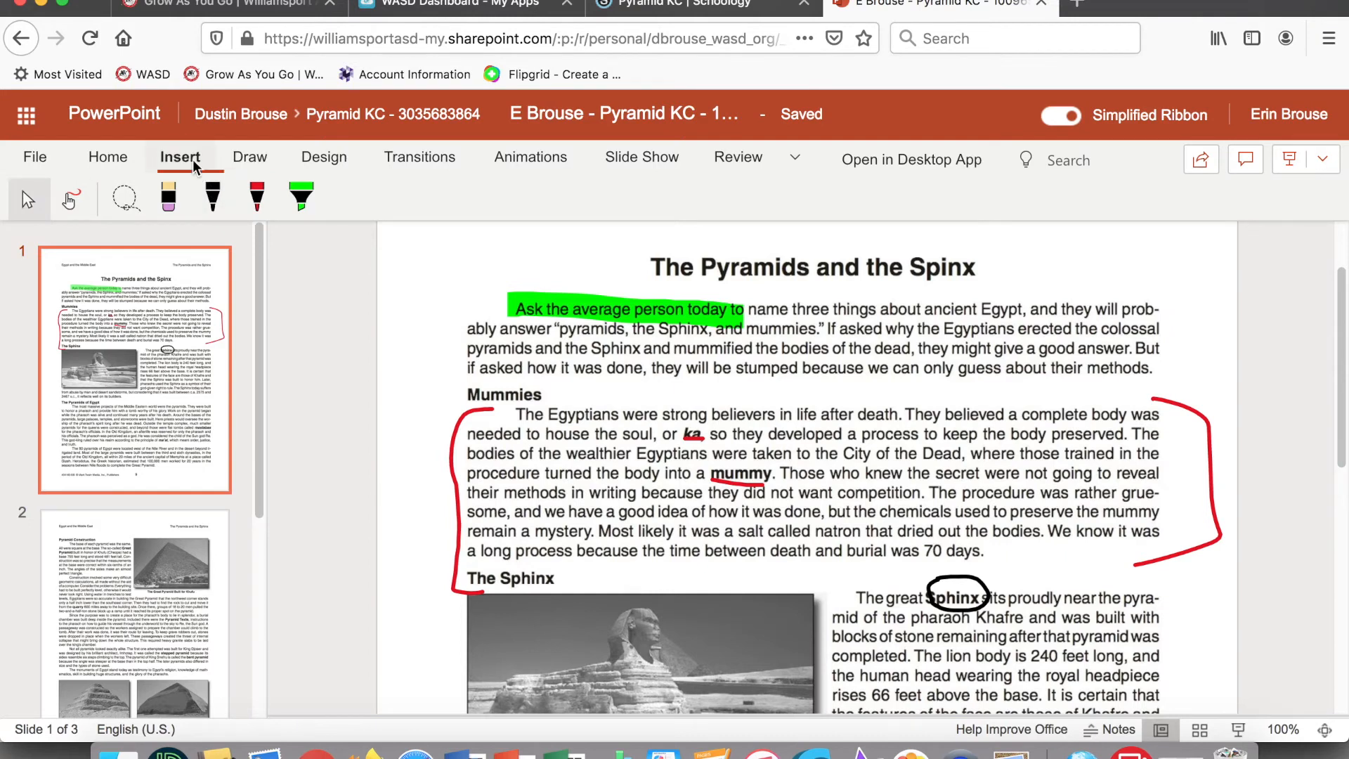
pyautogui.click(180, 156)
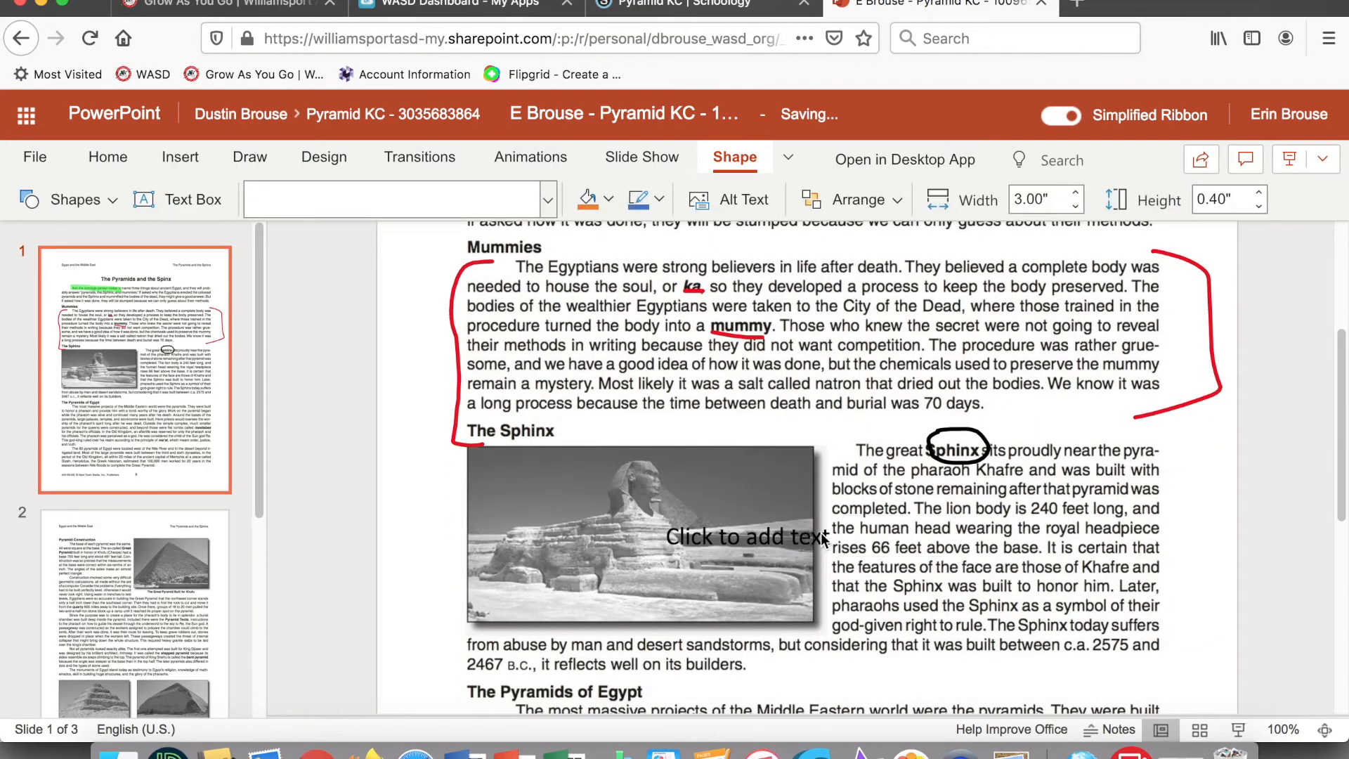
pyautogui.click(749, 535)
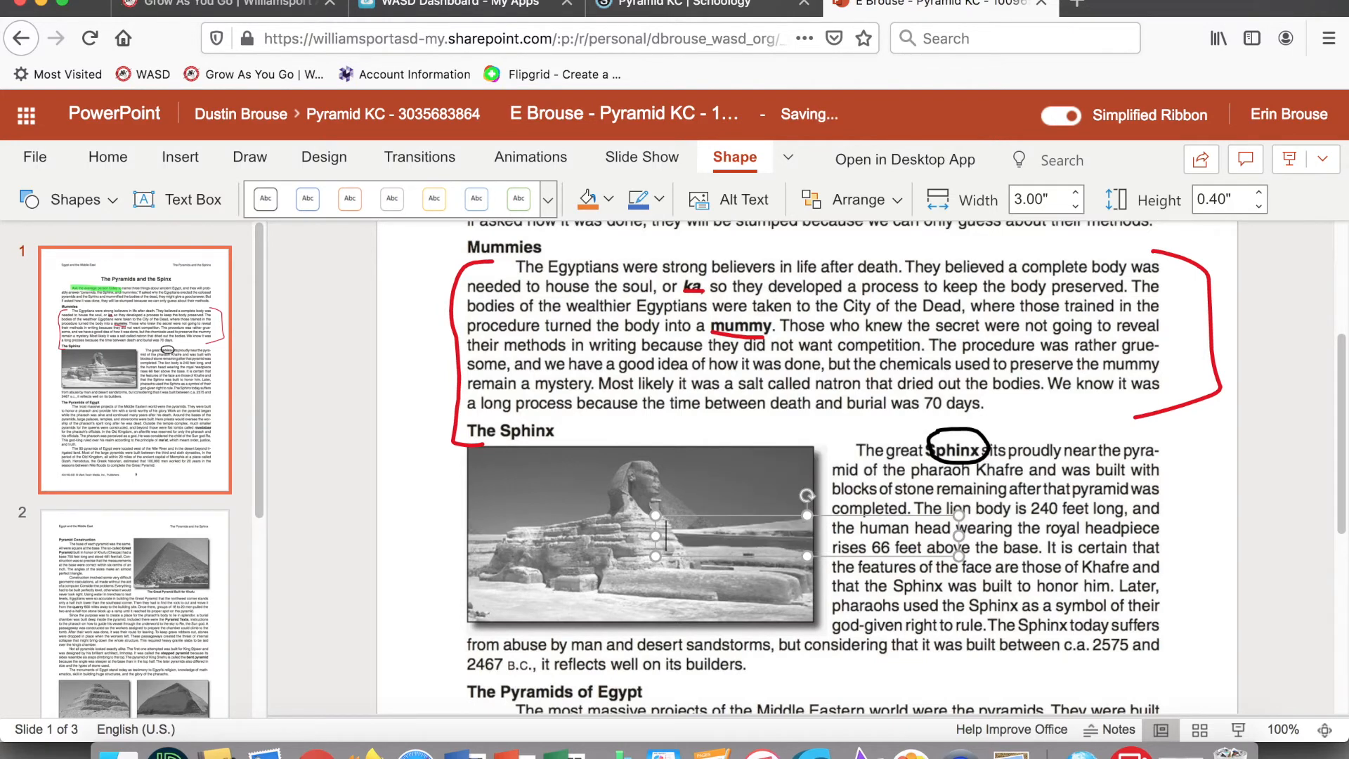
pyautogui.write('LJFJlajdla;jfa;lja;s')
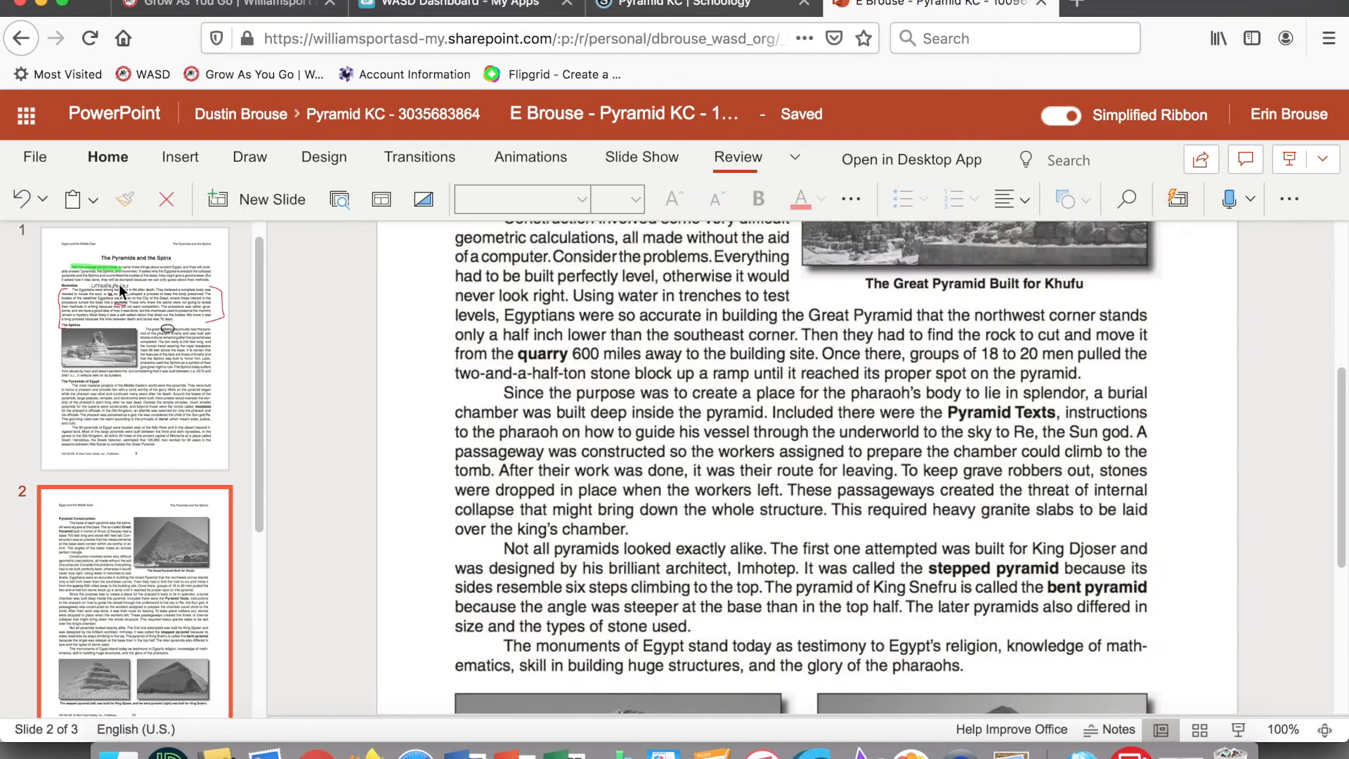
pyautogui.click(108, 157)
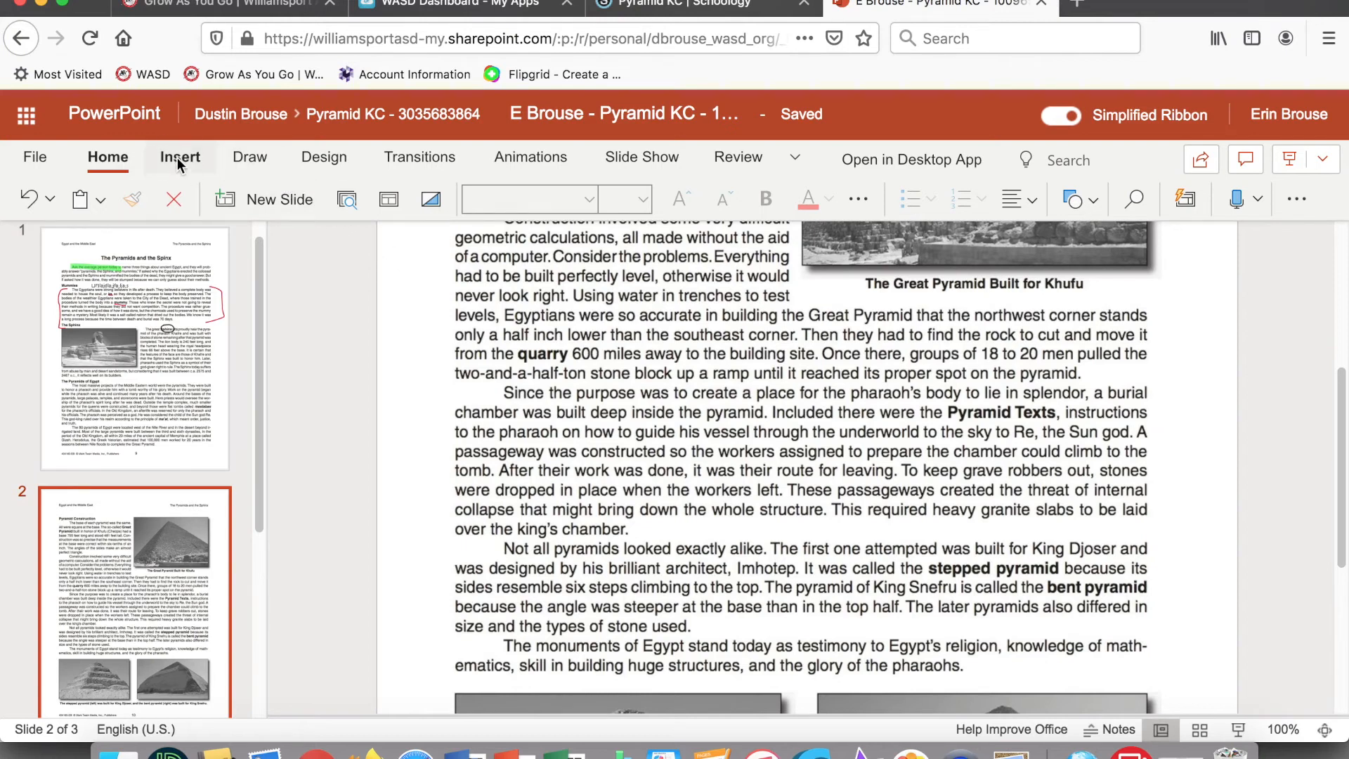
# Step: Insert a no-fill oval with 2¼ pt outline and fit it around Pyramid Texts
pyautogui.click(180, 156)
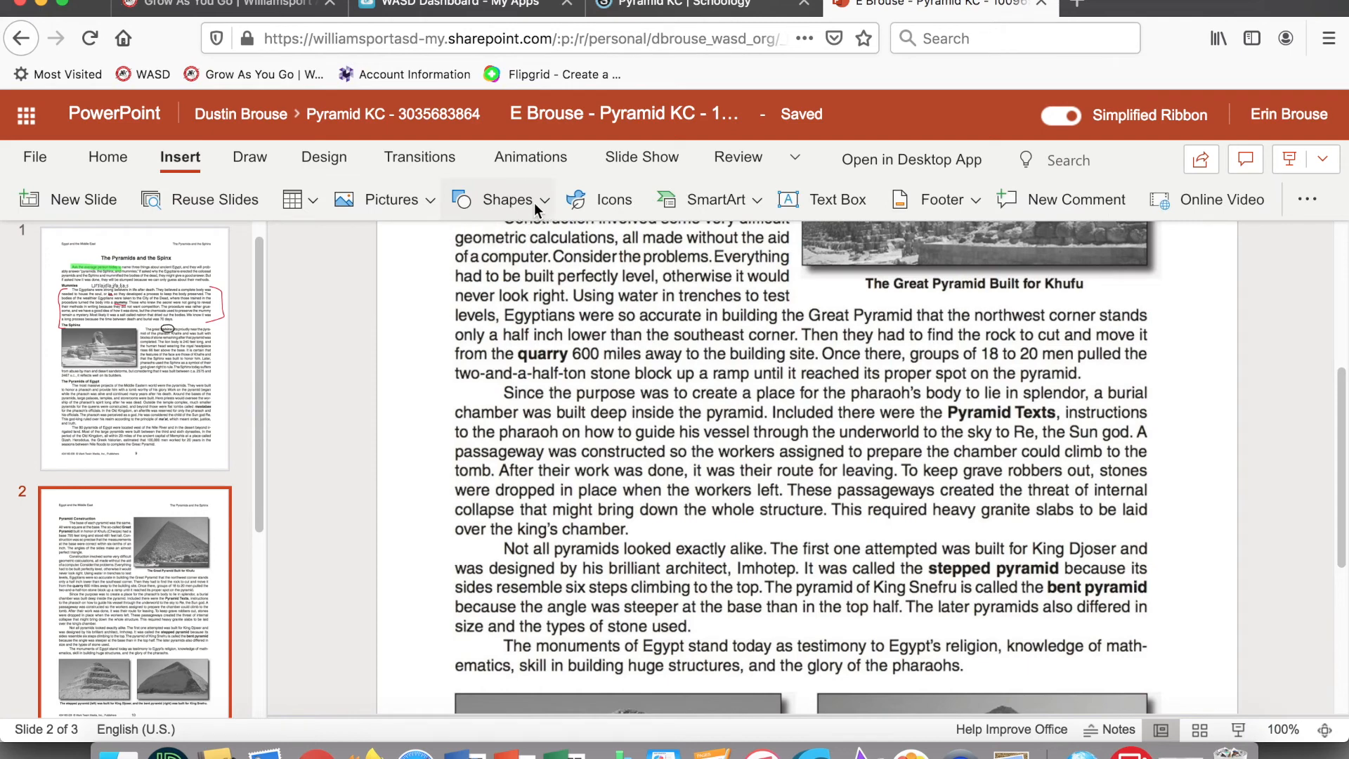
pyautogui.click(506, 199)
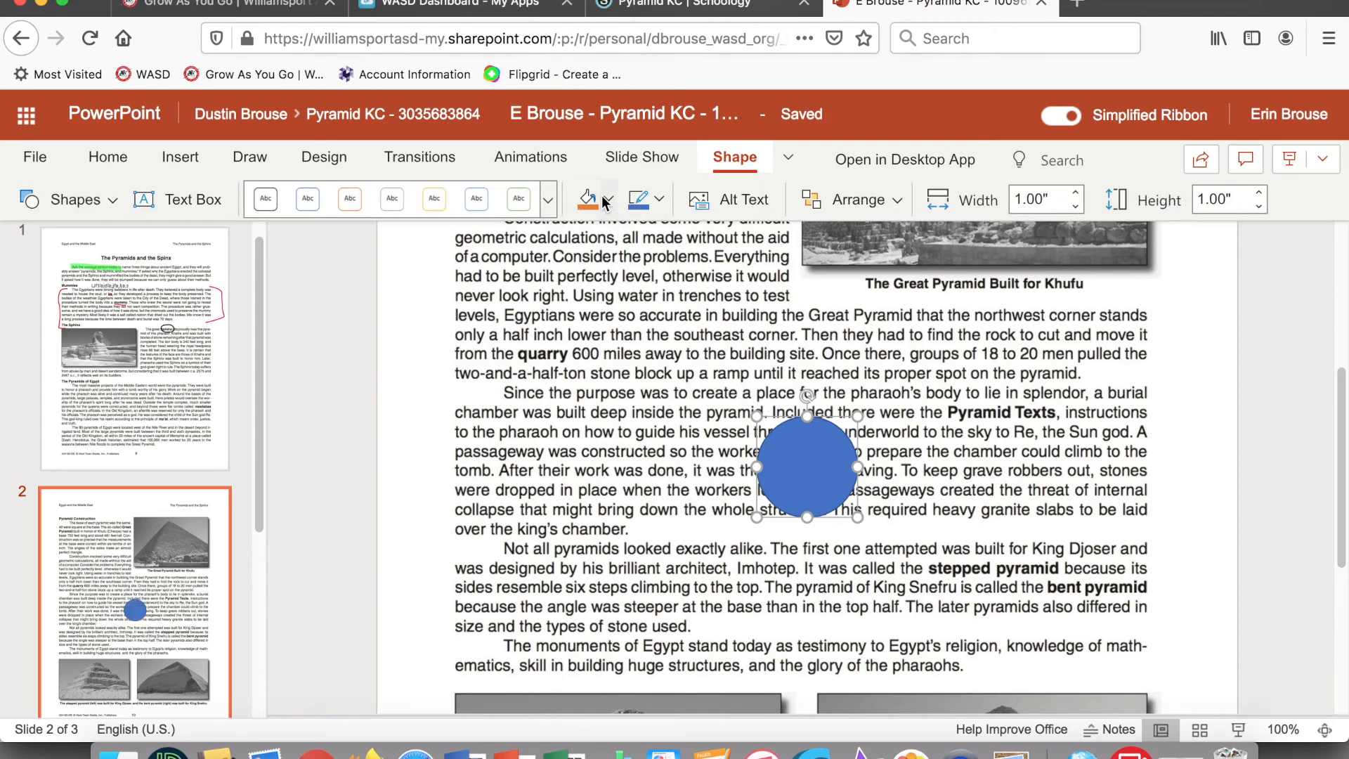
pyautogui.click(587, 200)
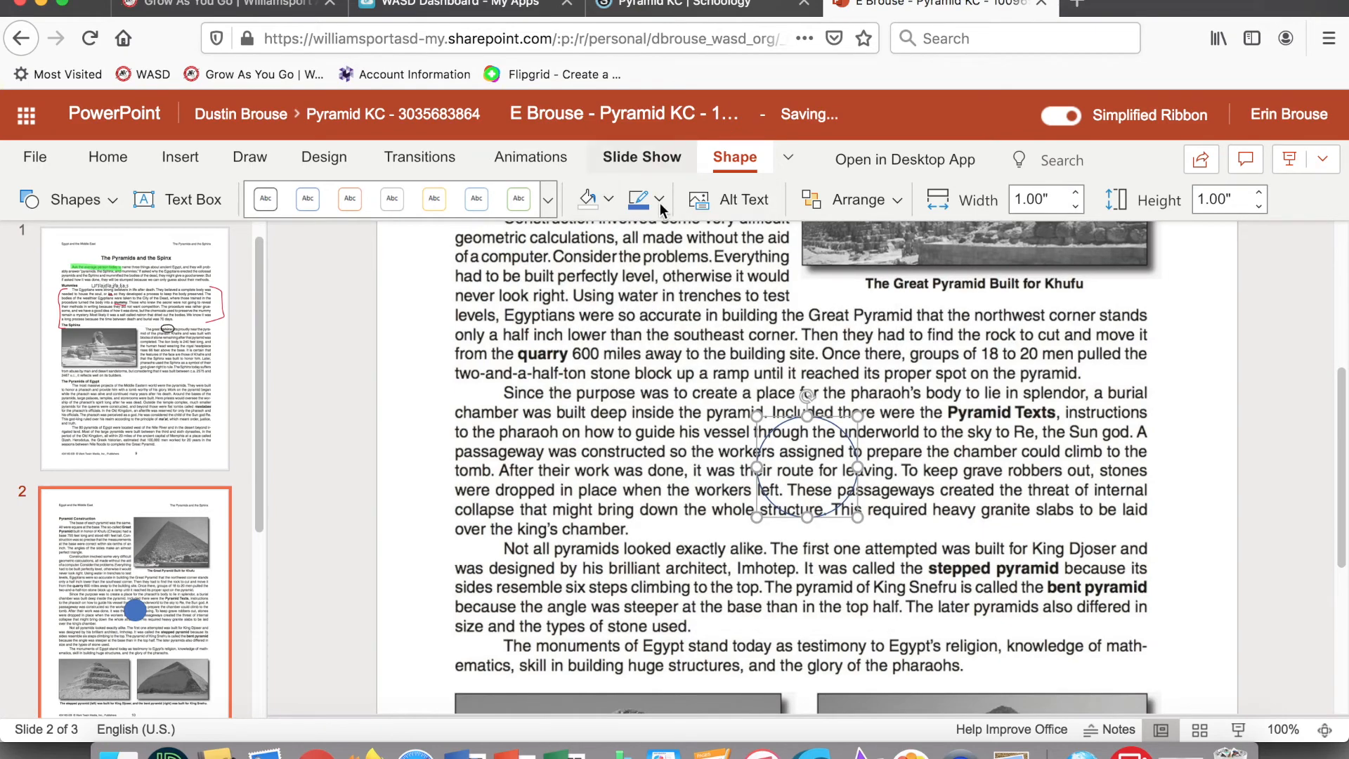
pyautogui.click(638, 198)
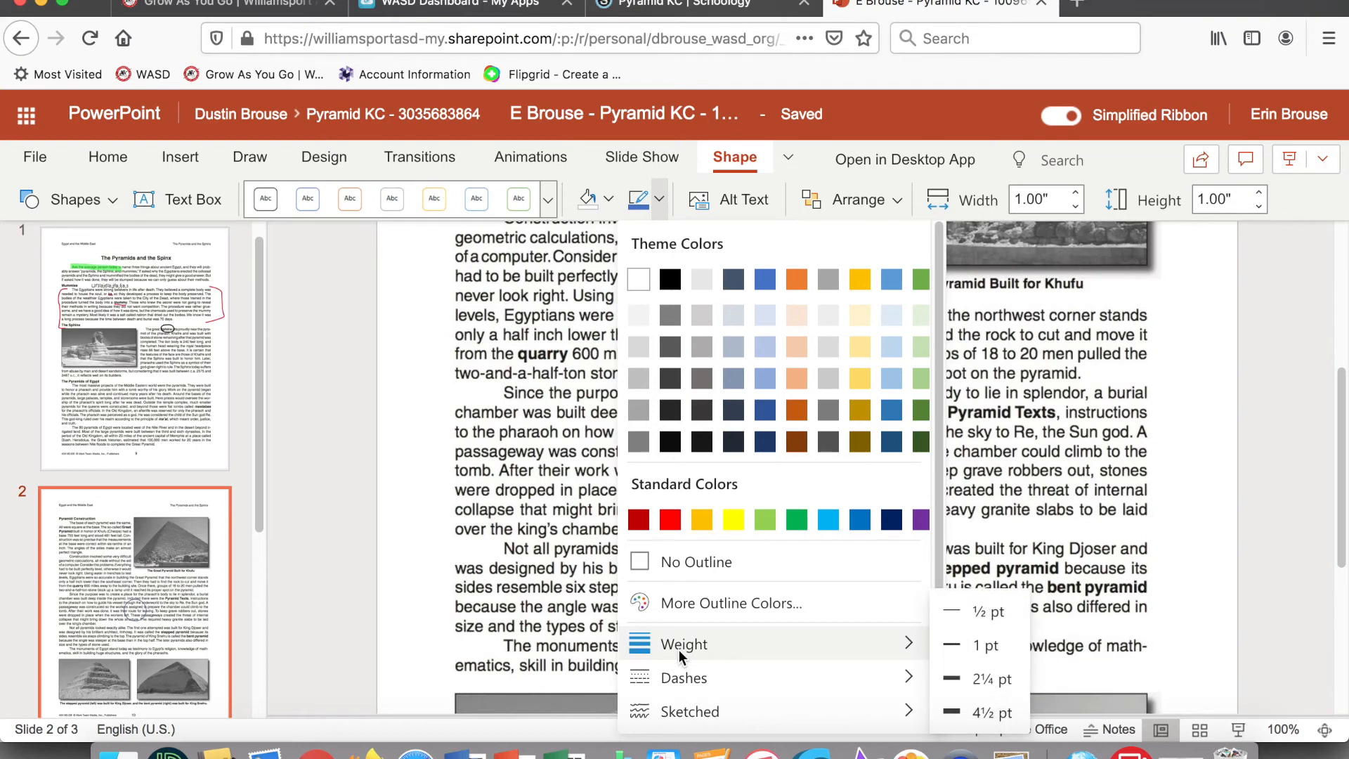
pyautogui.moveTo(972, 684)
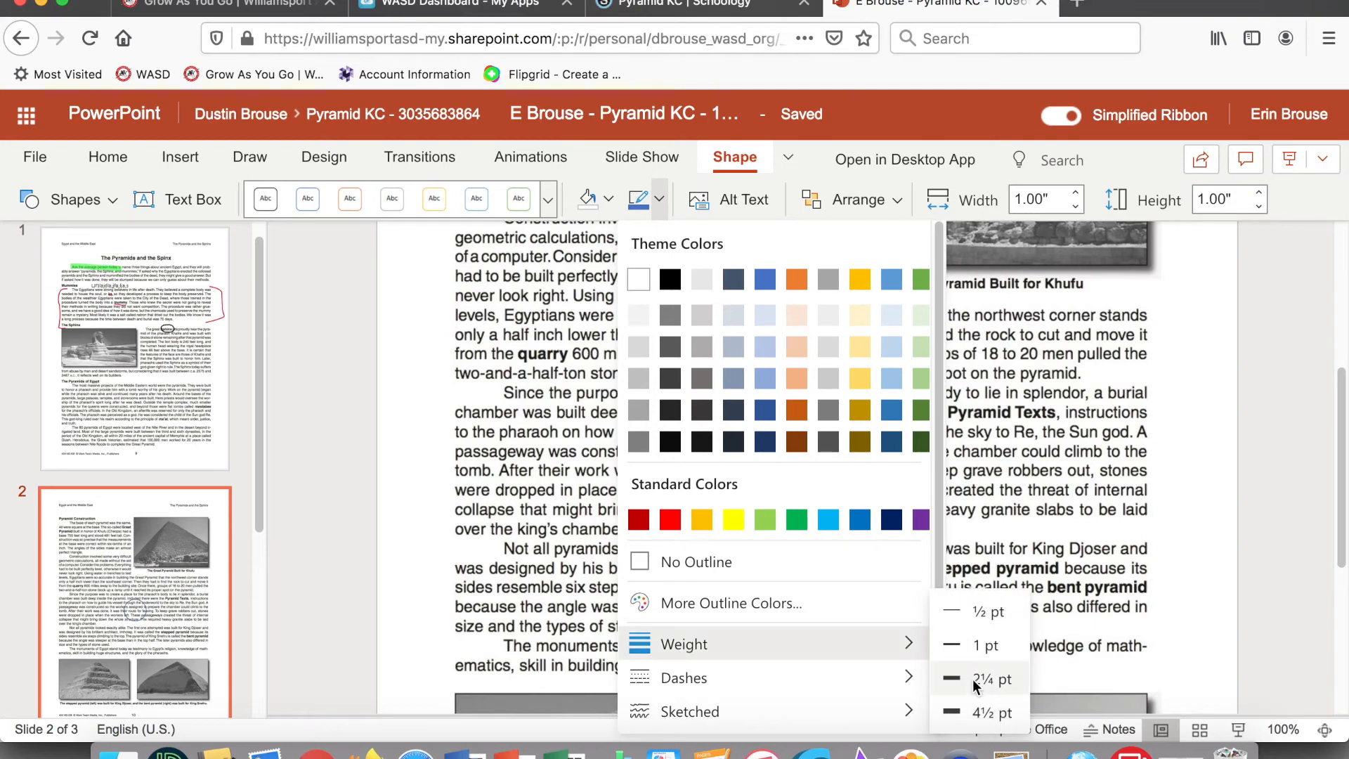
pyautogui.click(994, 678)
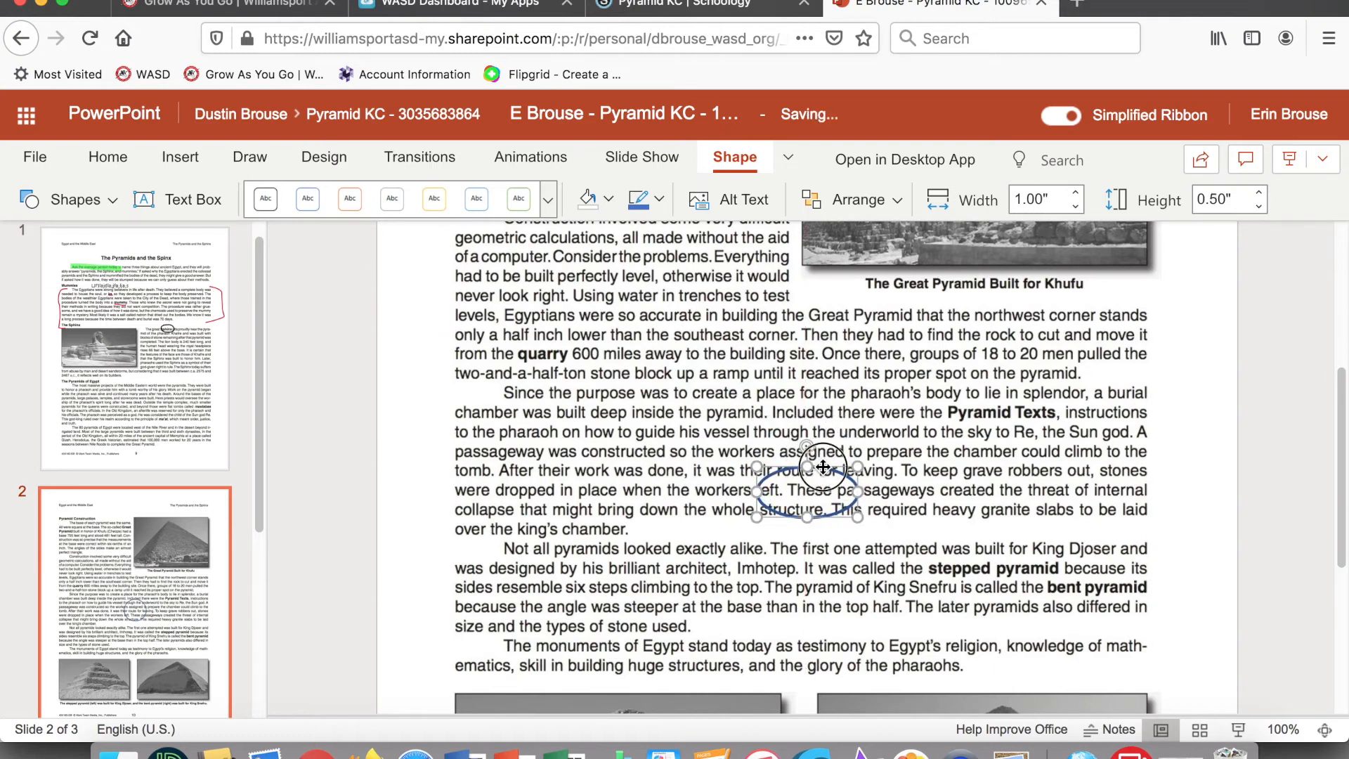
pyautogui.moveTo(818, 469); pyautogui.dragTo(1020, 401)
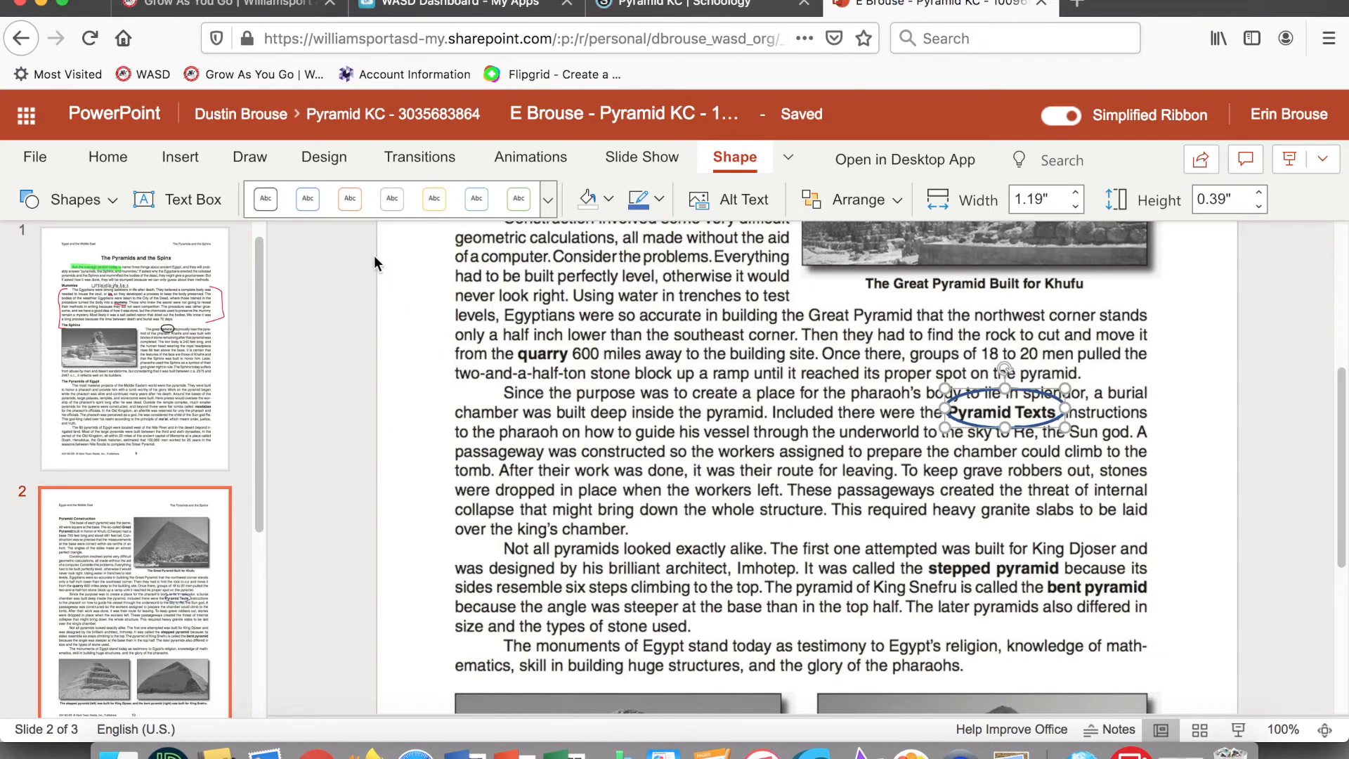
# Step: Draw black ink brackets on the left and right of the burial-chamber paragraph
pyautogui.click(249, 156)
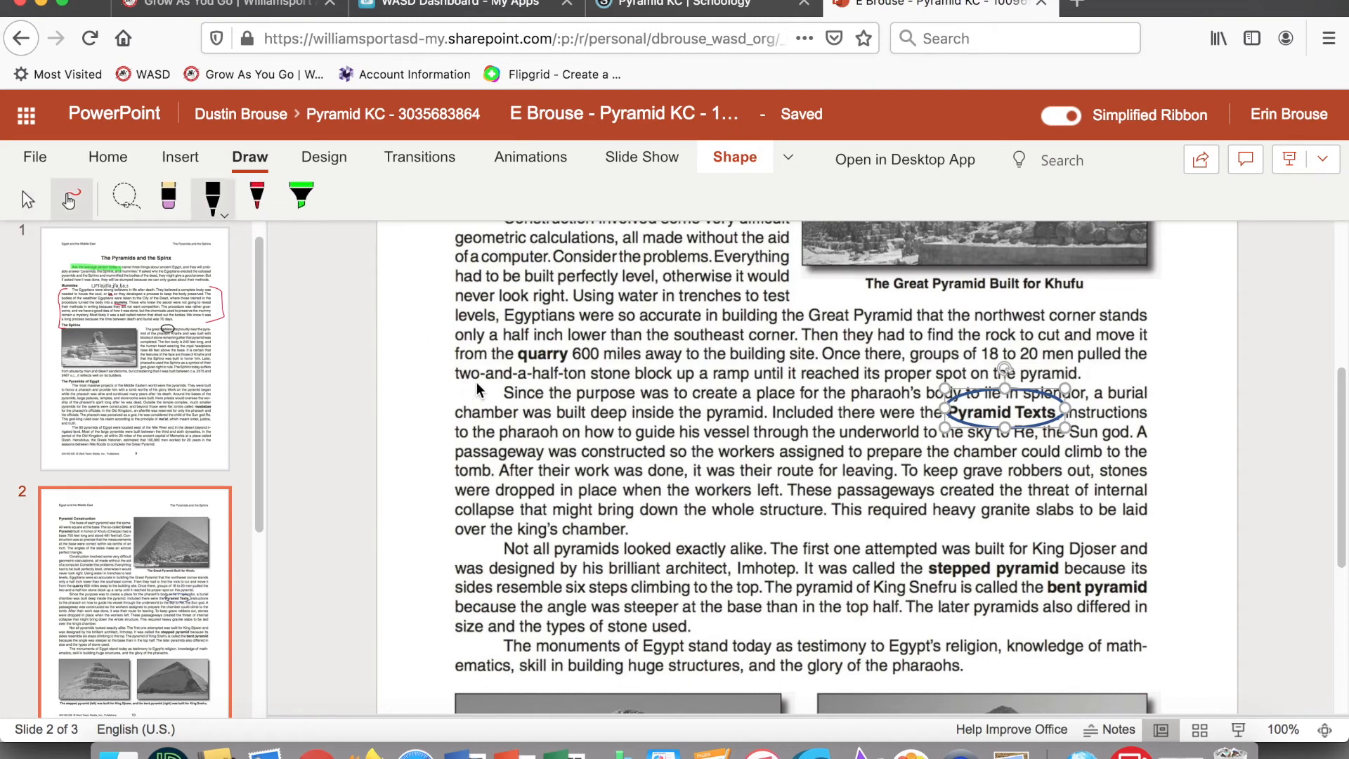
pyautogui.moveTo(482, 370); pyautogui.dragTo(439, 550)
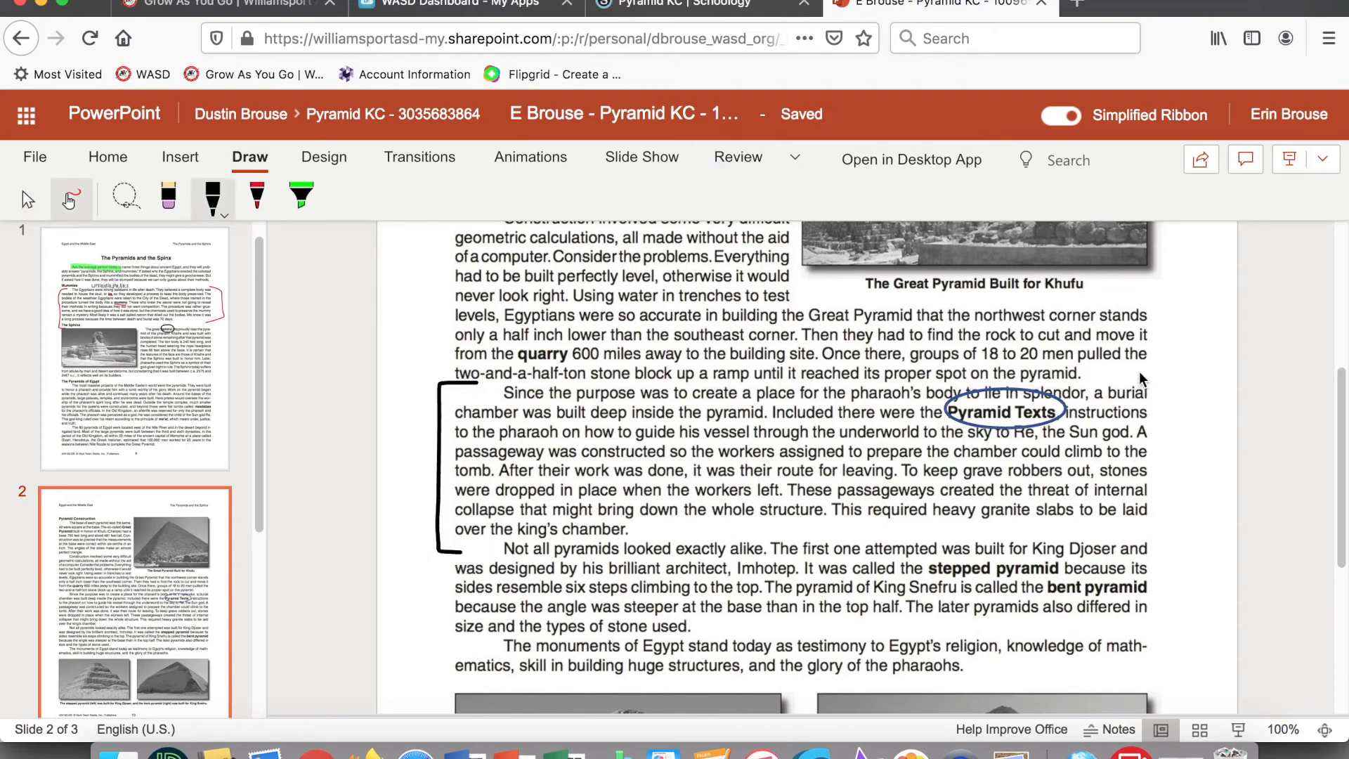
pyautogui.moveTo(1167, 377); pyautogui.dragTo(1162, 529)
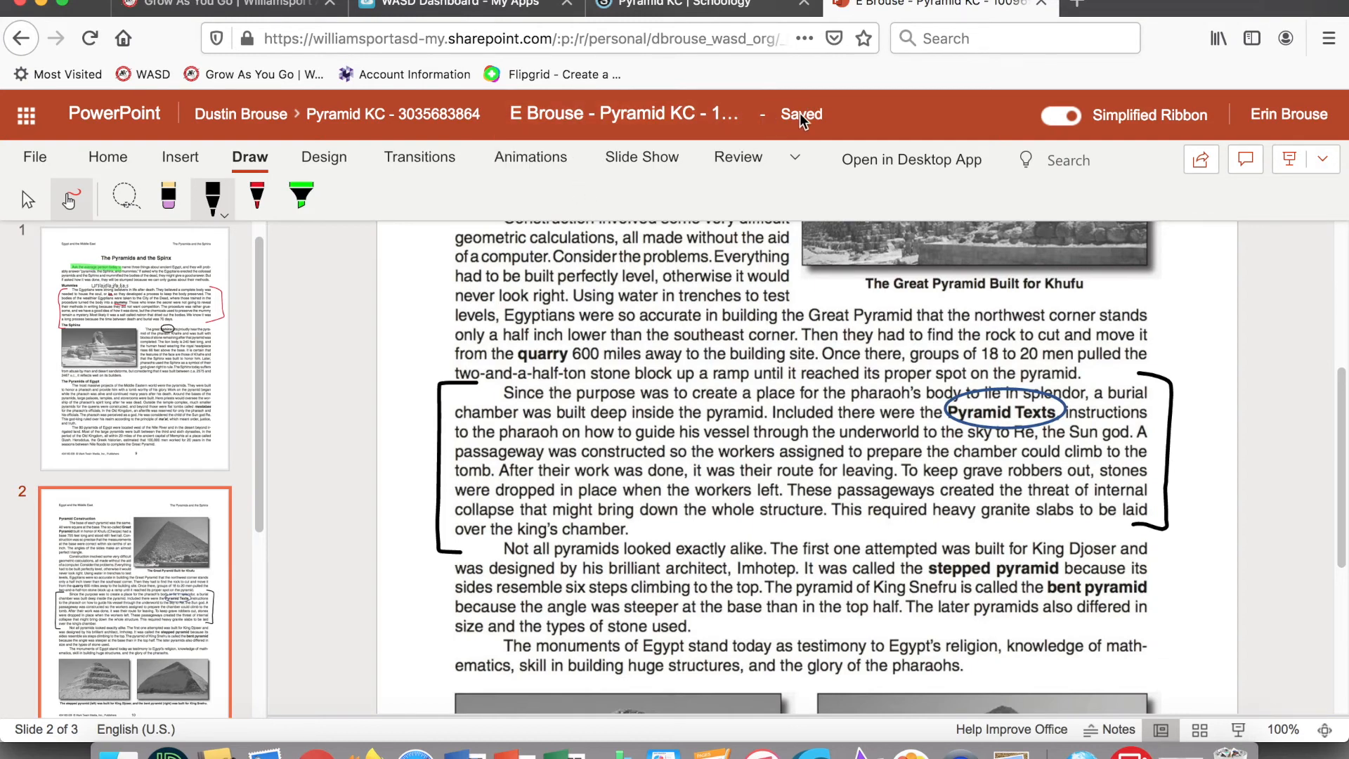
pyautogui.moveTo(829, 118)
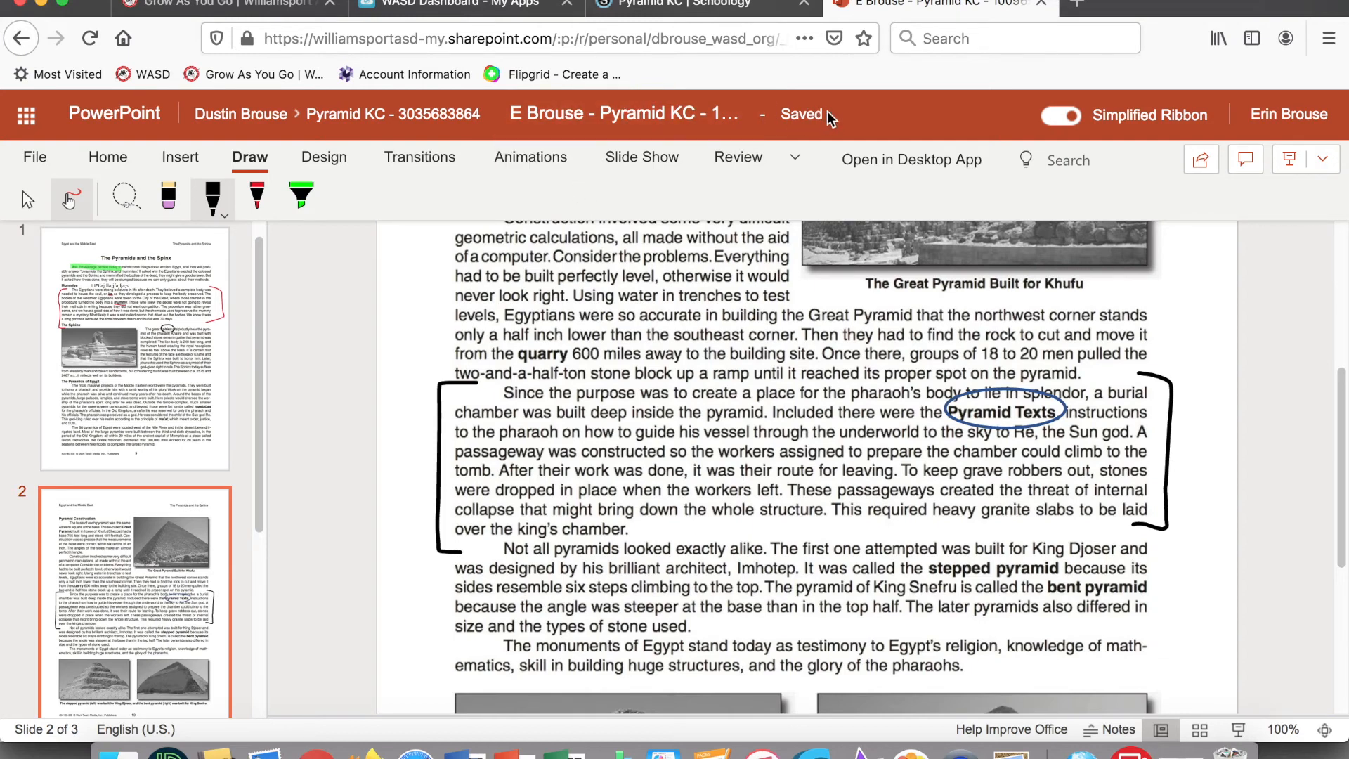
pyautogui.moveTo(799, 114)
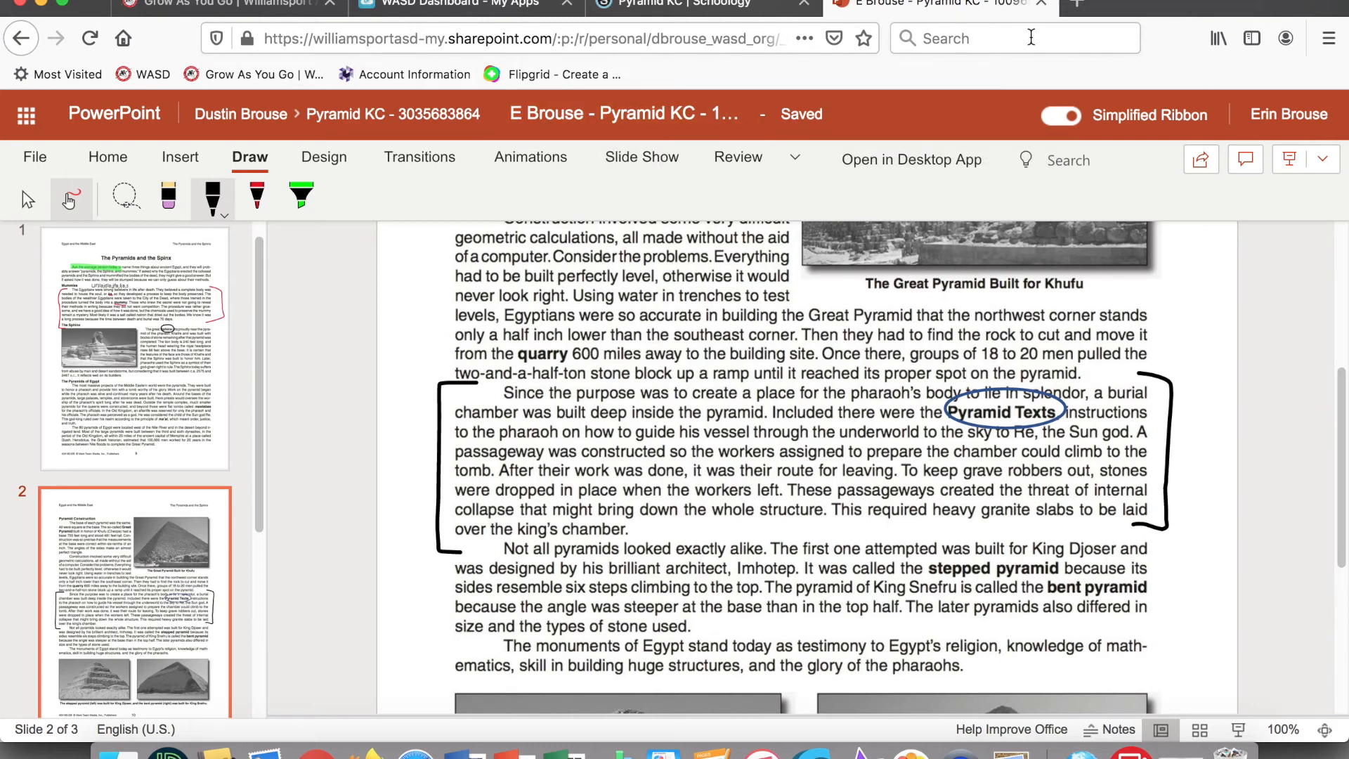
# Step: Reload the Schoology Pyramid KC page so the preview shows the new annotations
pyautogui.click(697, 5)
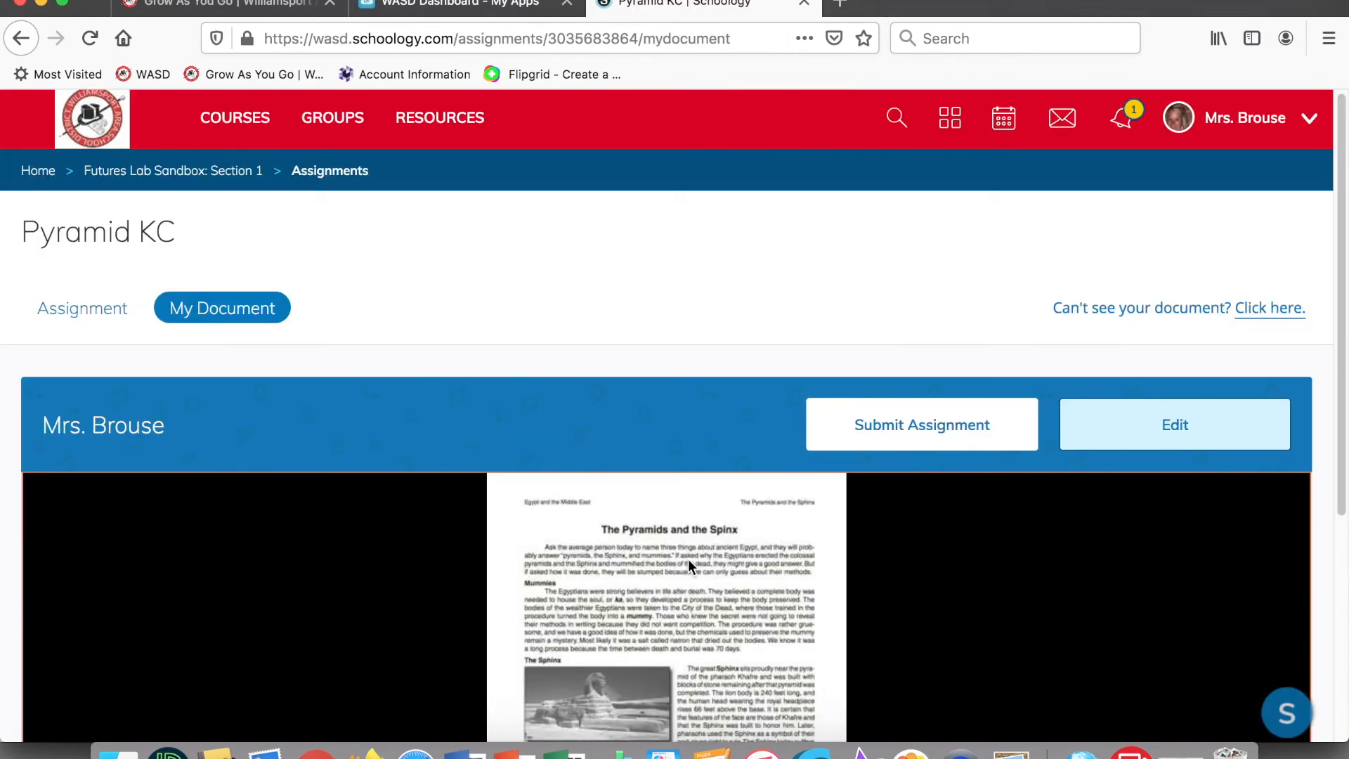
pyautogui.scroll(-3)
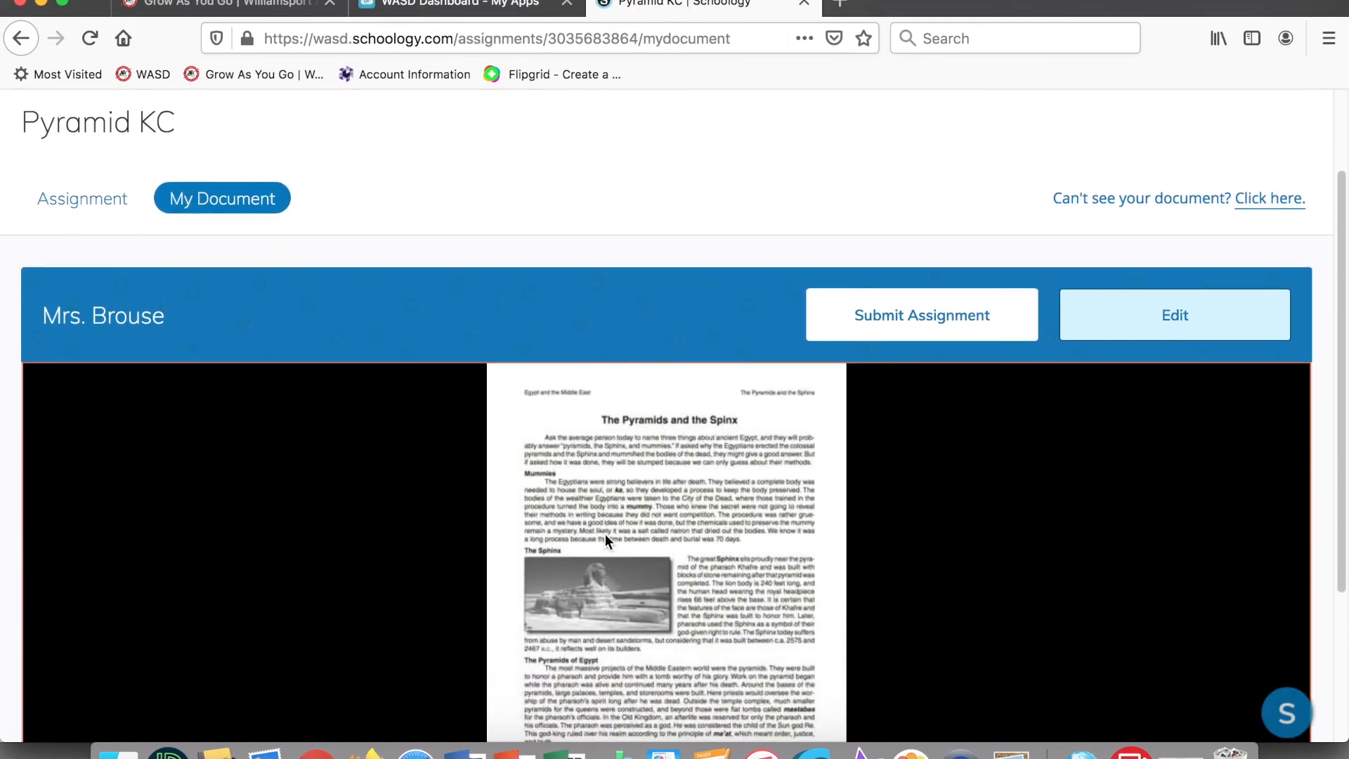
pyautogui.scroll(-3)
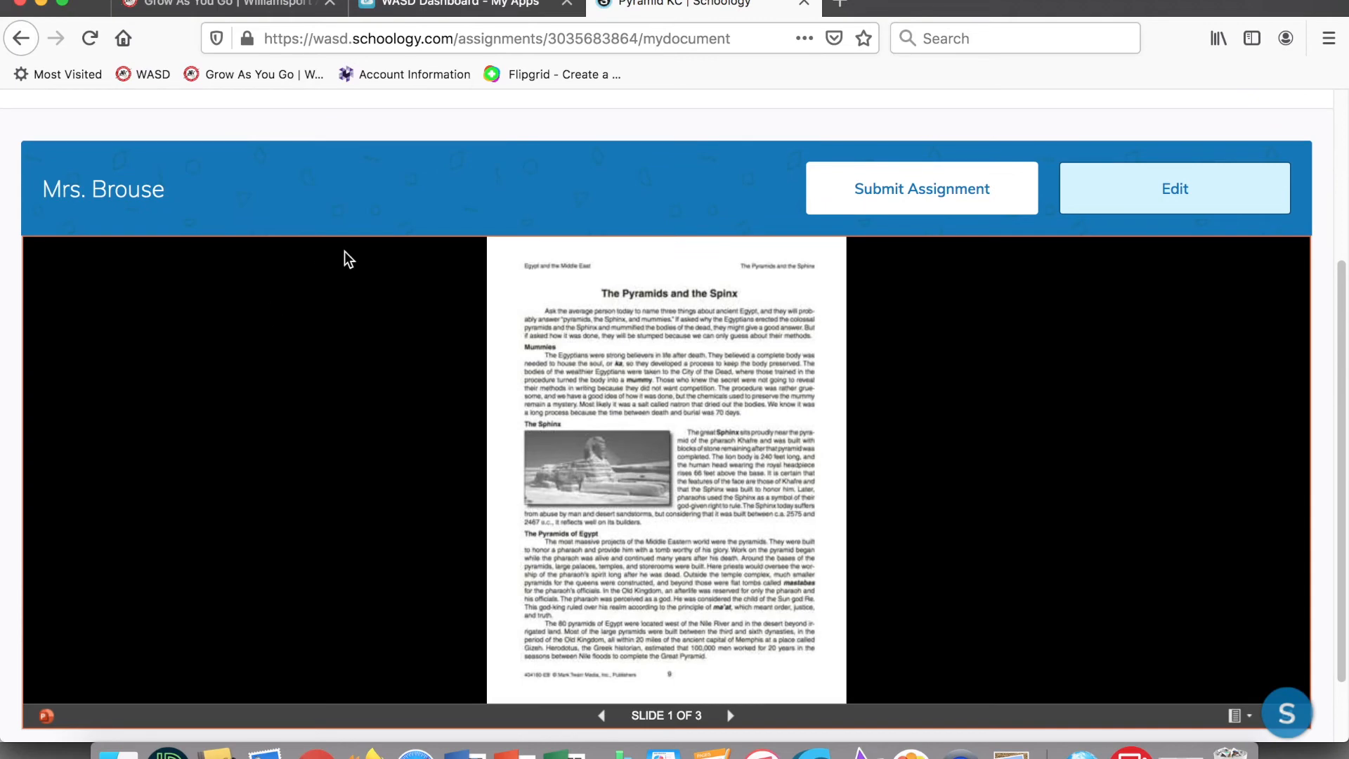
pyautogui.click(90, 38)
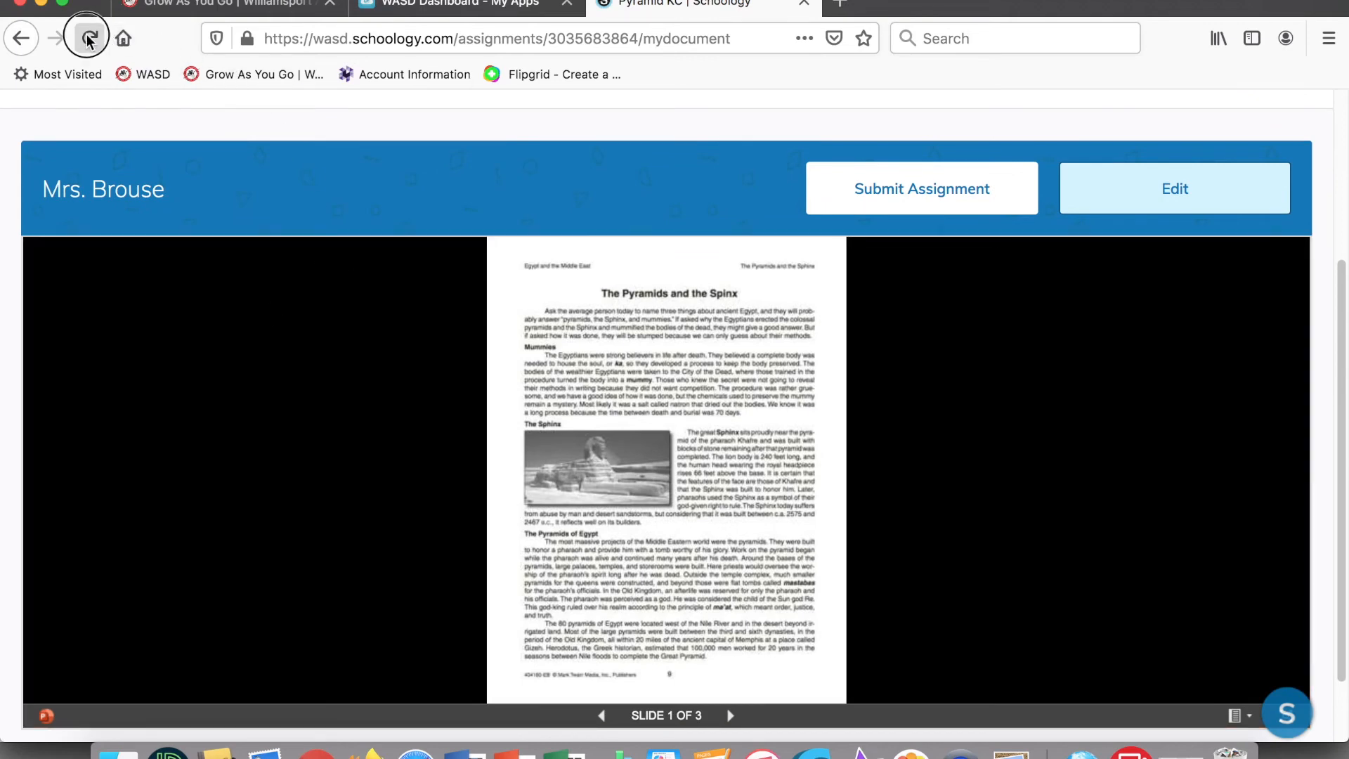
pyautogui.click(85, 38)
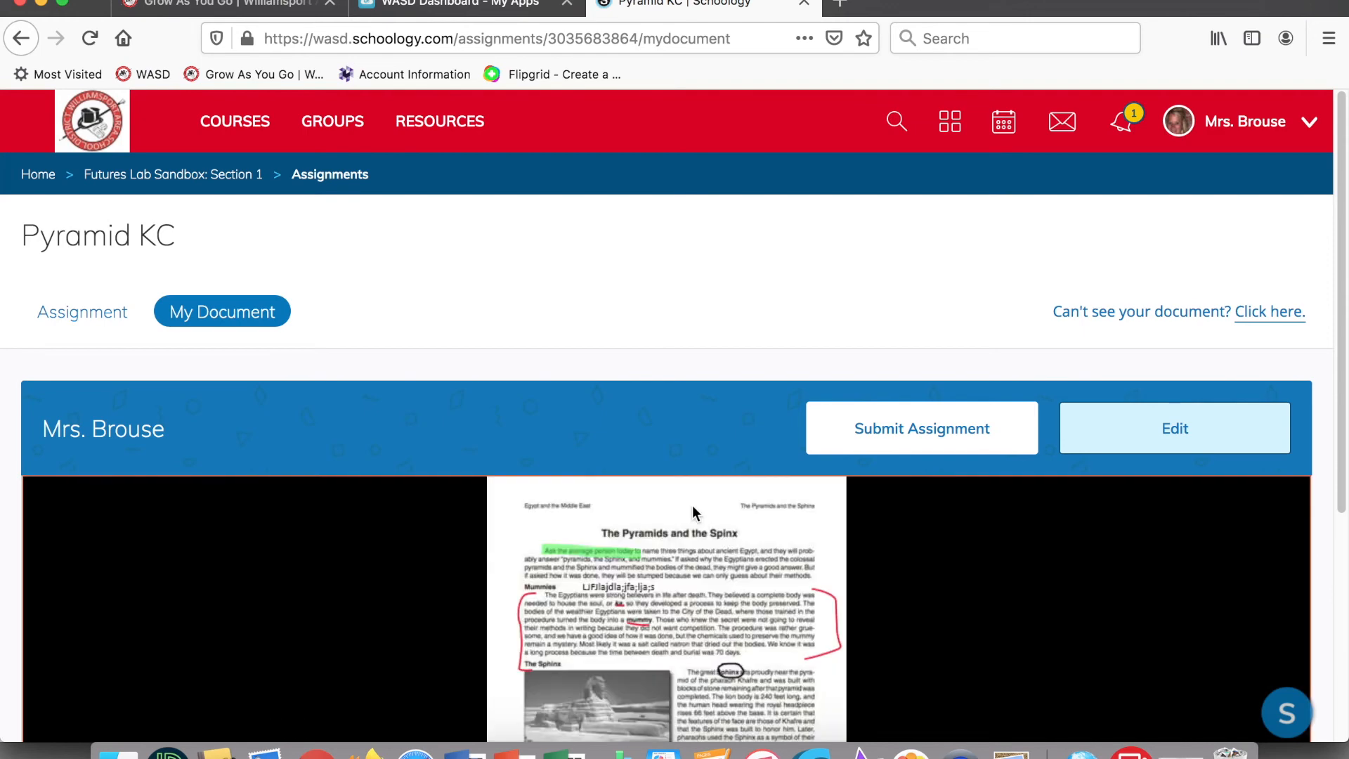
# Step: Advance the embedded Pyramid KC preview to slide 2 of 3 with the ink brackets
pyautogui.scroll(-3)
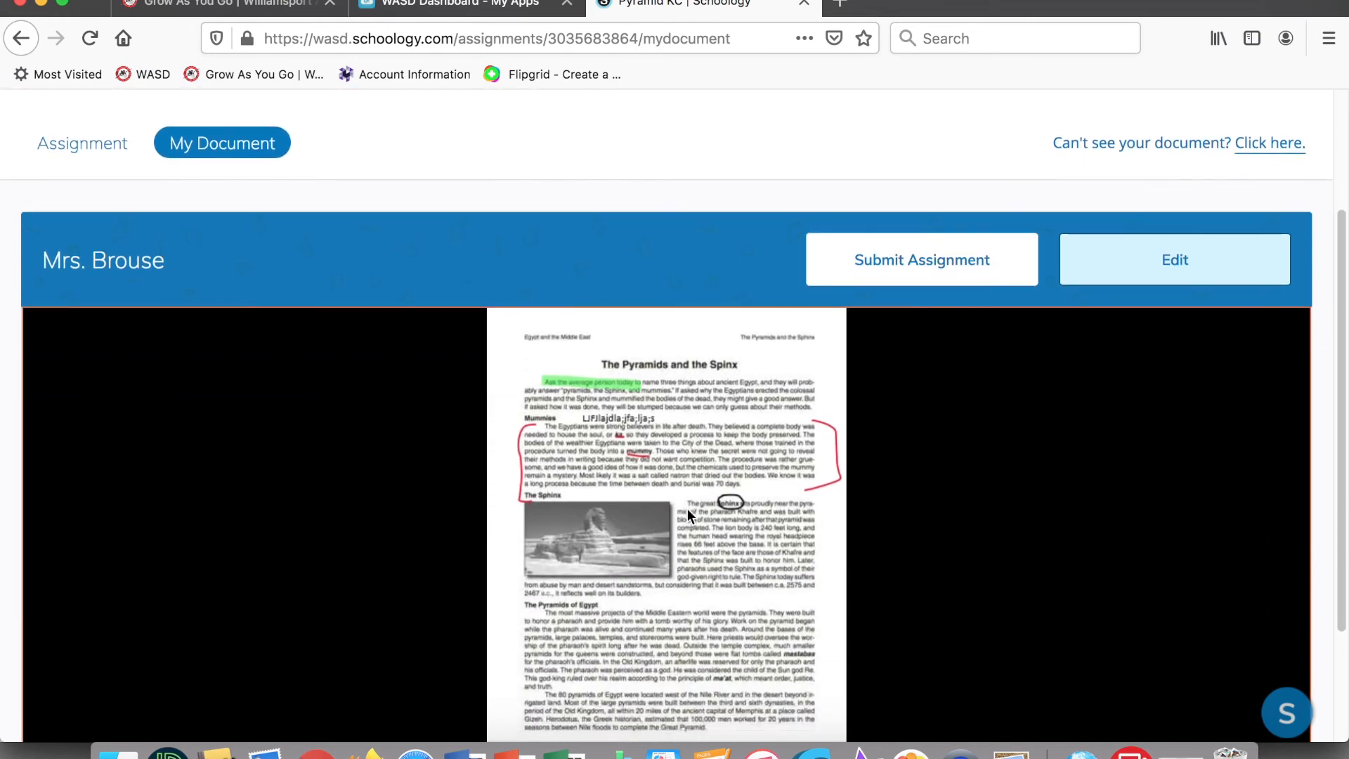
pyautogui.scroll(-3)
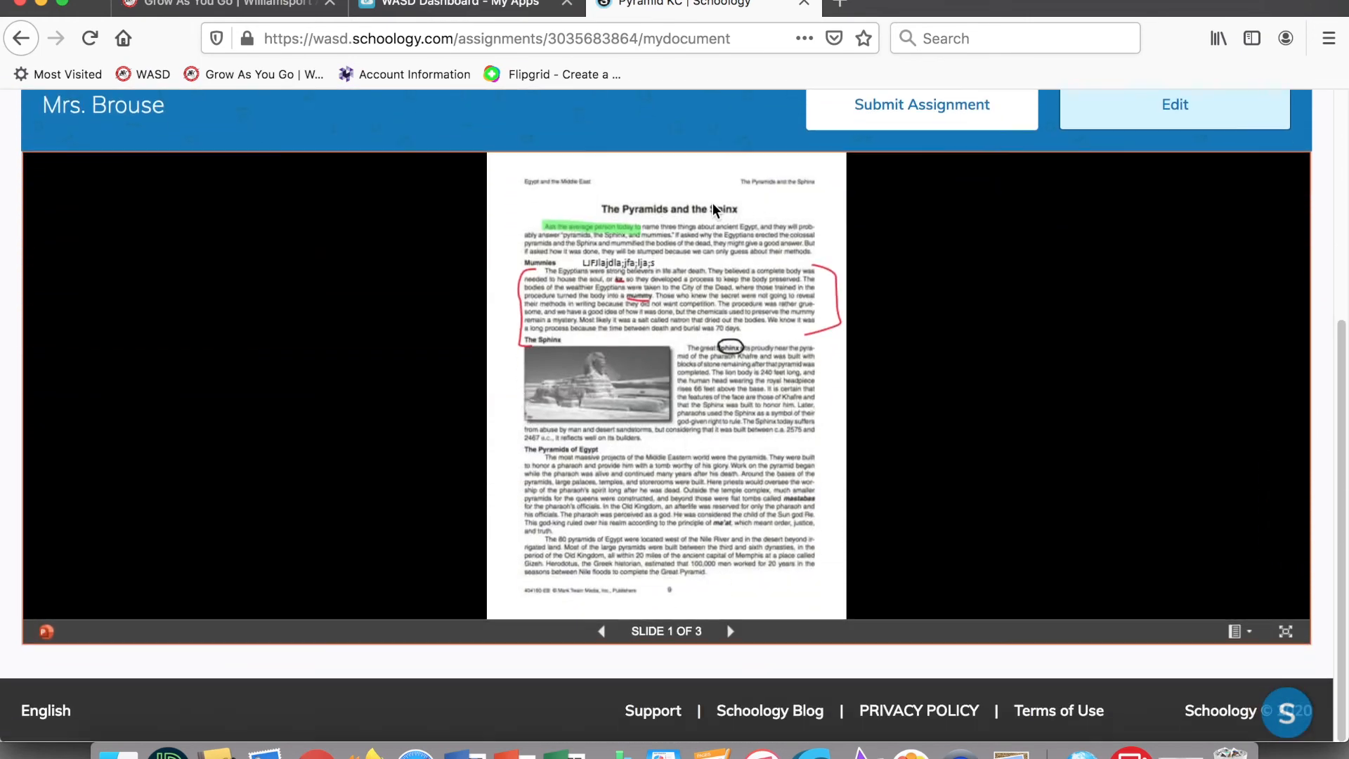
pyautogui.moveTo(689, 329)
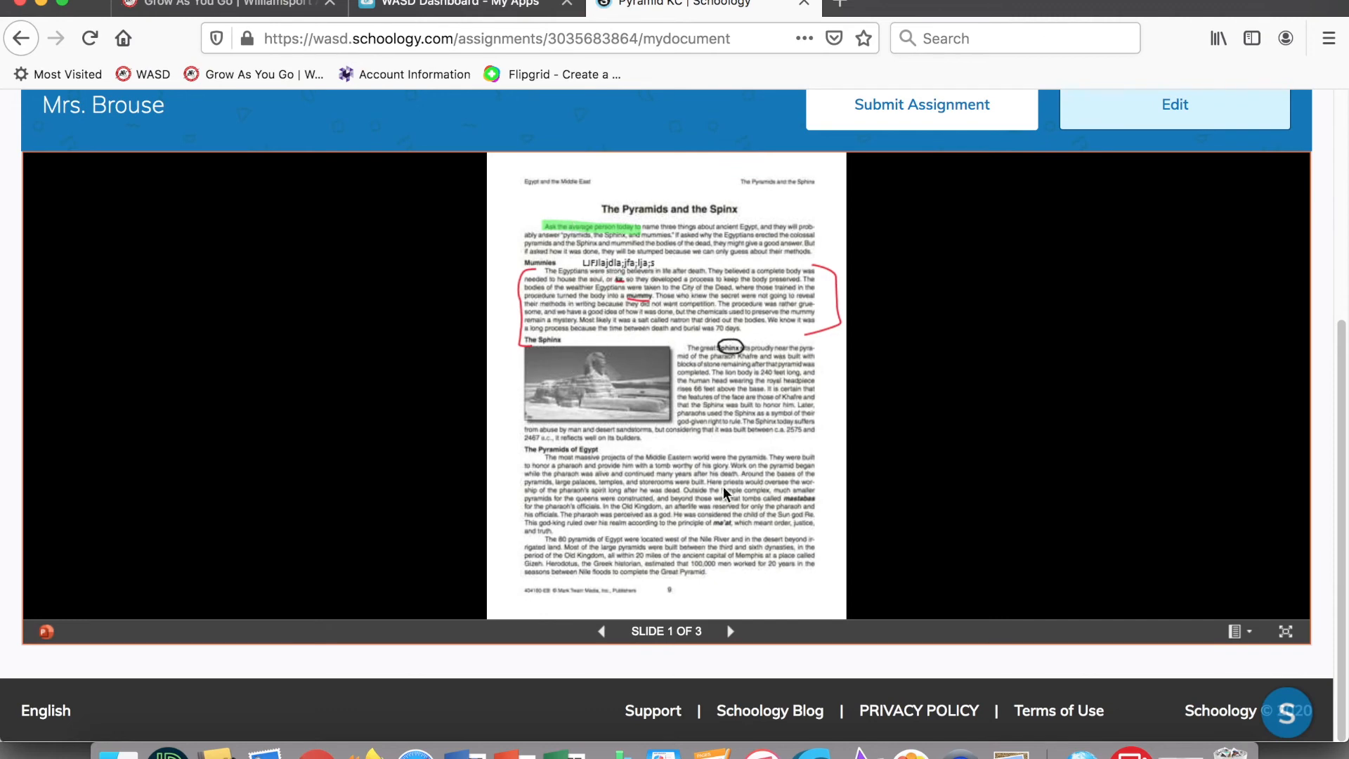
pyautogui.click(731, 631)
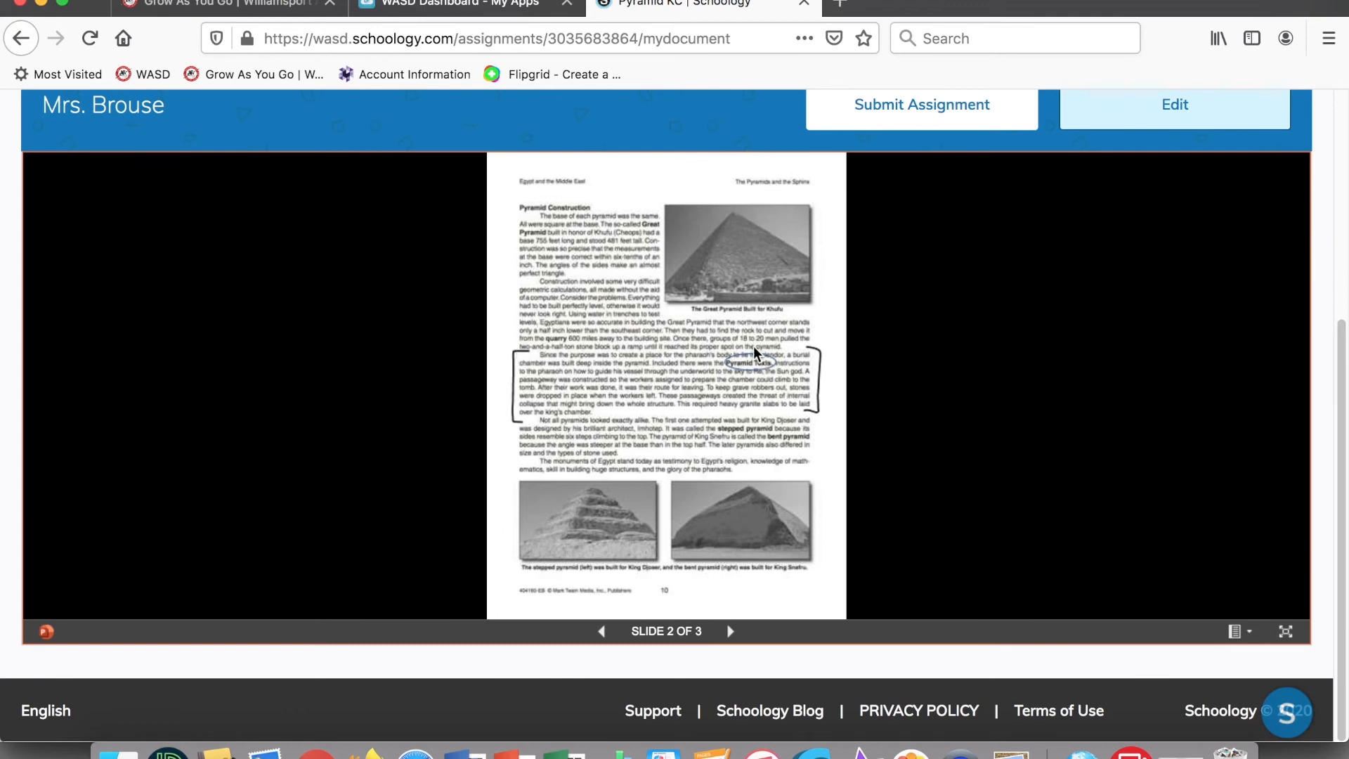
pyautogui.moveTo(628, 314)
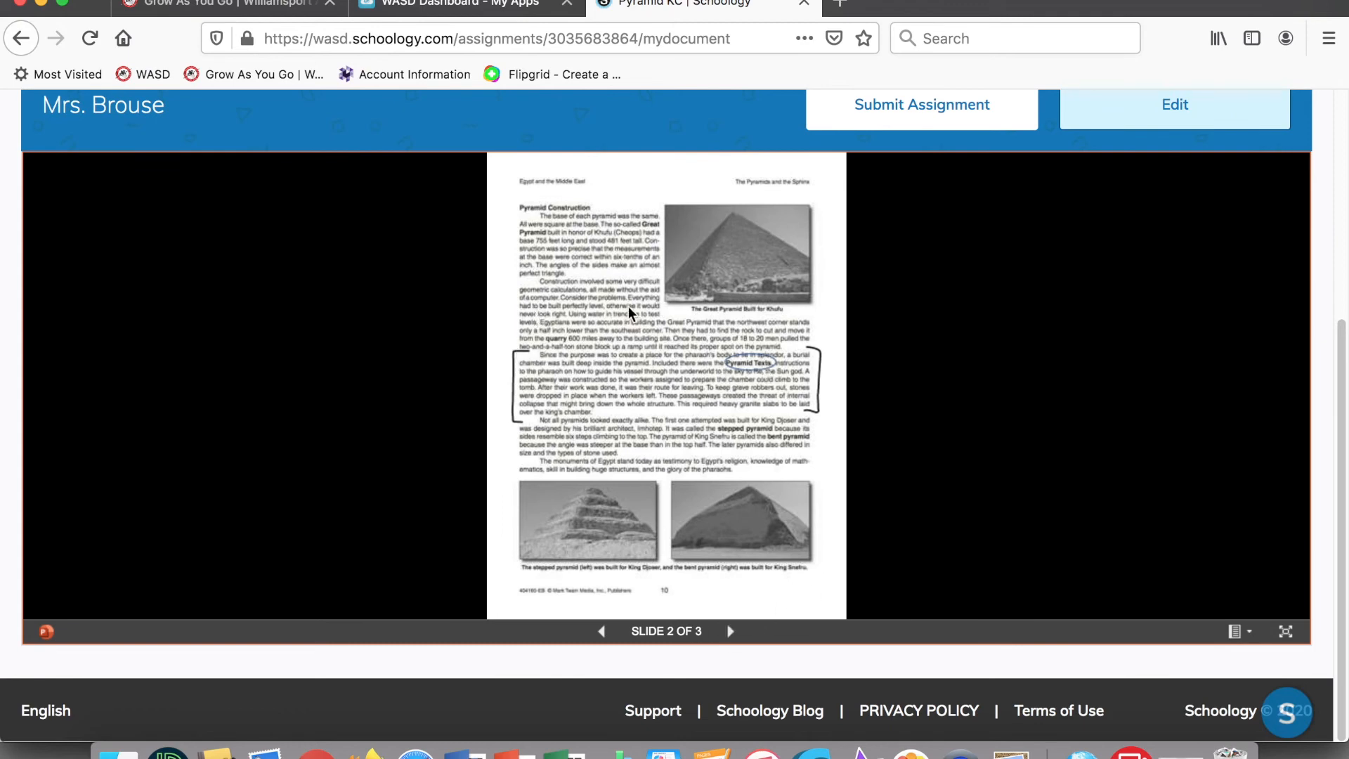
pyautogui.moveTo(810, 458)
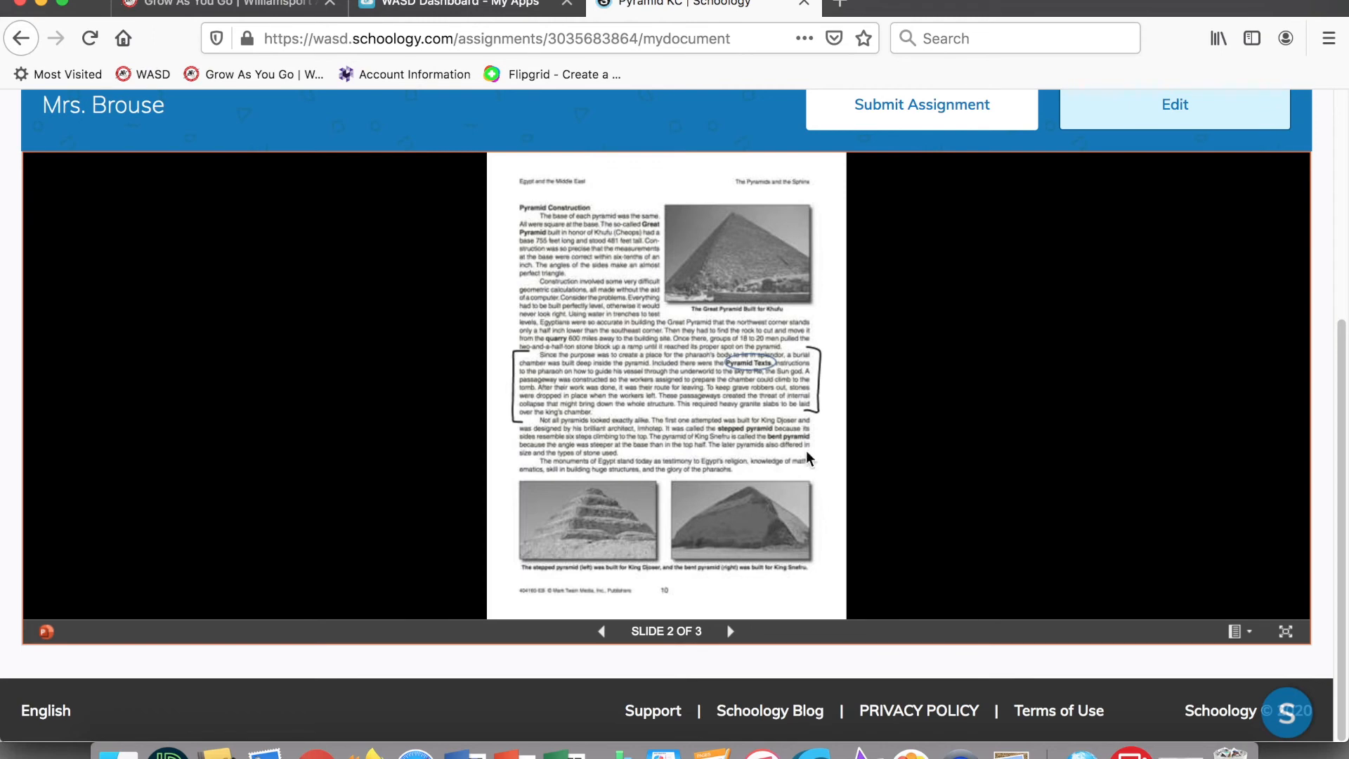
pyautogui.moveTo(1041, 319)
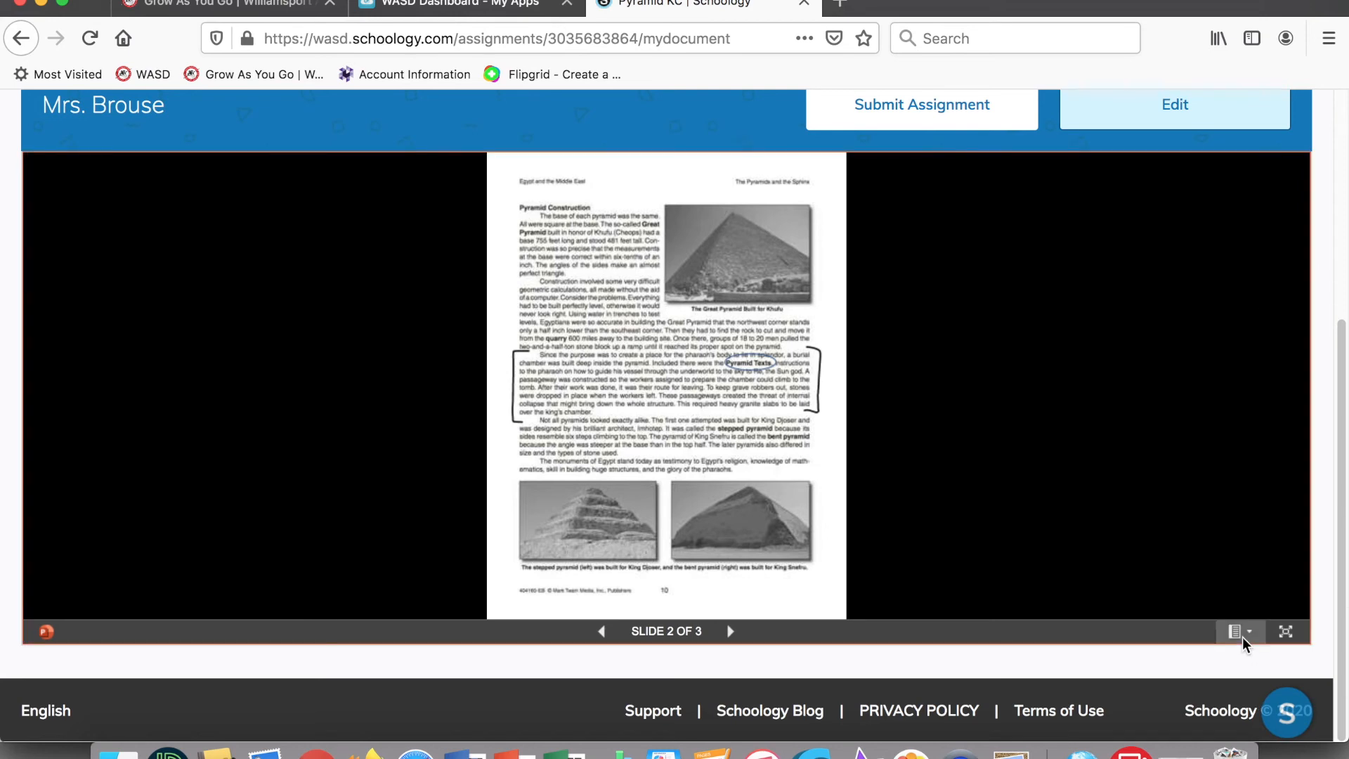
# Step: Show the viewer's document options offering Download a Copy and Print to PDF
pyautogui.click(1237, 631)
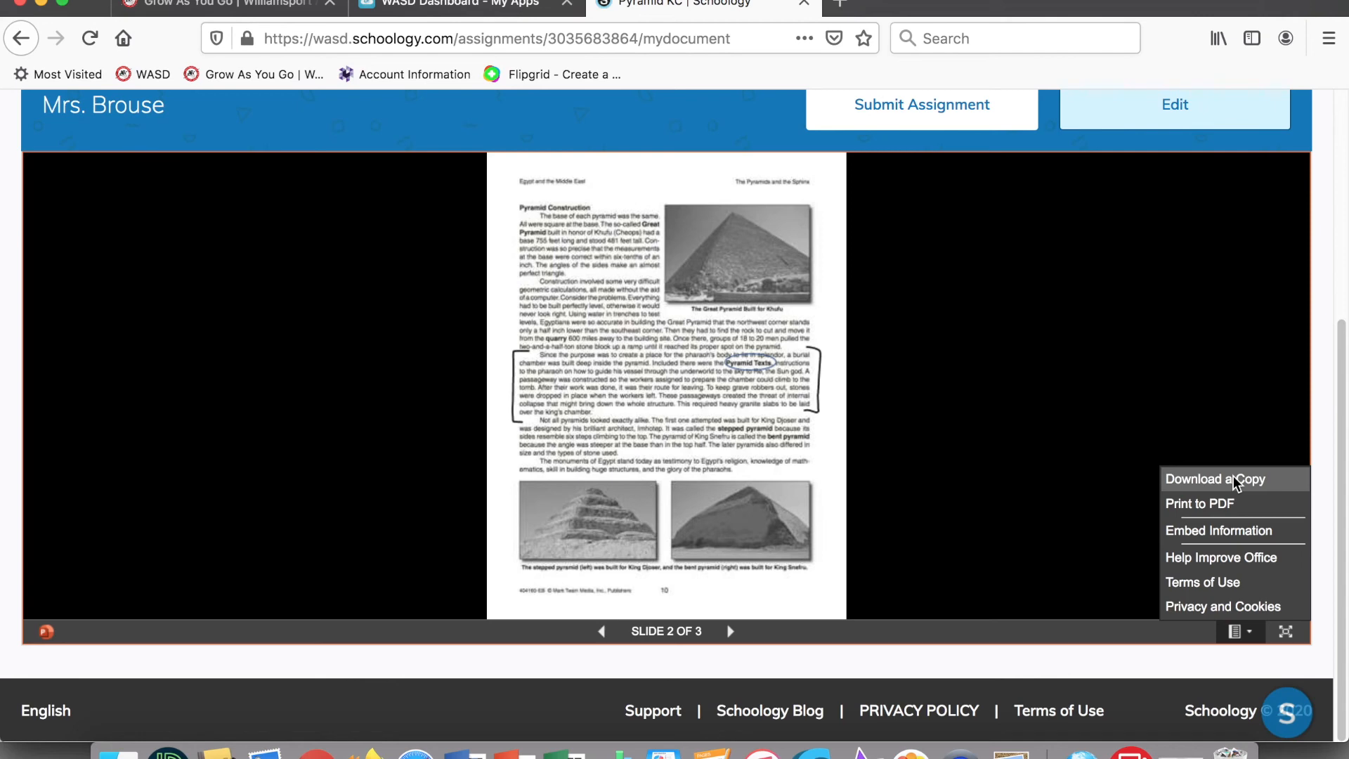
pyautogui.moveTo(1117, 296)
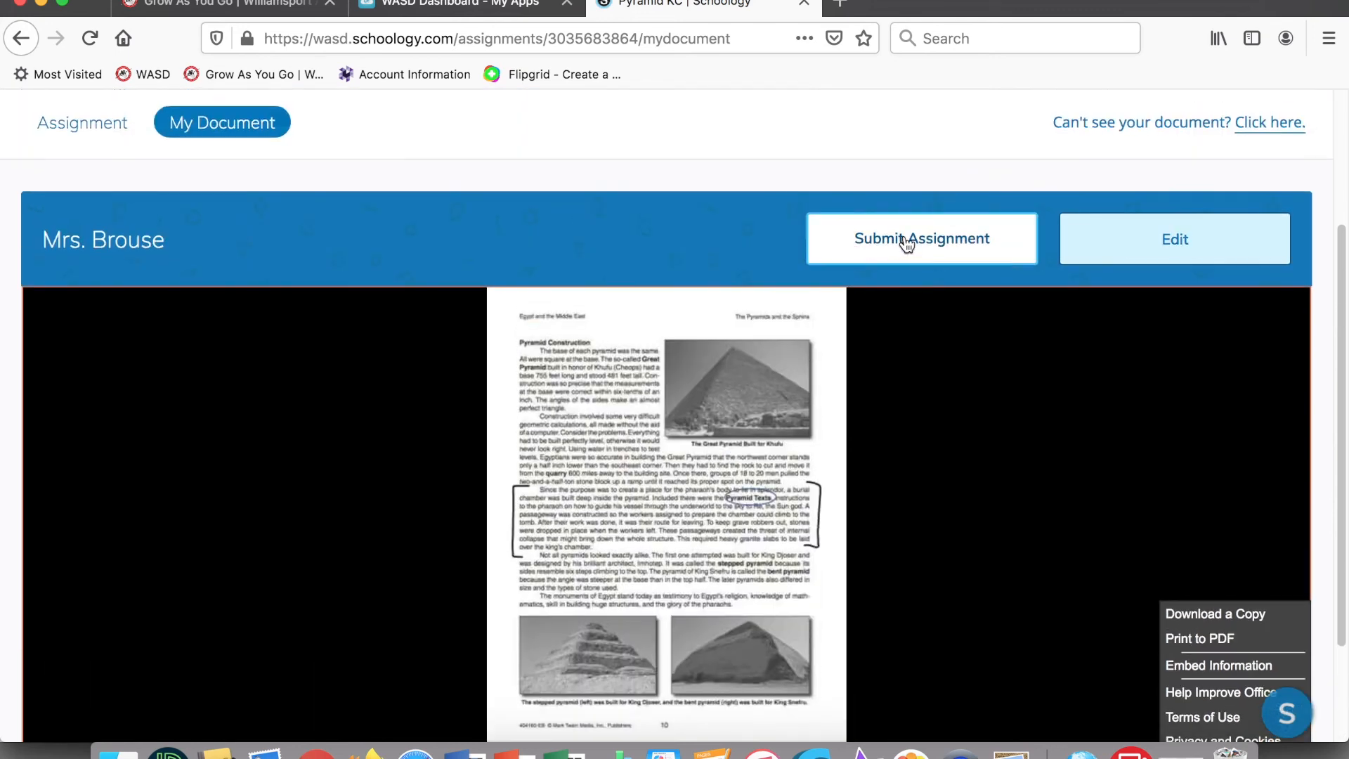
pyautogui.moveTo(480, 343)
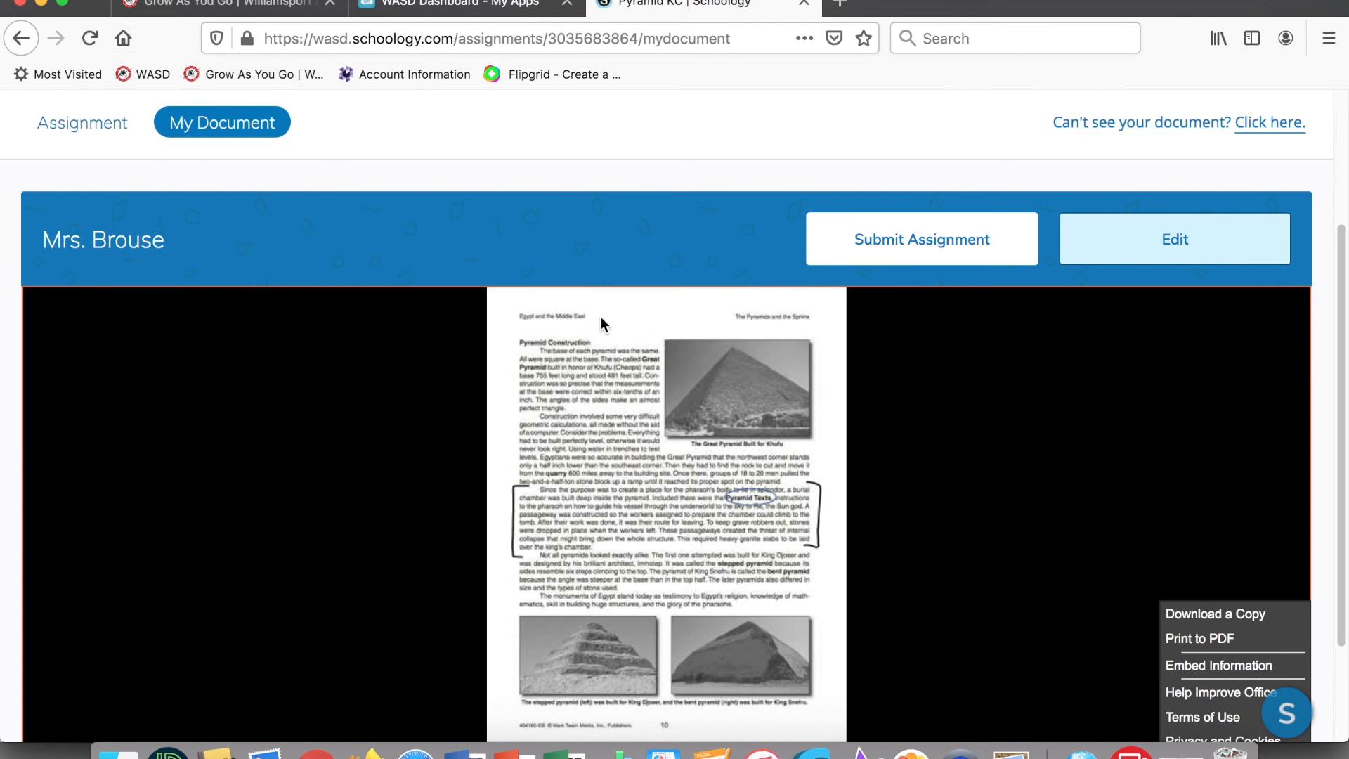
pyautogui.moveTo(619, 520)
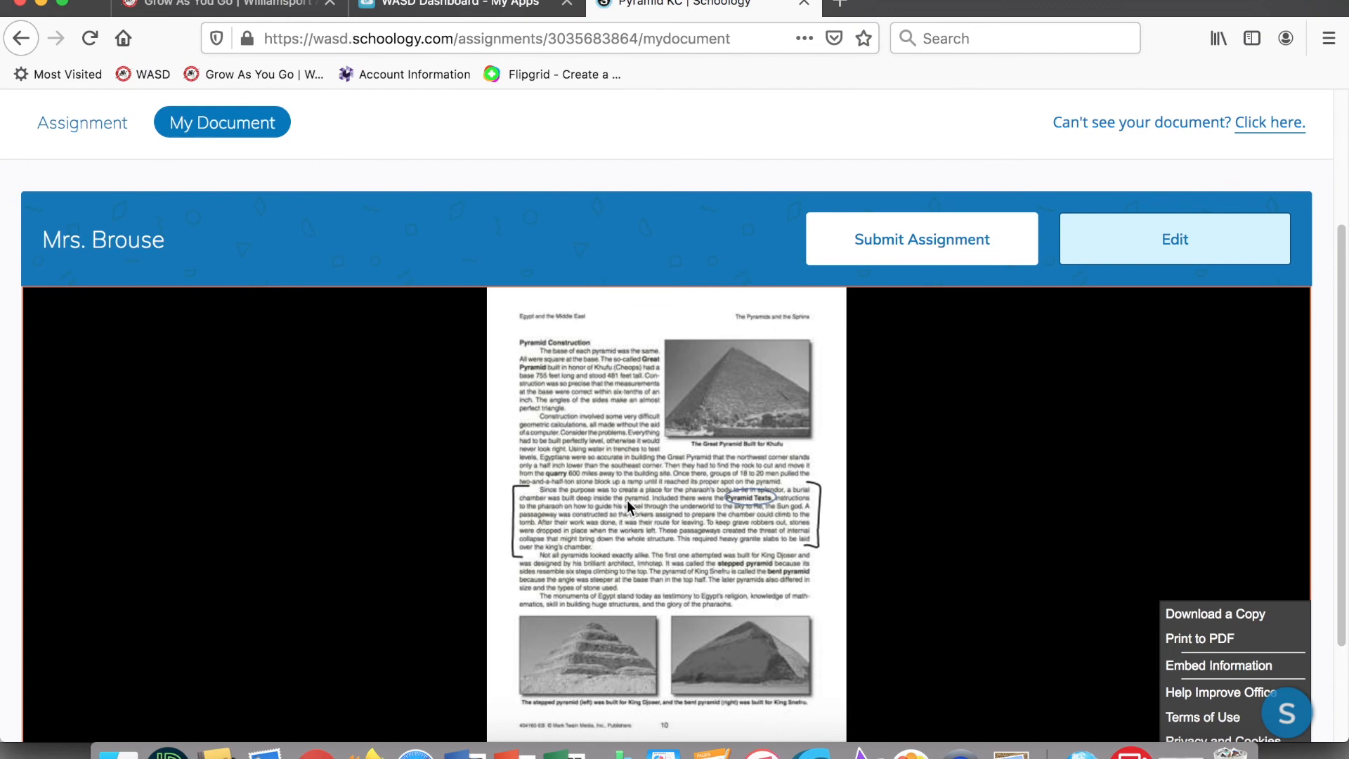
pyautogui.moveTo(634, 281)
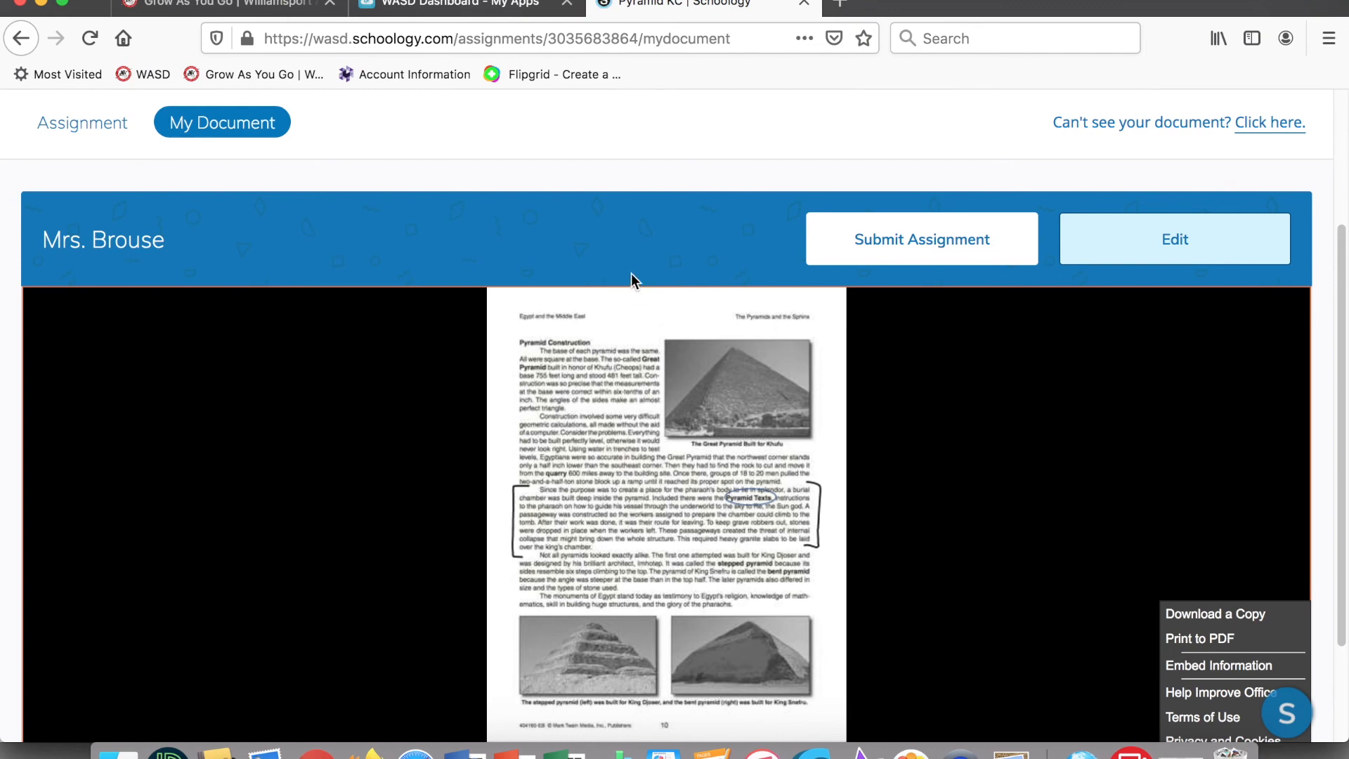
pyautogui.moveTo(702, 8)
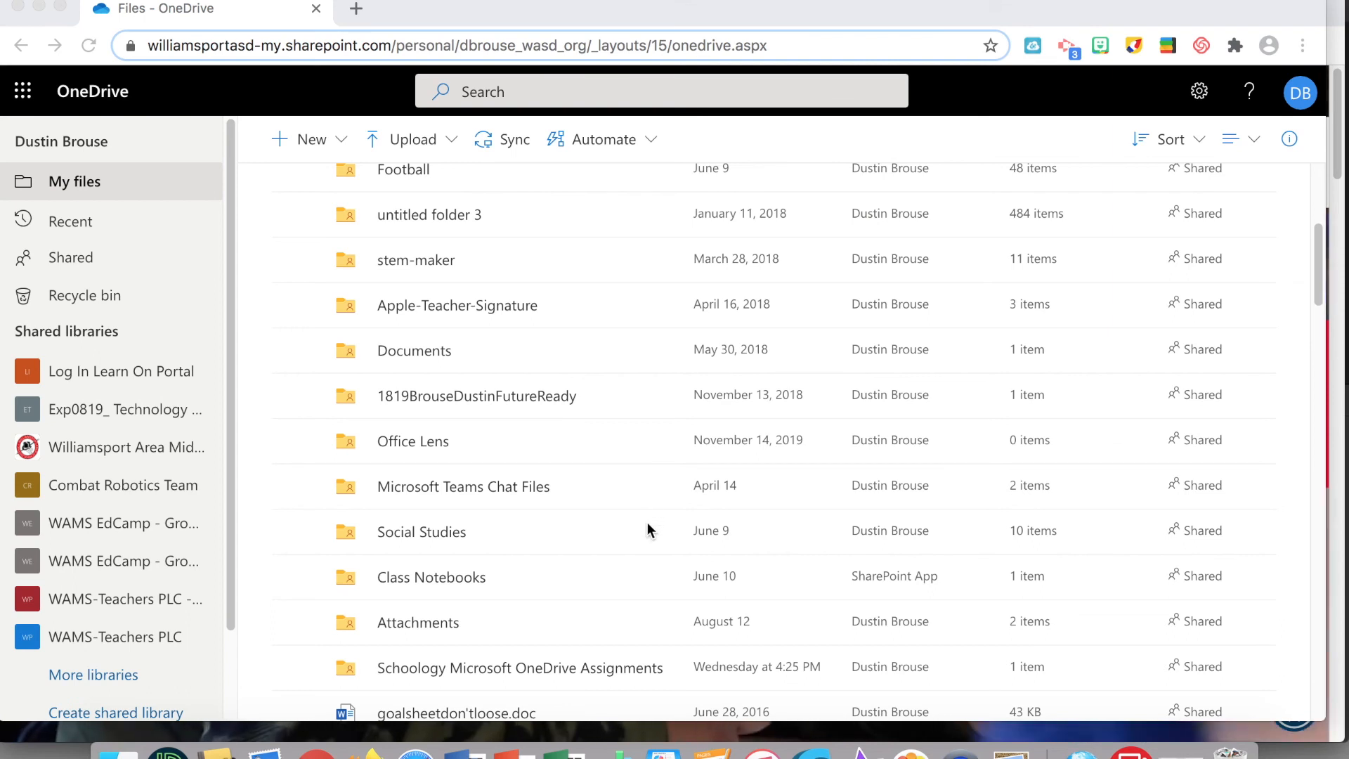
pyautogui.moveTo(628, 567)
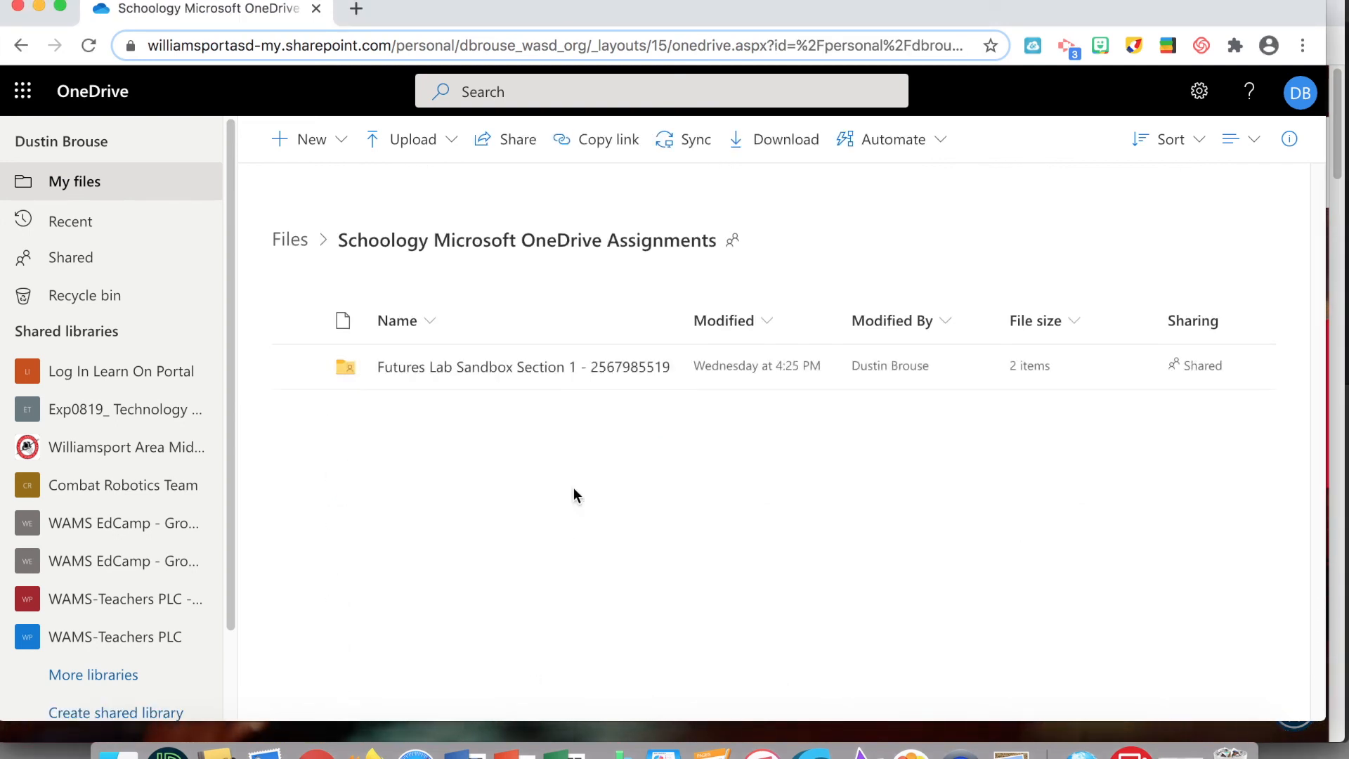
pyautogui.moveTo(343, 377)
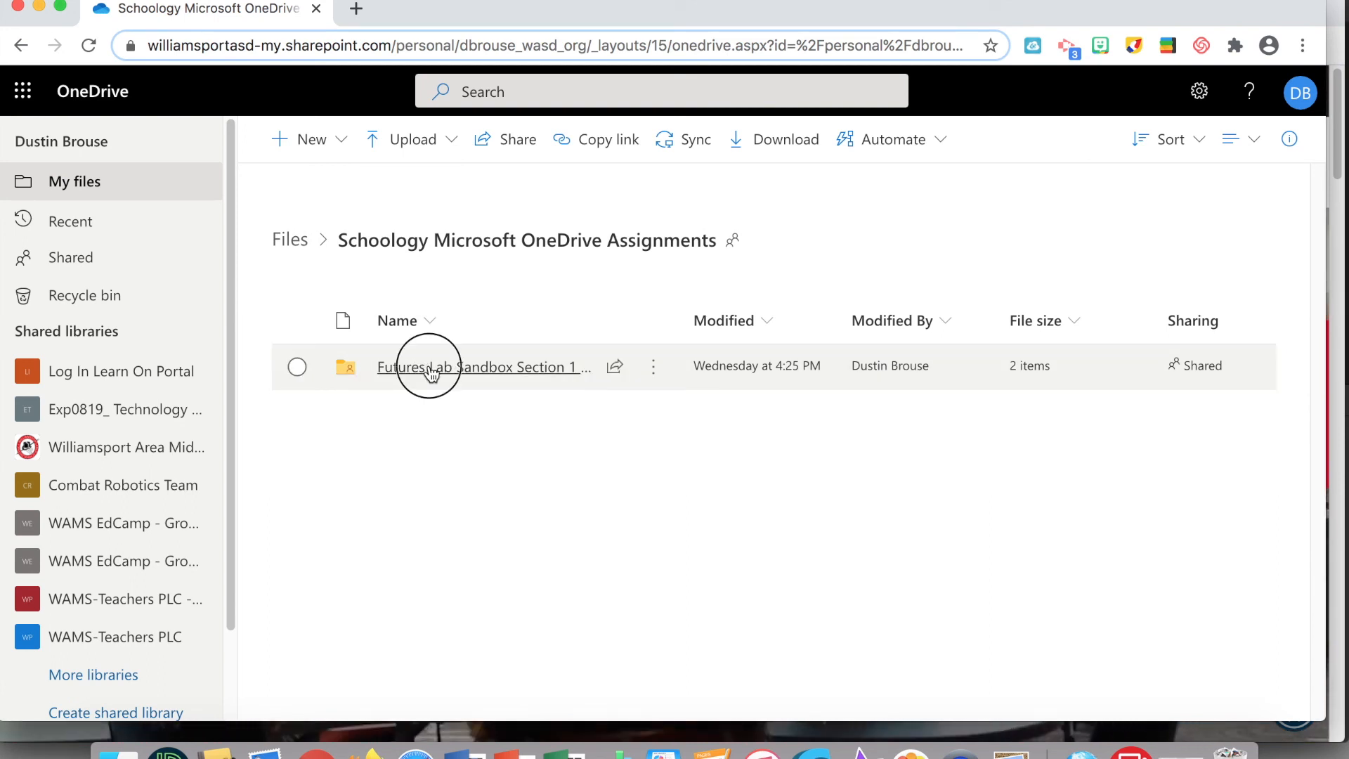
# Step: Enter the Futures Lab Sandbox Section 1 folder toward the Pyramid KC assignment
pyautogui.click(479, 367)
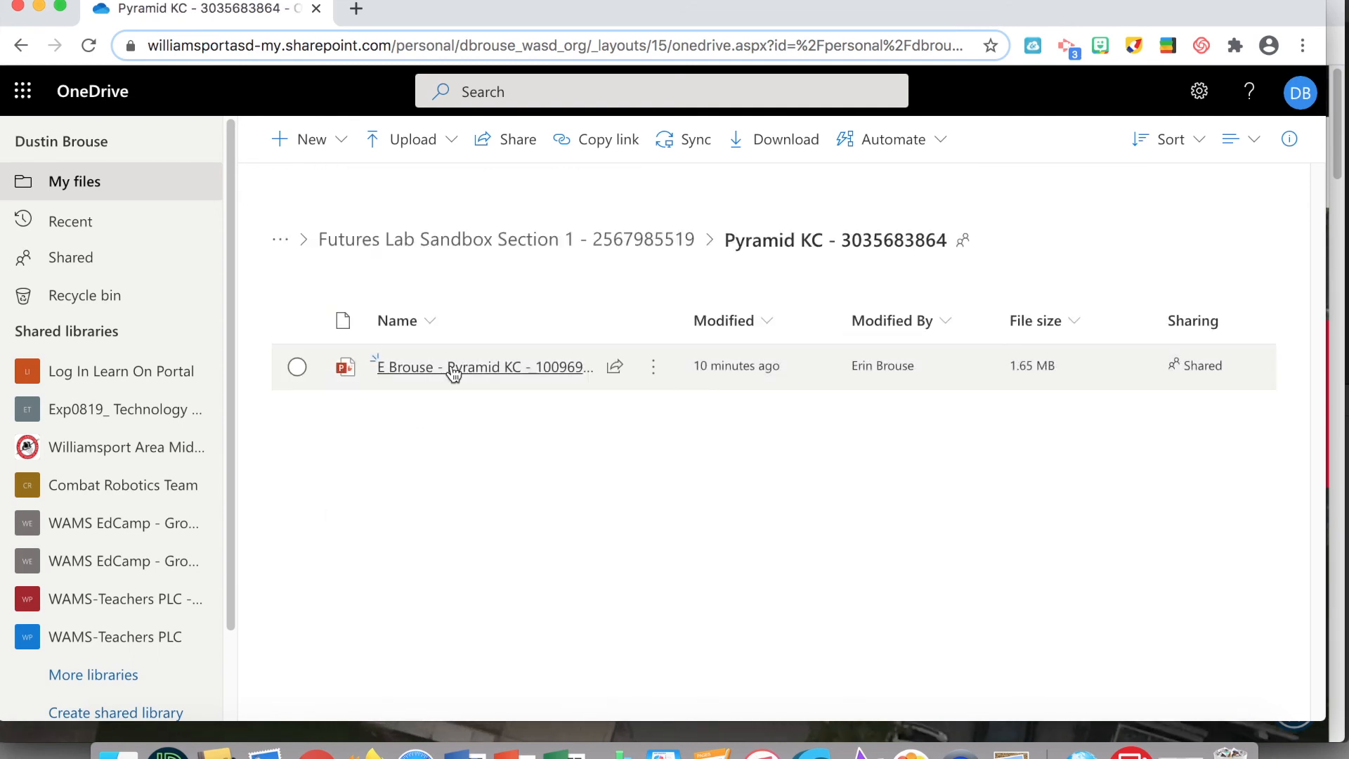
pyautogui.moveTo(469, 367)
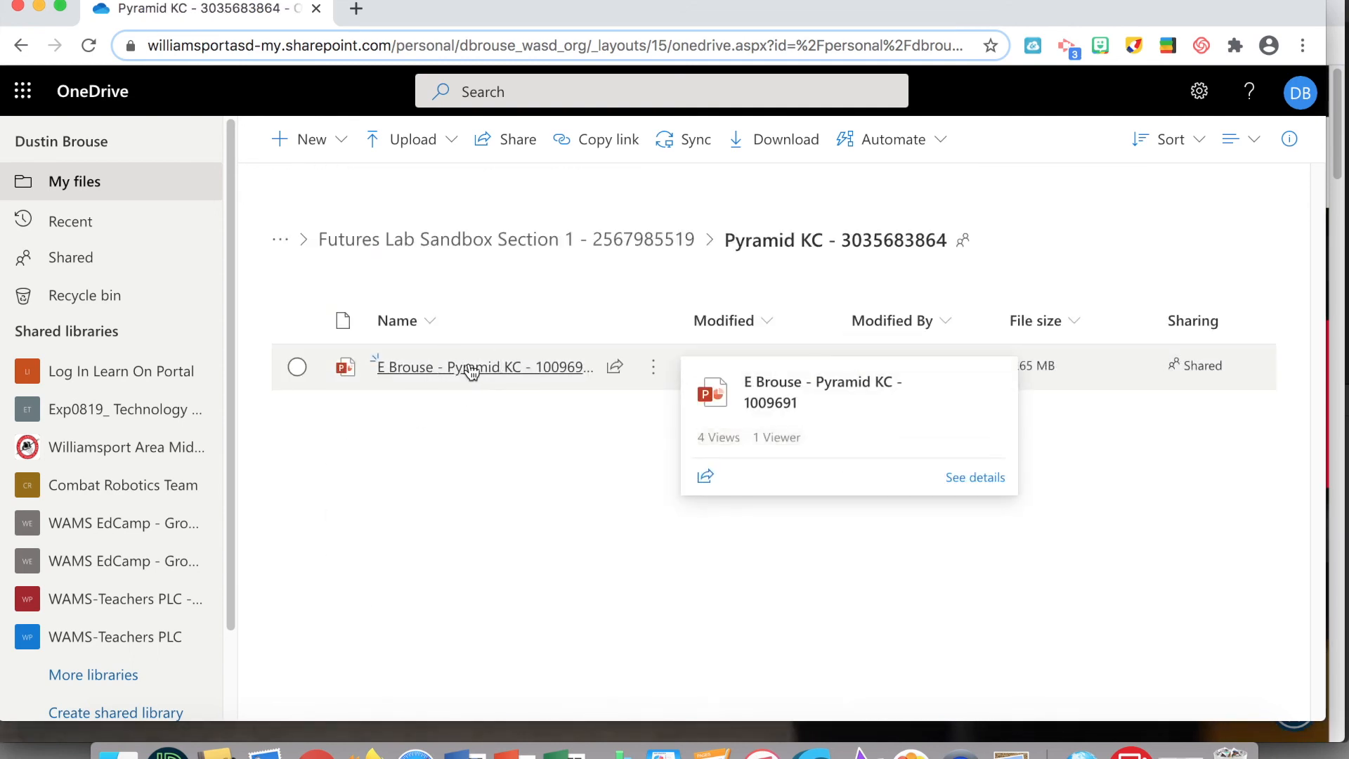